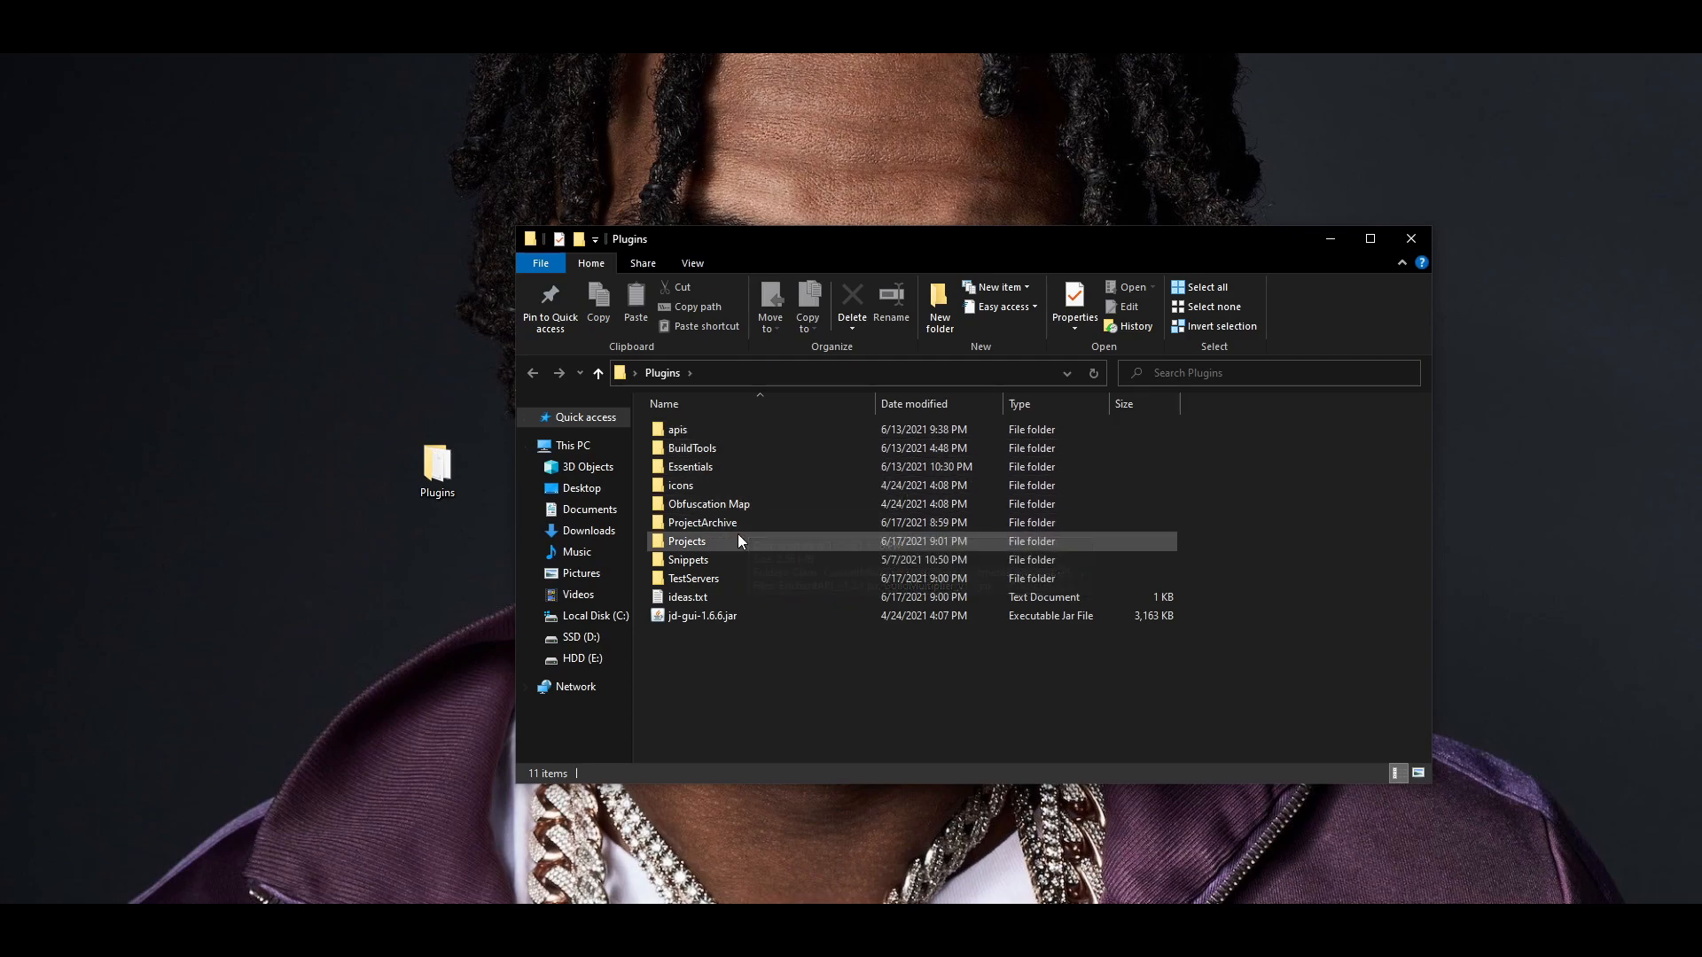
mouse_move(727, 583)
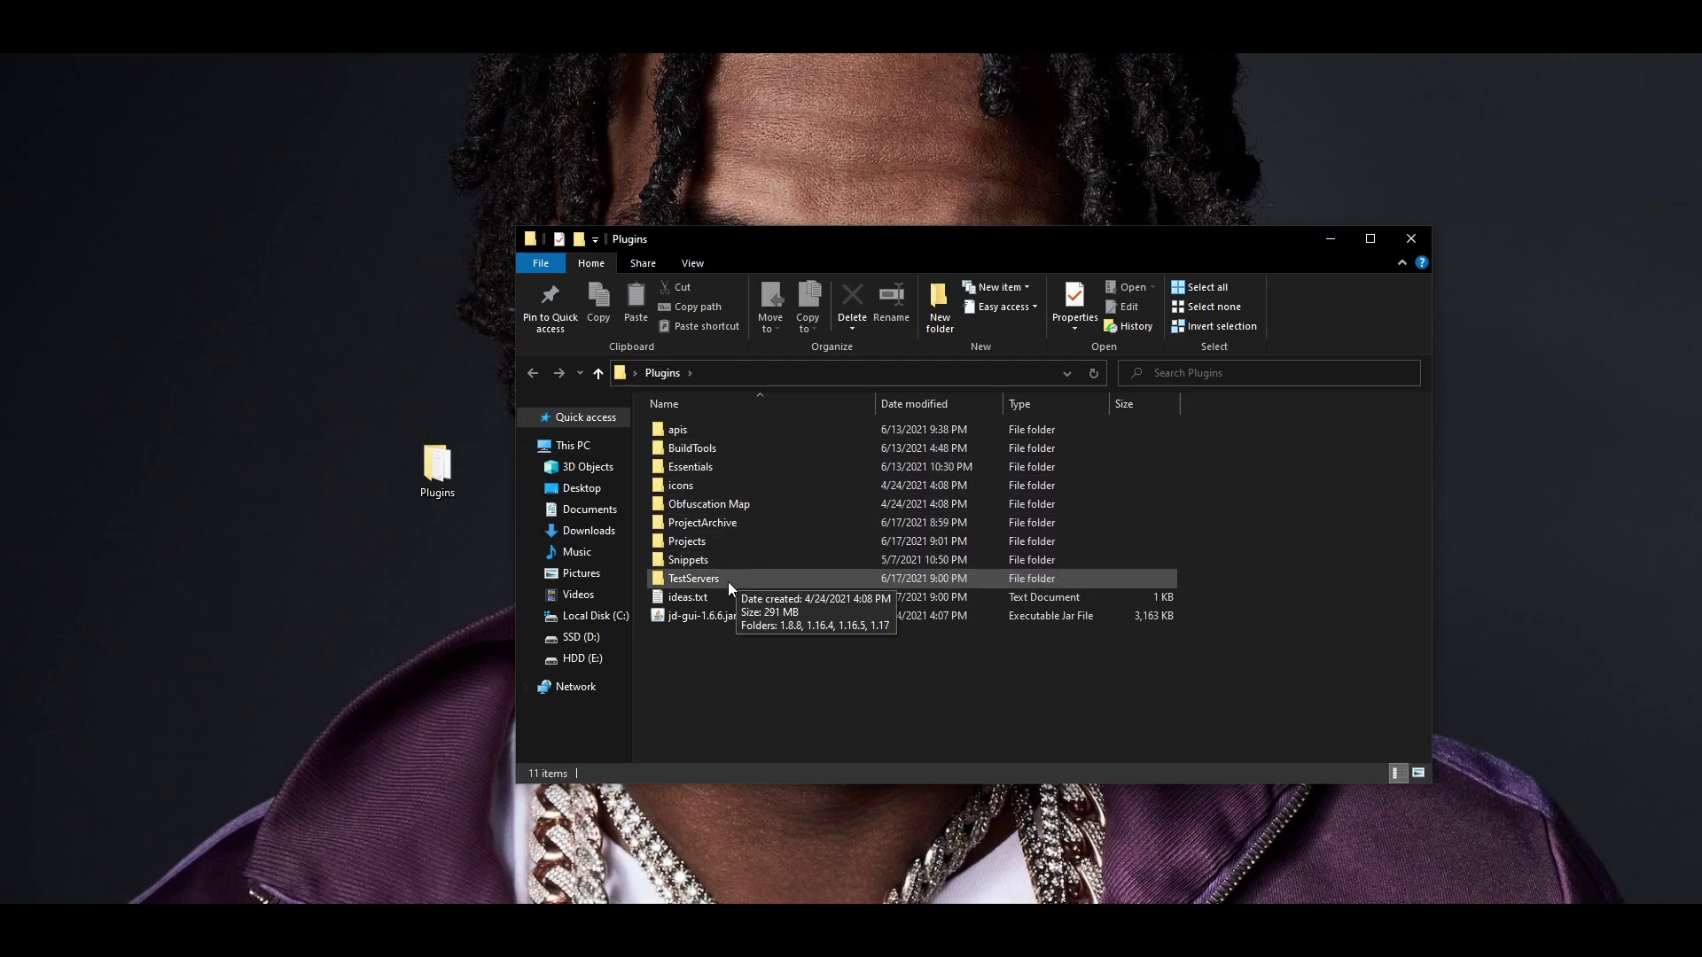
mouse_move(745, 569)
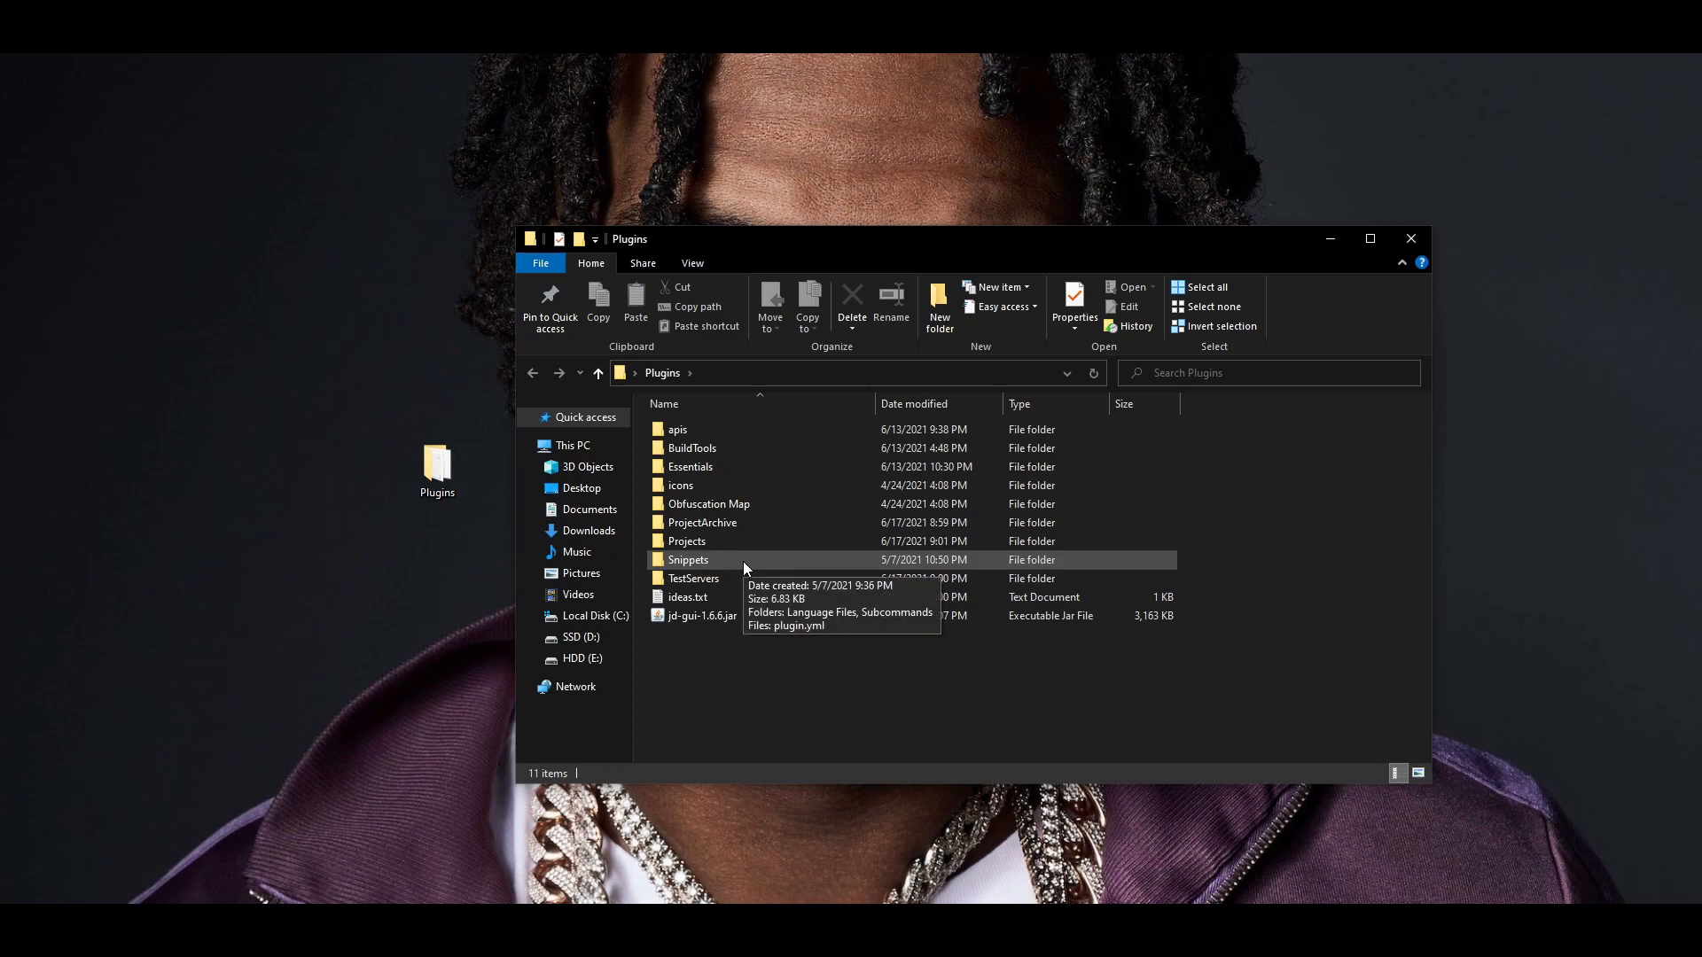
- Browse the Plugins folder: the Projects, apis server jars, BuildTools and TestServers folders
double_click(686, 540)
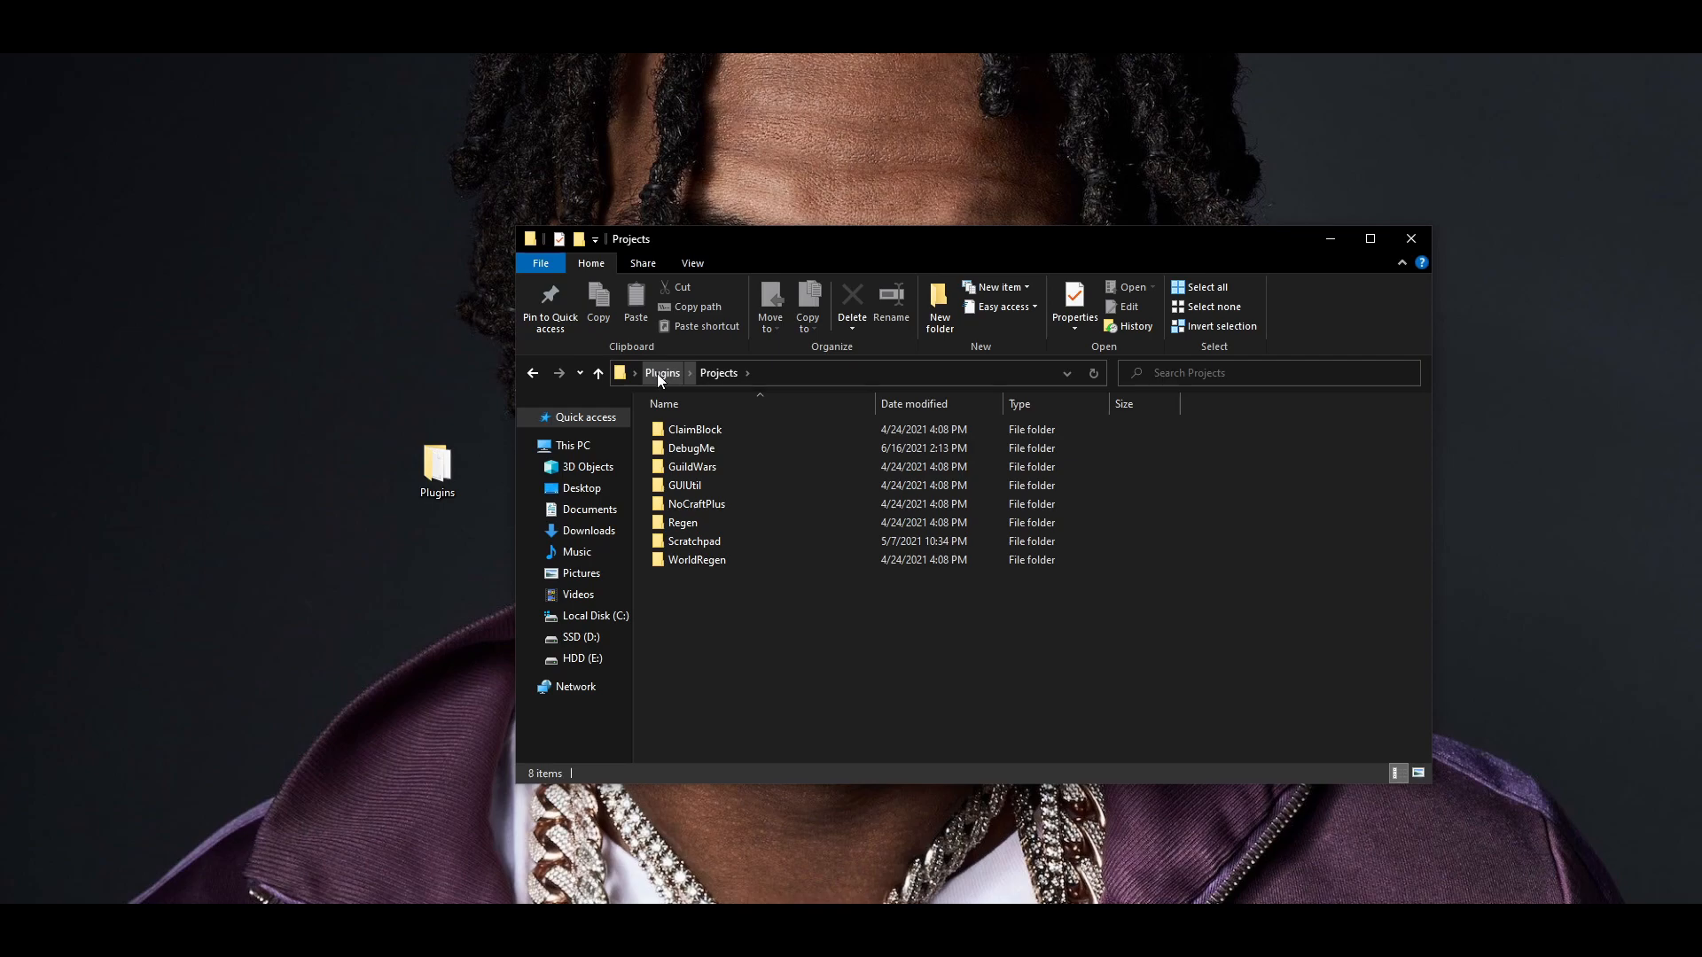
left_click(662, 372)
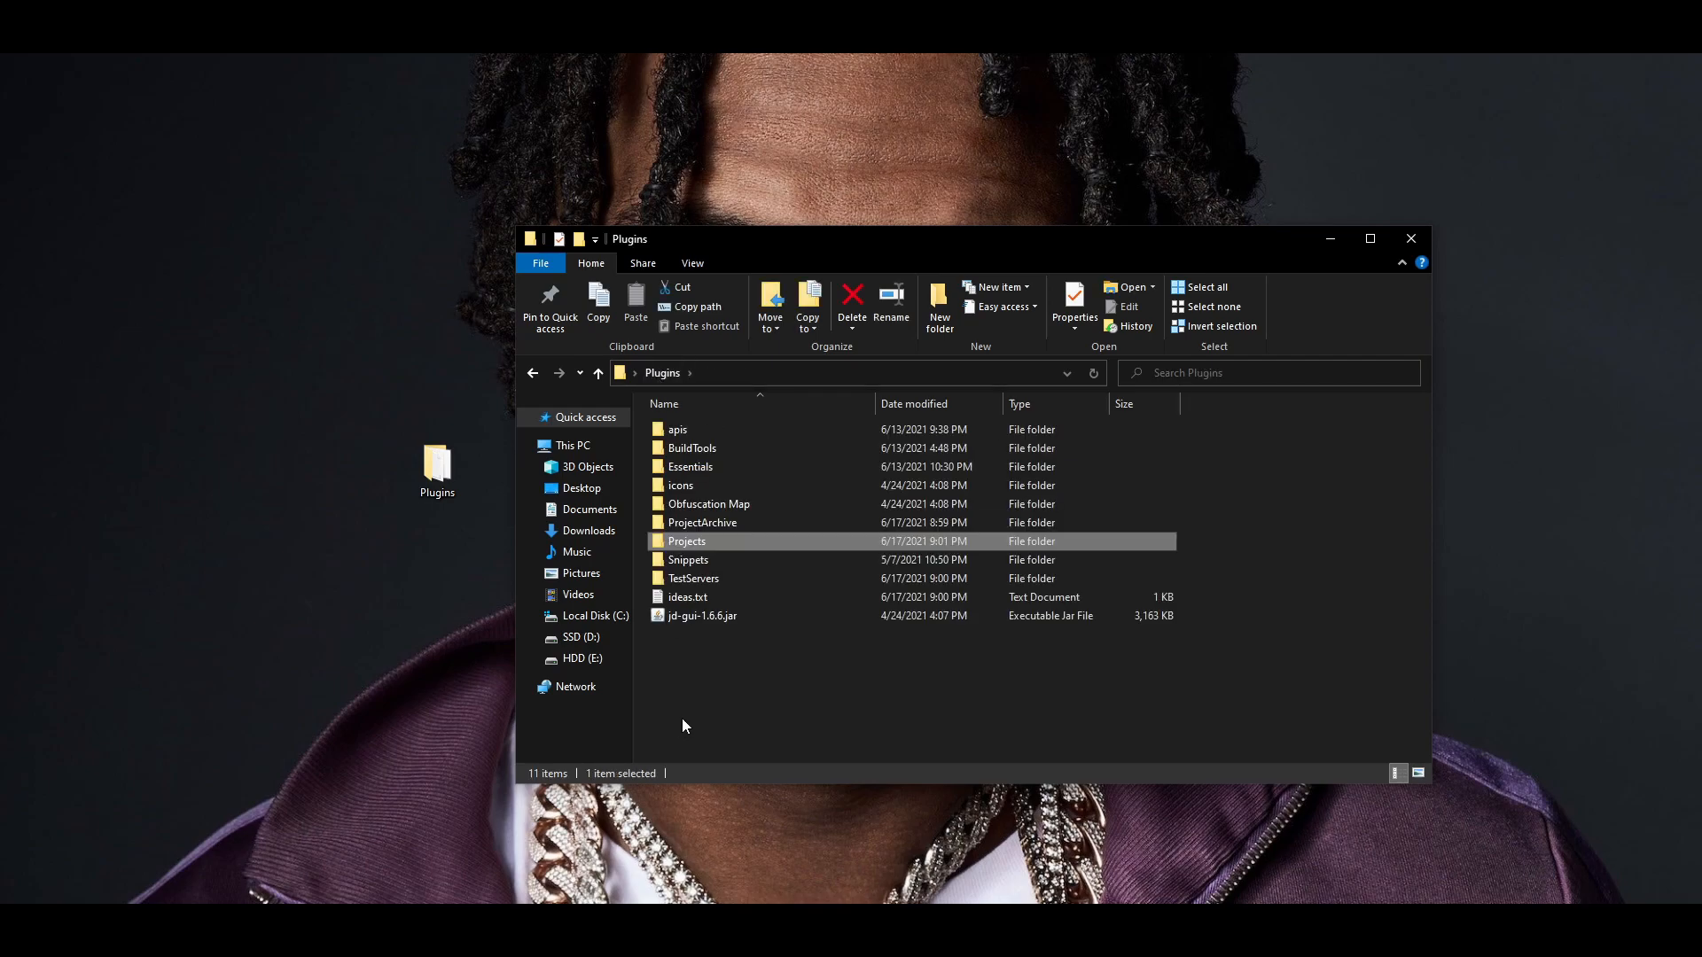
double_click(675, 429)
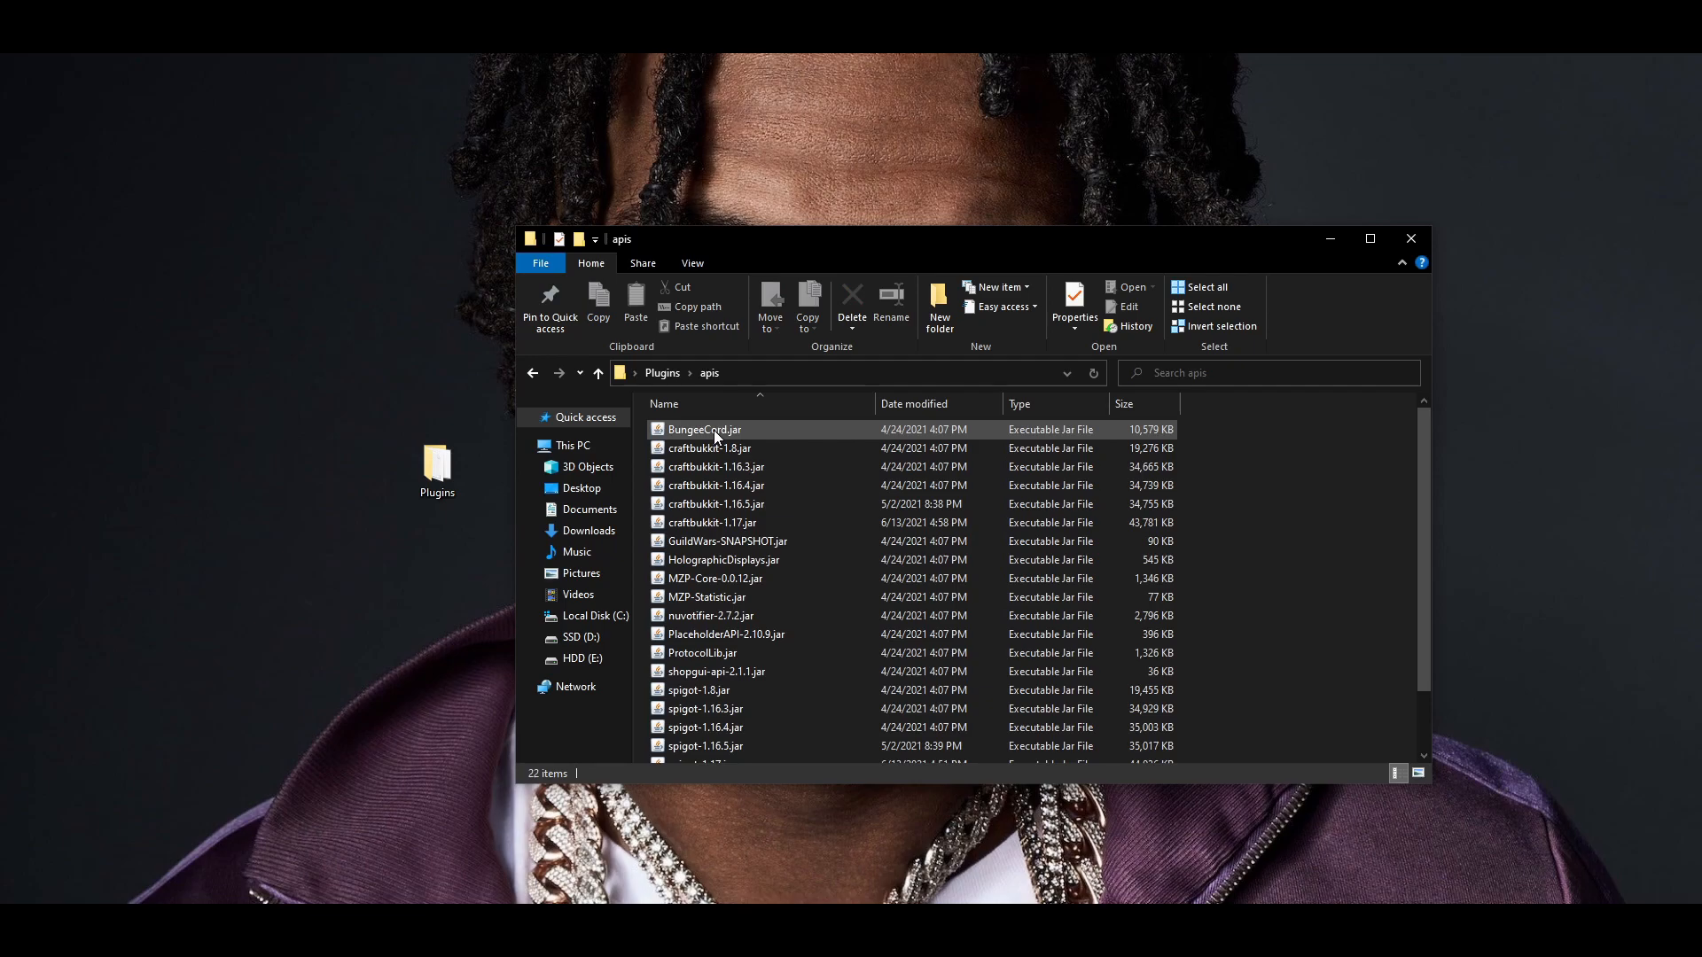
scroll("down", 3)
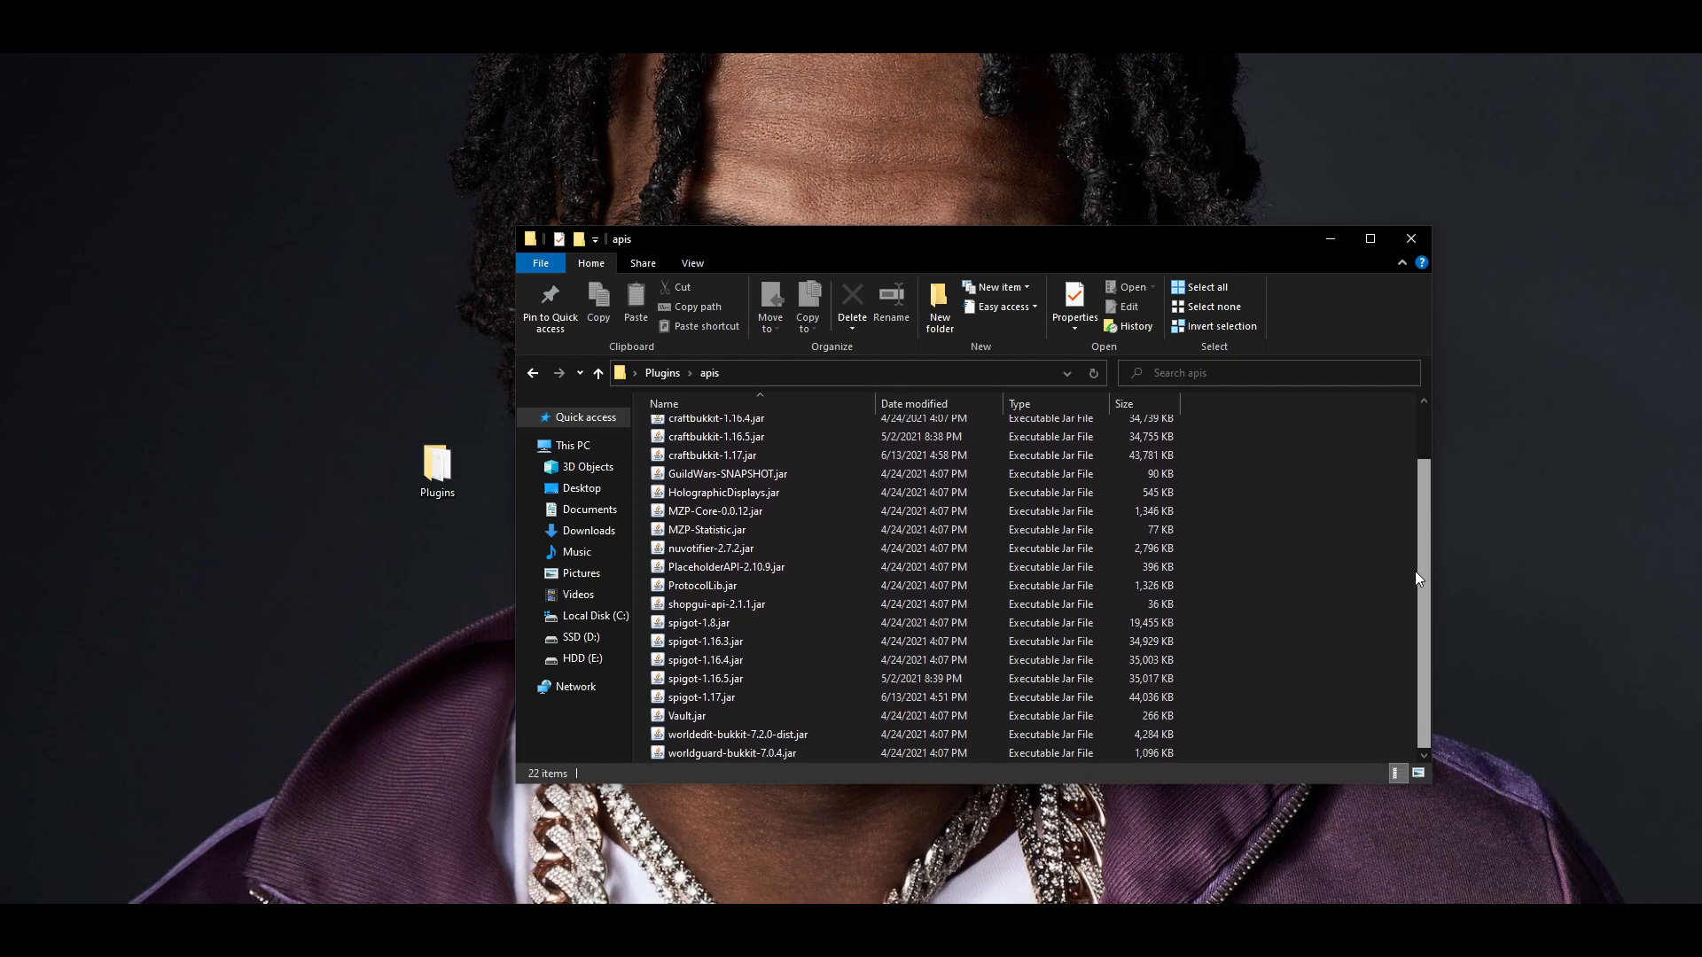
scroll("up", 3)
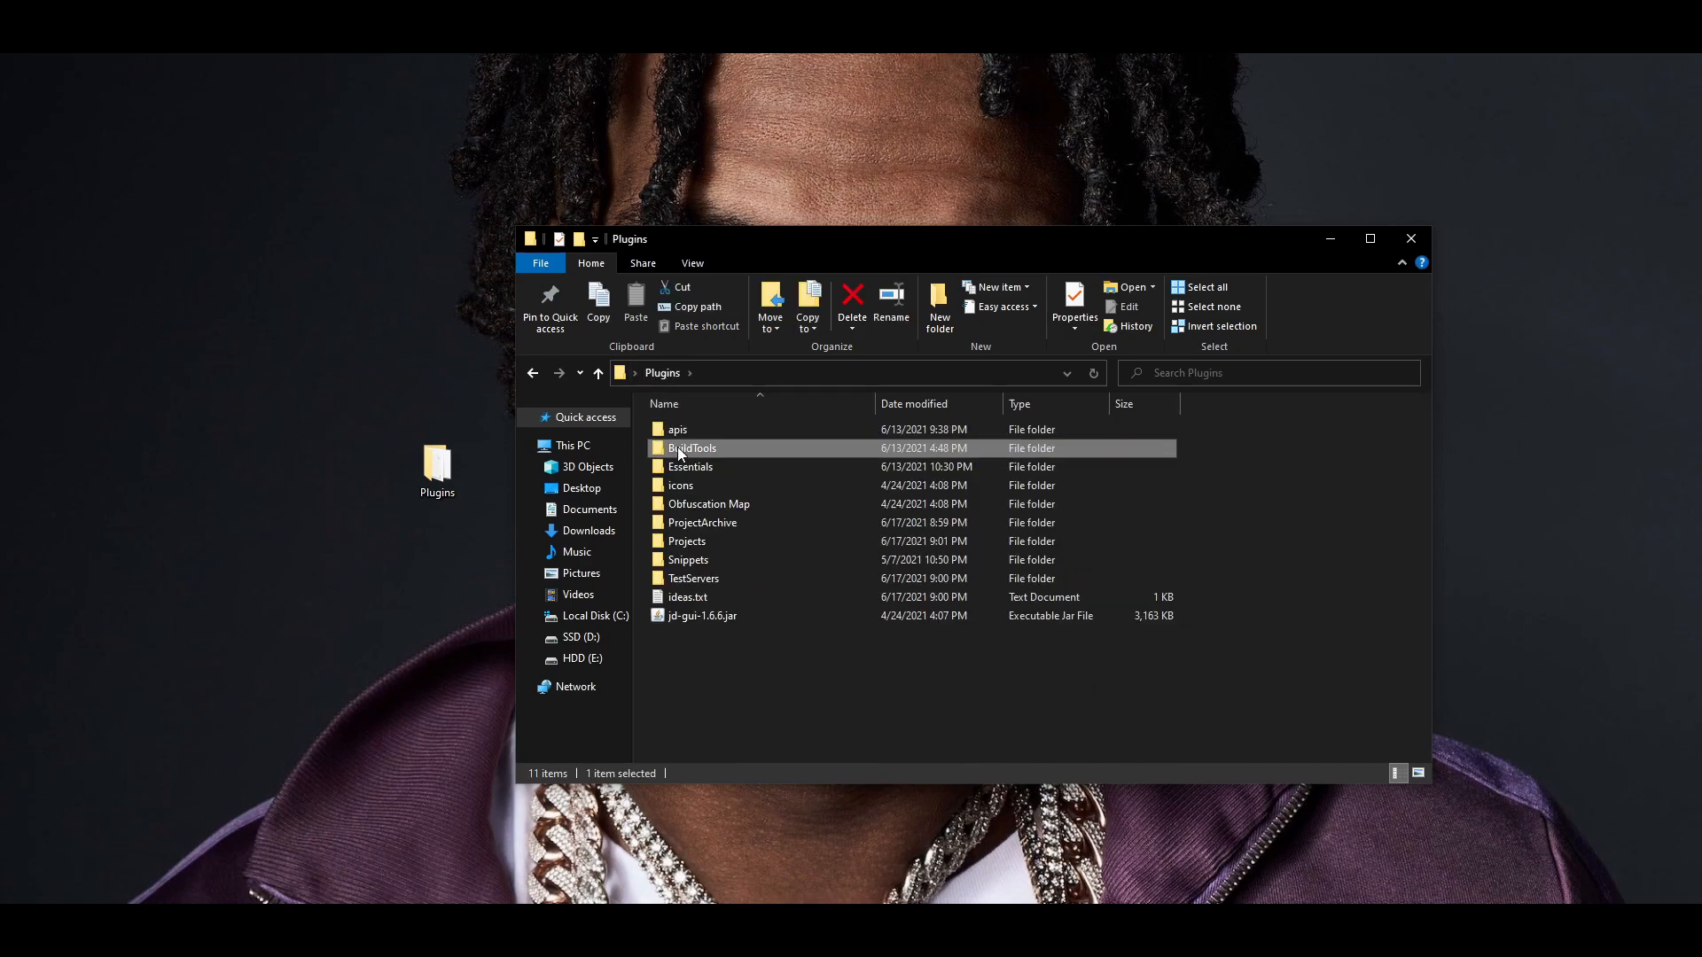
double_click(689, 446)
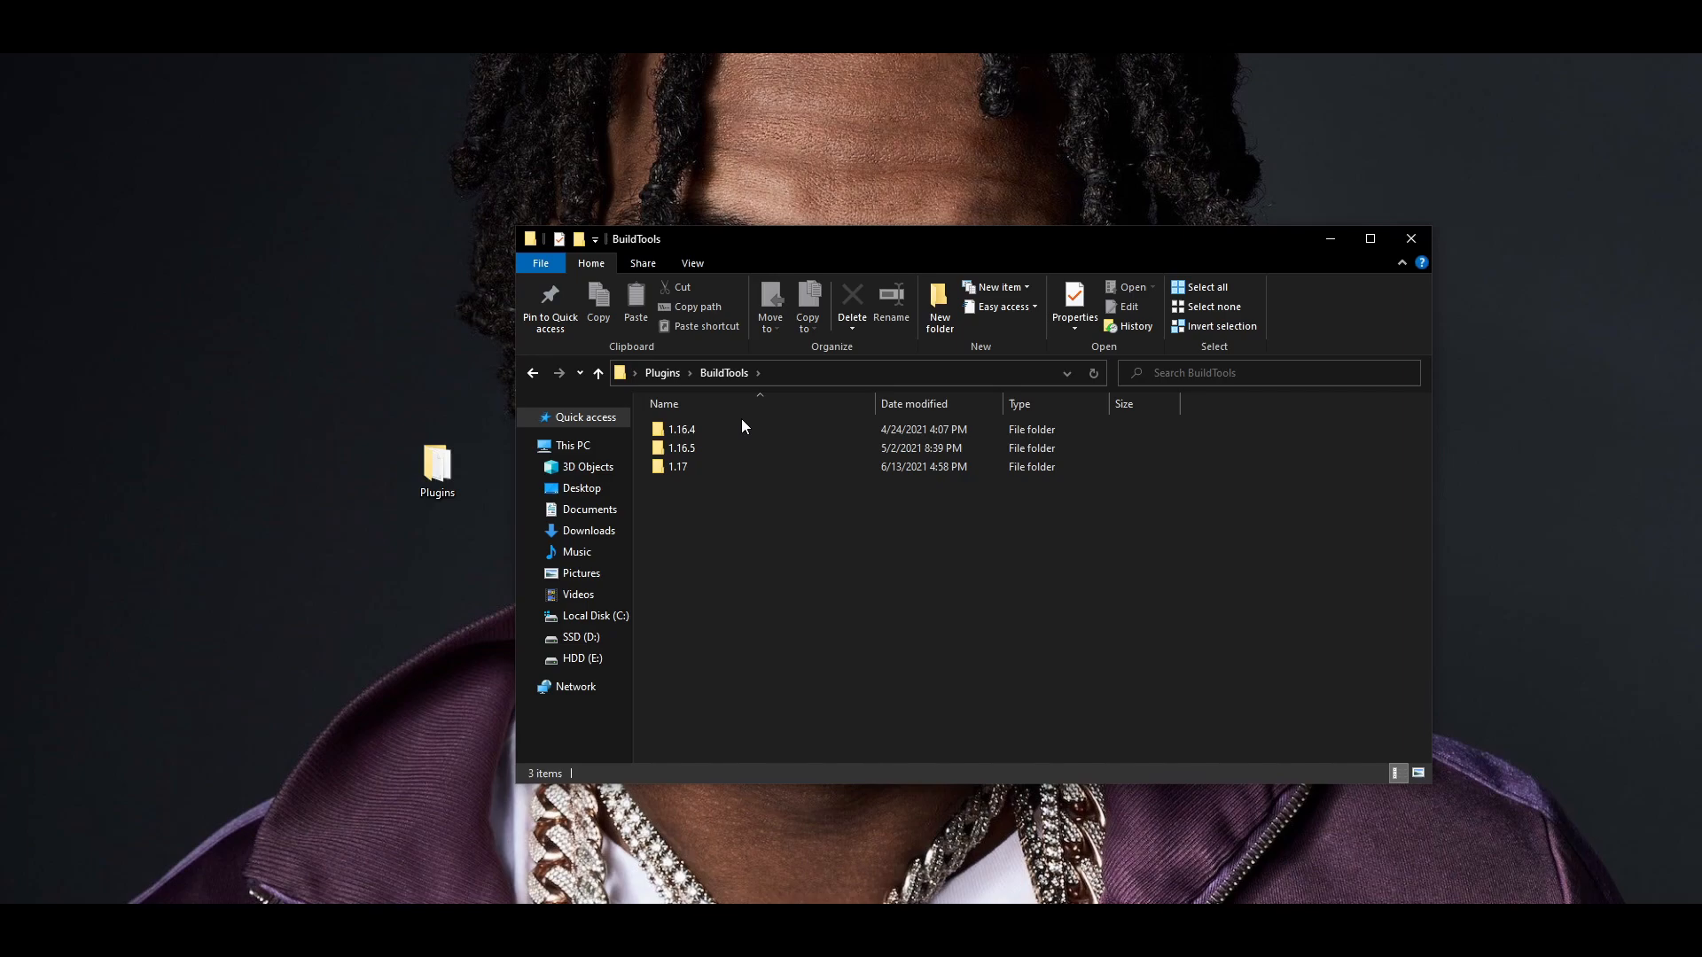
mouse_move(638, 493)
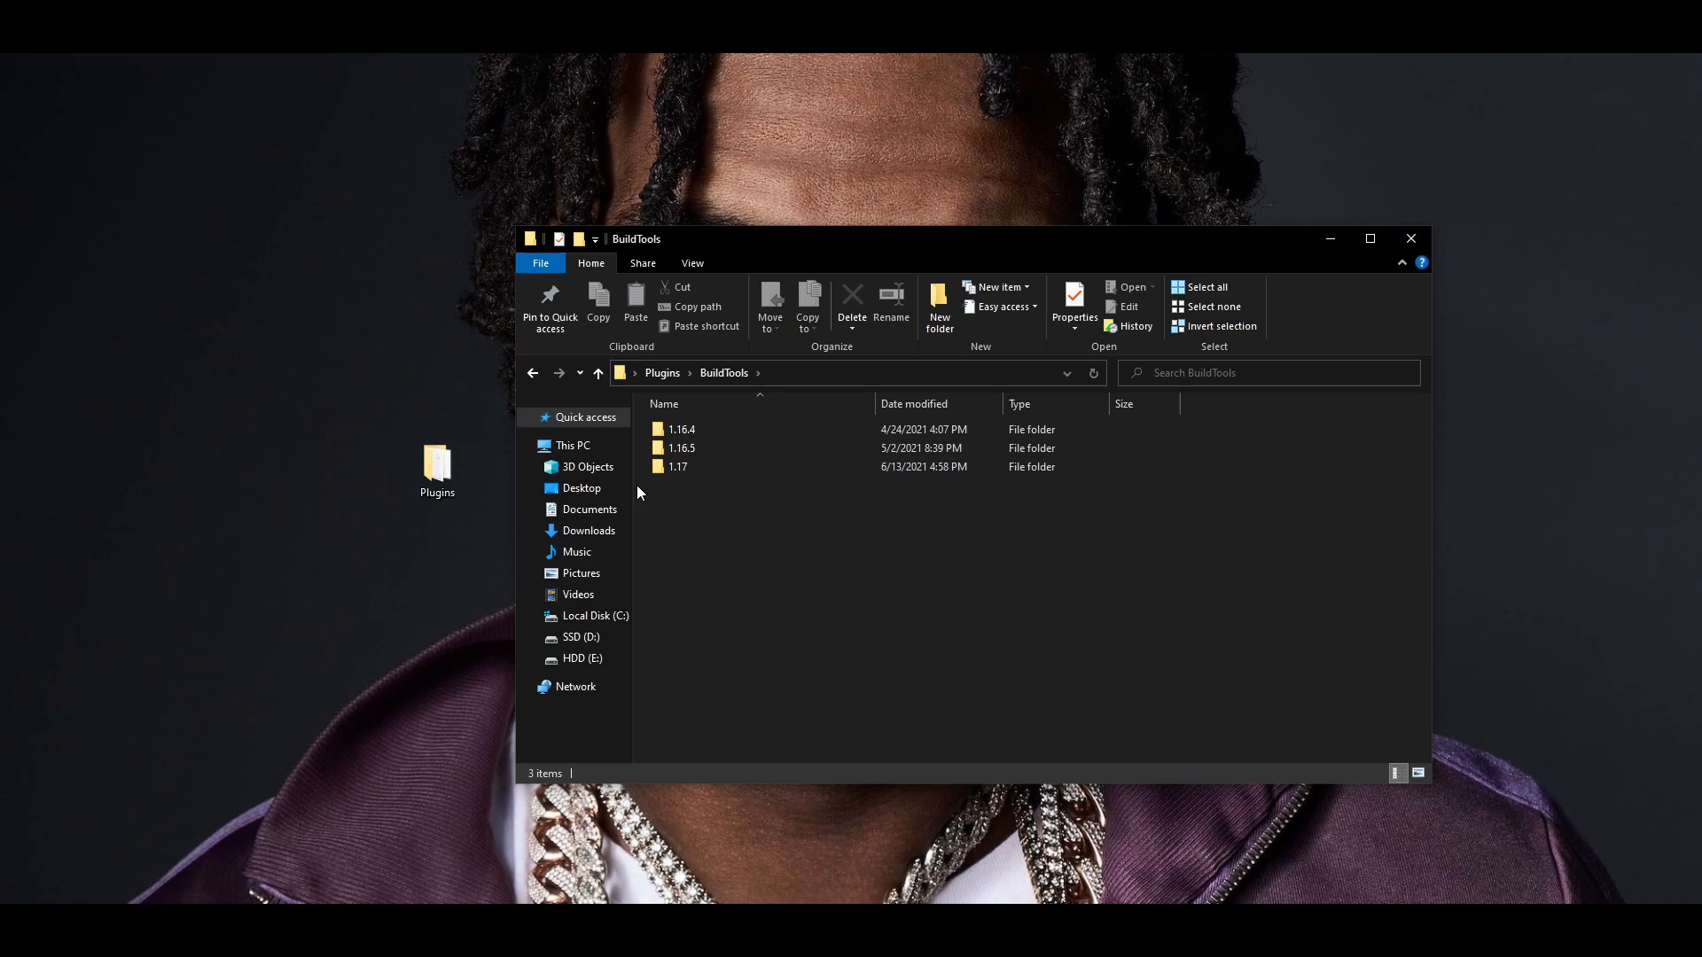
mouse_move(635, 485)
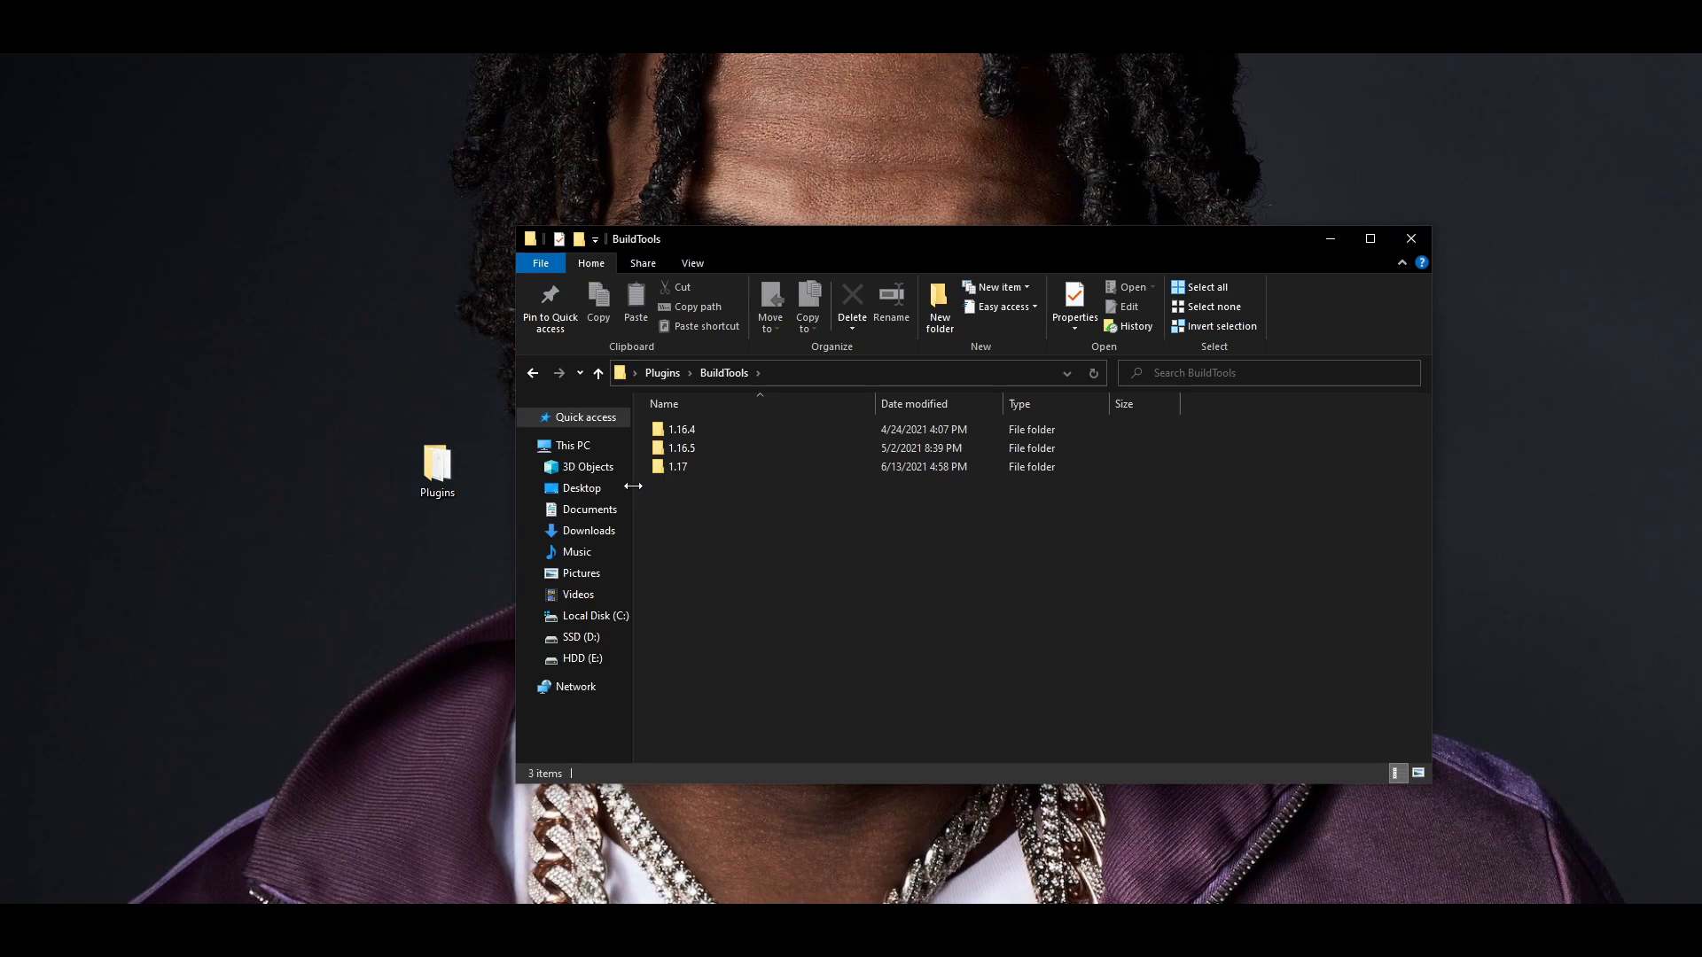
mouse_move(661, 373)
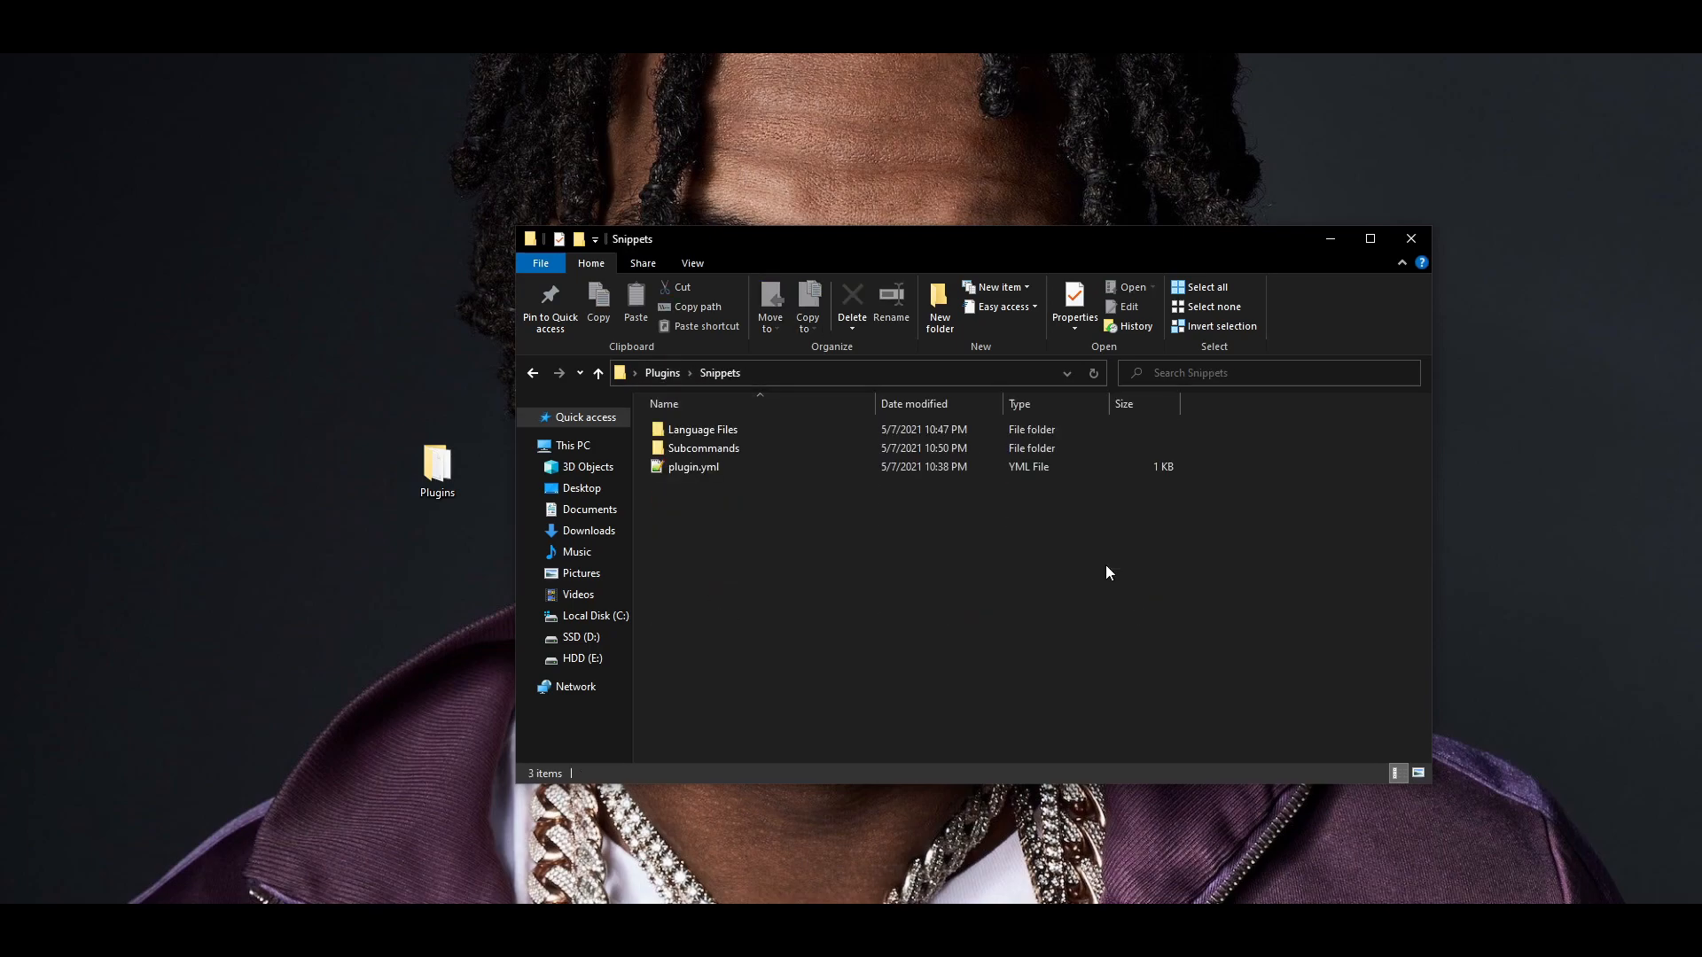
mouse_move(835, 595)
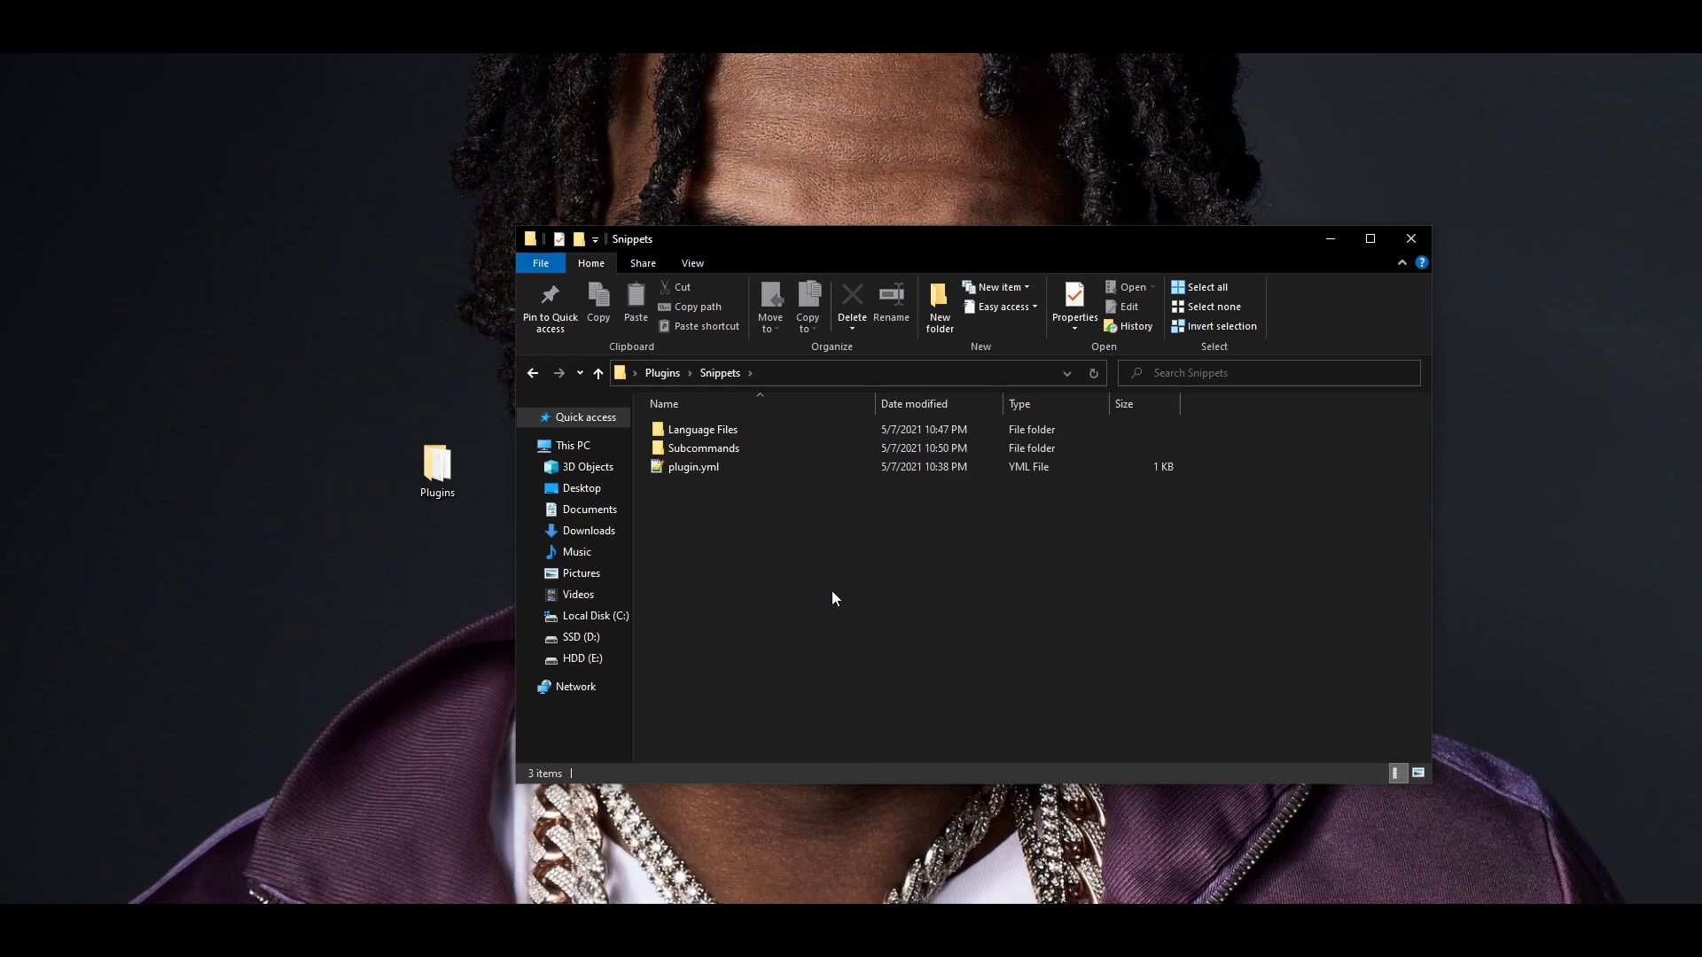
mouse_move(652, 502)
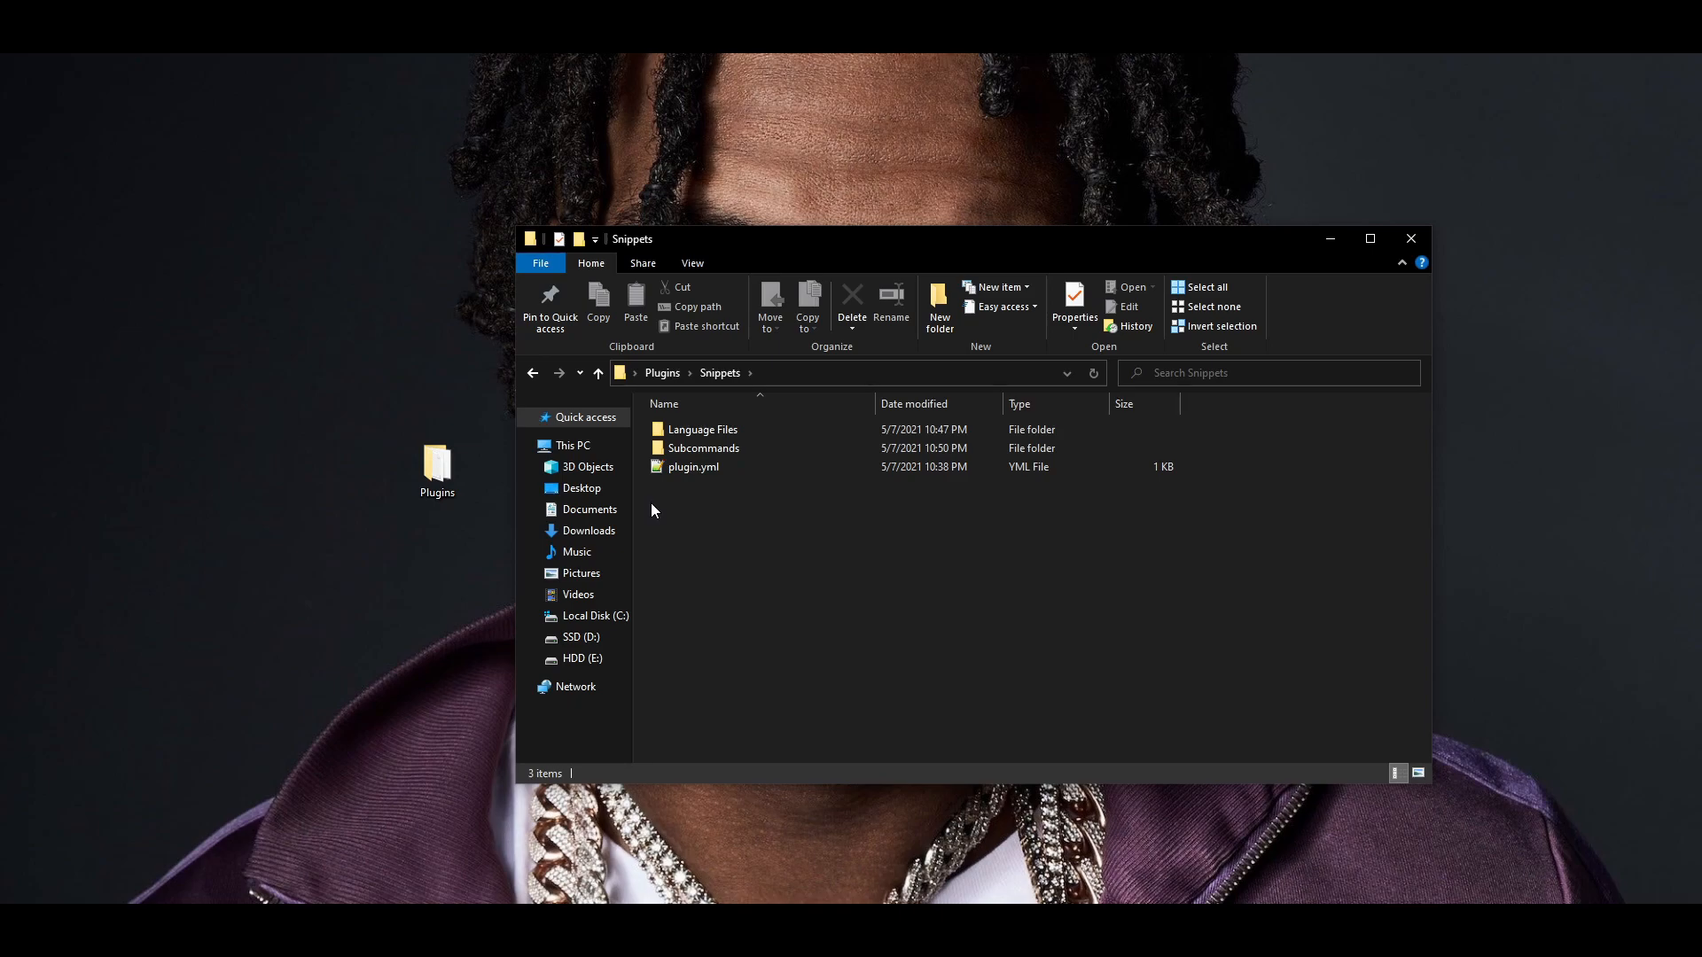
mouse_move(648, 454)
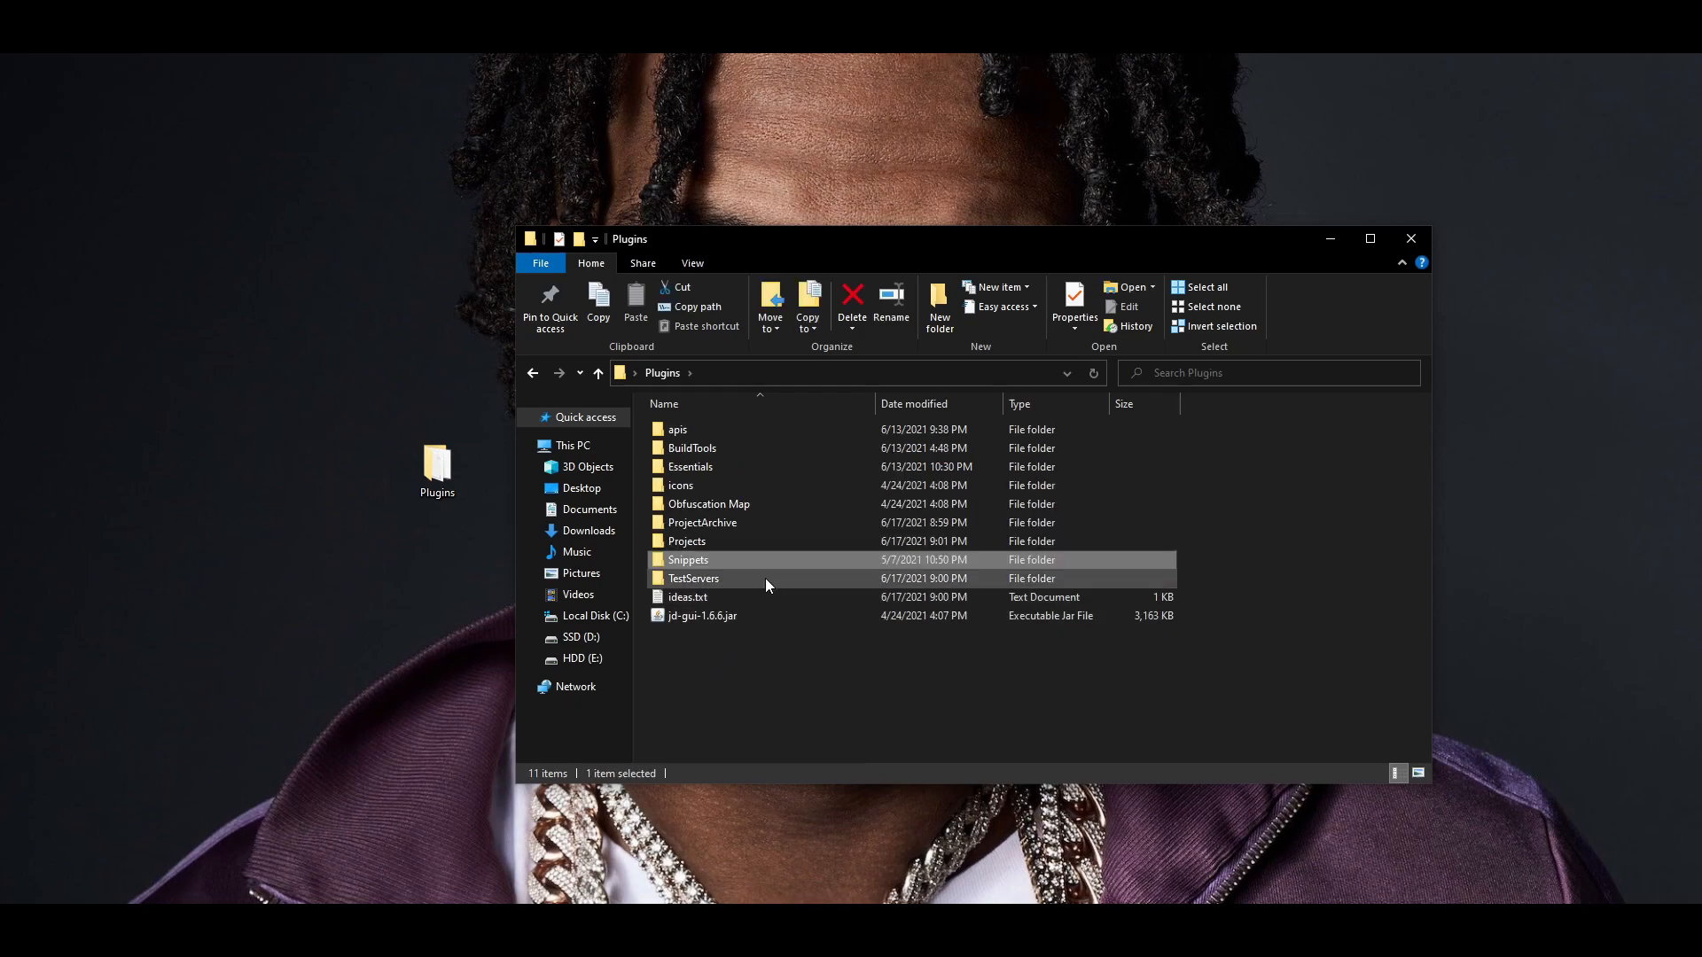
double_click(693, 577)
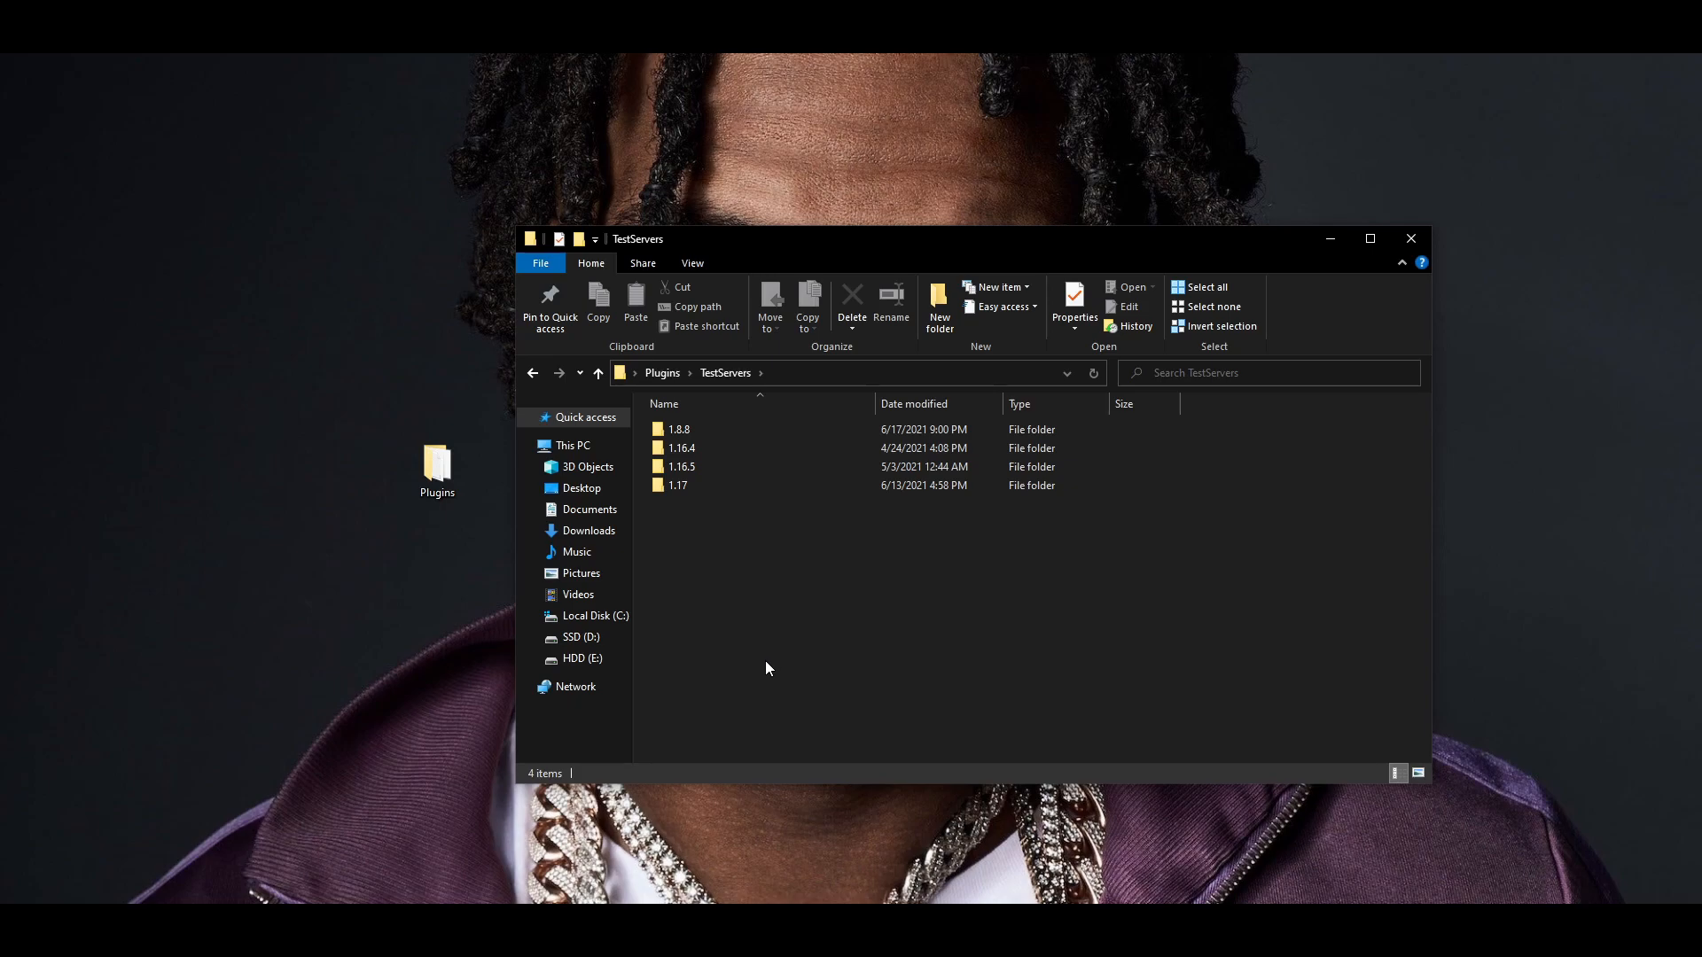
mouse_move(752, 665)
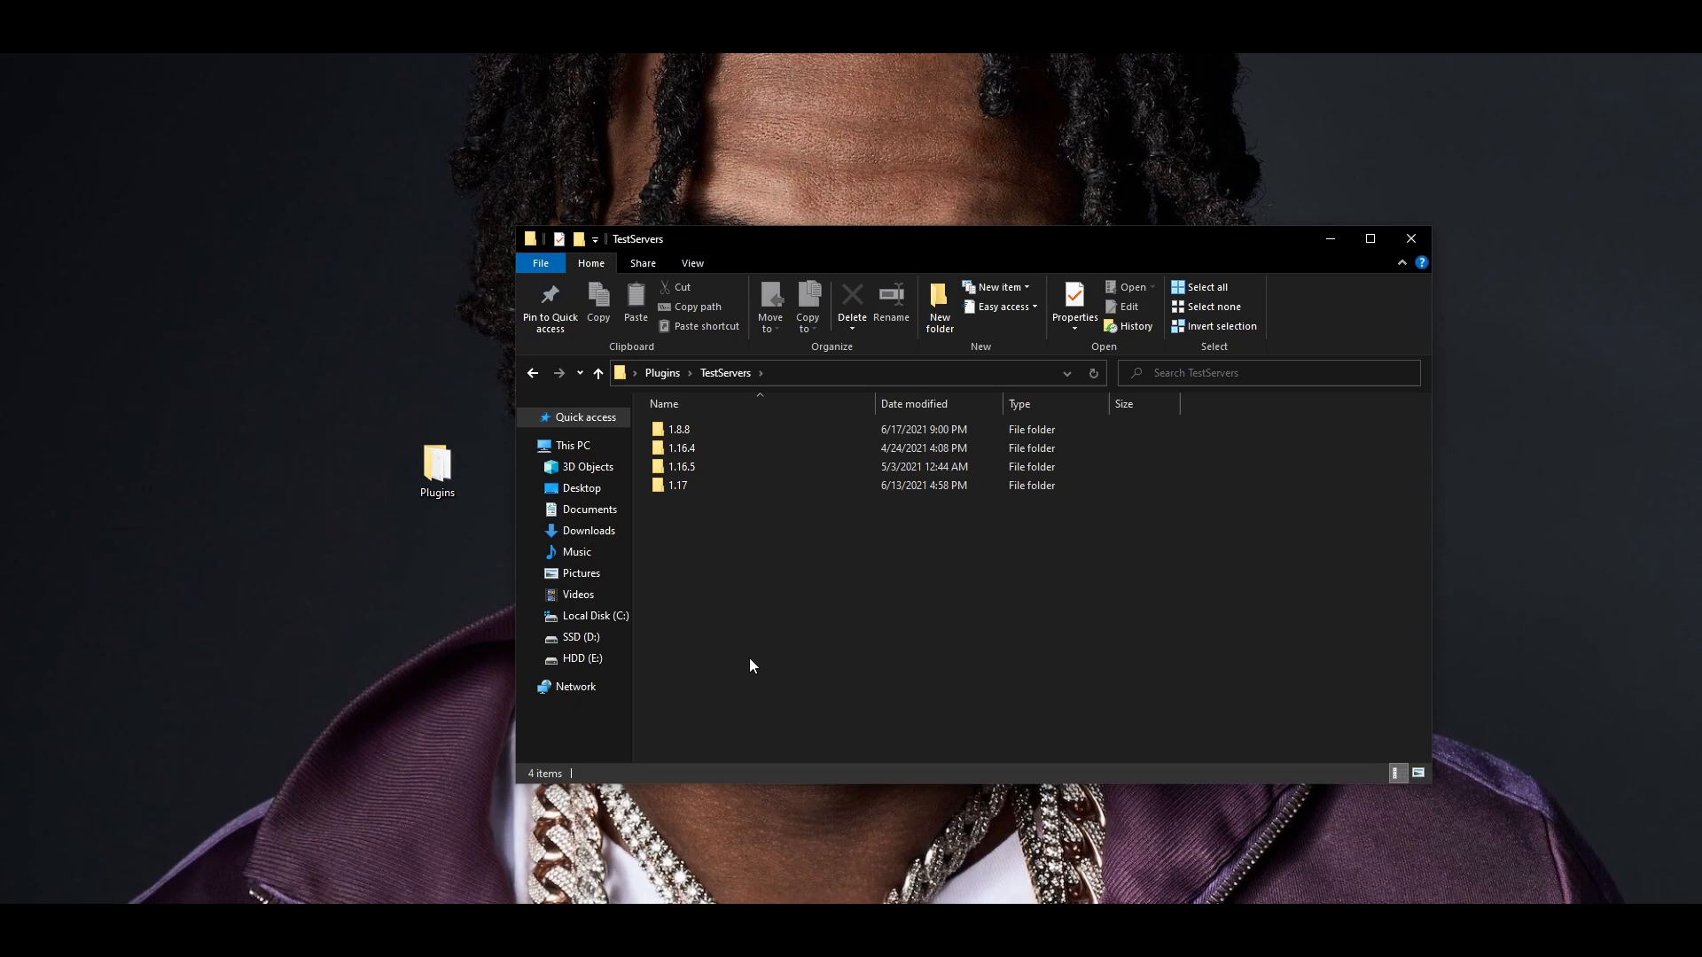
left_click(661, 373)
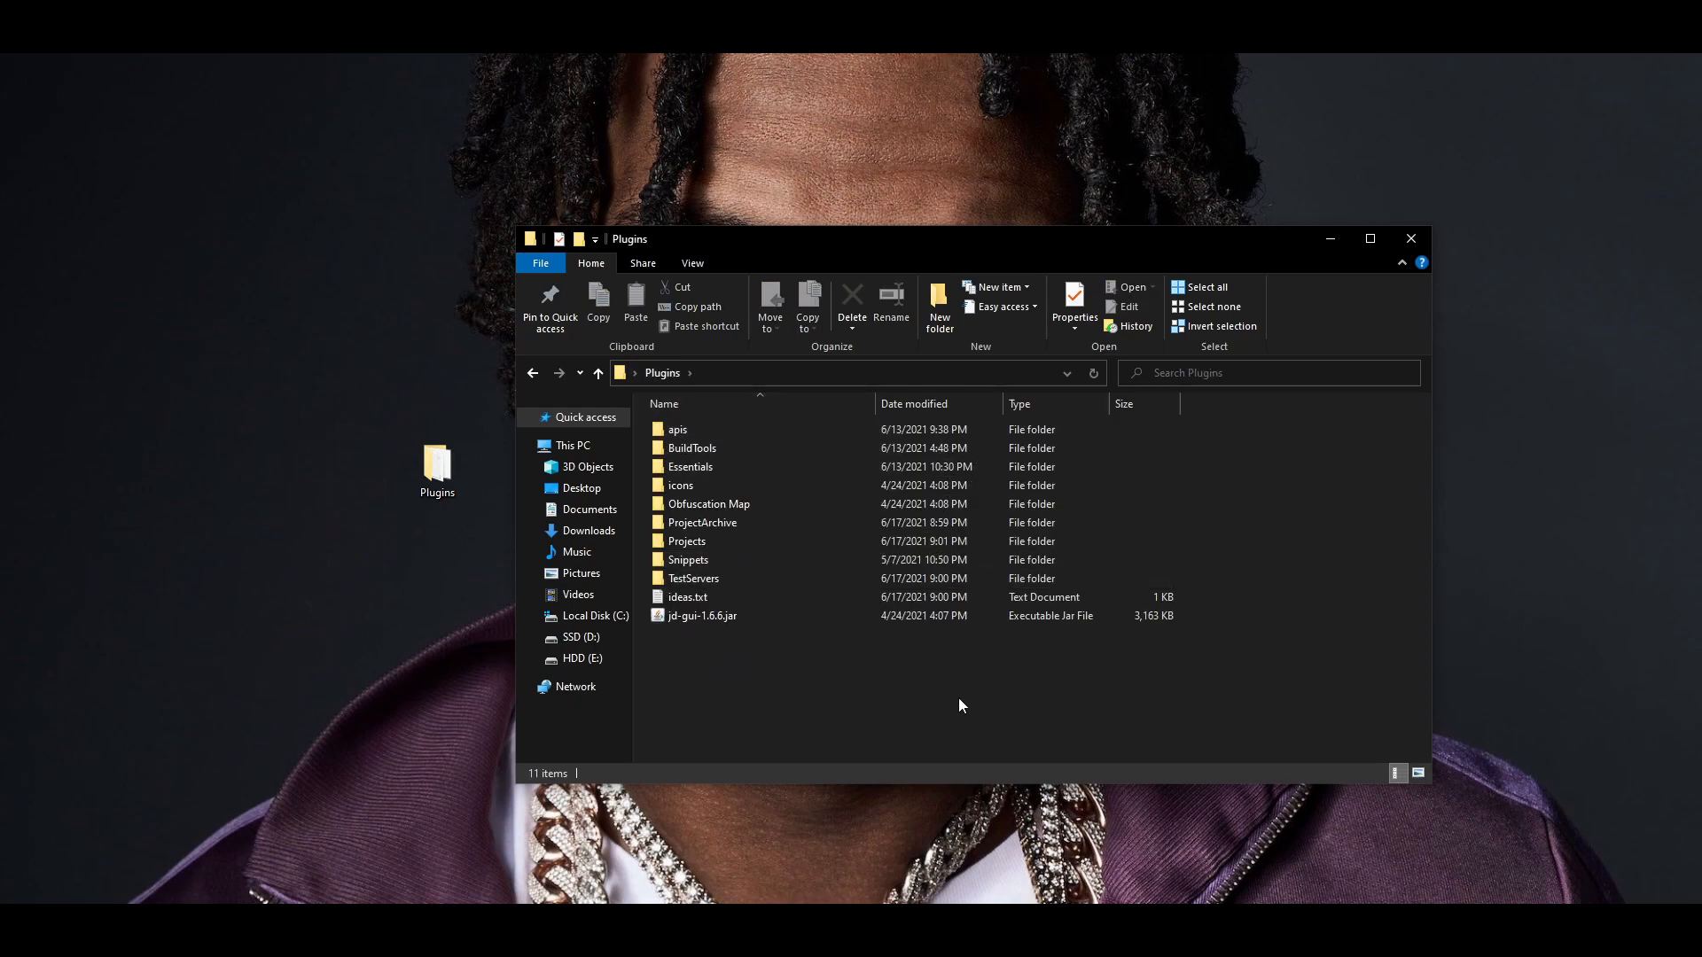
mouse_move(1370, 585)
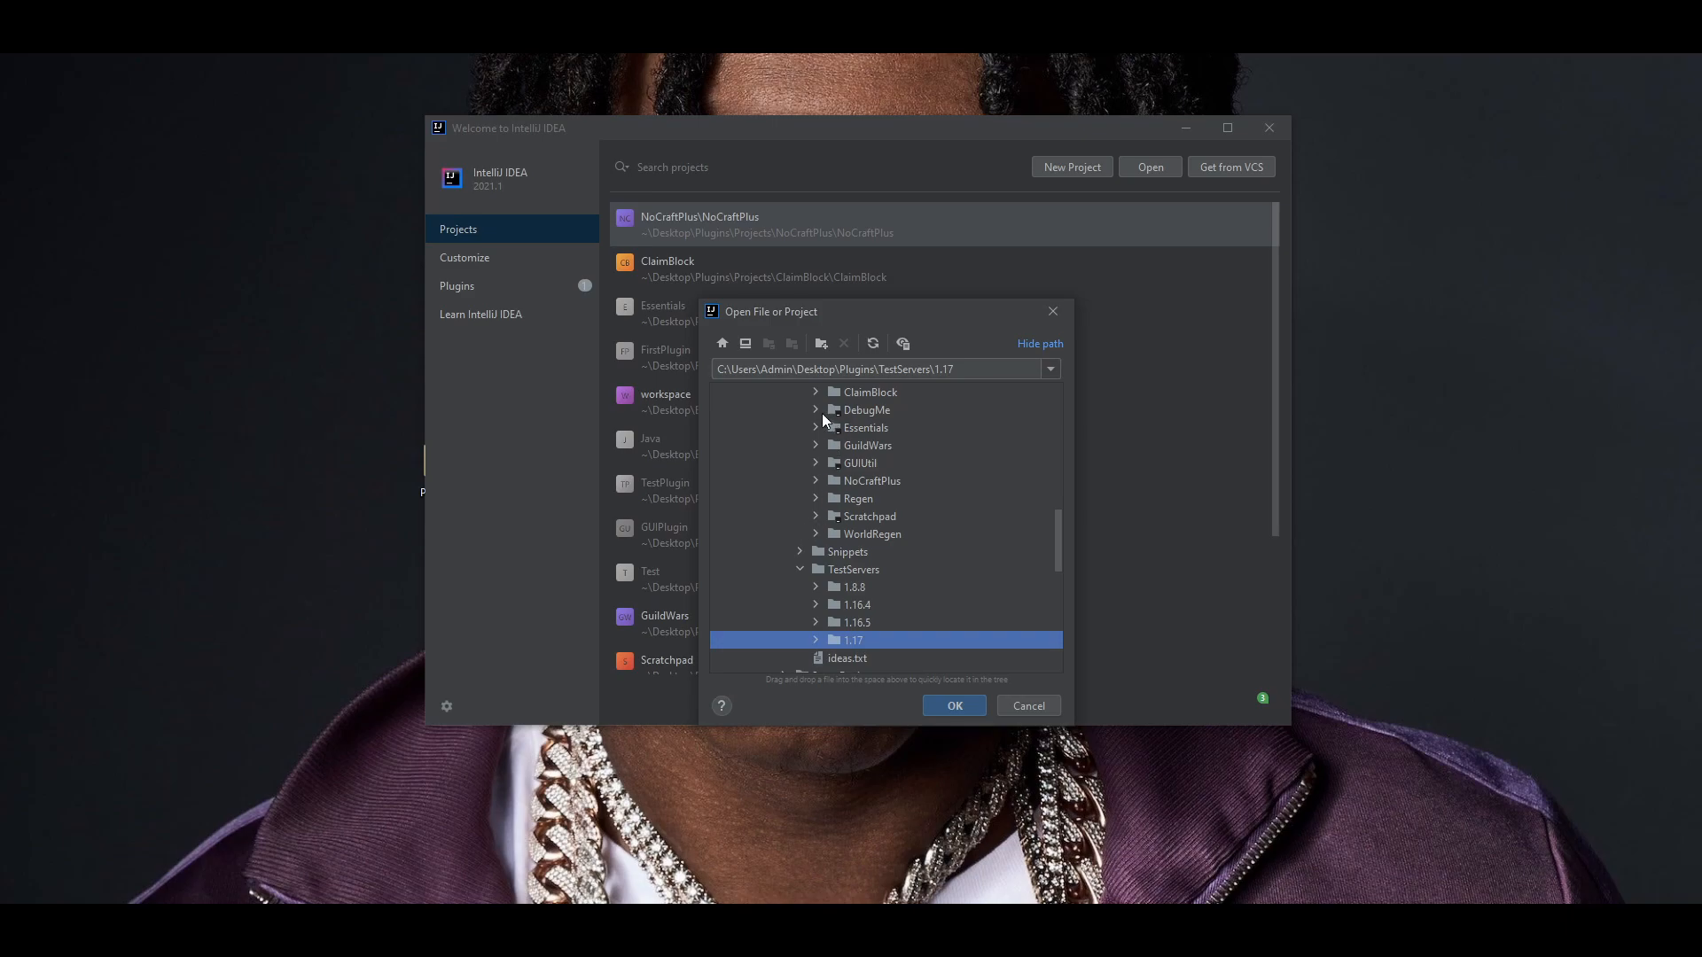
- Open the DebugMe project in IntelliJ IDEA
left_click(867, 410)
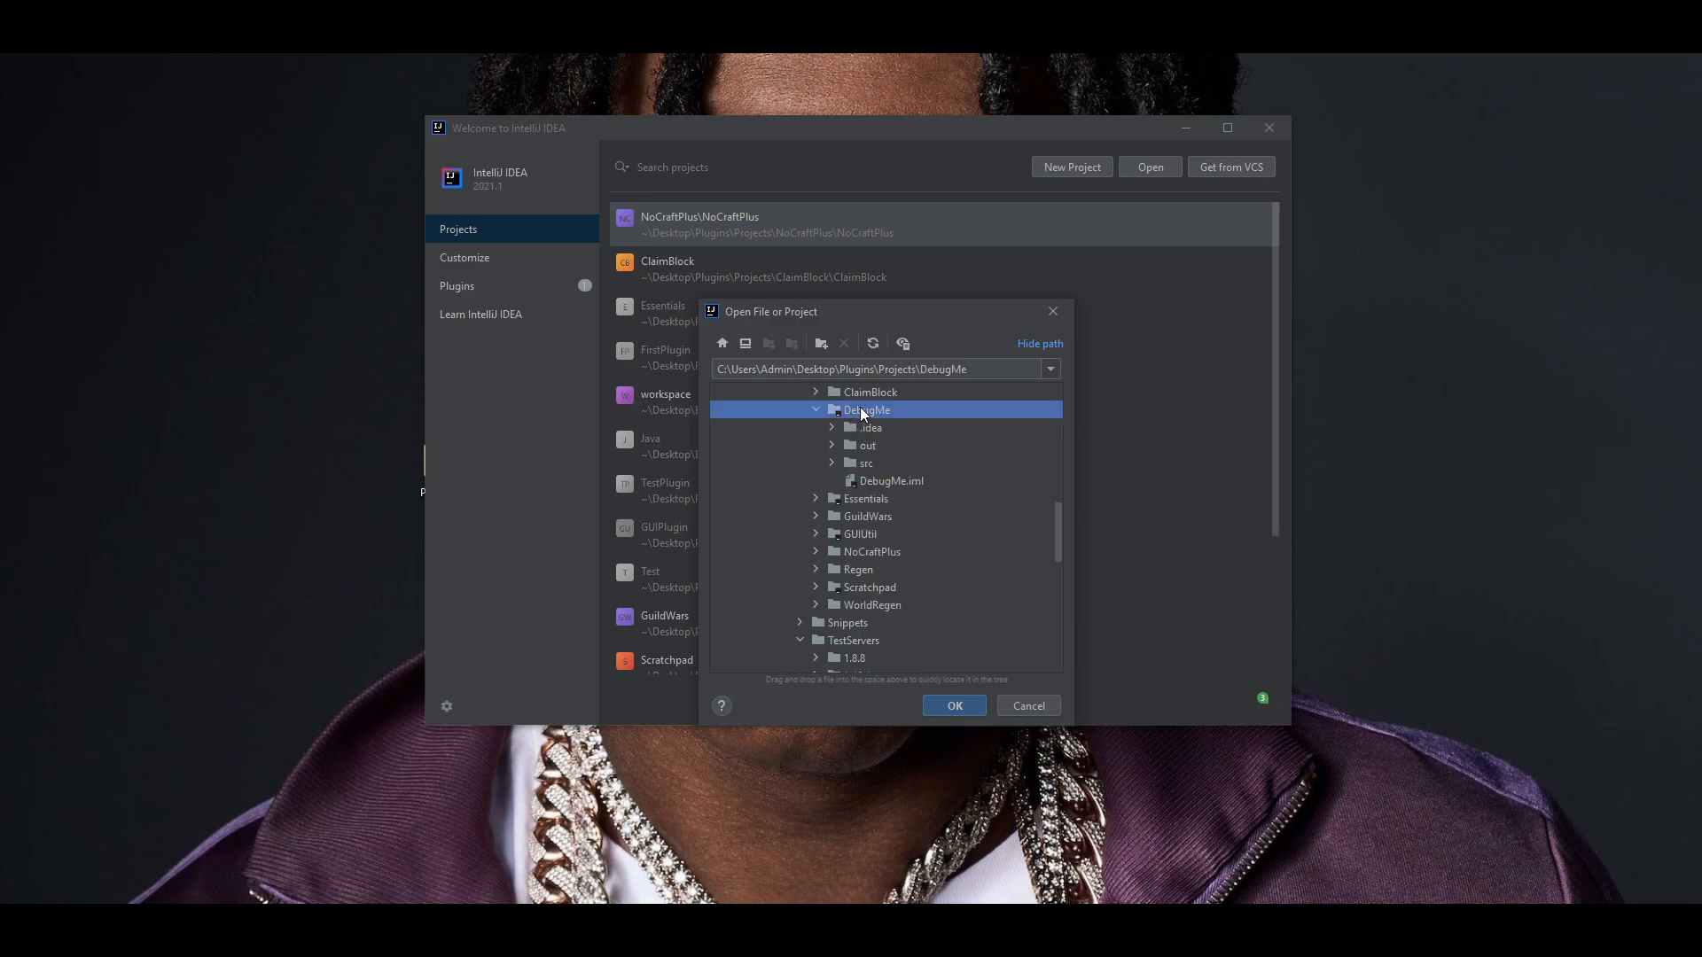
left_click(951, 705)
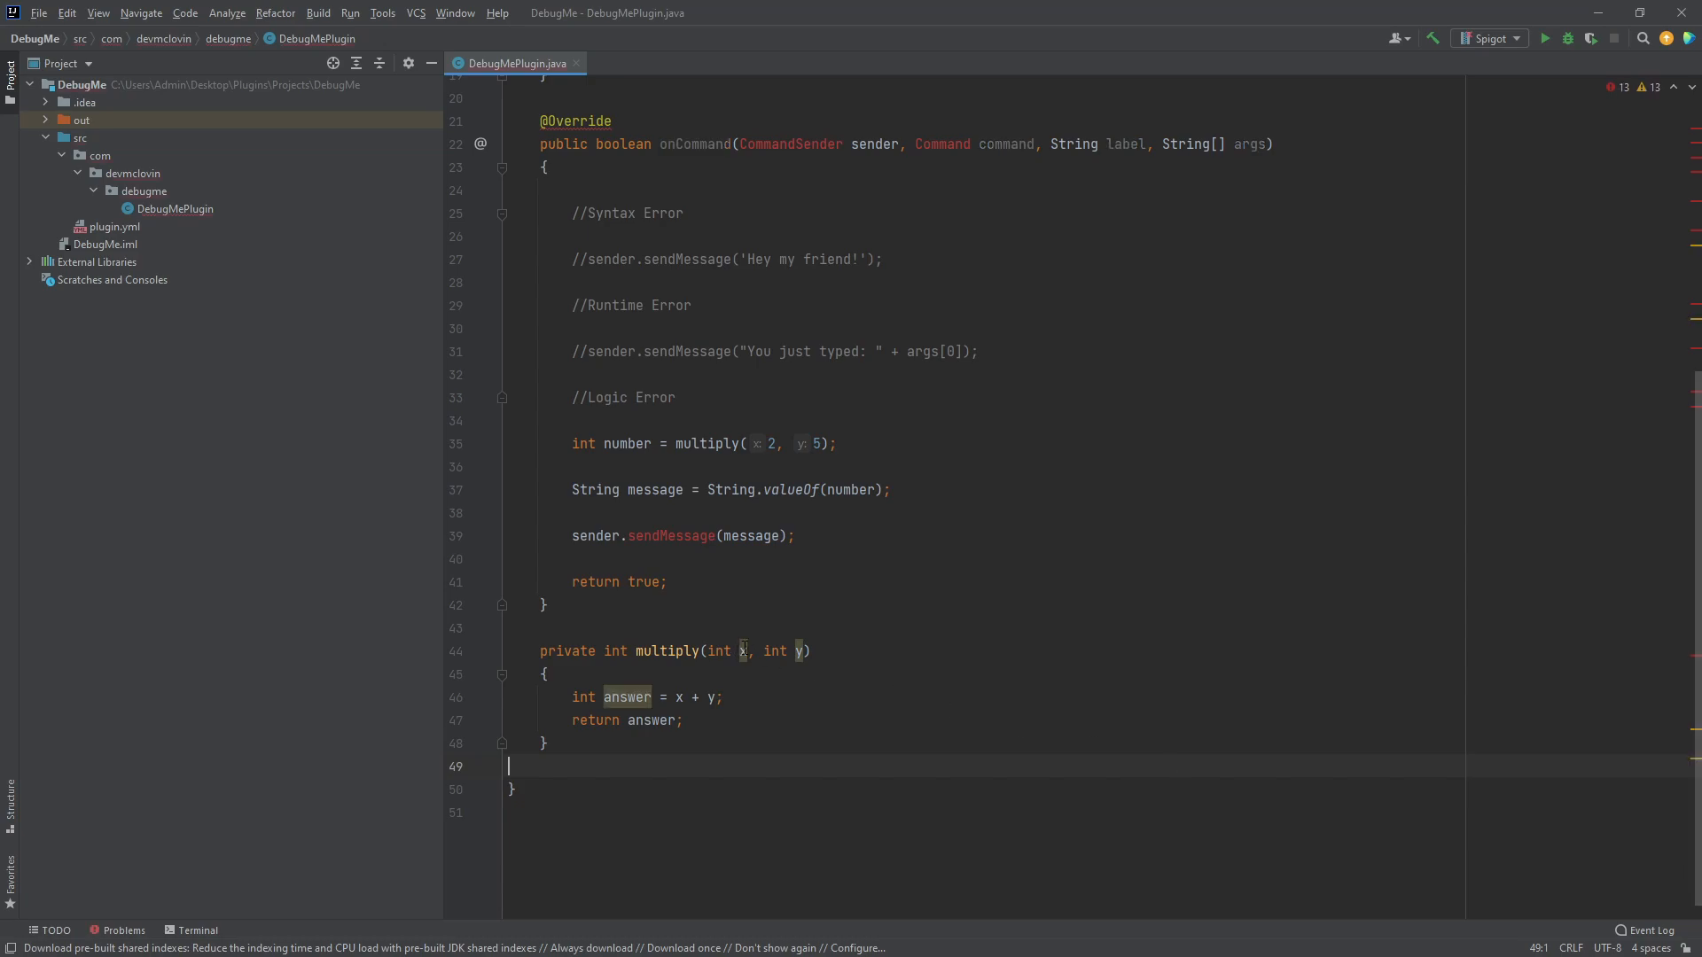
scroll("up", 3)
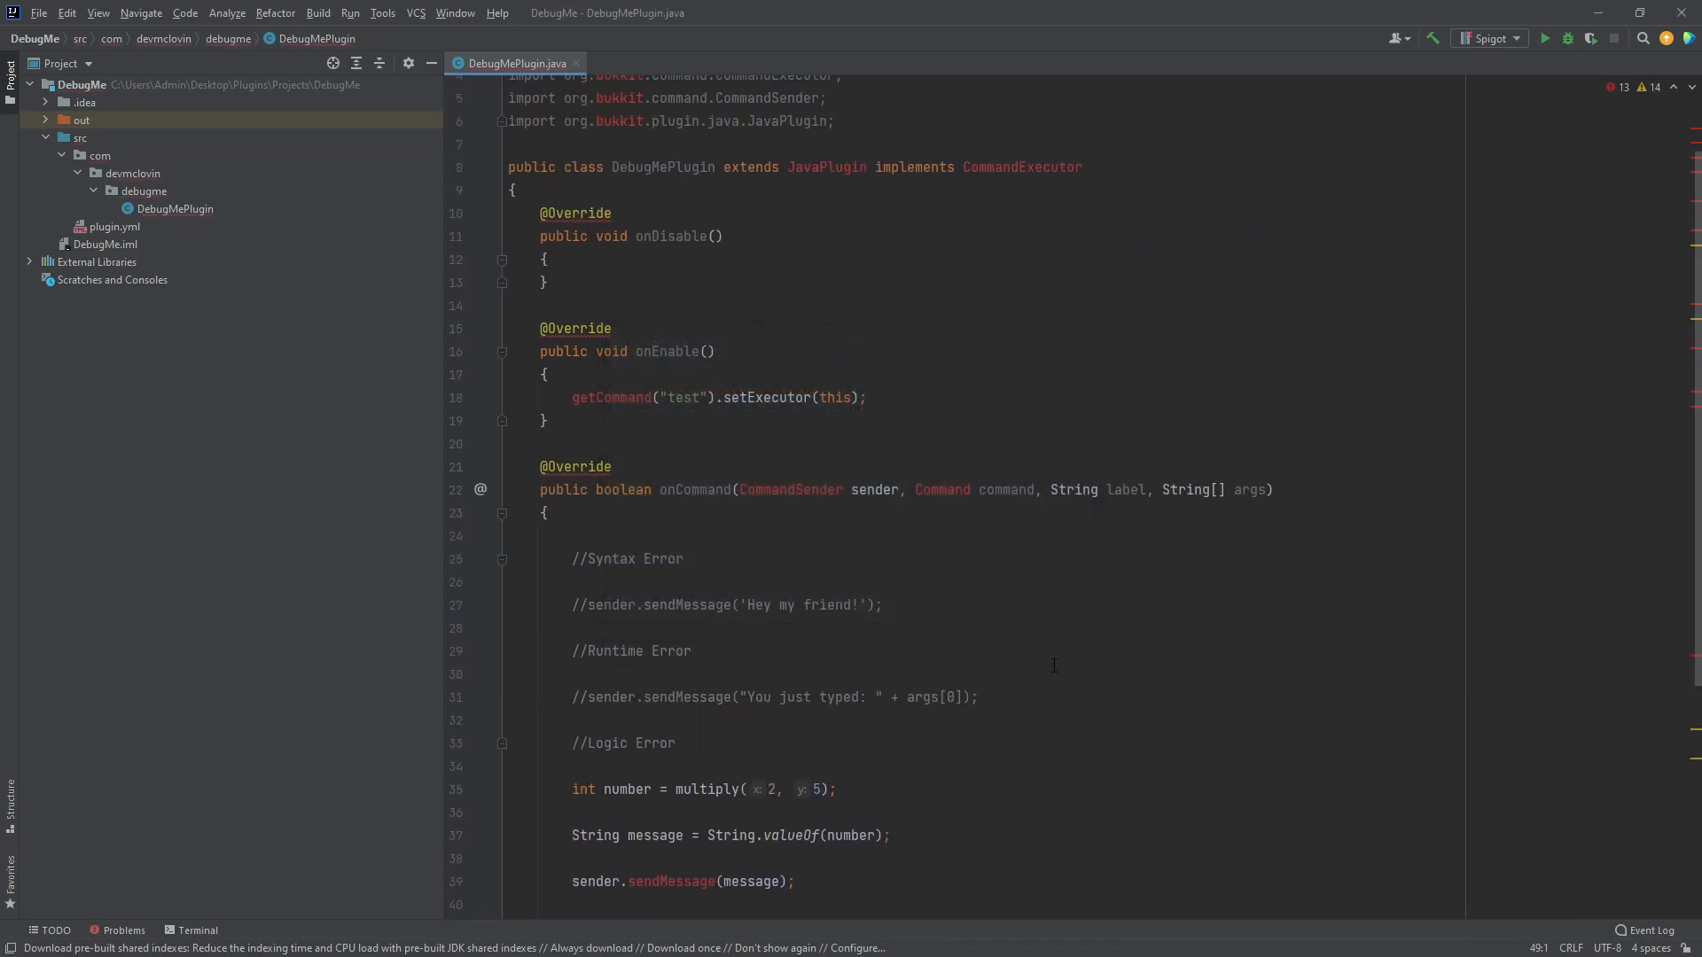
scroll("up", 3)
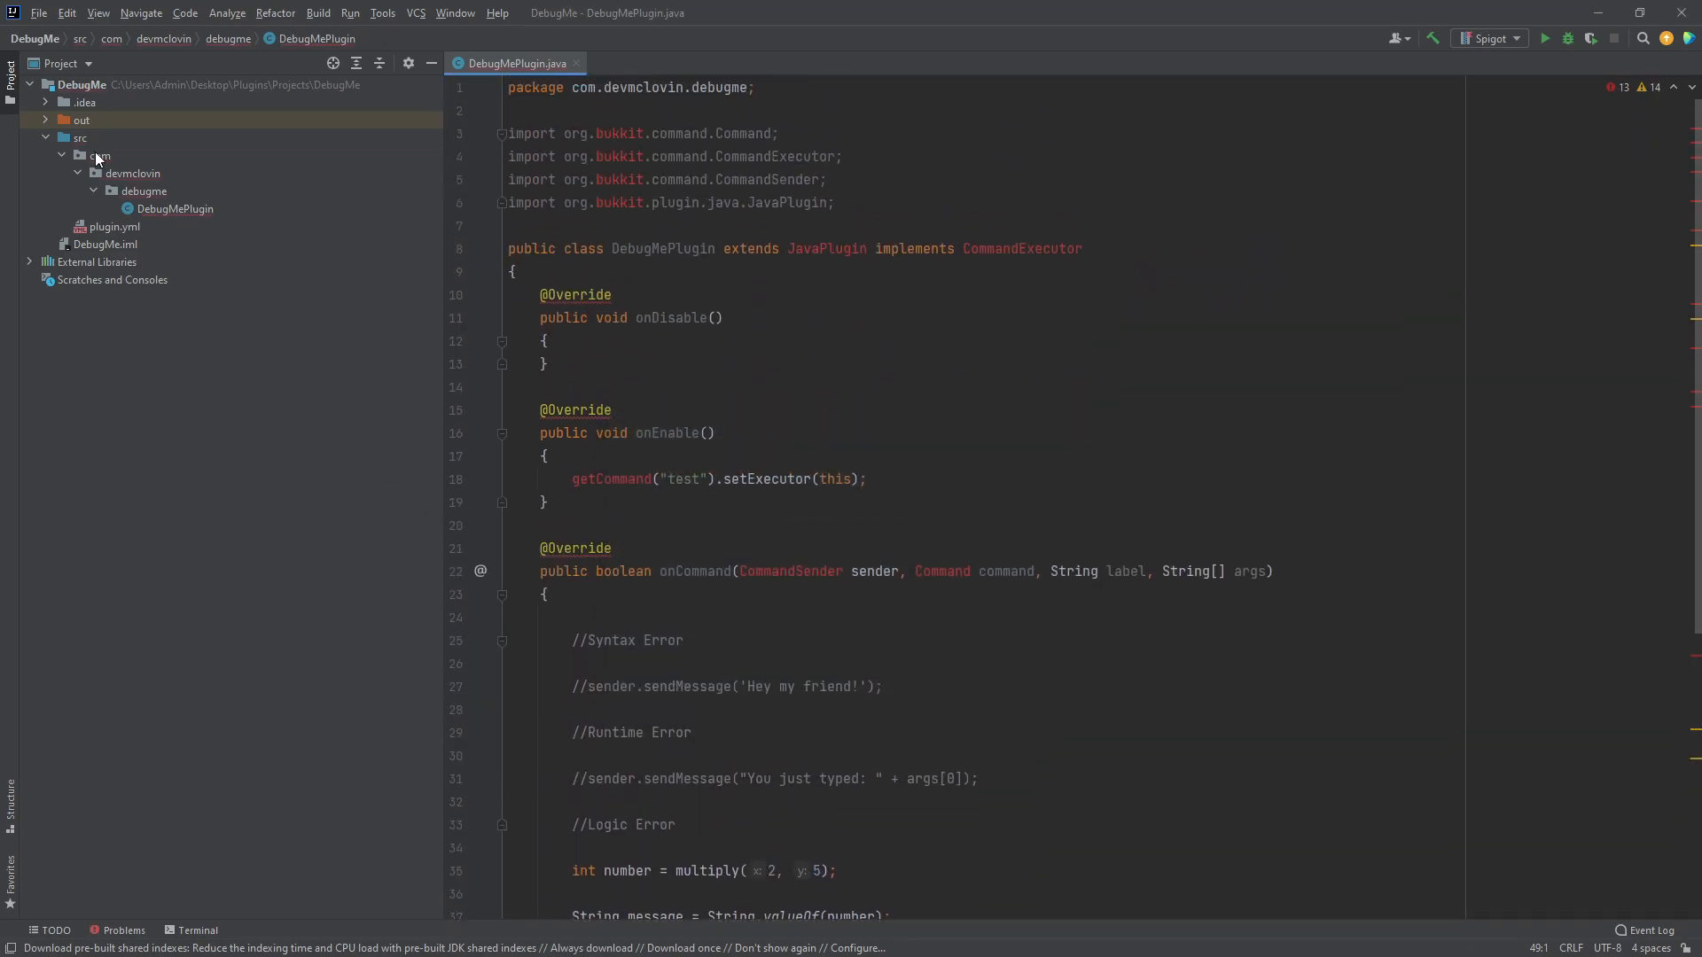
- In Project Structure > Modules, add craftbukkit-1.17.jar as a dependency with scope Provided
left_click(37, 12)
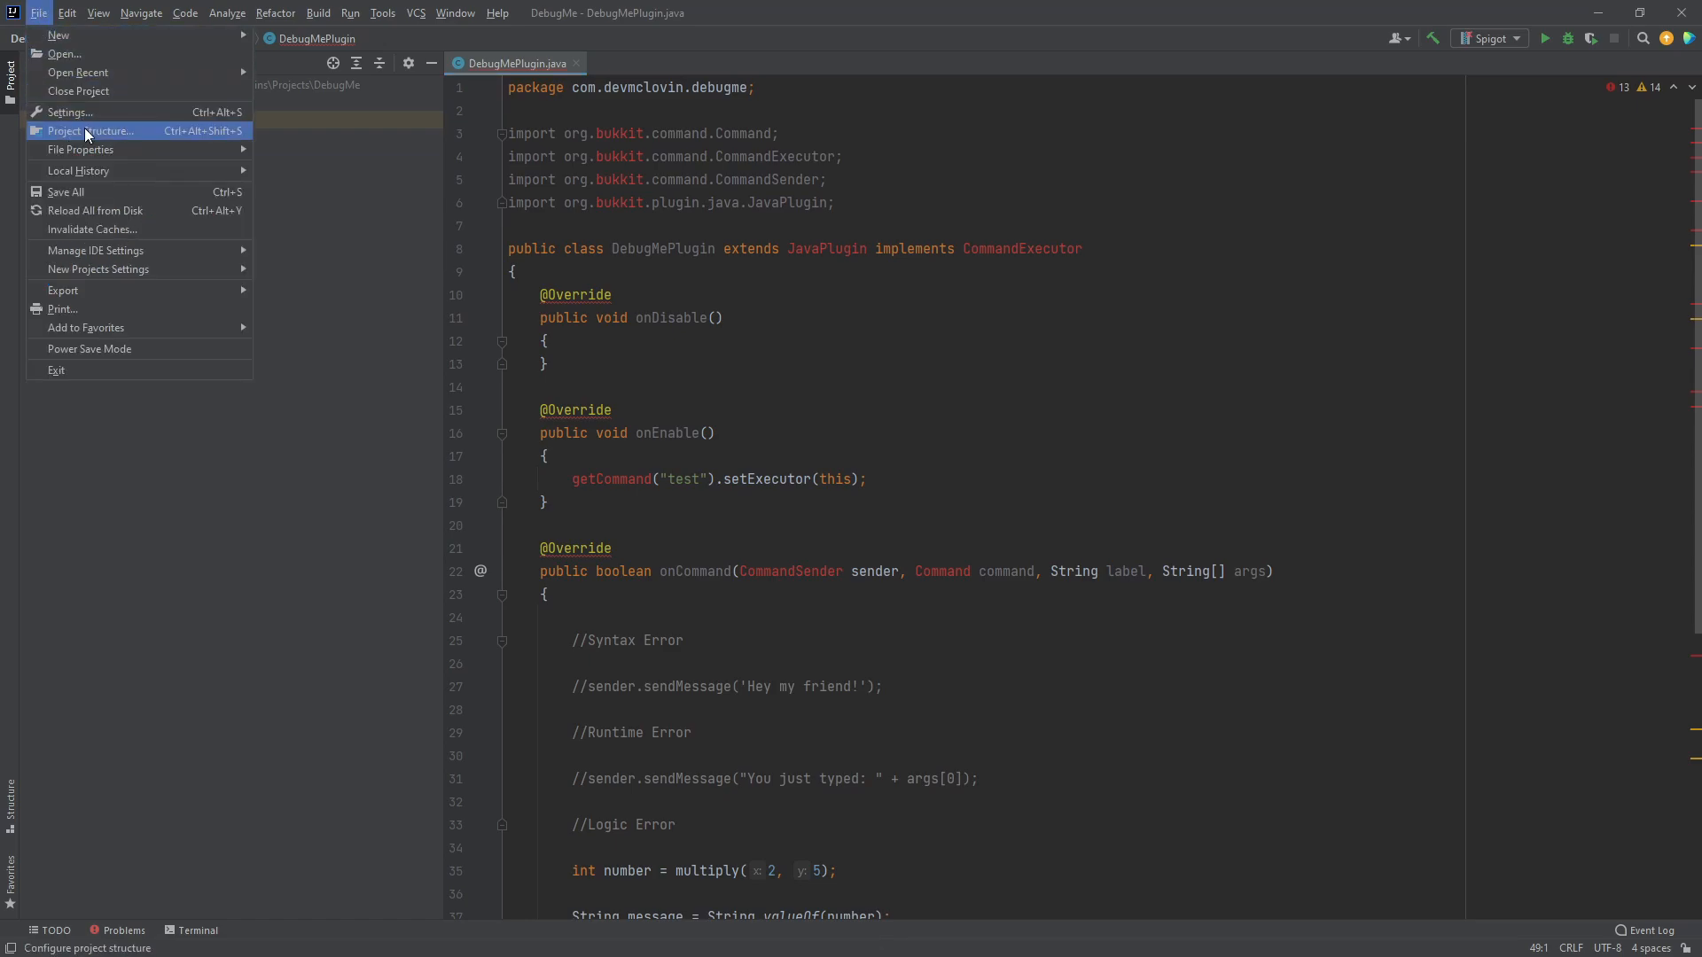
left_click(92, 130)
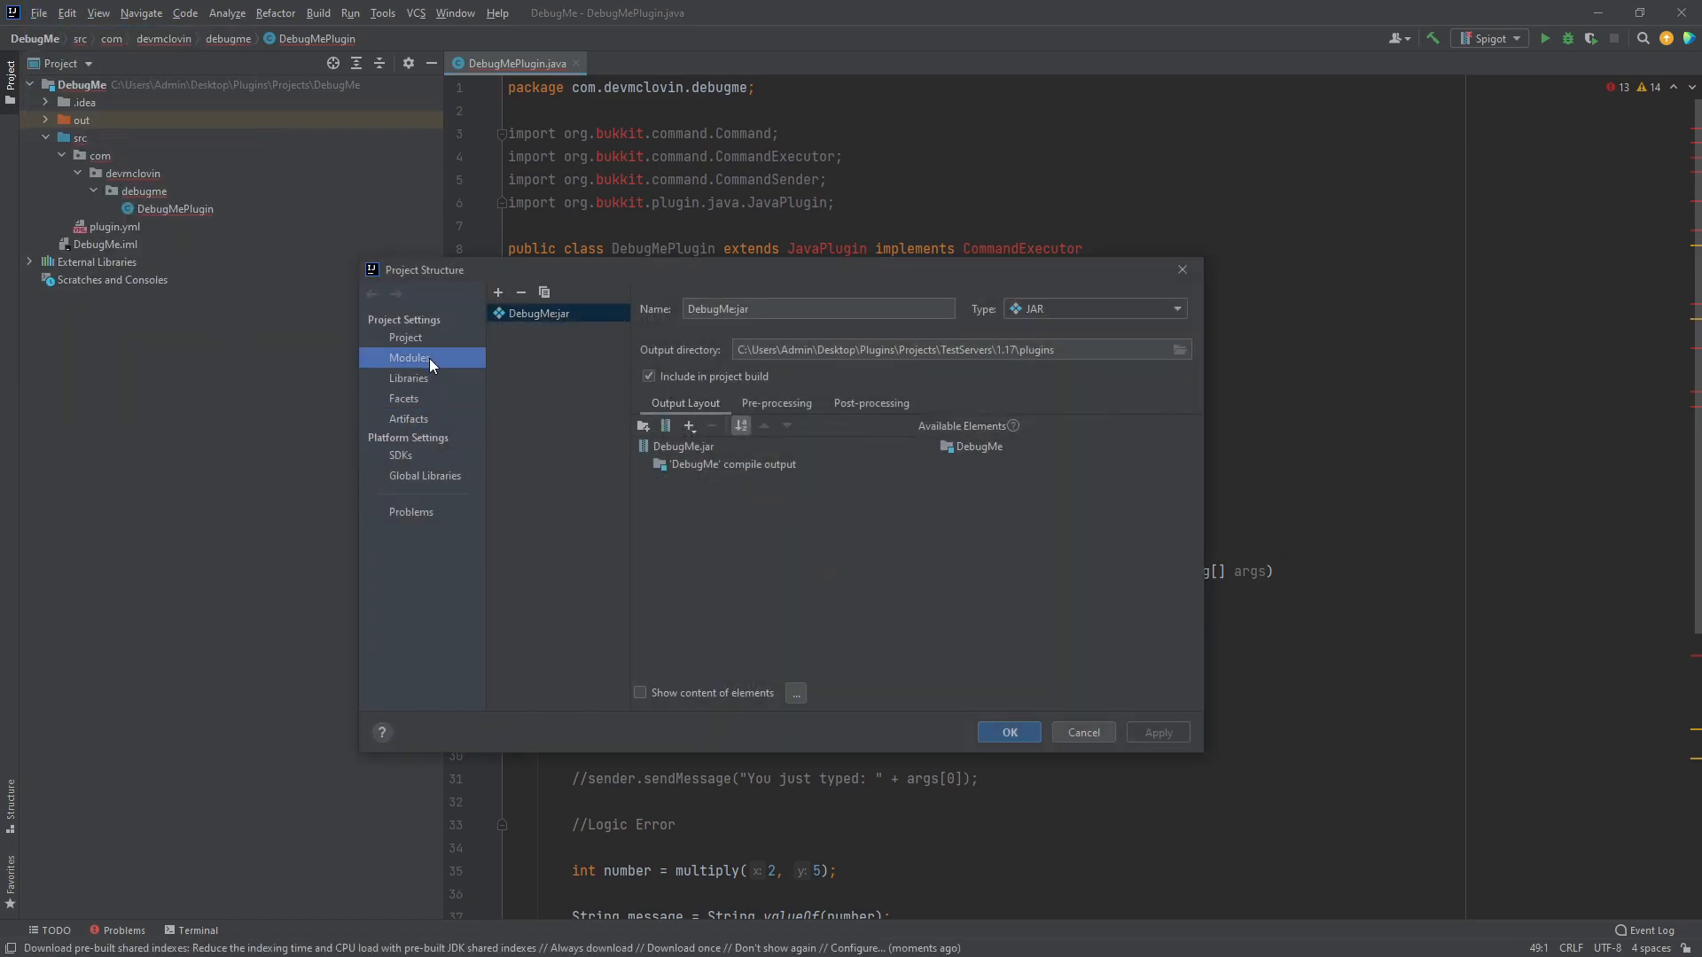
left_click(534, 312)
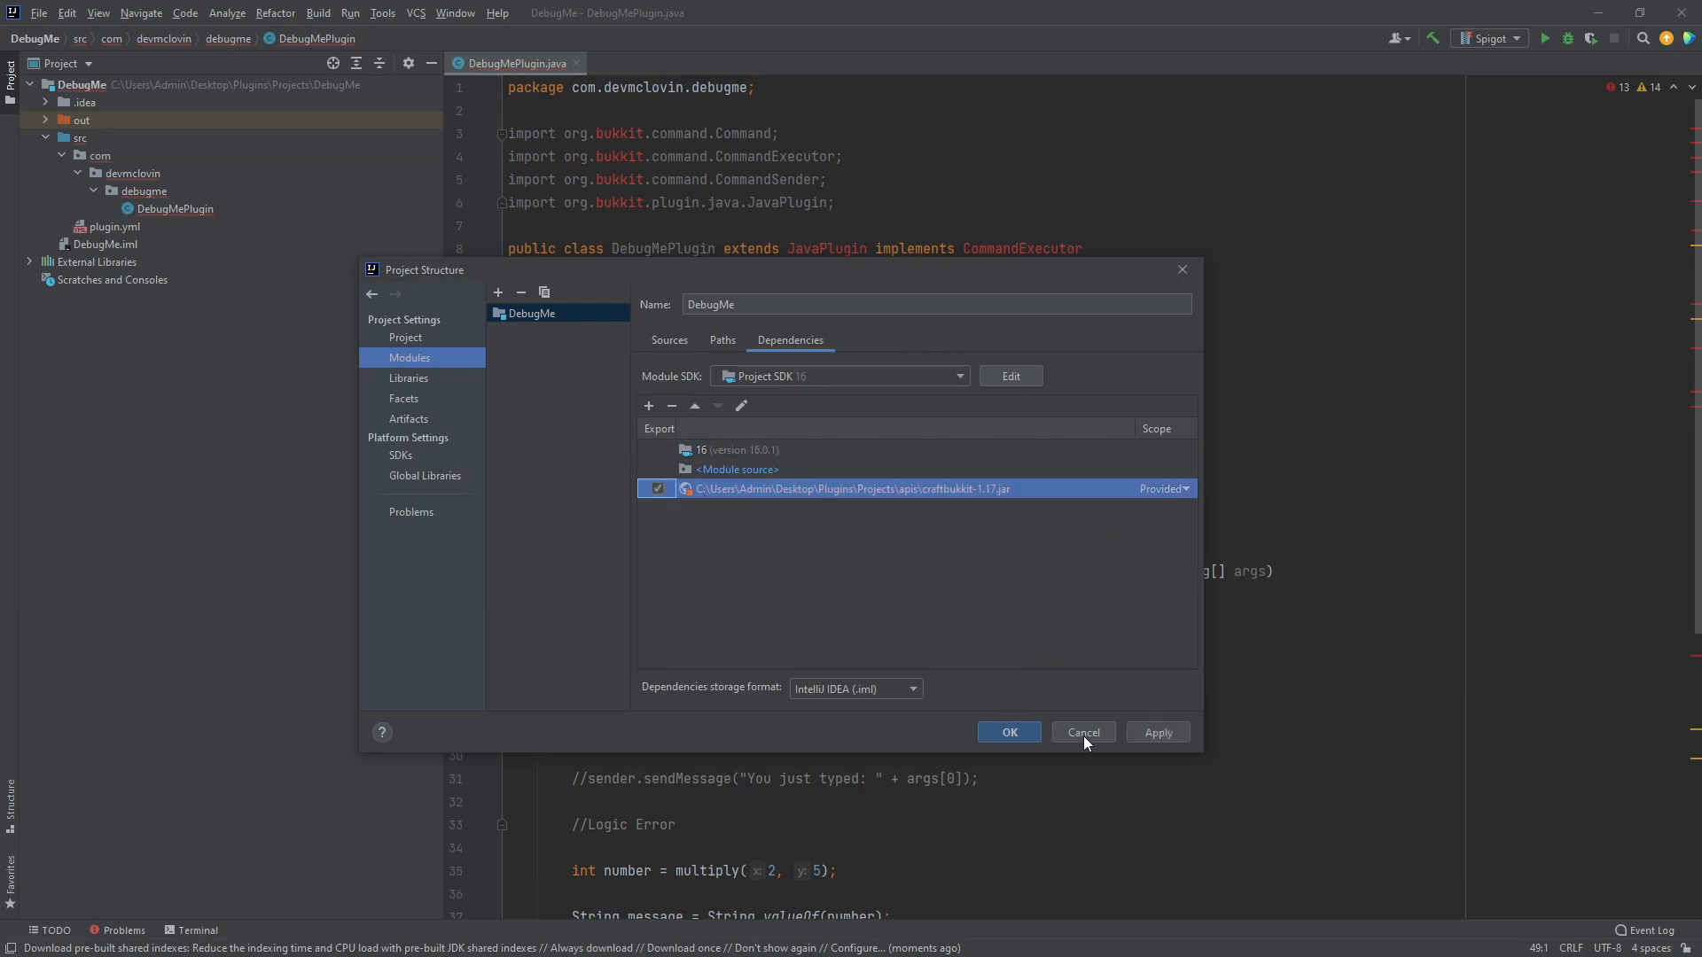
left_click(649, 404)
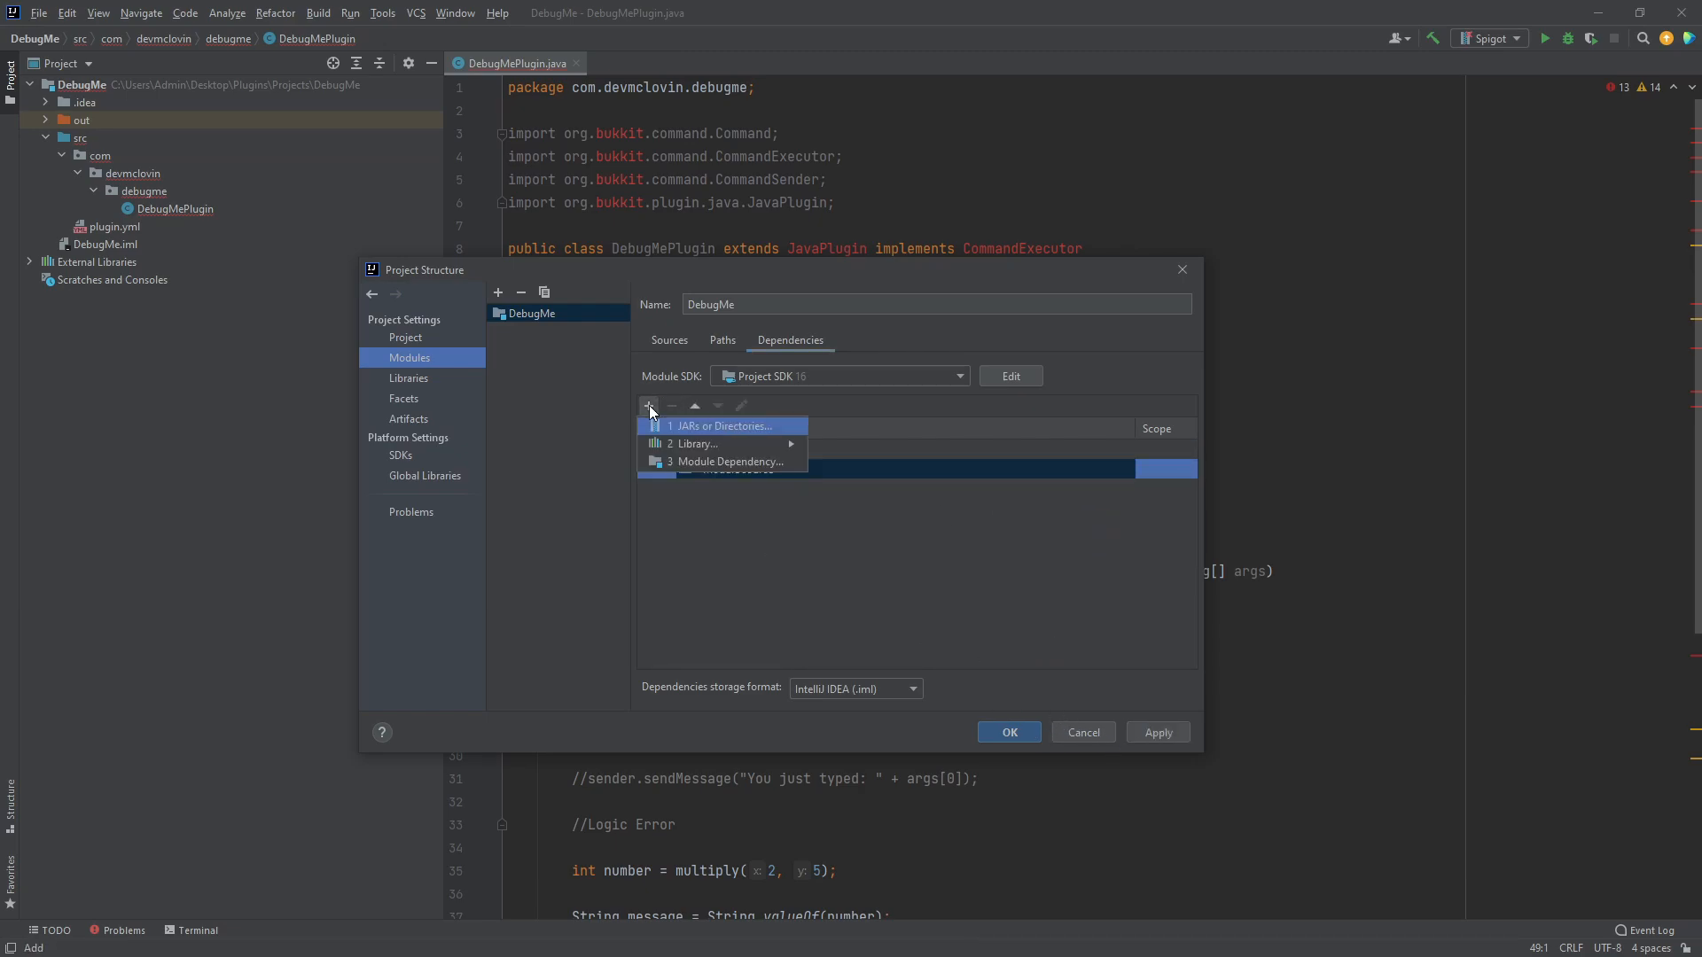
left_click(725, 425)
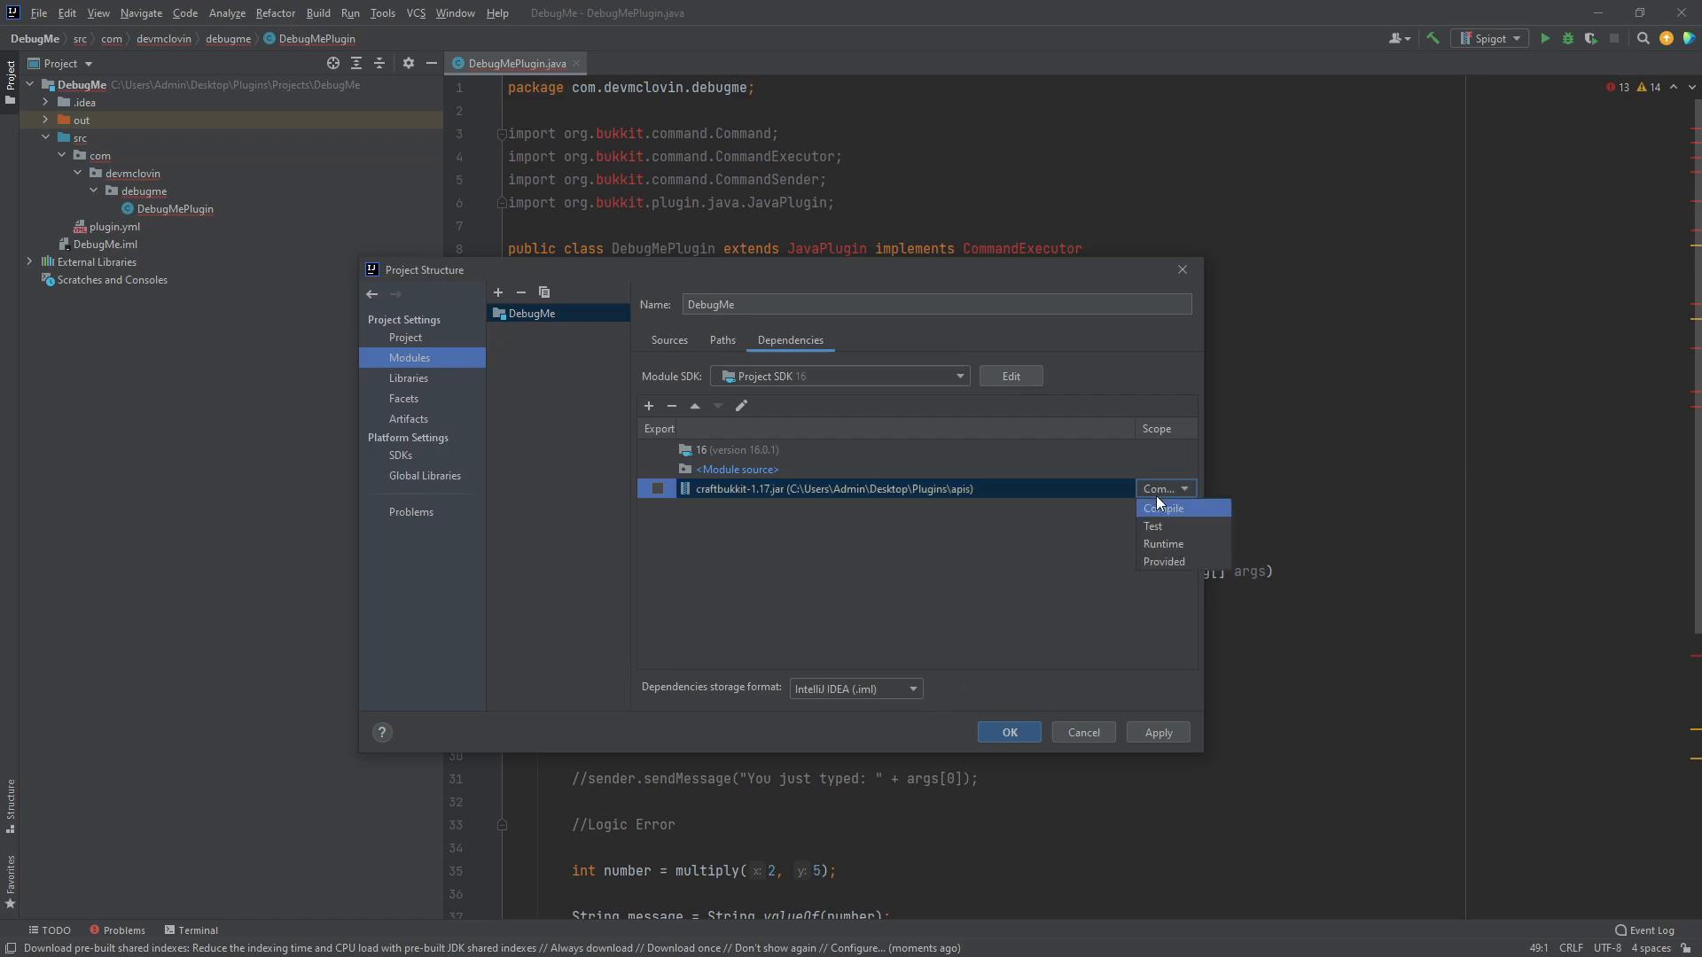
left_click(1163, 562)
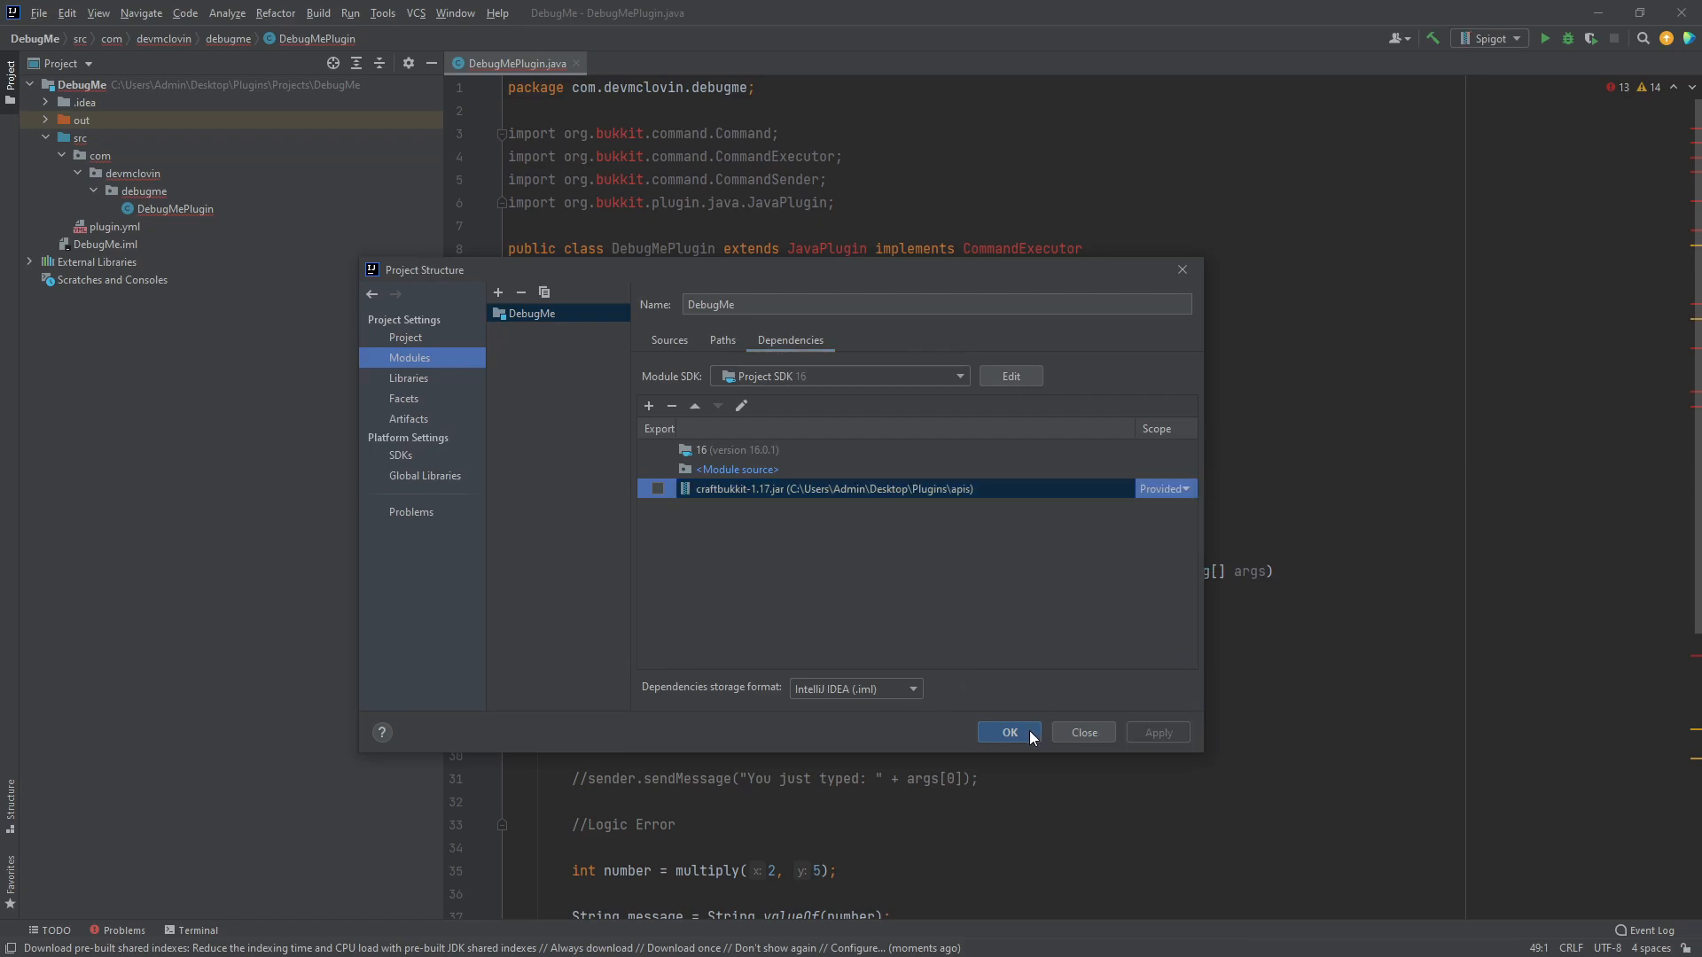
left_click(1008, 732)
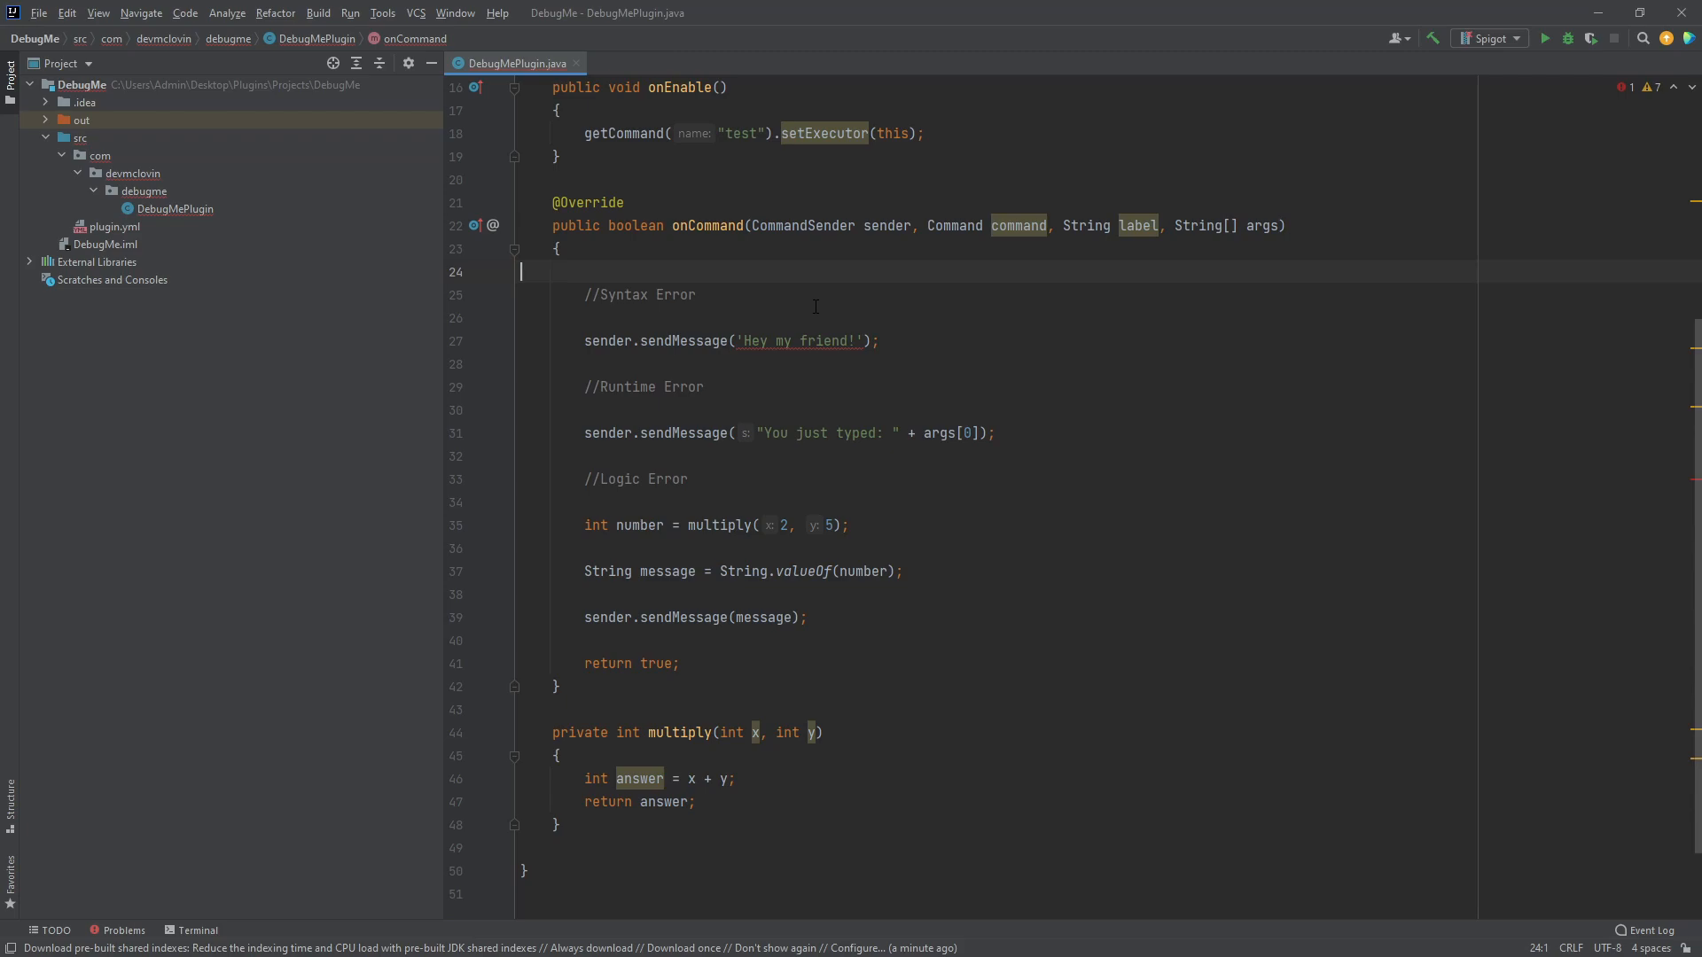
left_click(879, 340)
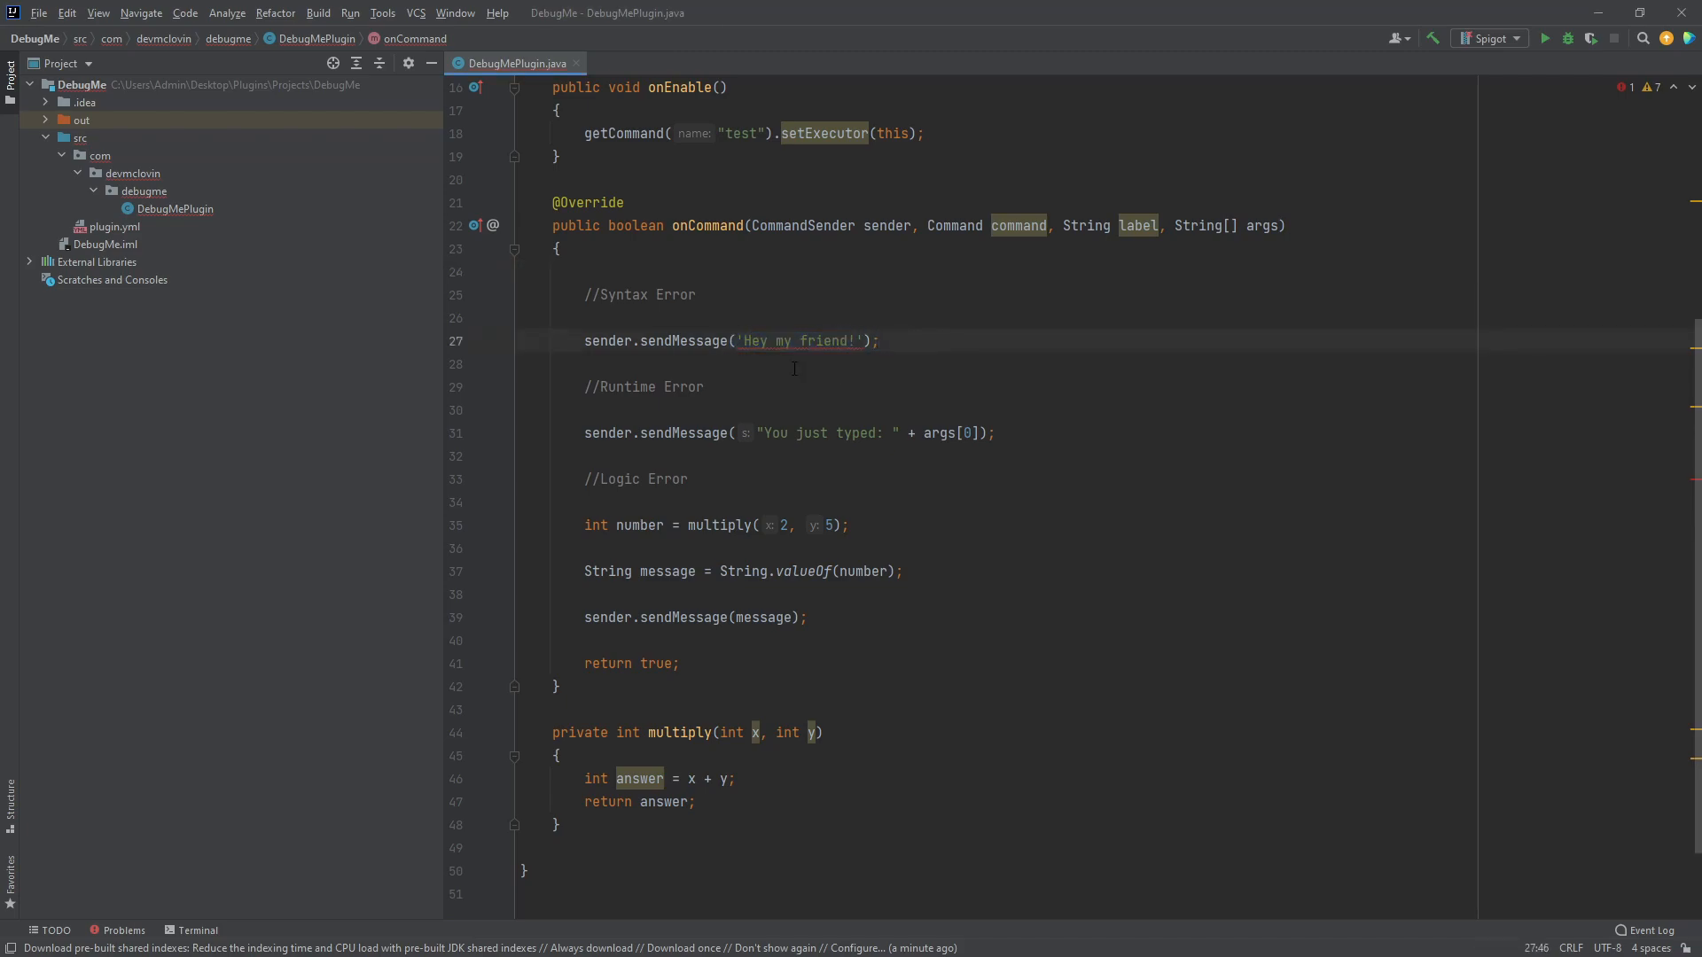
- Read the 'Too many characters in character literal' error on the single-quoted 'Hey my friend!' line
left_click(877, 340)
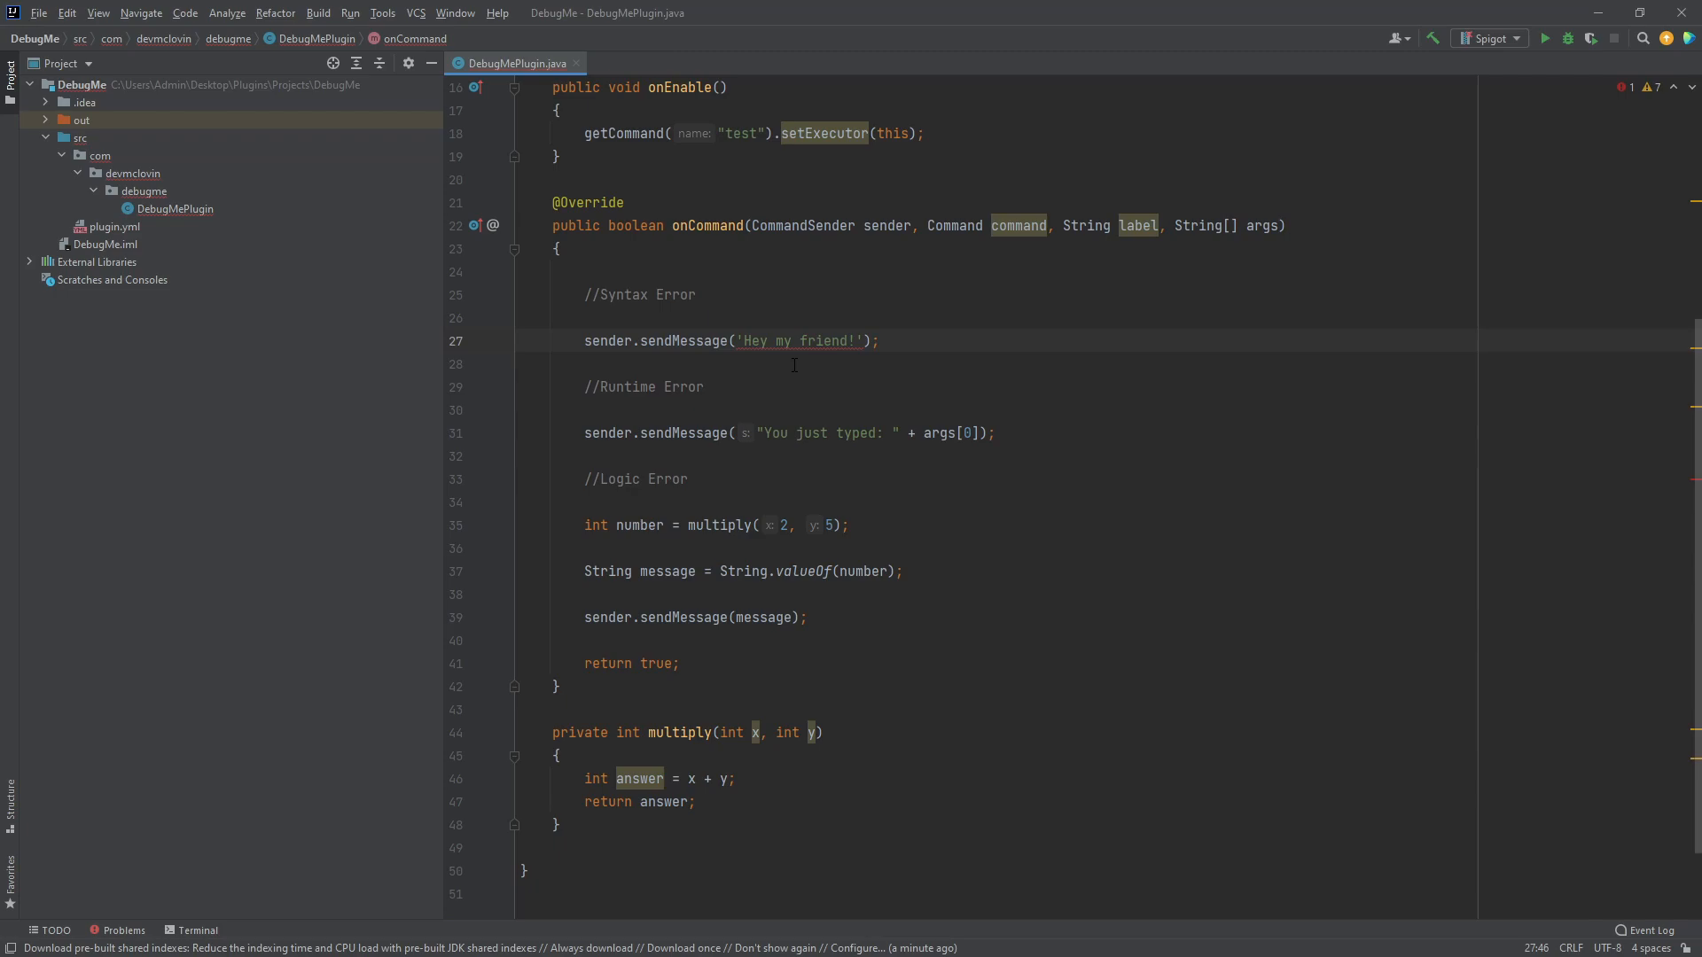
mouse_move(808, 341)
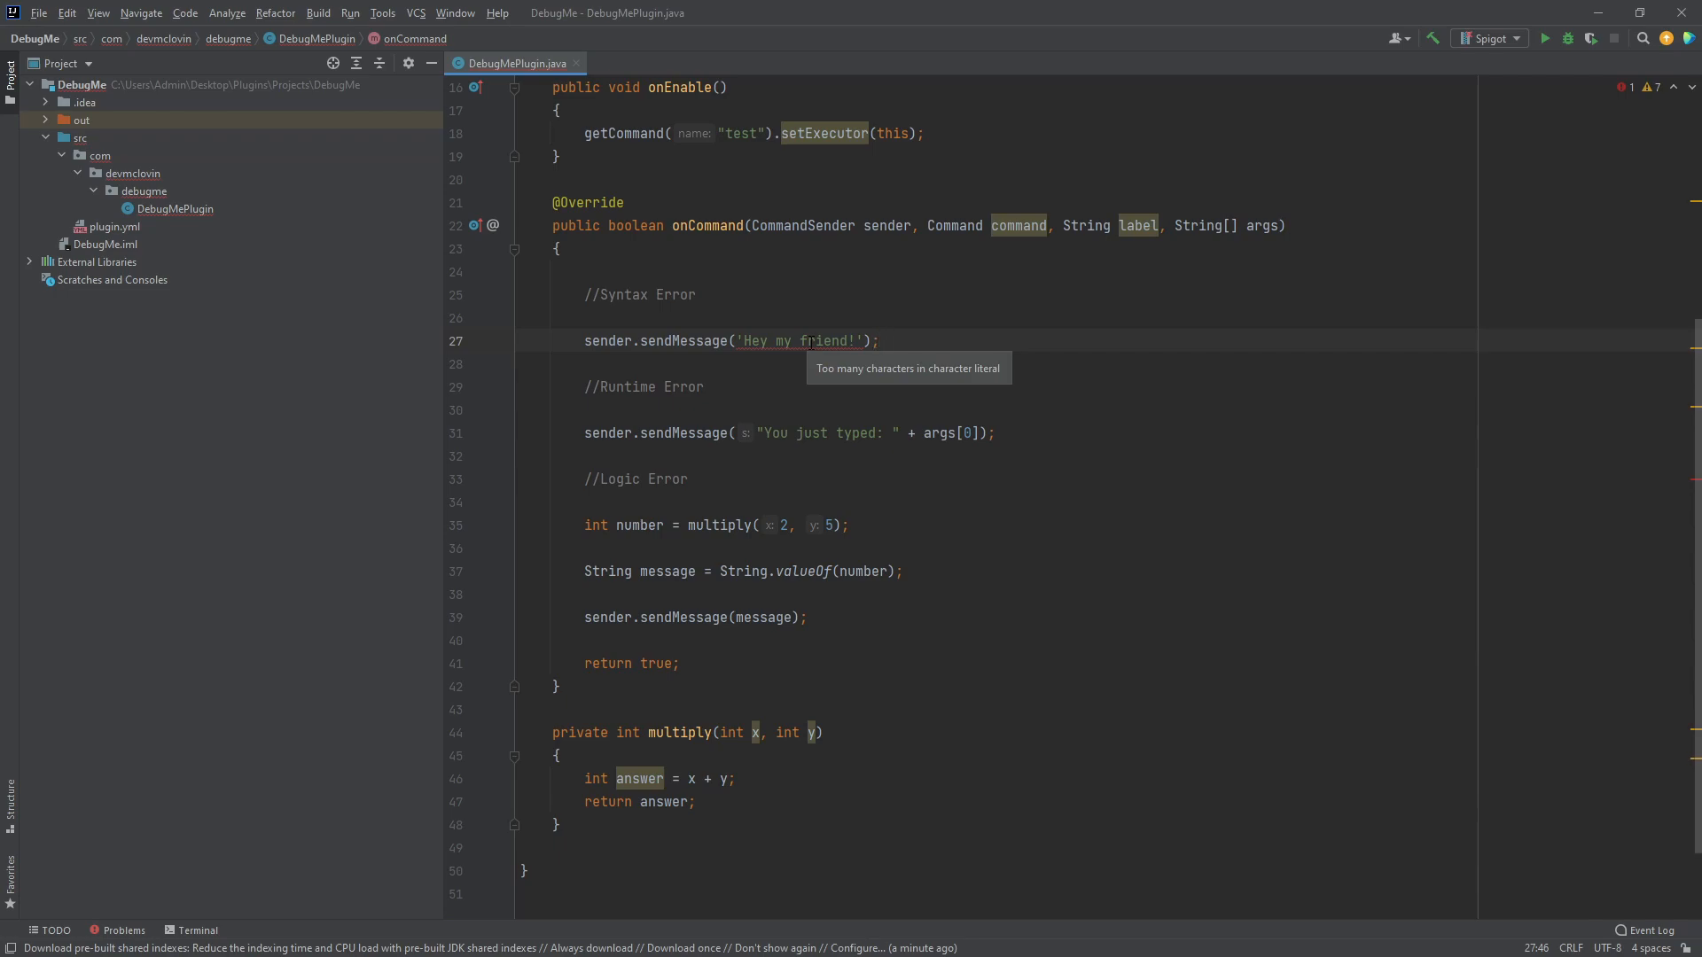
mouse_move(965, 383)
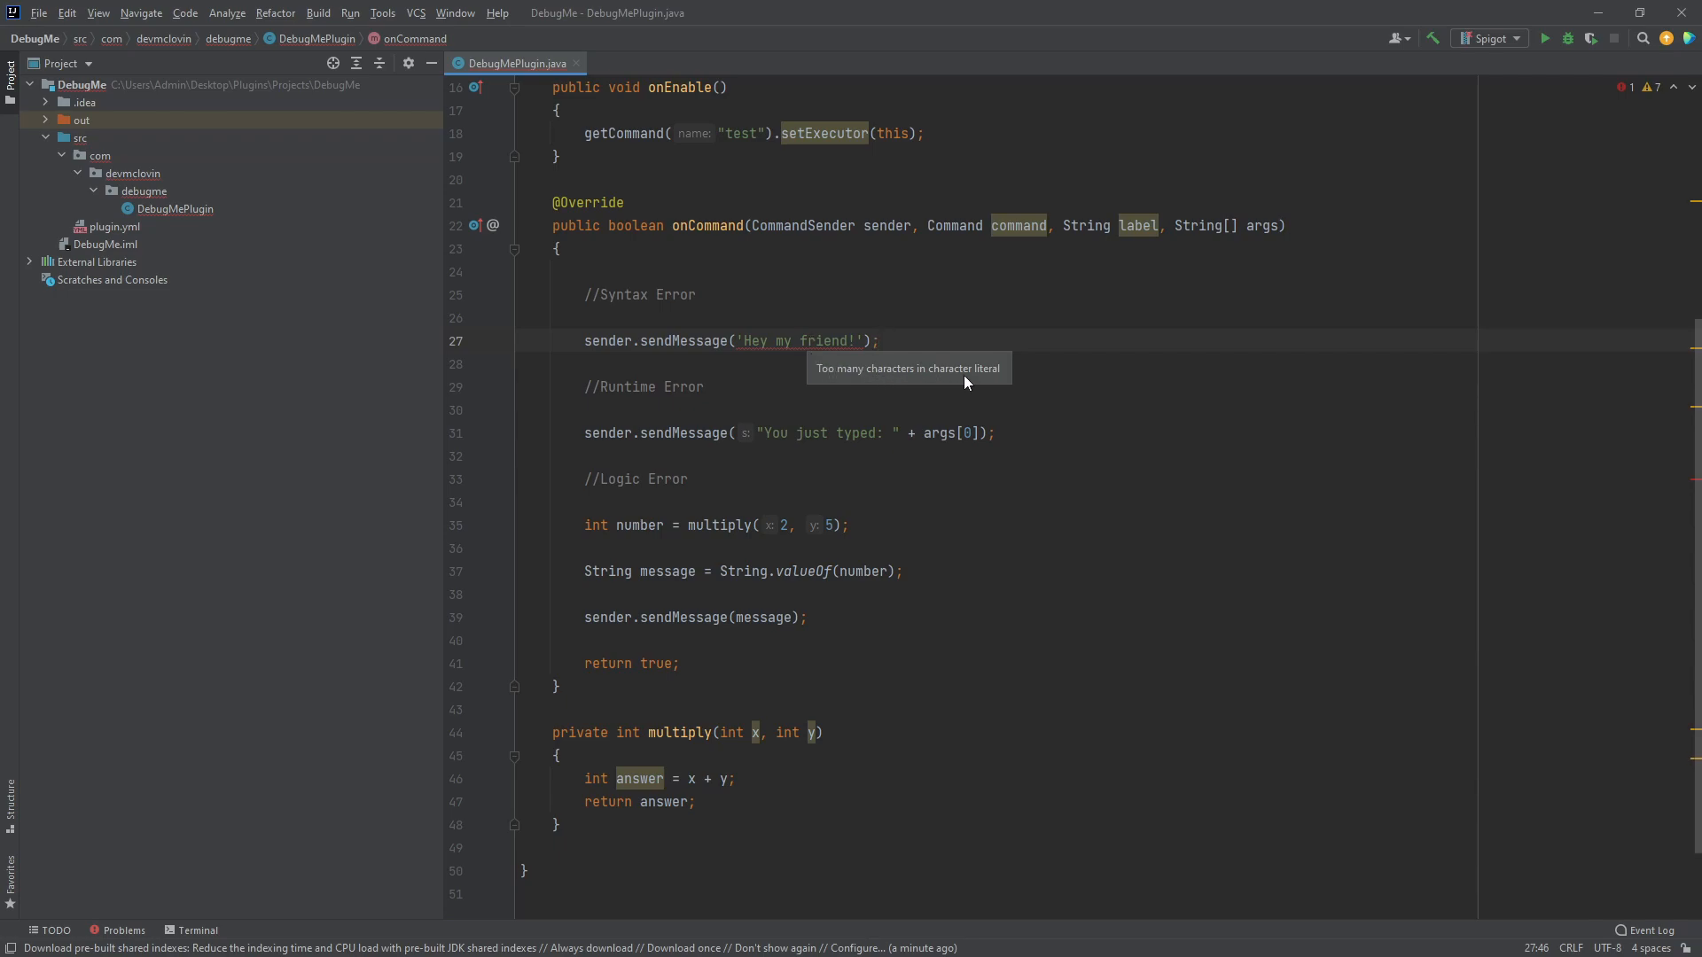
mouse_move(984, 383)
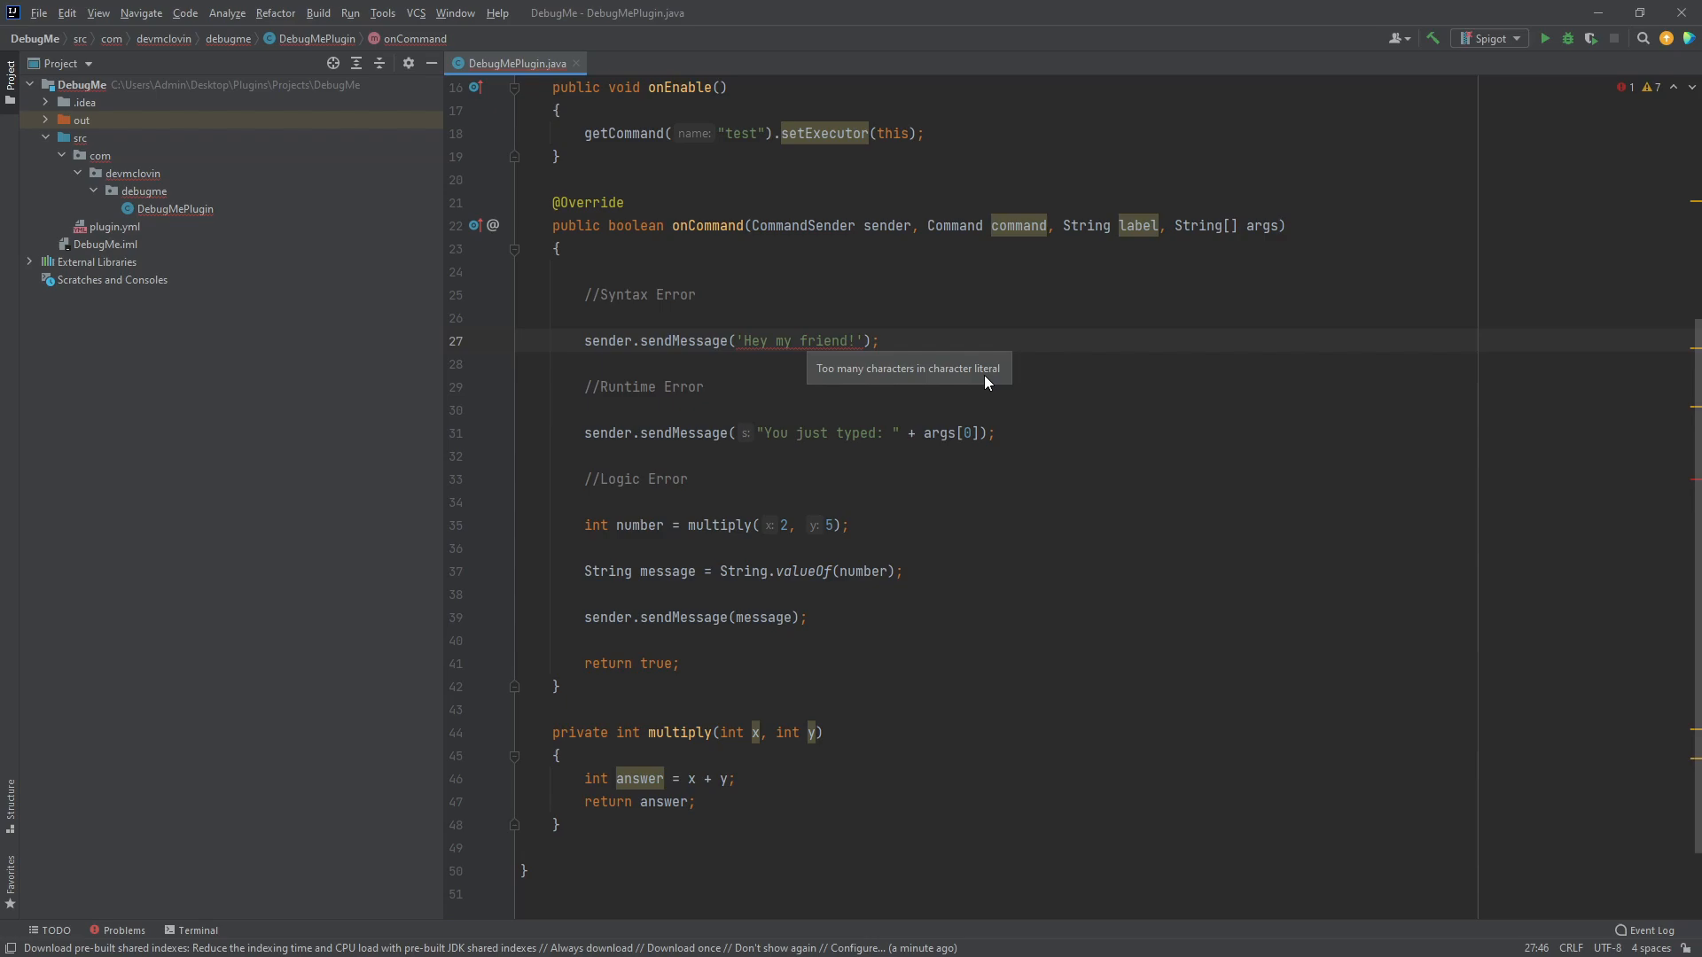
left_click(879, 340)
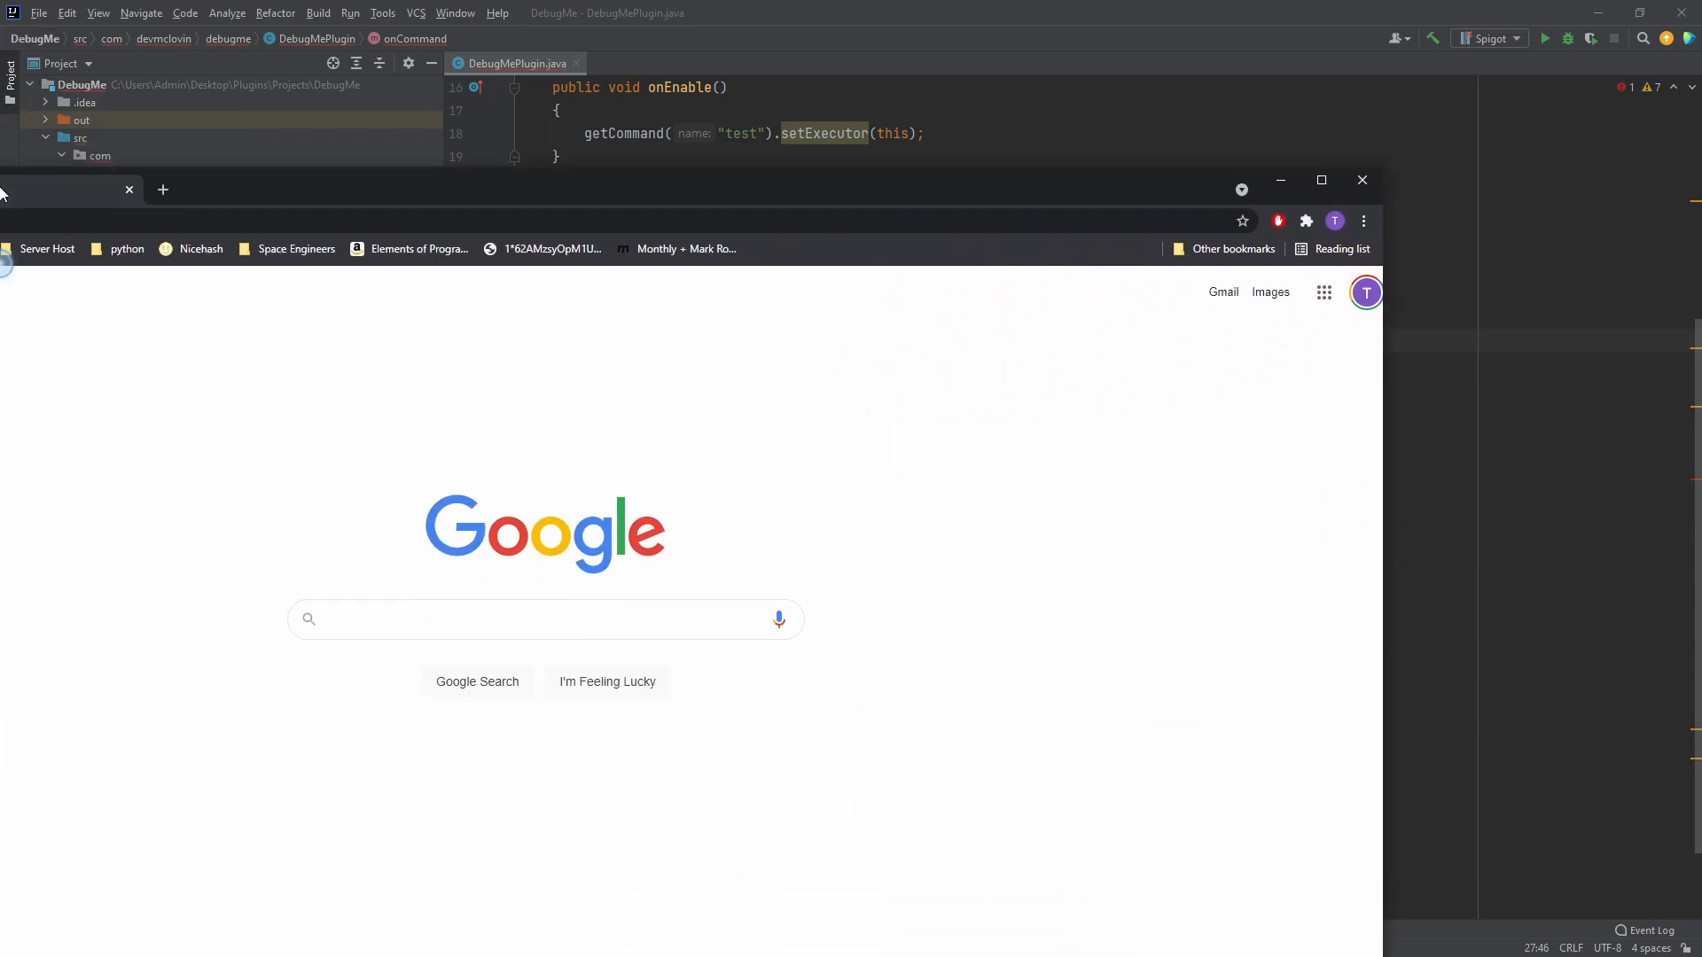
- Maximize Chrome and enter the Google query 'Java Too many characters in character literal'
left_click(1318, 180)
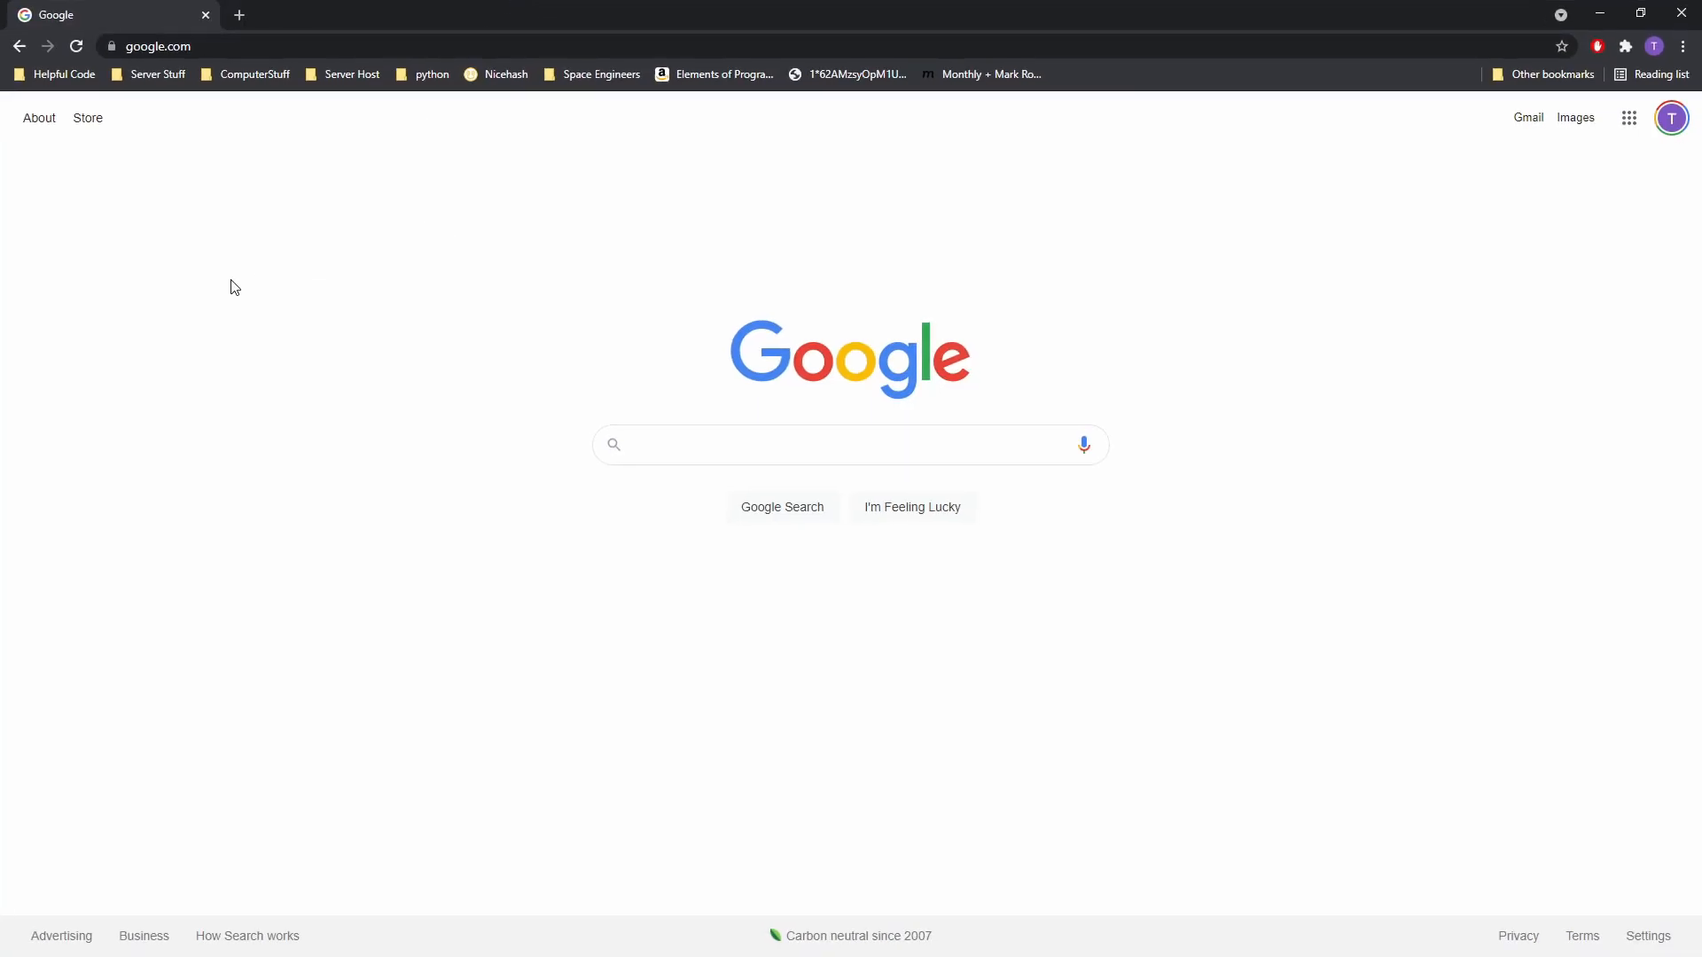
left_click(760, 443)
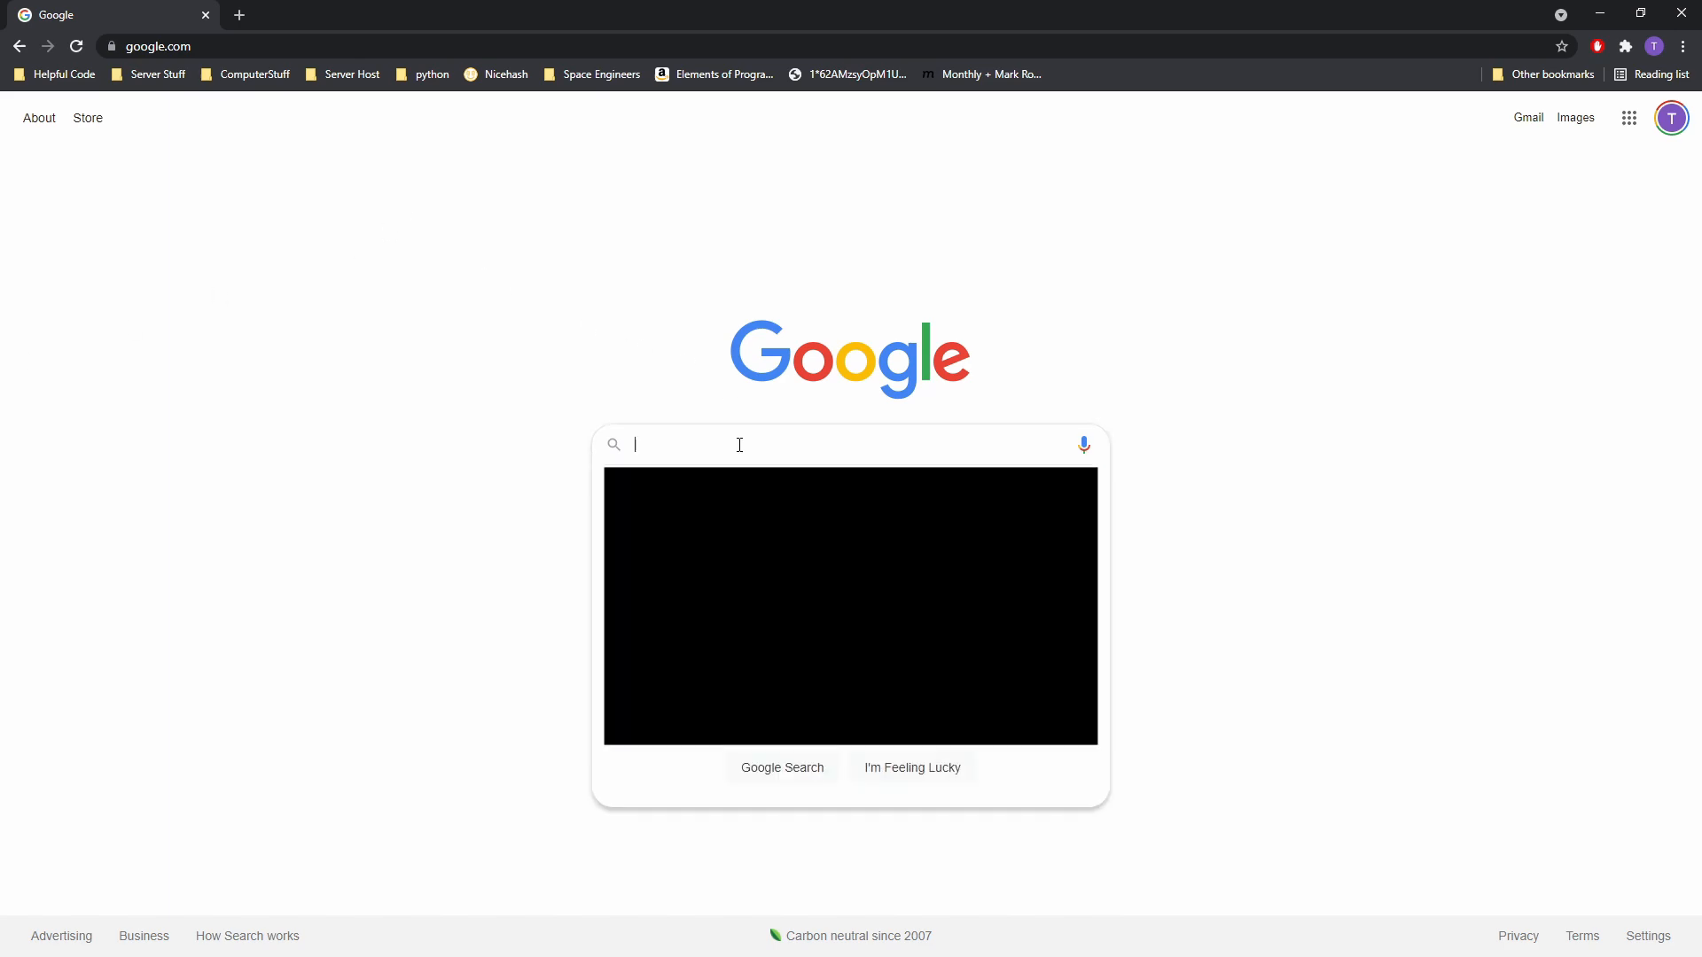
type("Java")
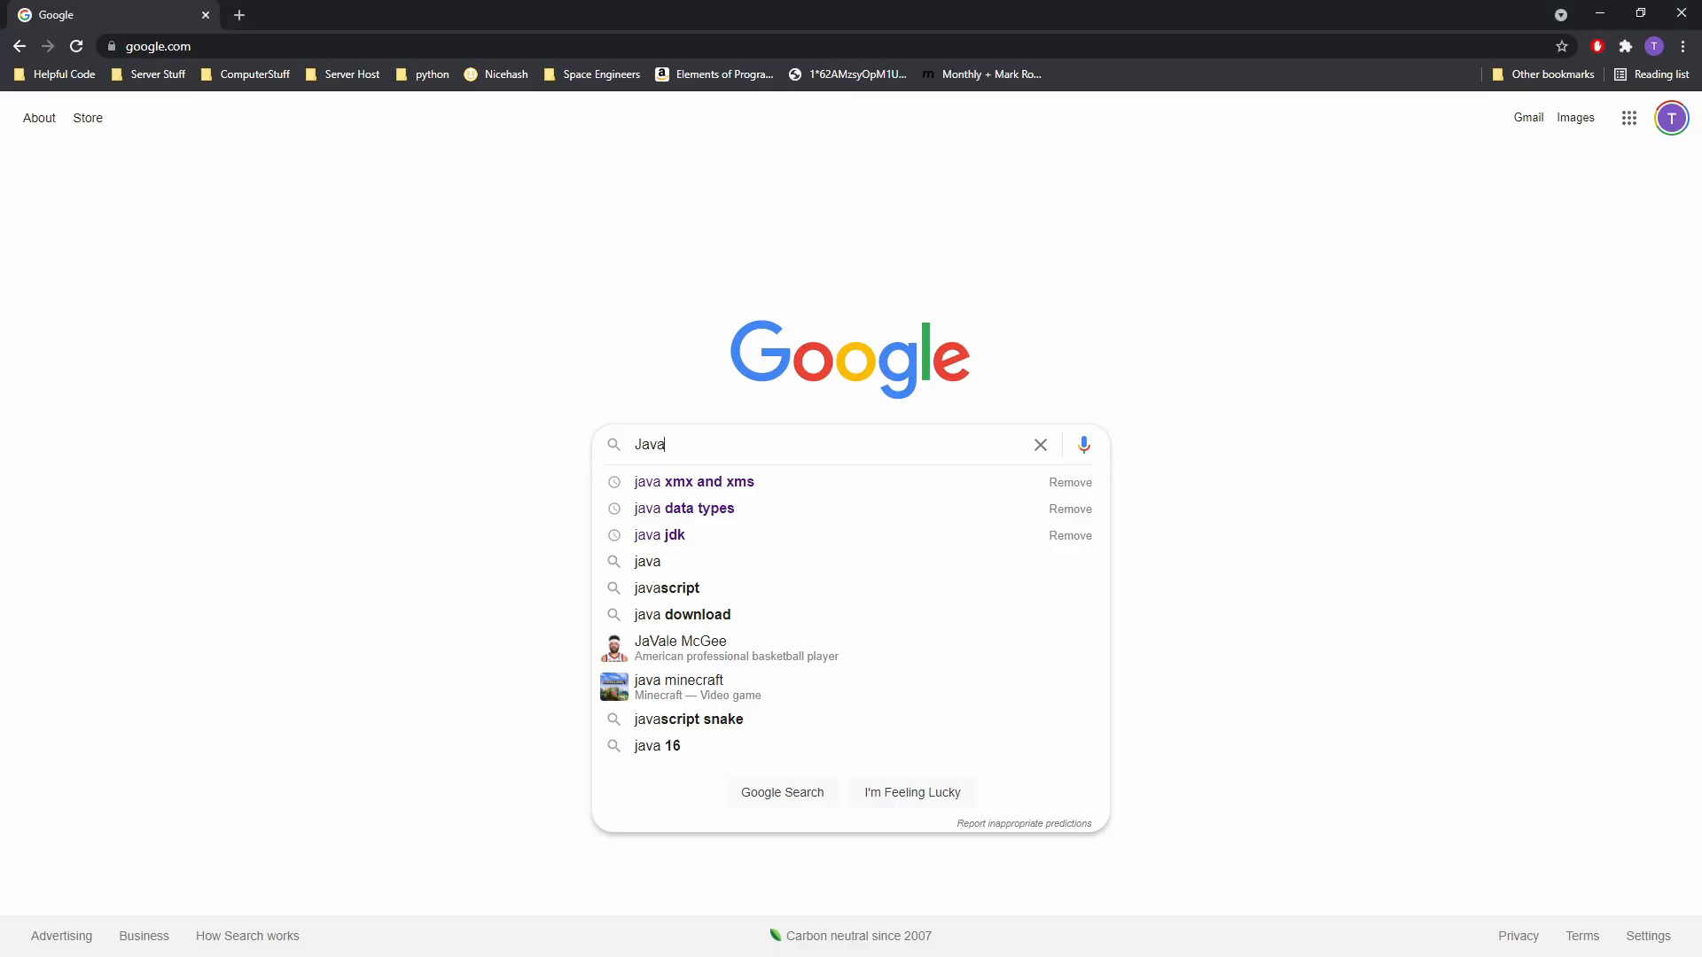
type("Too many characters in character literal")
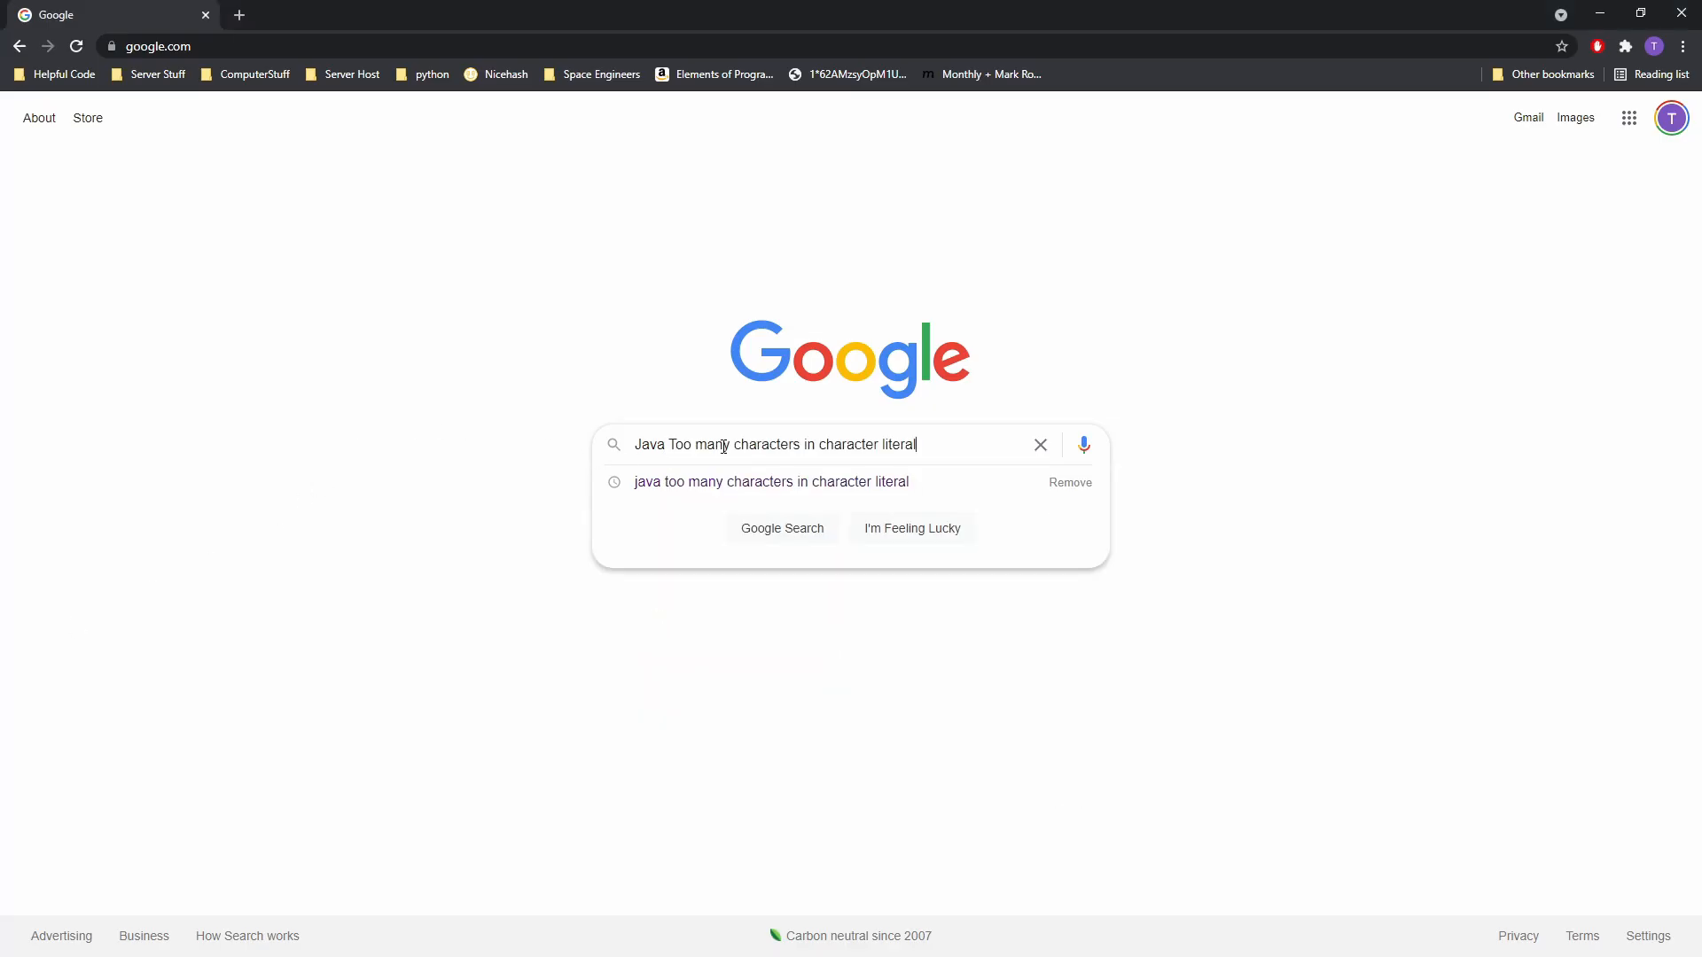
mouse_move(330, 679)
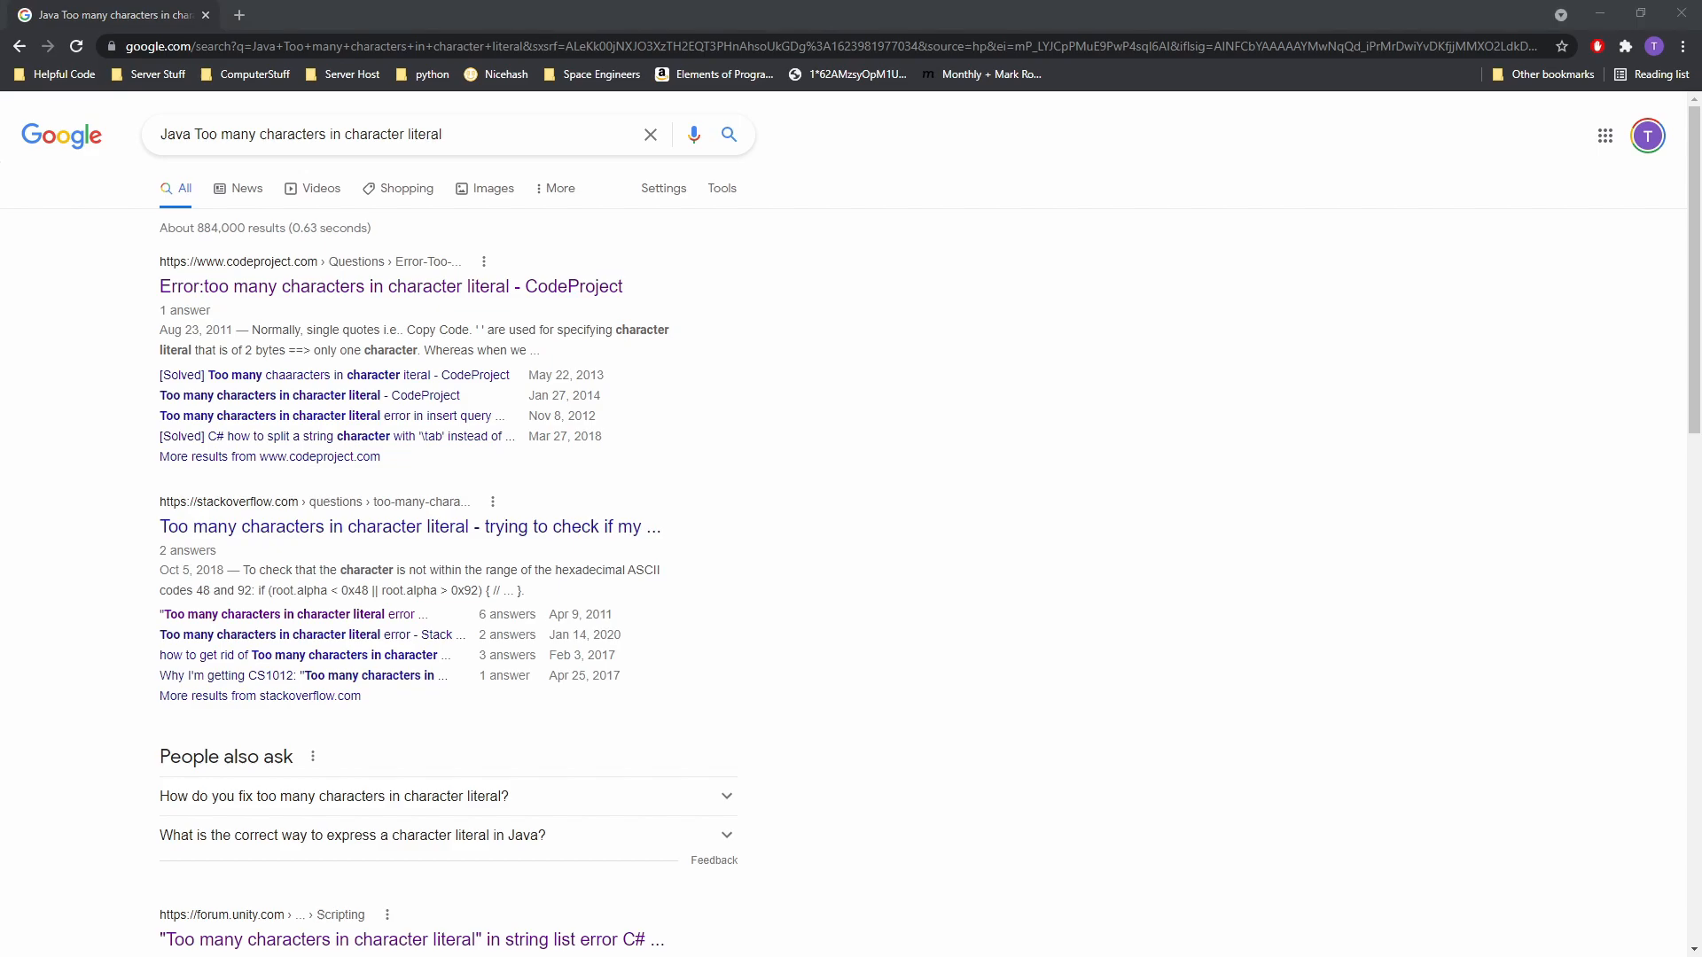
mouse_move(5, 688)
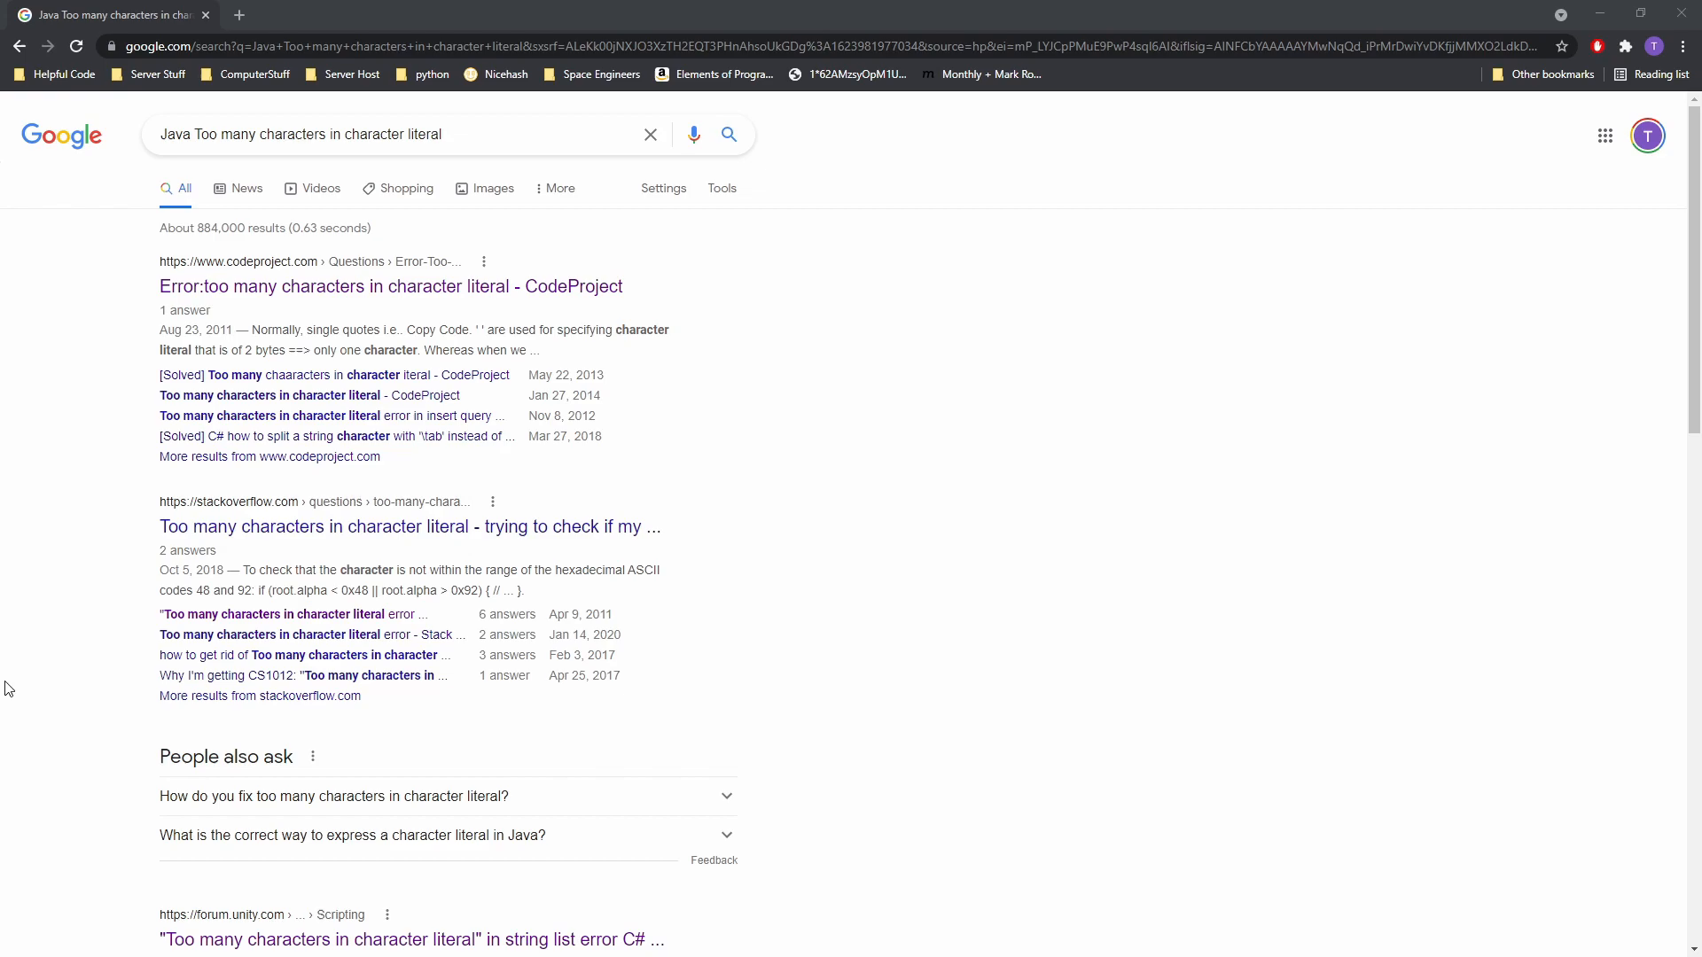
mouse_move(69, 610)
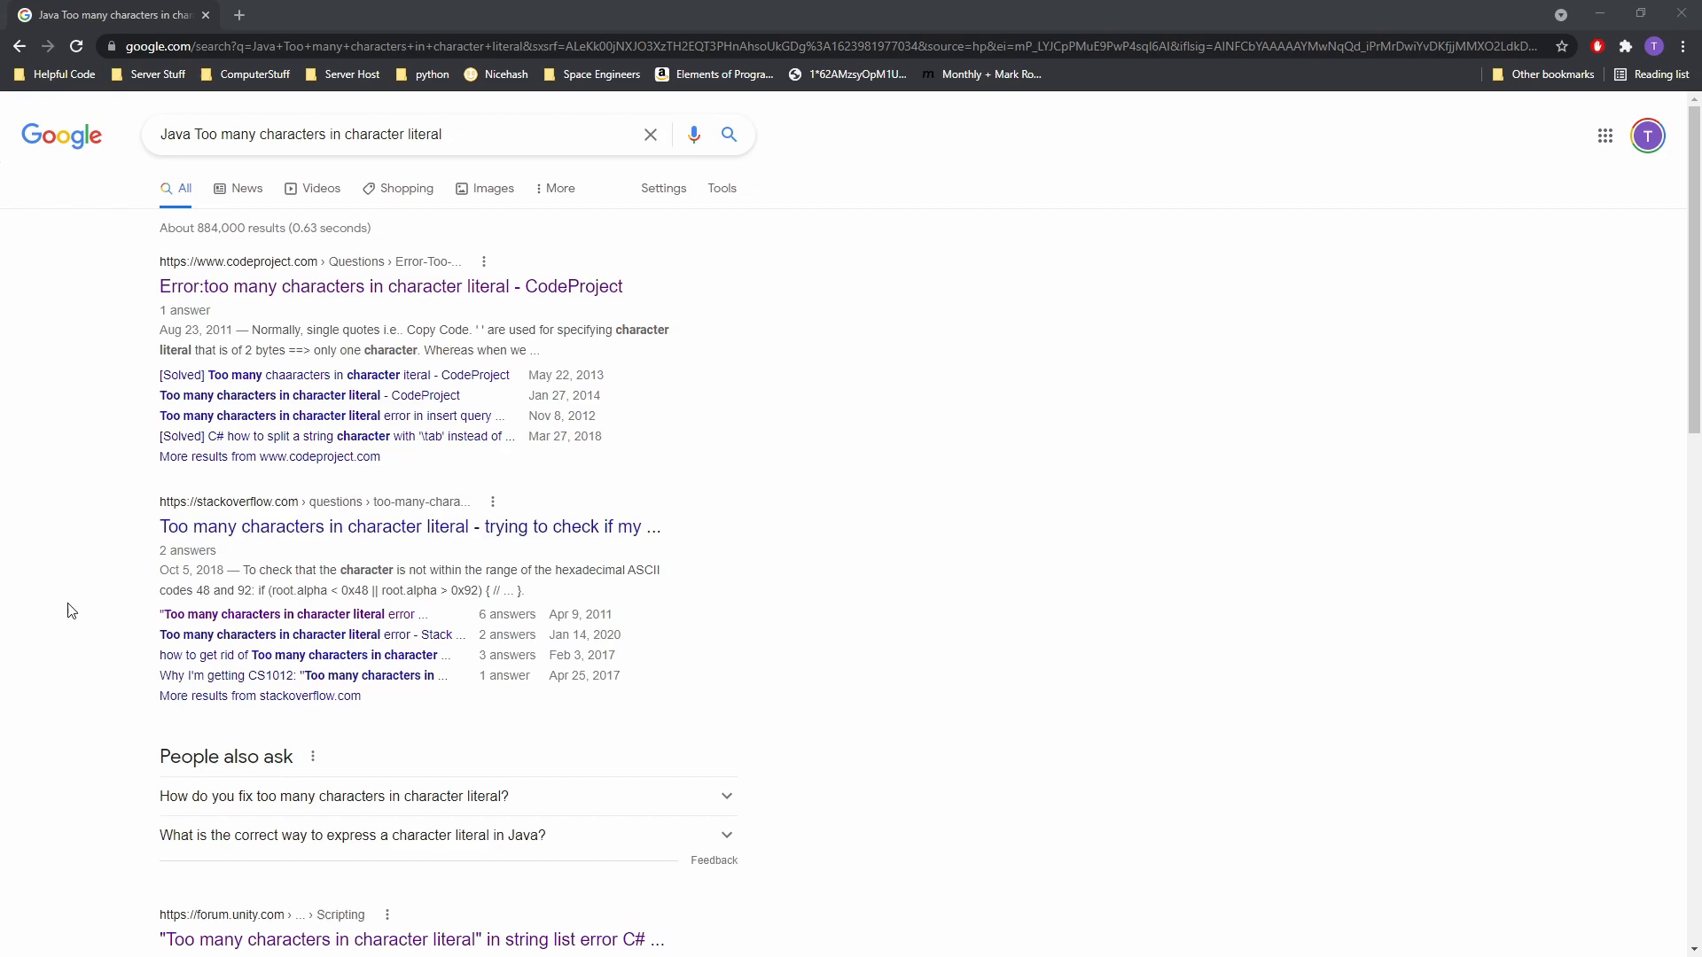
- Open the Kodlogs result and highlight the Reason sentence about single quotes versus double quotes
scroll("down", 3)
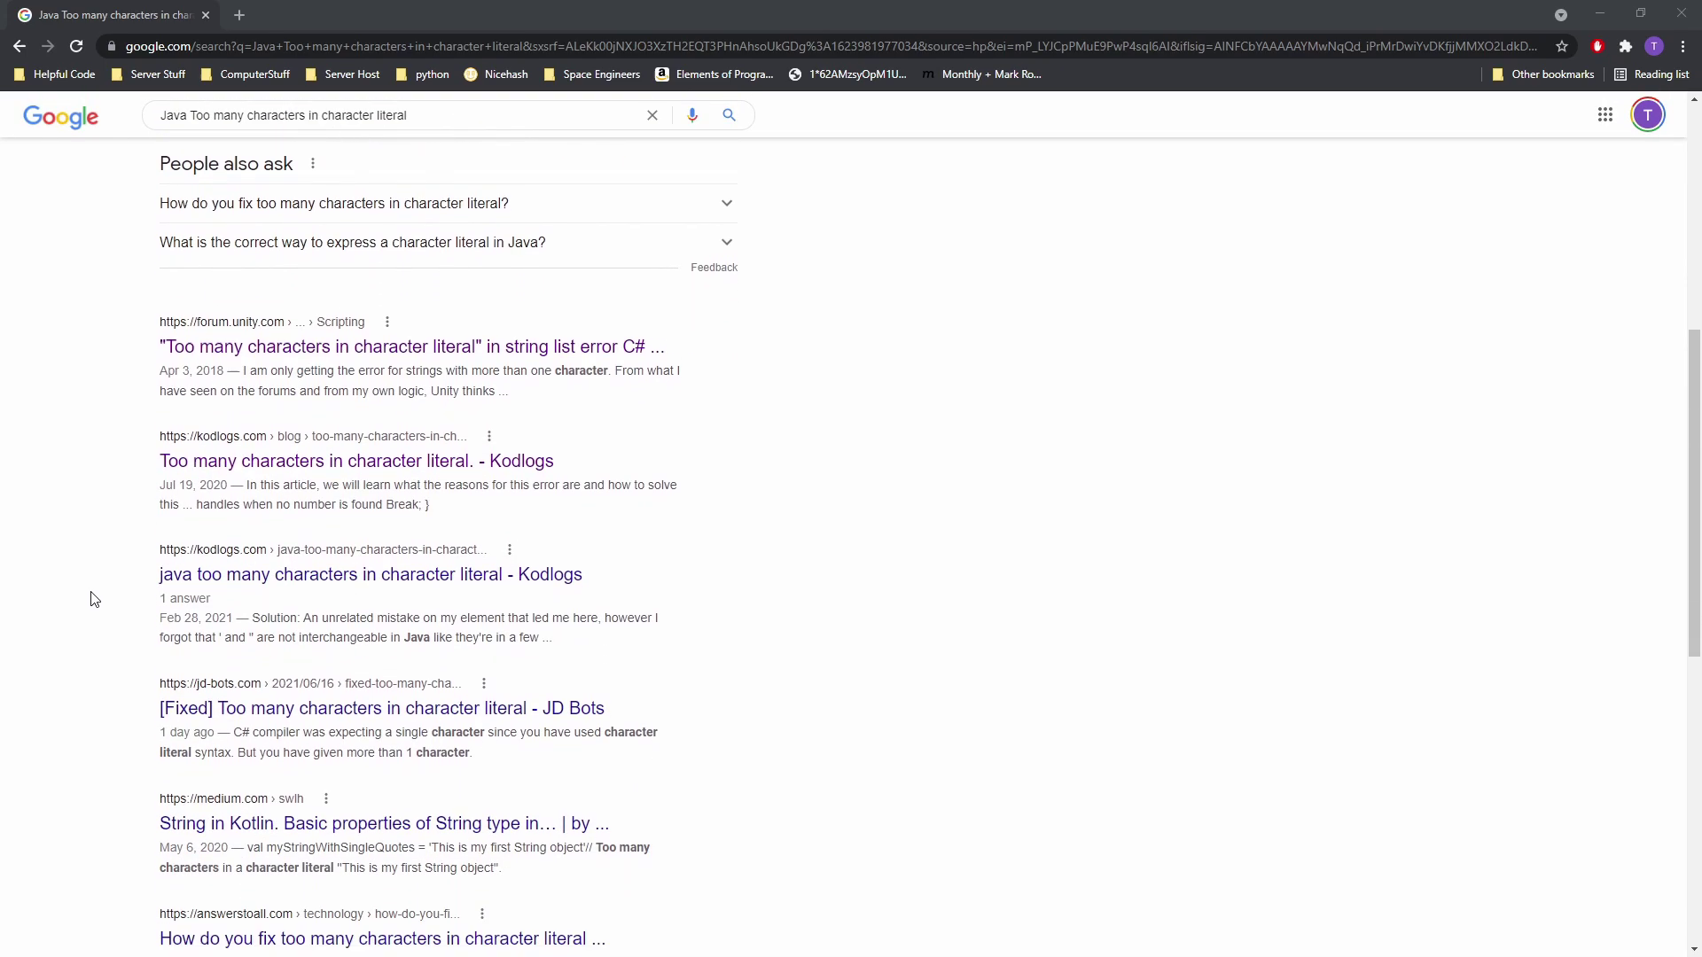
left_click(355, 460)
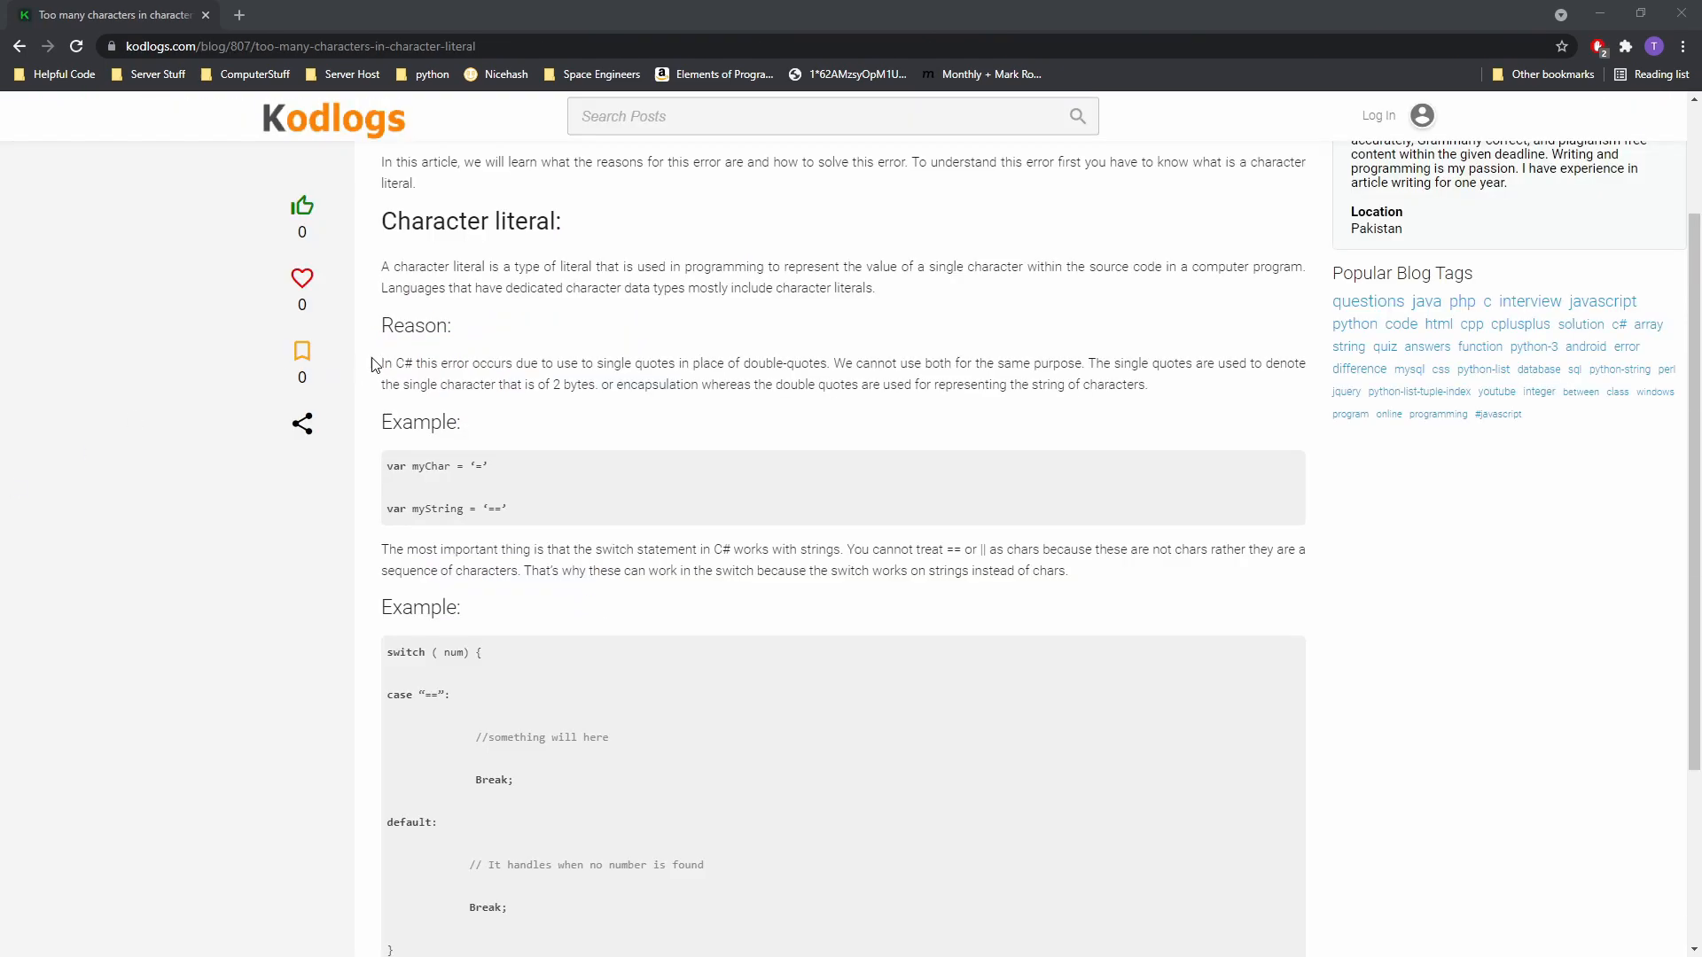
double_click(424, 362)
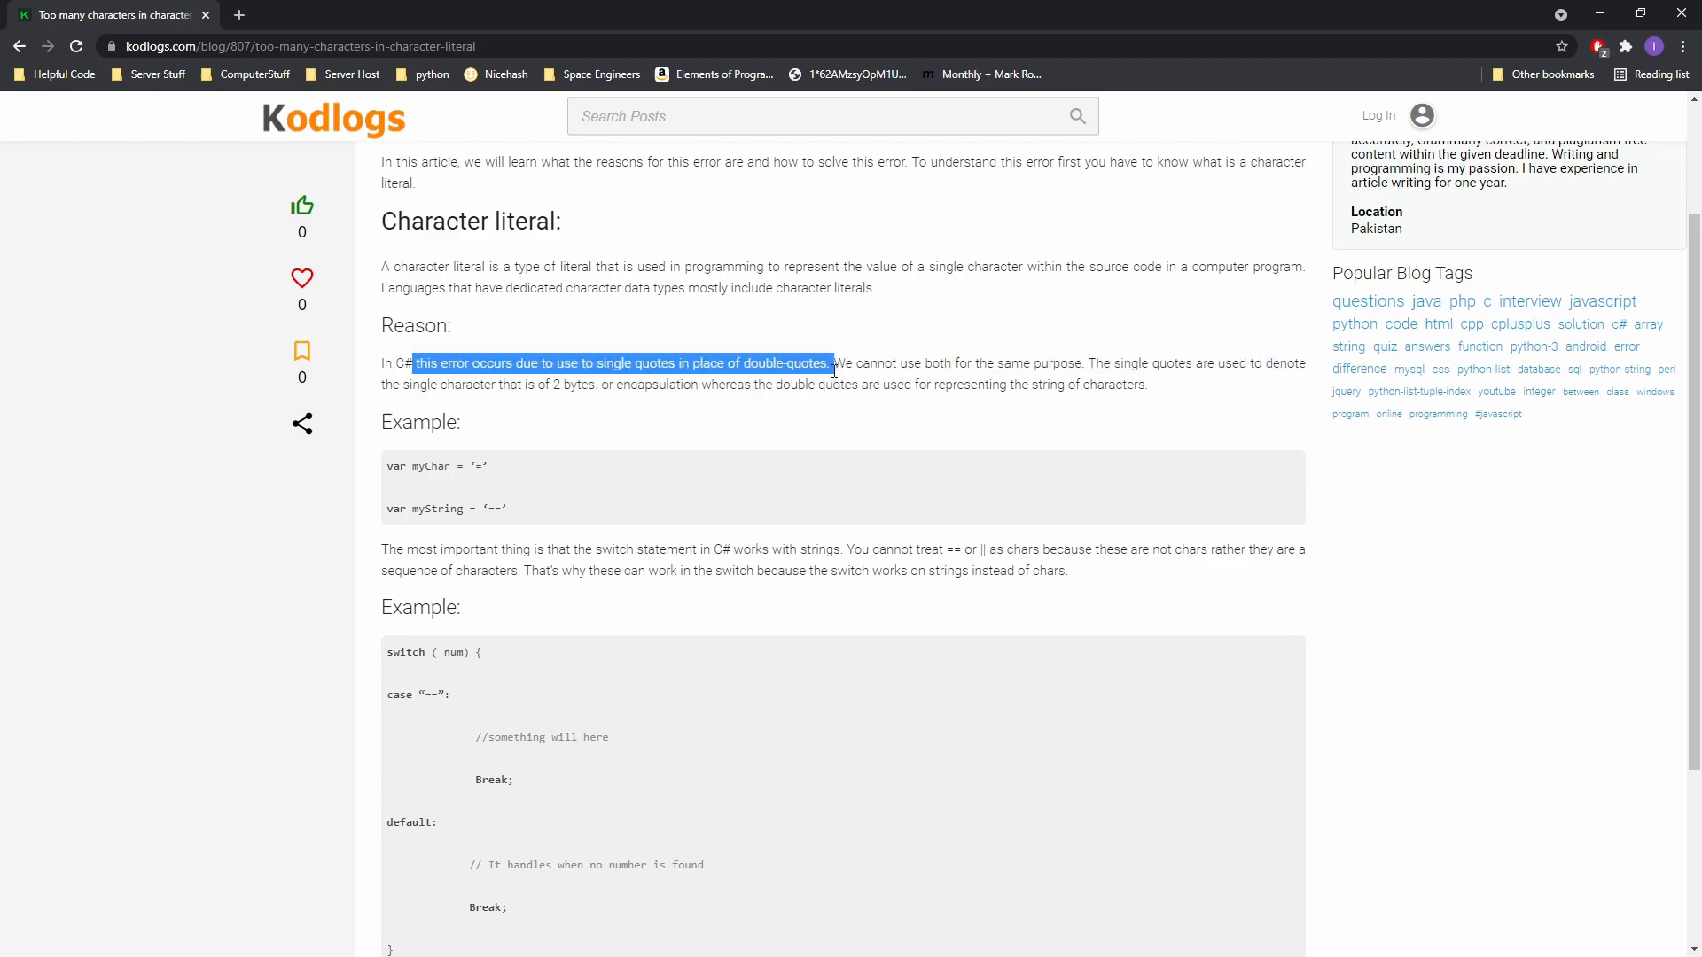
left_click(813, 473)
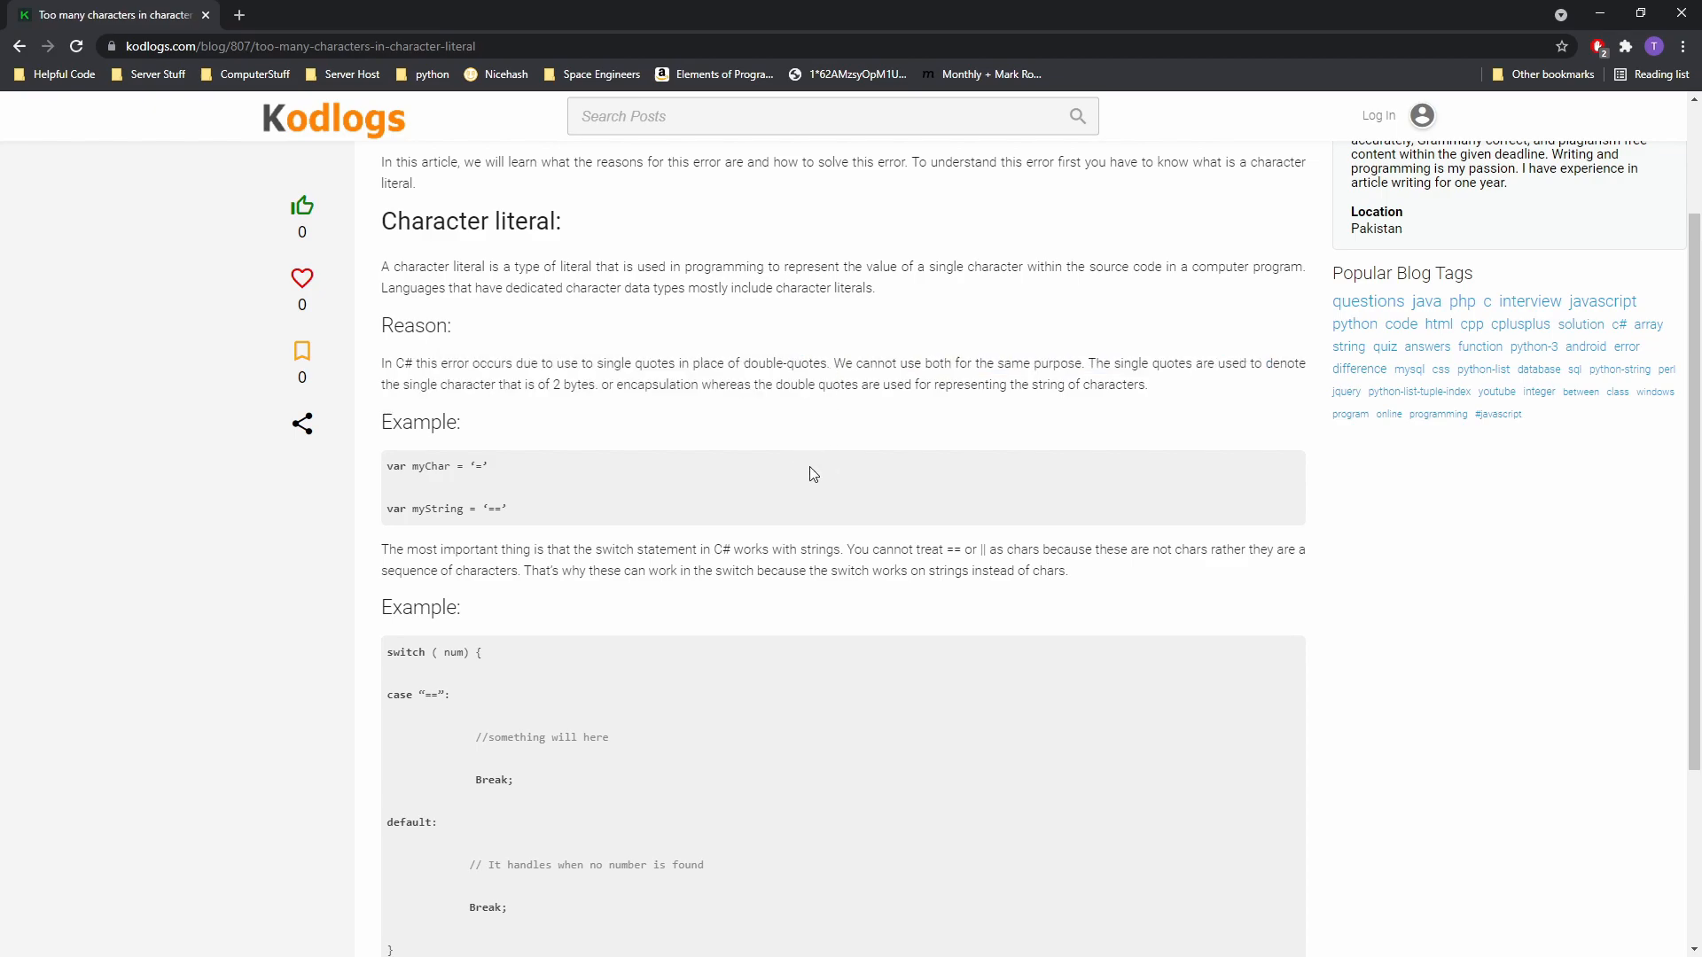
mouse_move(189, 436)
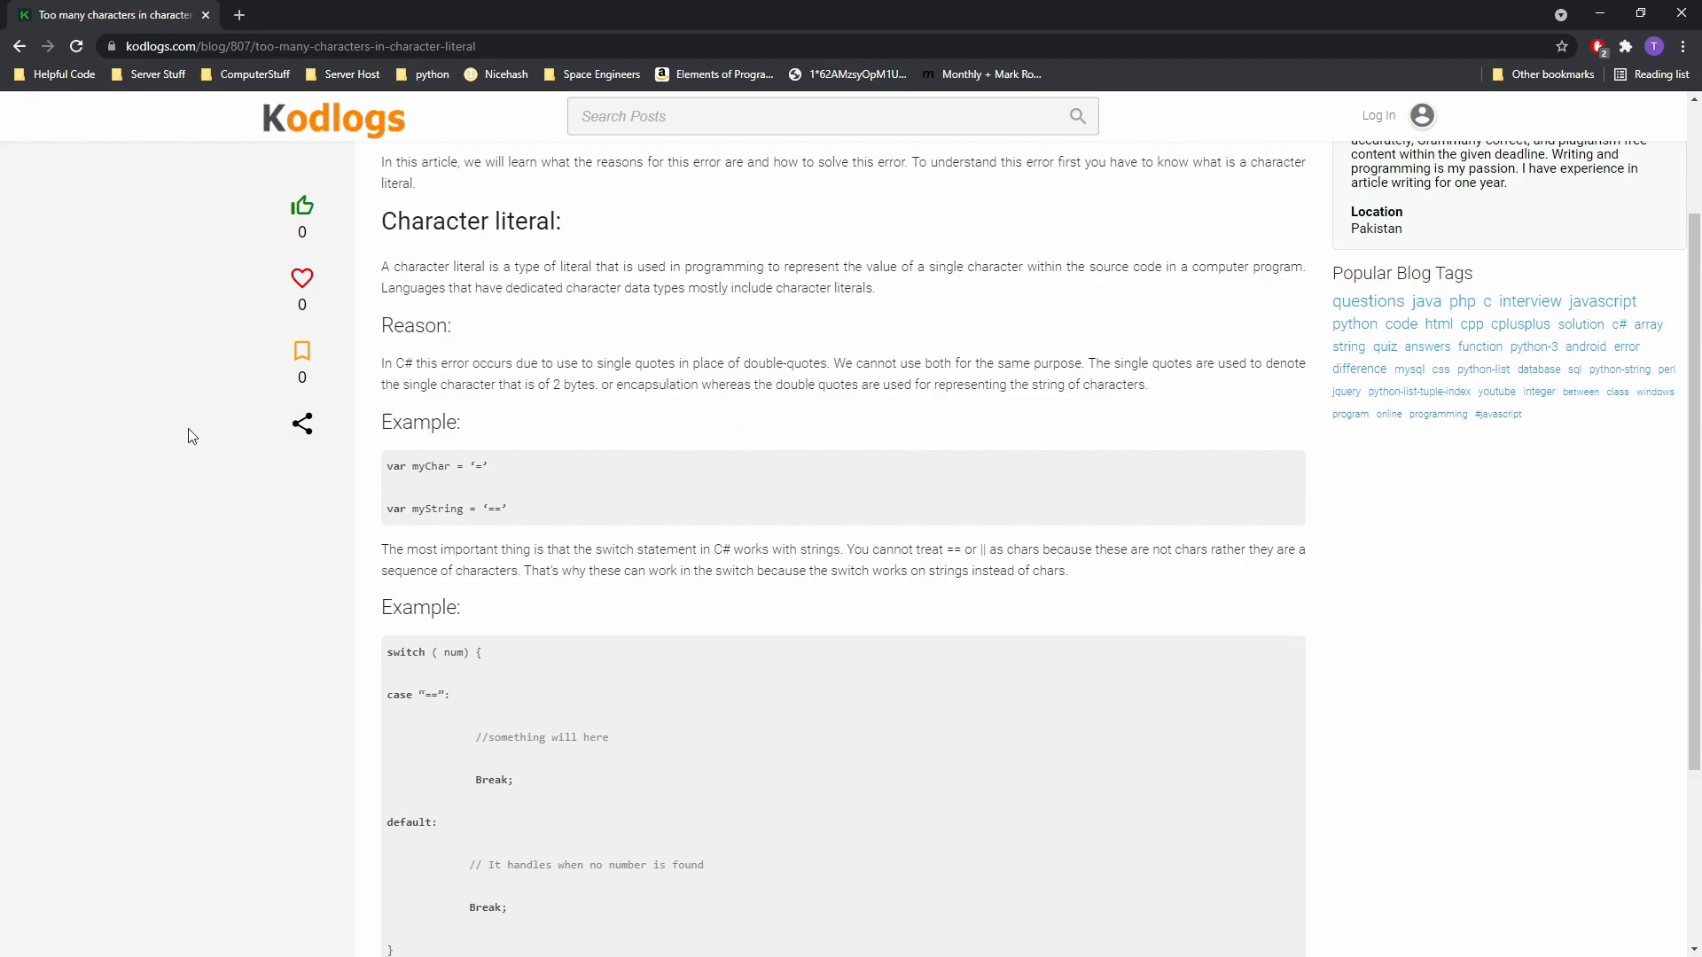
mouse_move(160, 427)
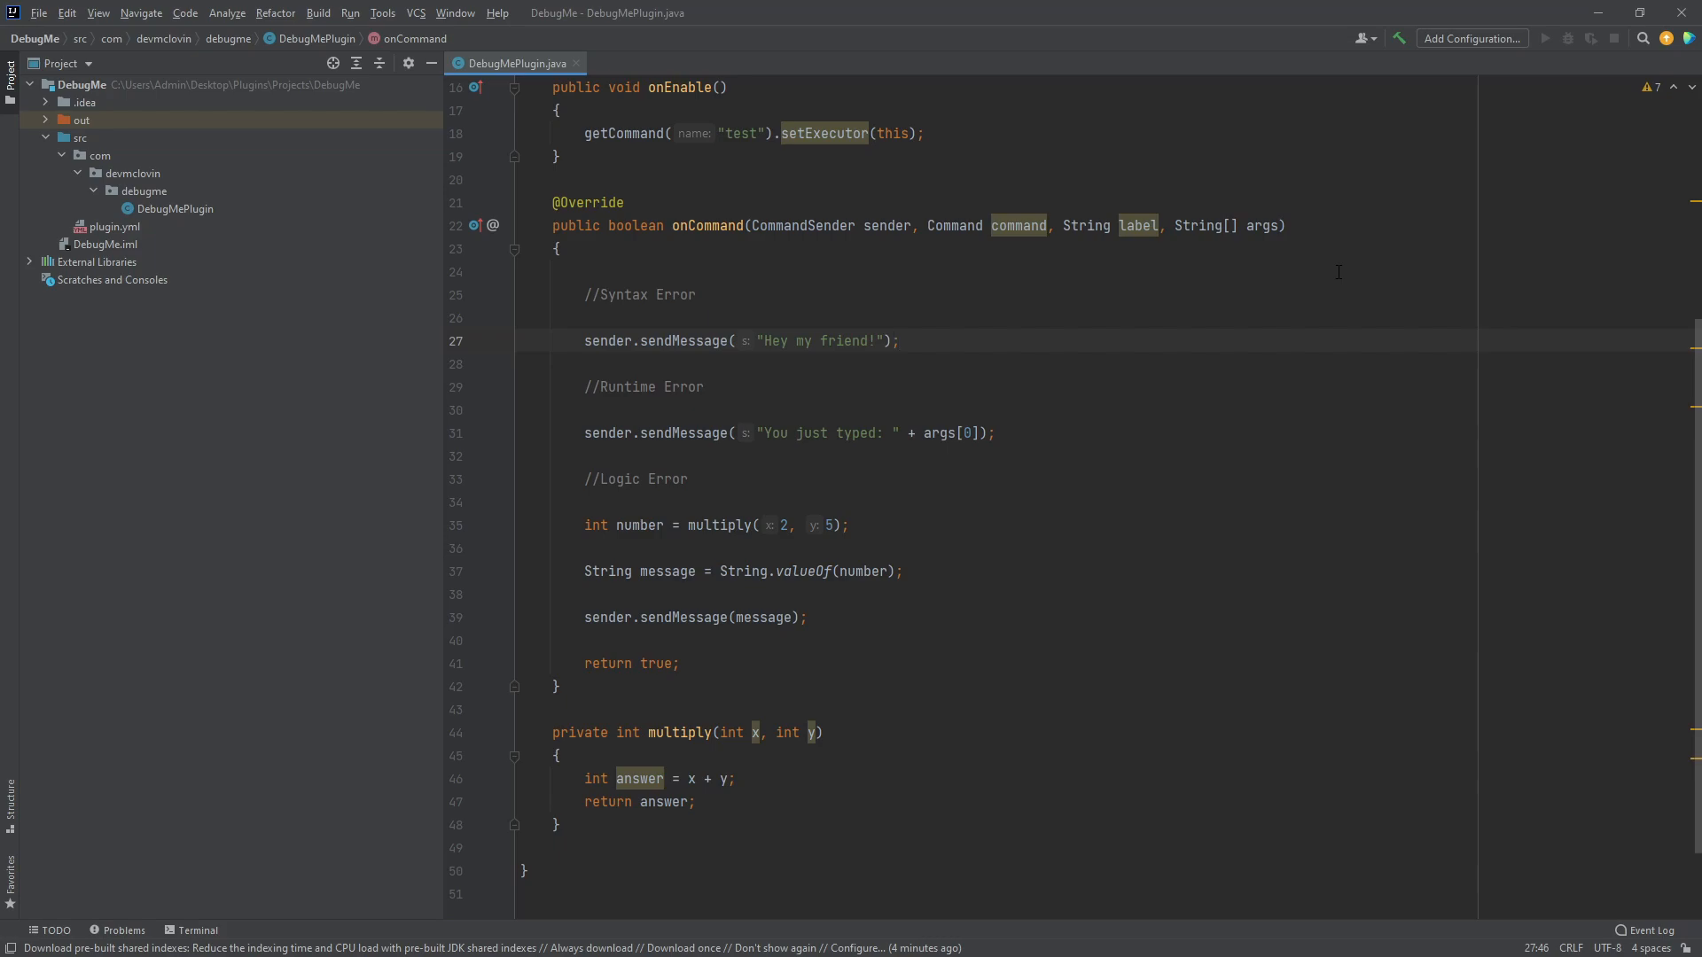
mouse_move(1346, 335)
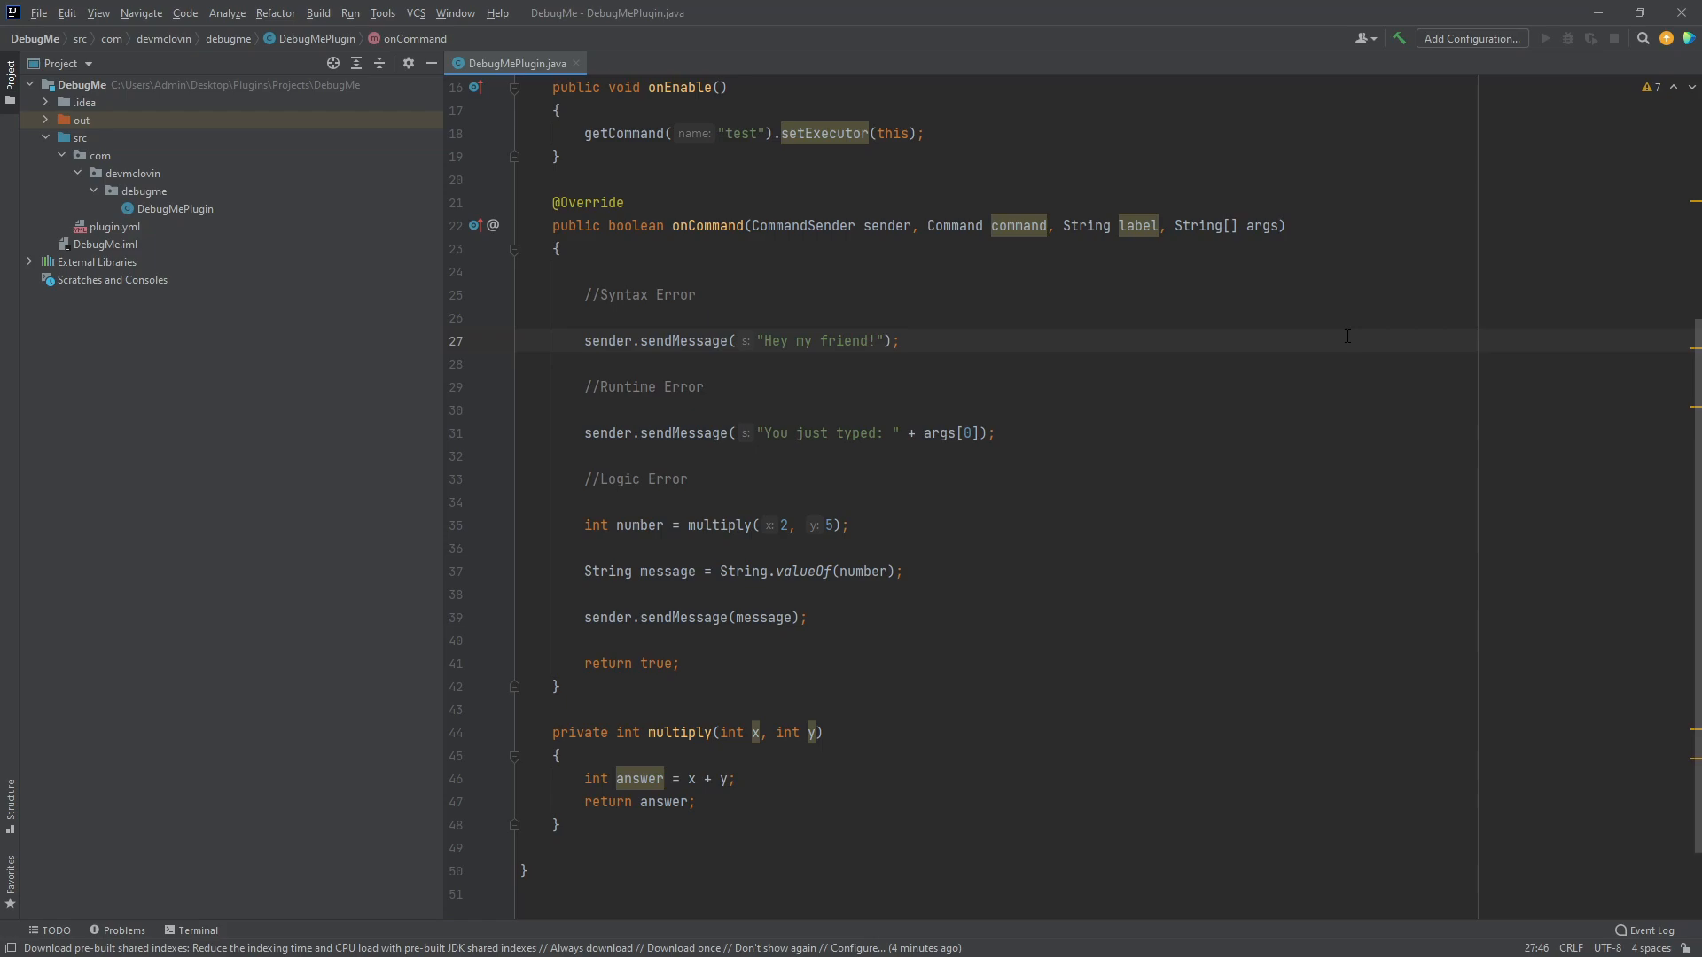
mouse_move(1471, 37)
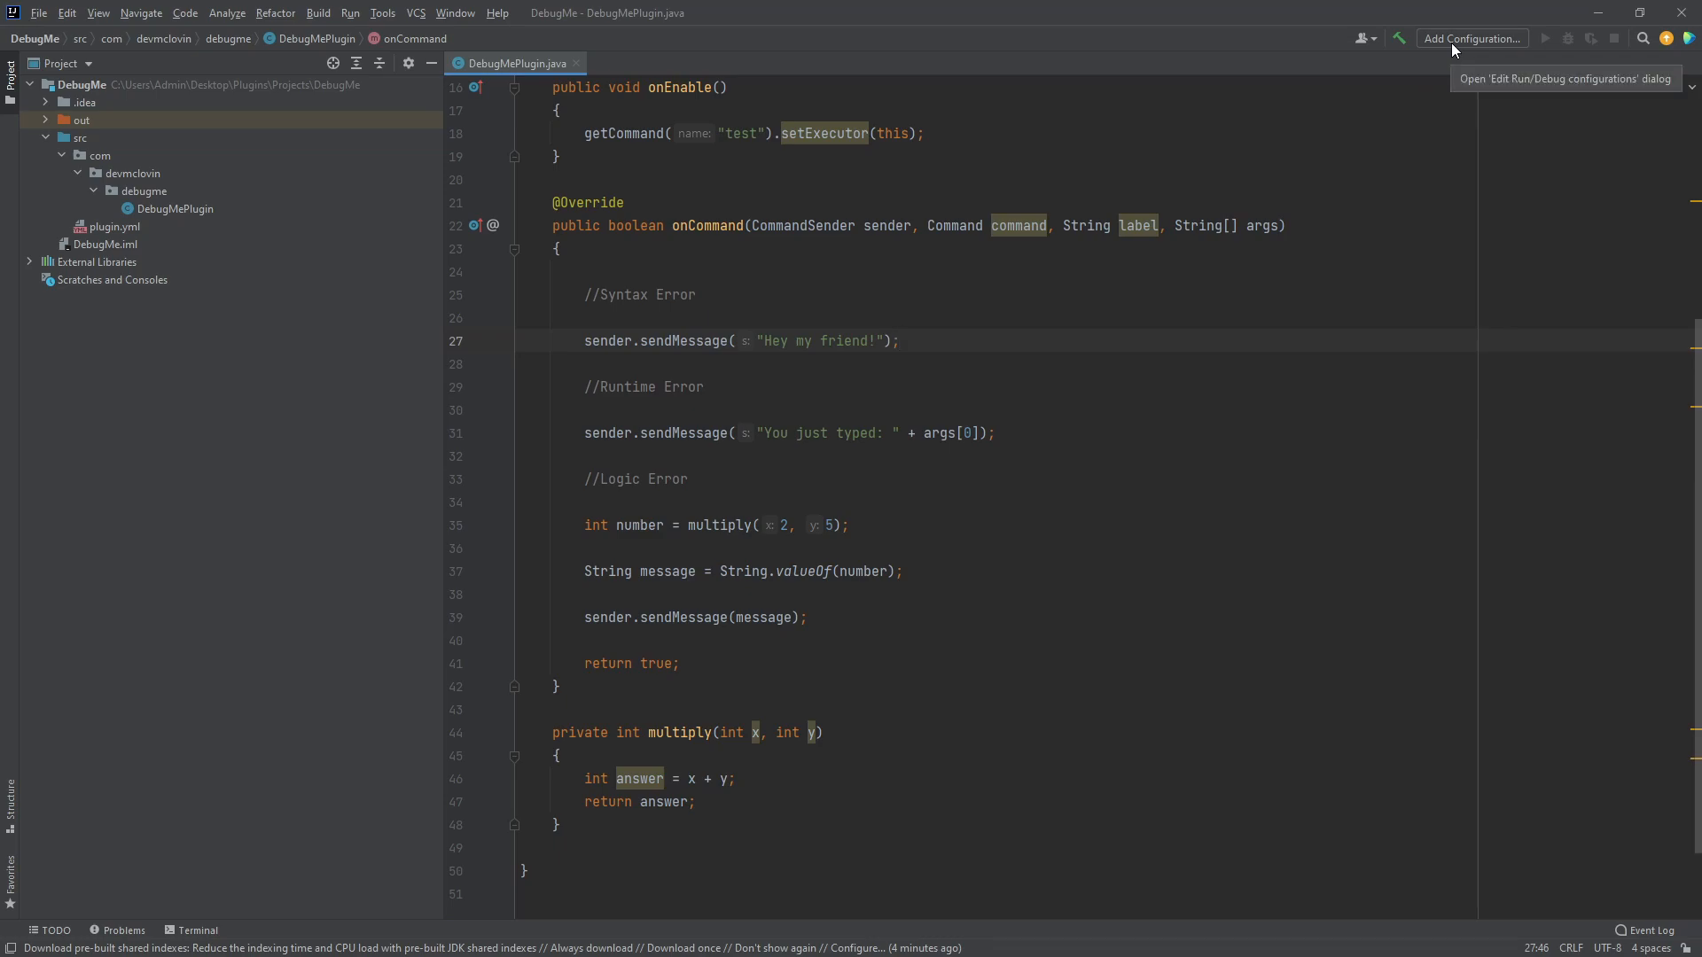
mouse_move(1395, 66)
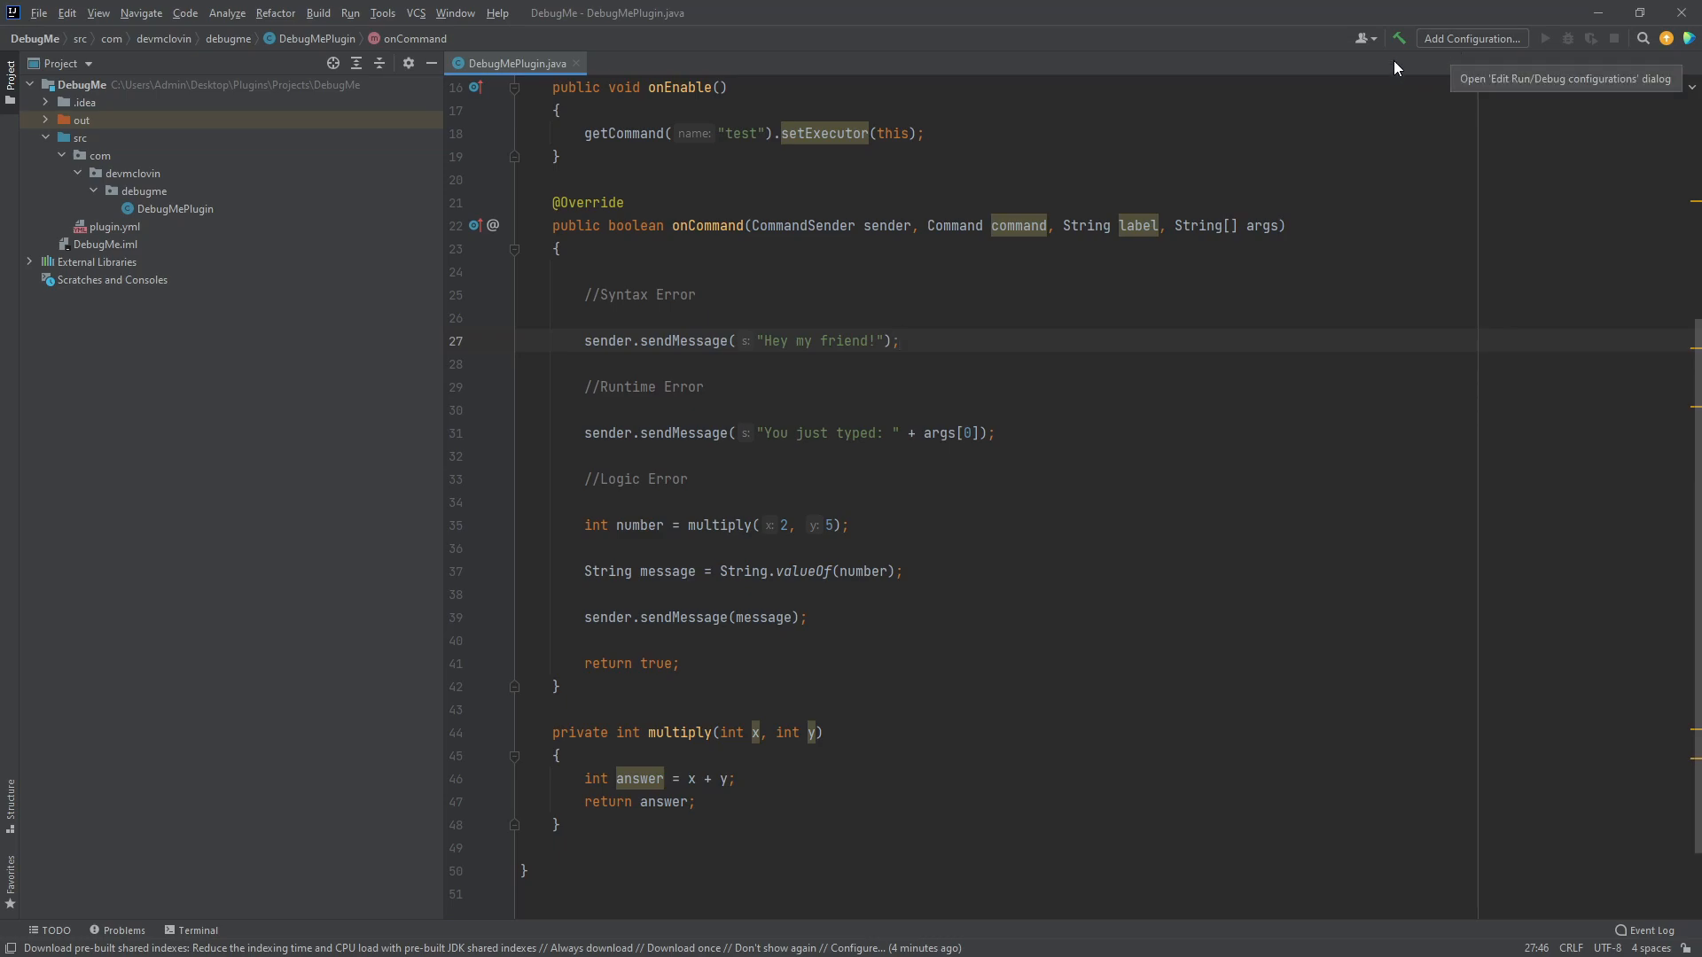
- Create a new JAR Application run configuration named 'Spigot'
left_click(349, 13)
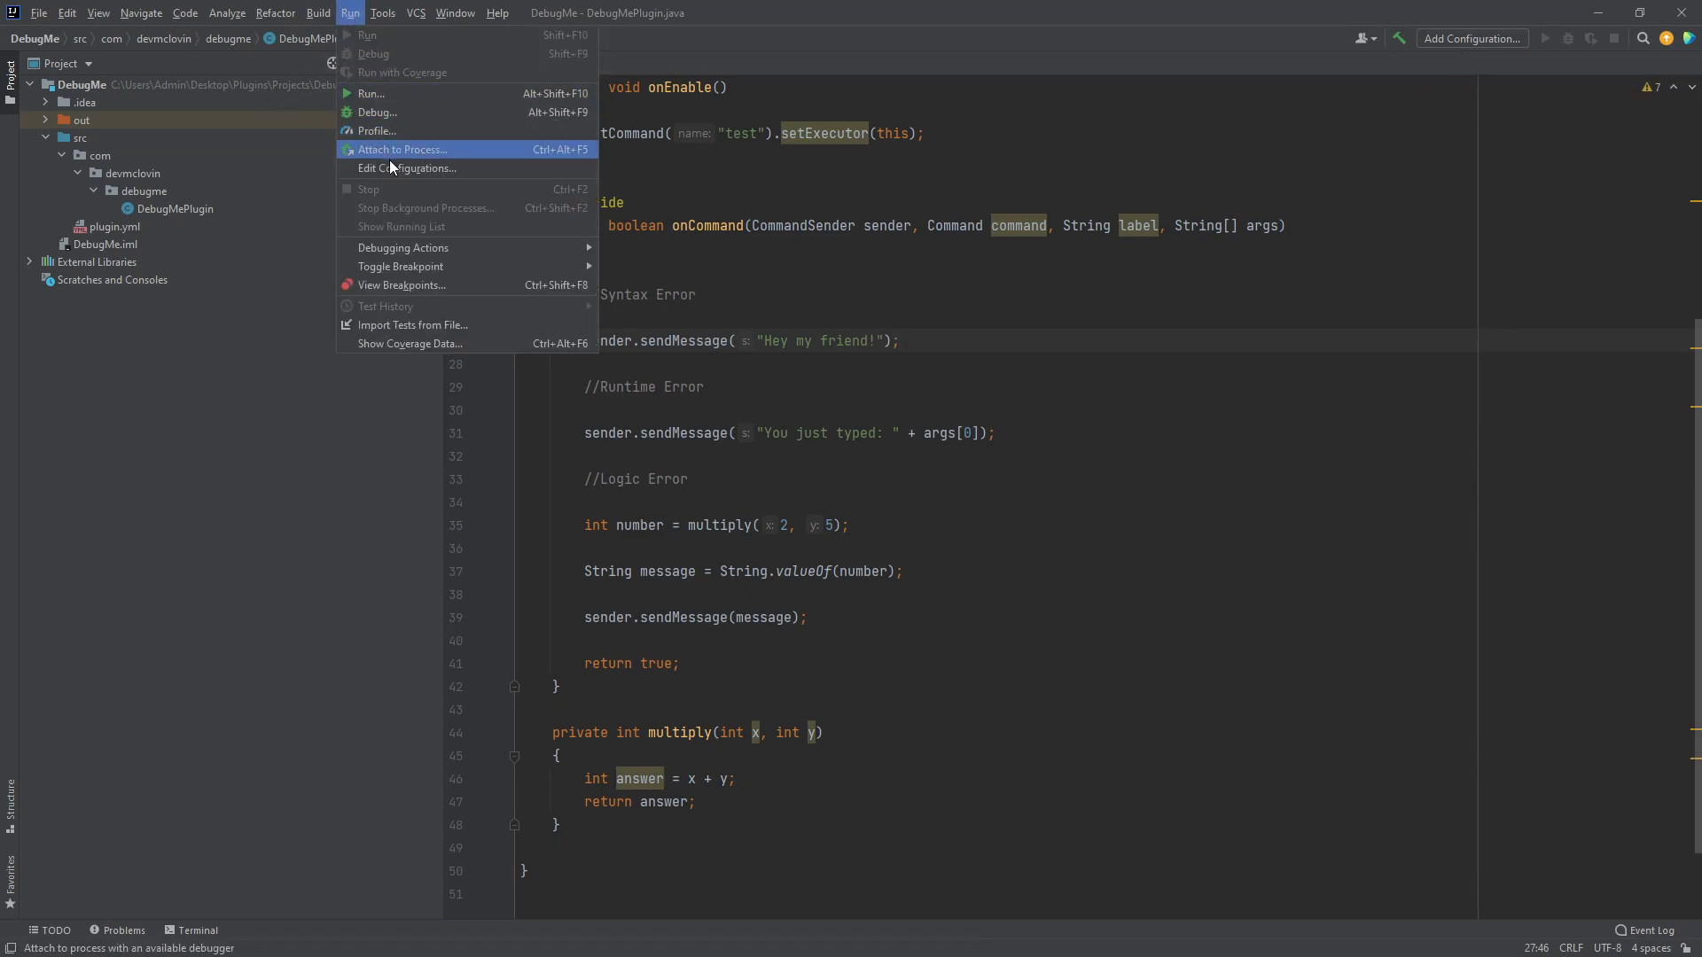
left_click(407, 168)
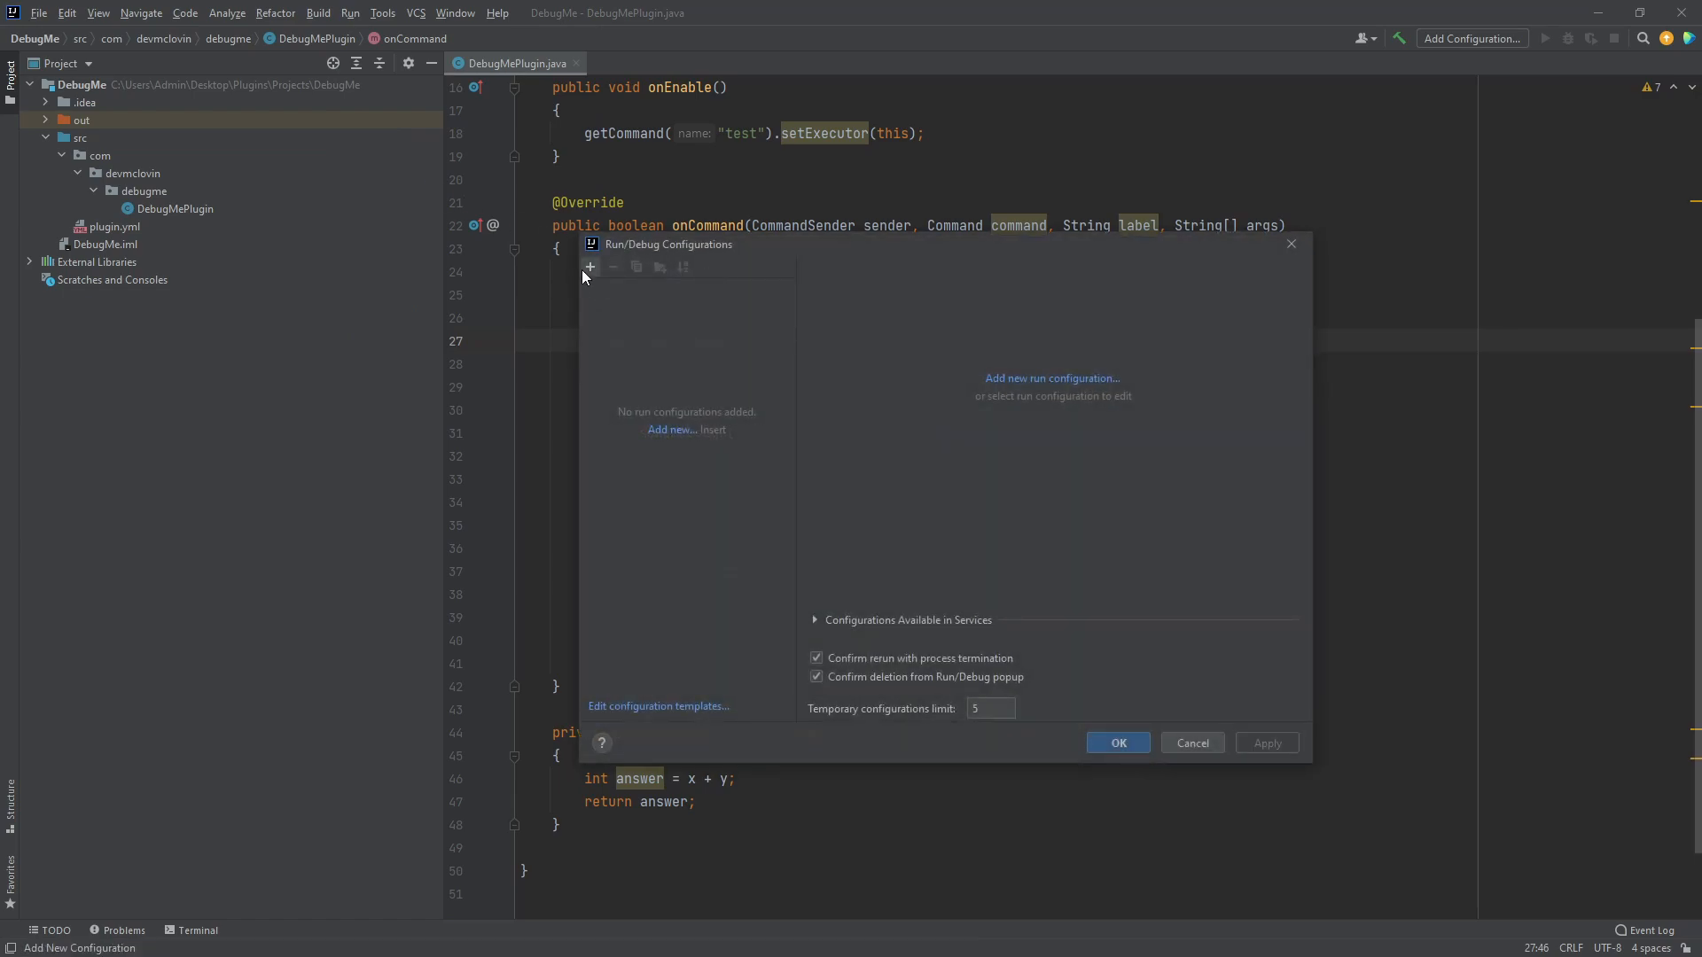
left_click(588, 267)
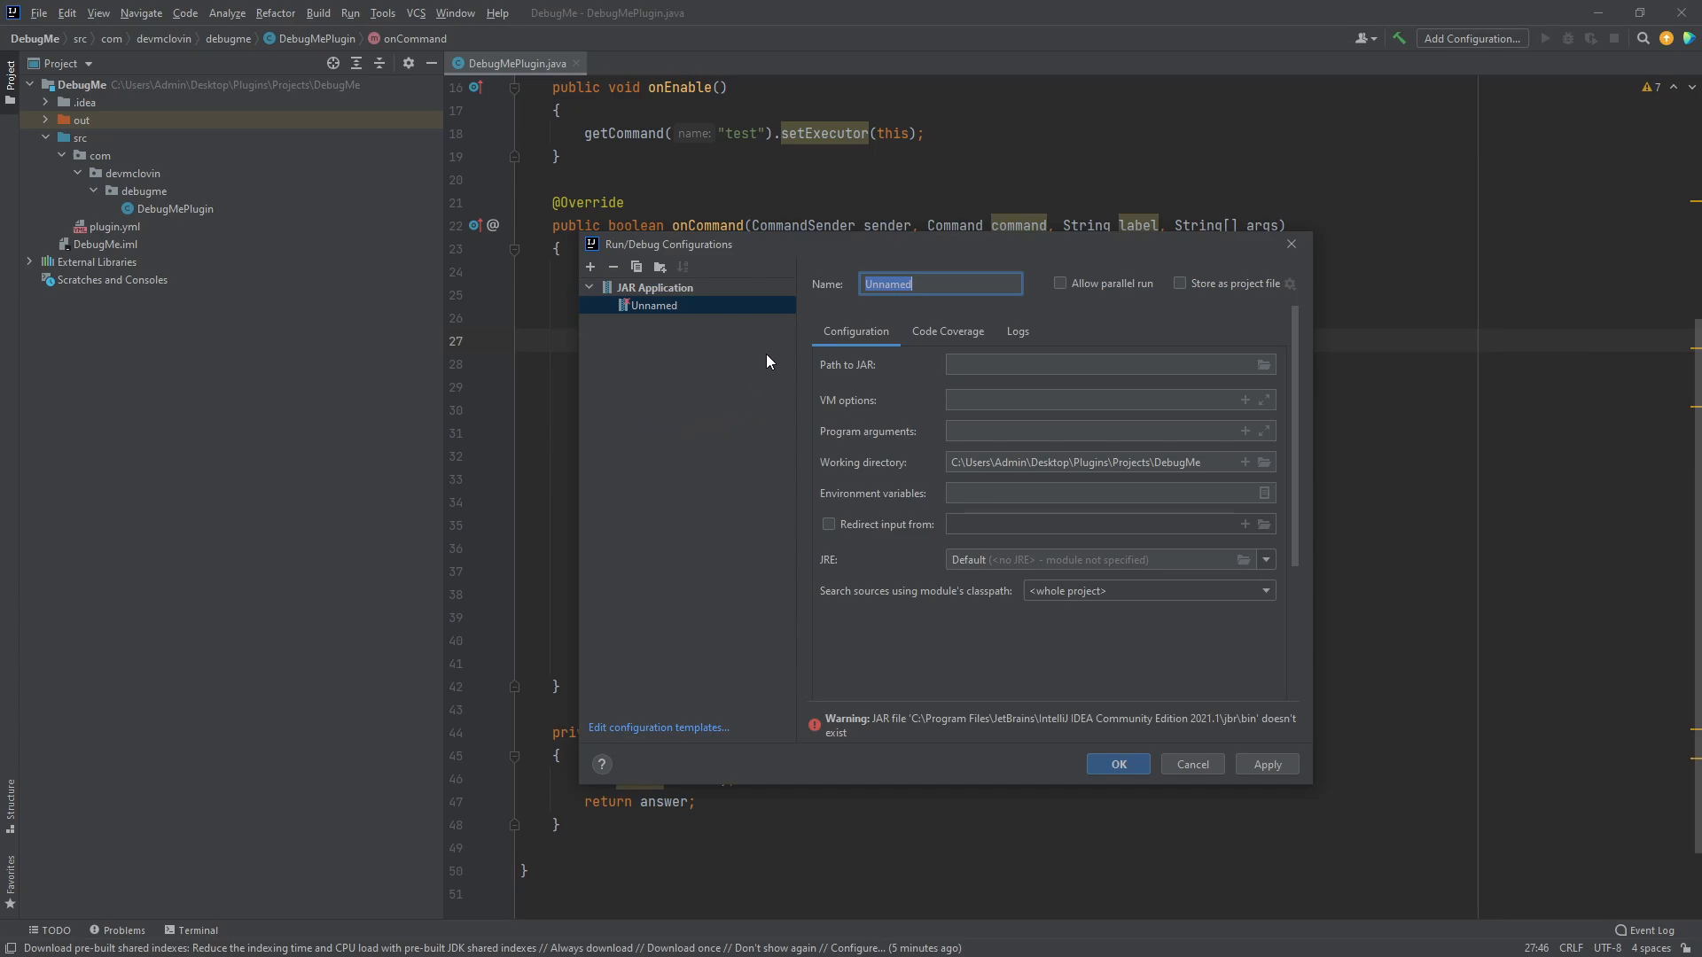
type("Spigot")
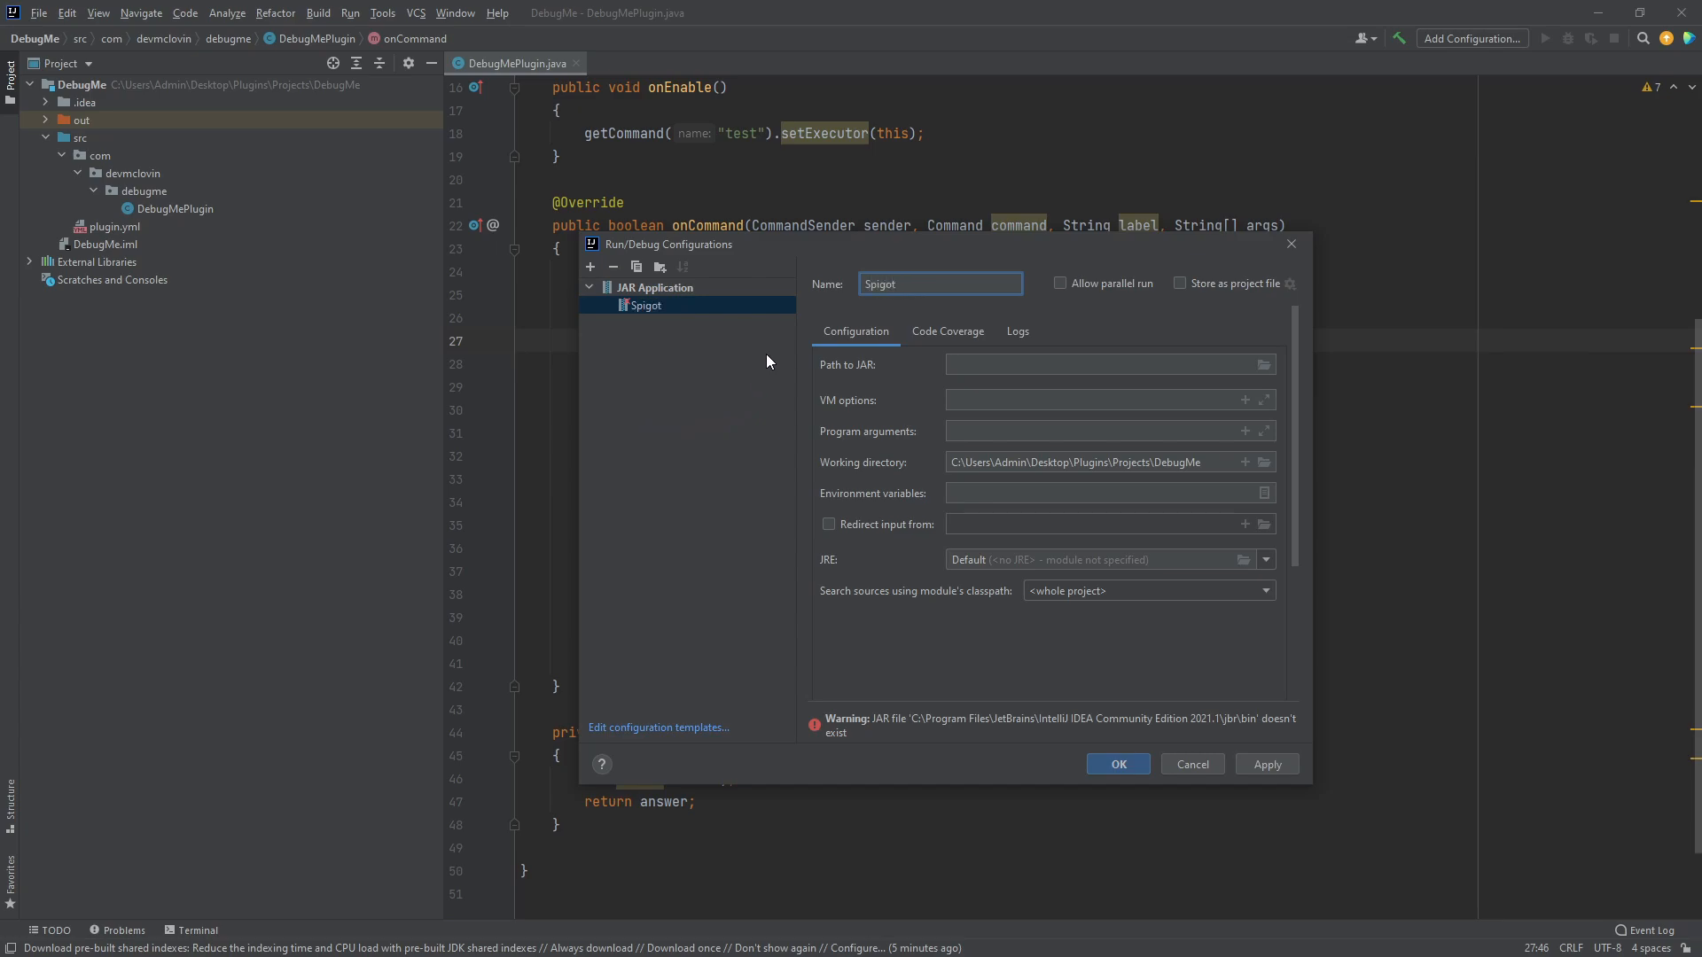
- Set the JAR path to TestServers/1.17/spigot.jar
left_click(1096, 363)
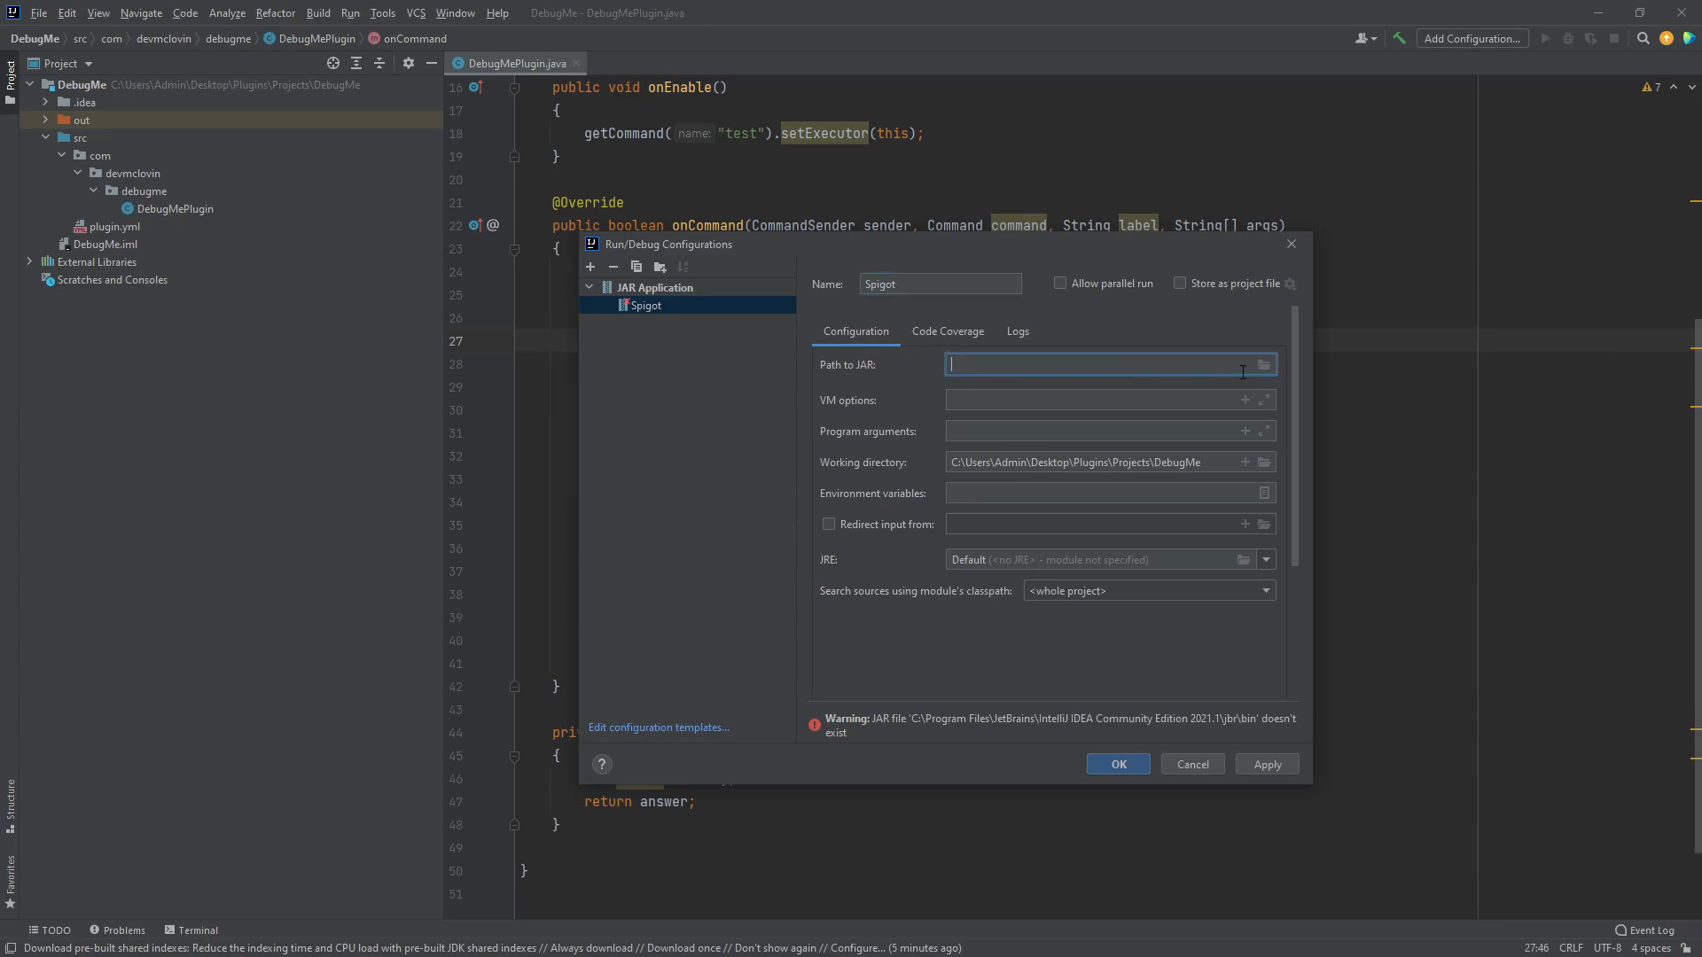
left_click(1260, 366)
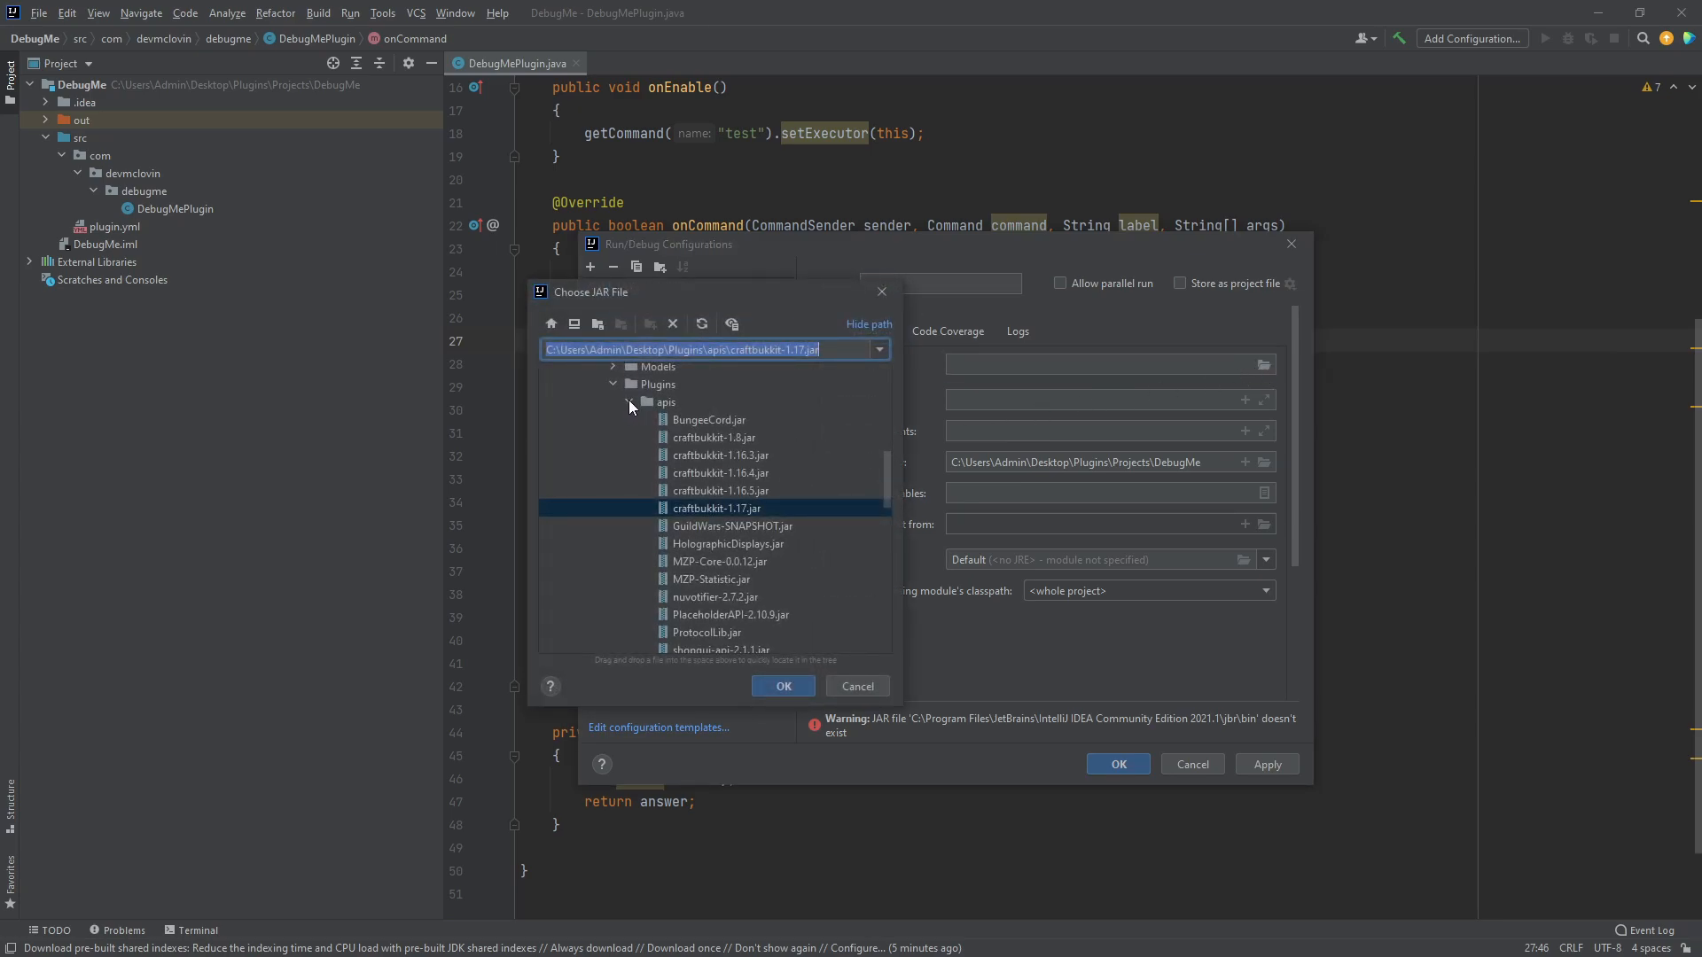
left_click(629, 403)
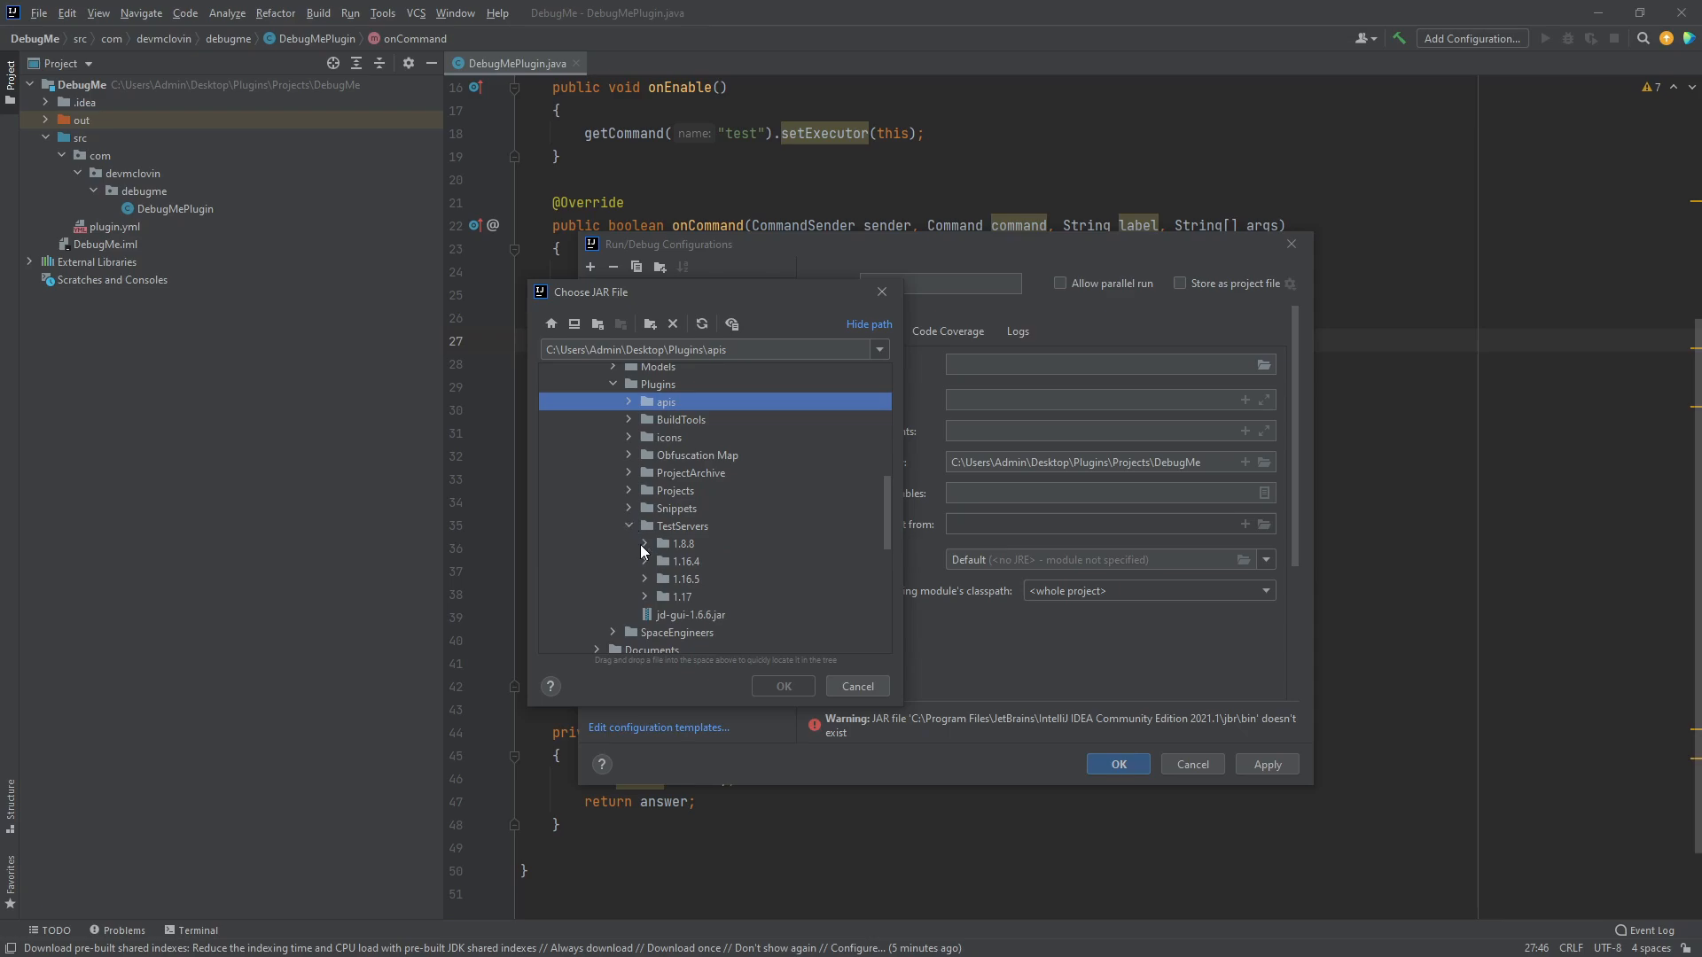
left_click(645, 595)
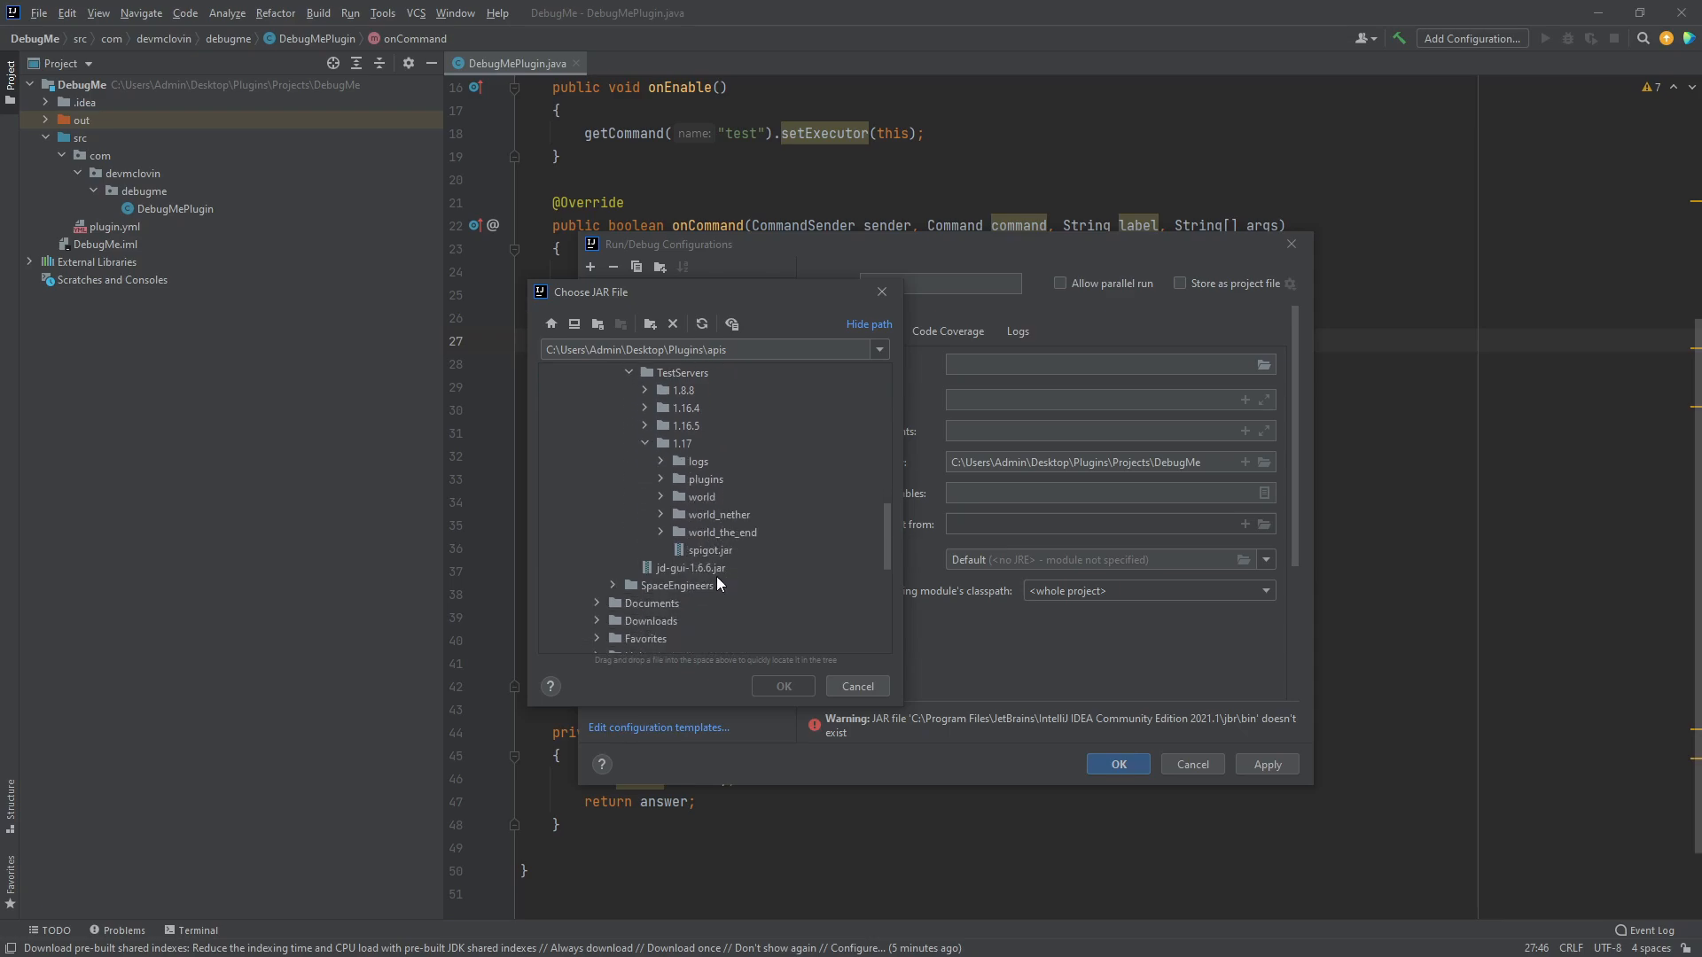
left_click(707, 550)
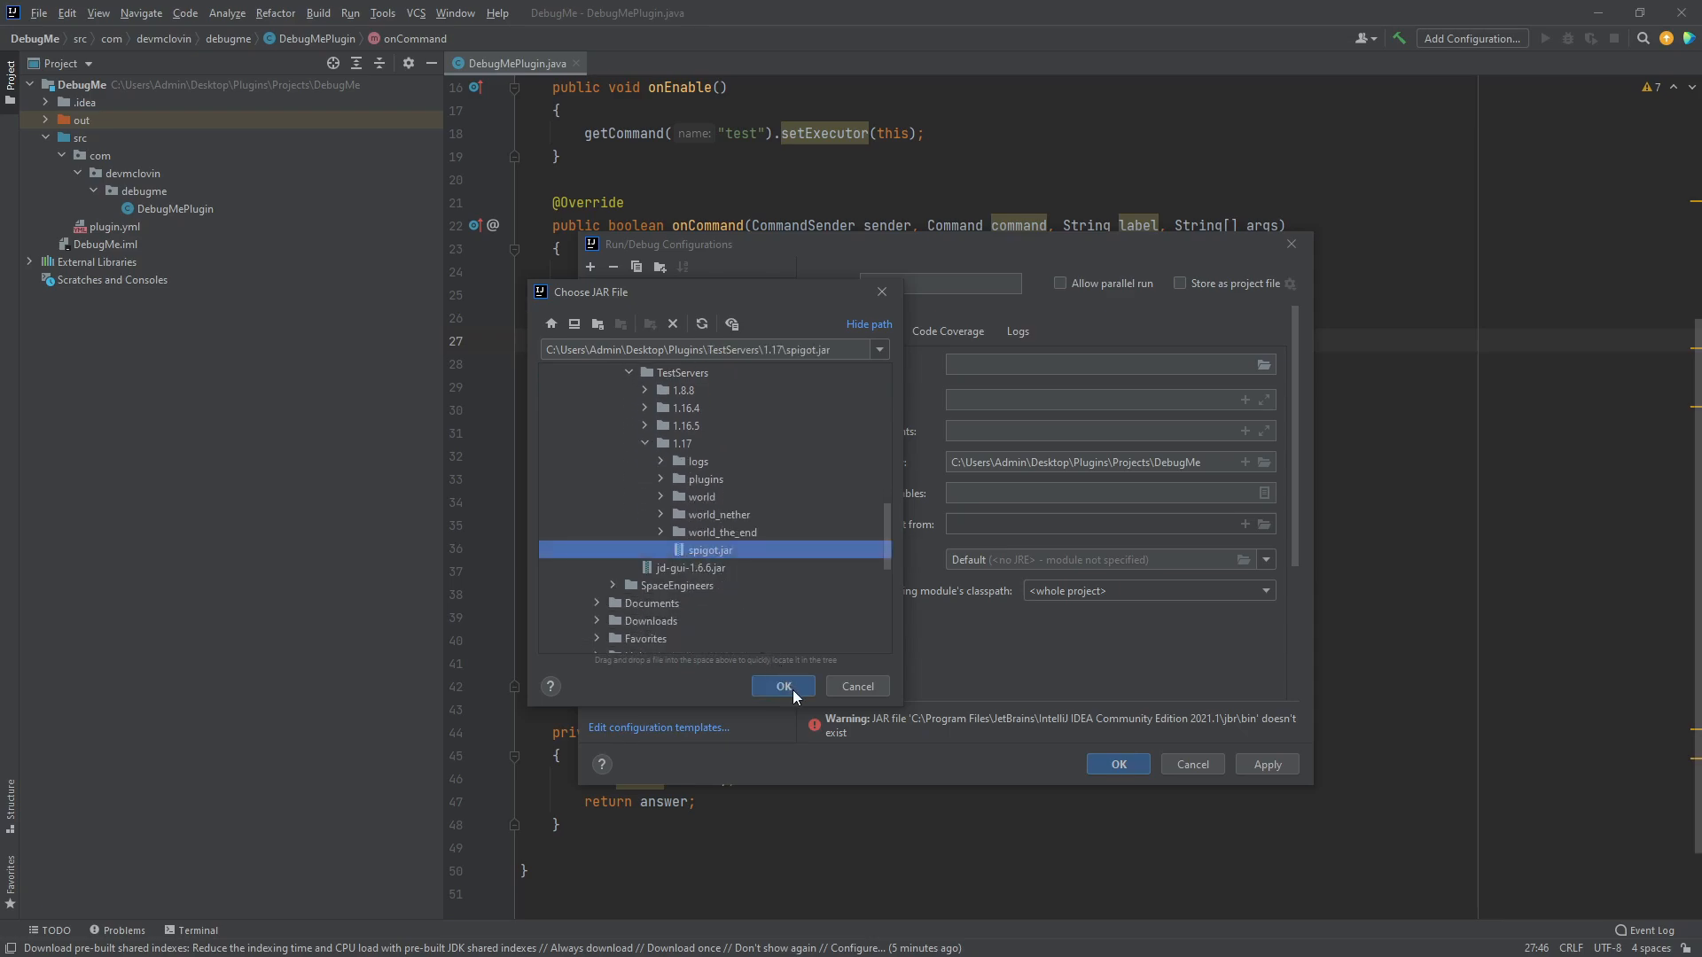
left_click(782, 686)
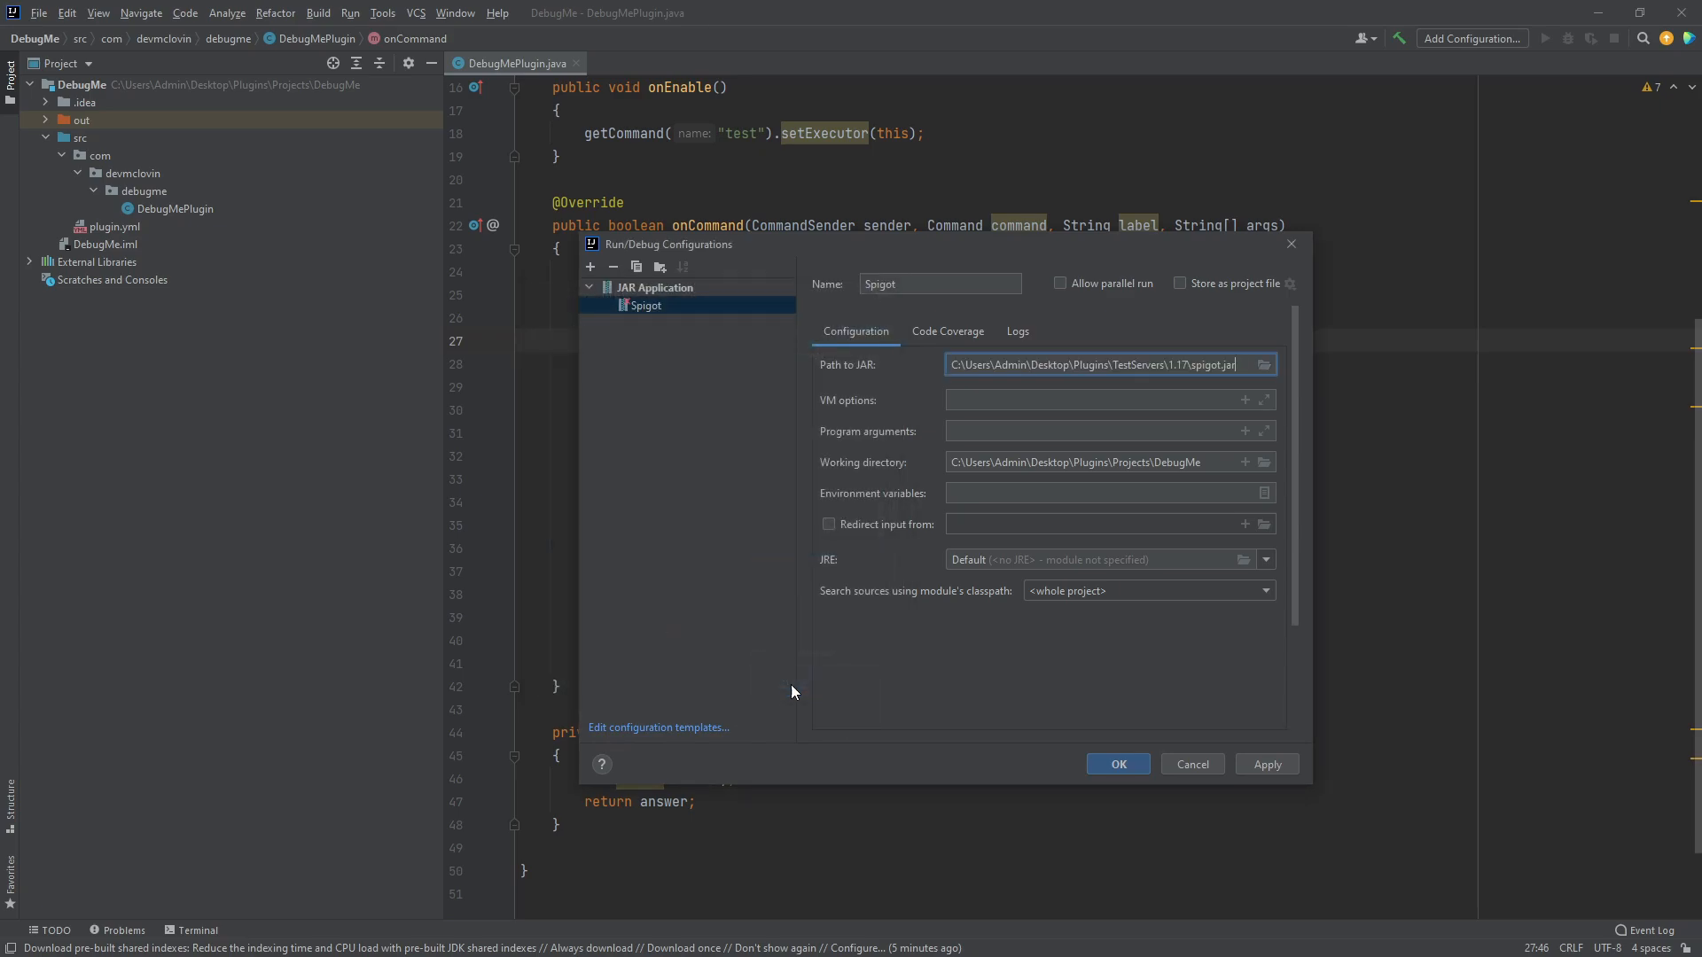
mouse_move(1042, 673)
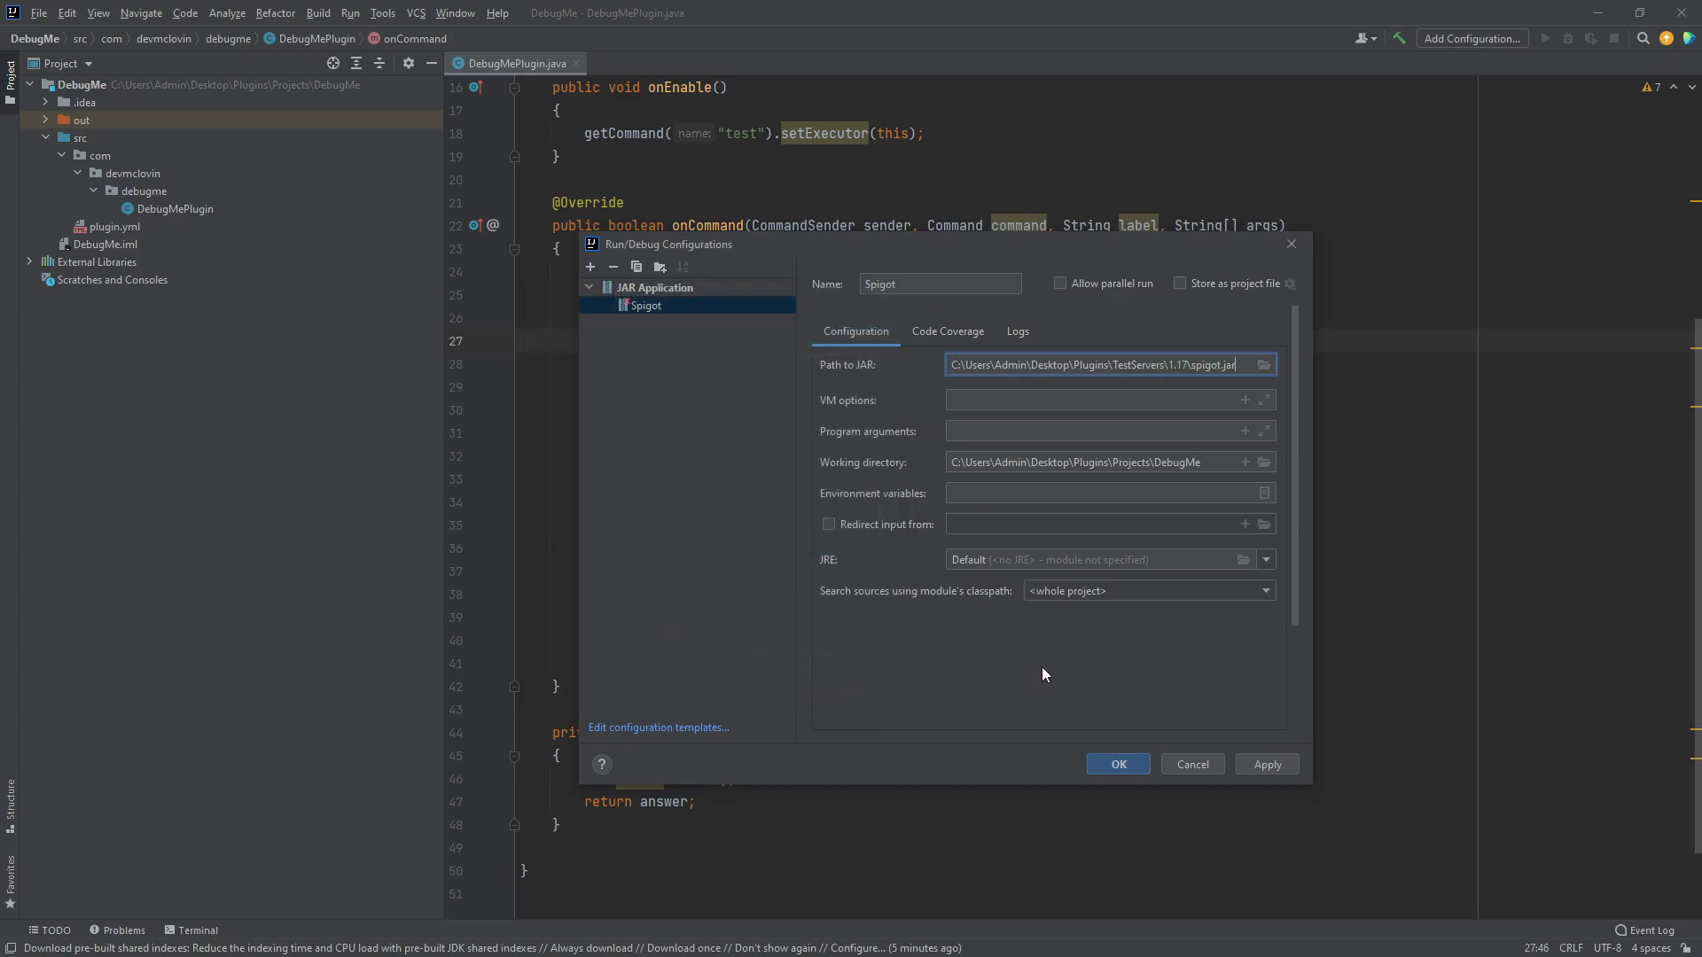
- Set program arguments 'nogui' and the 1.17 folder as working directory, then apply and save
left_click(1095, 430)
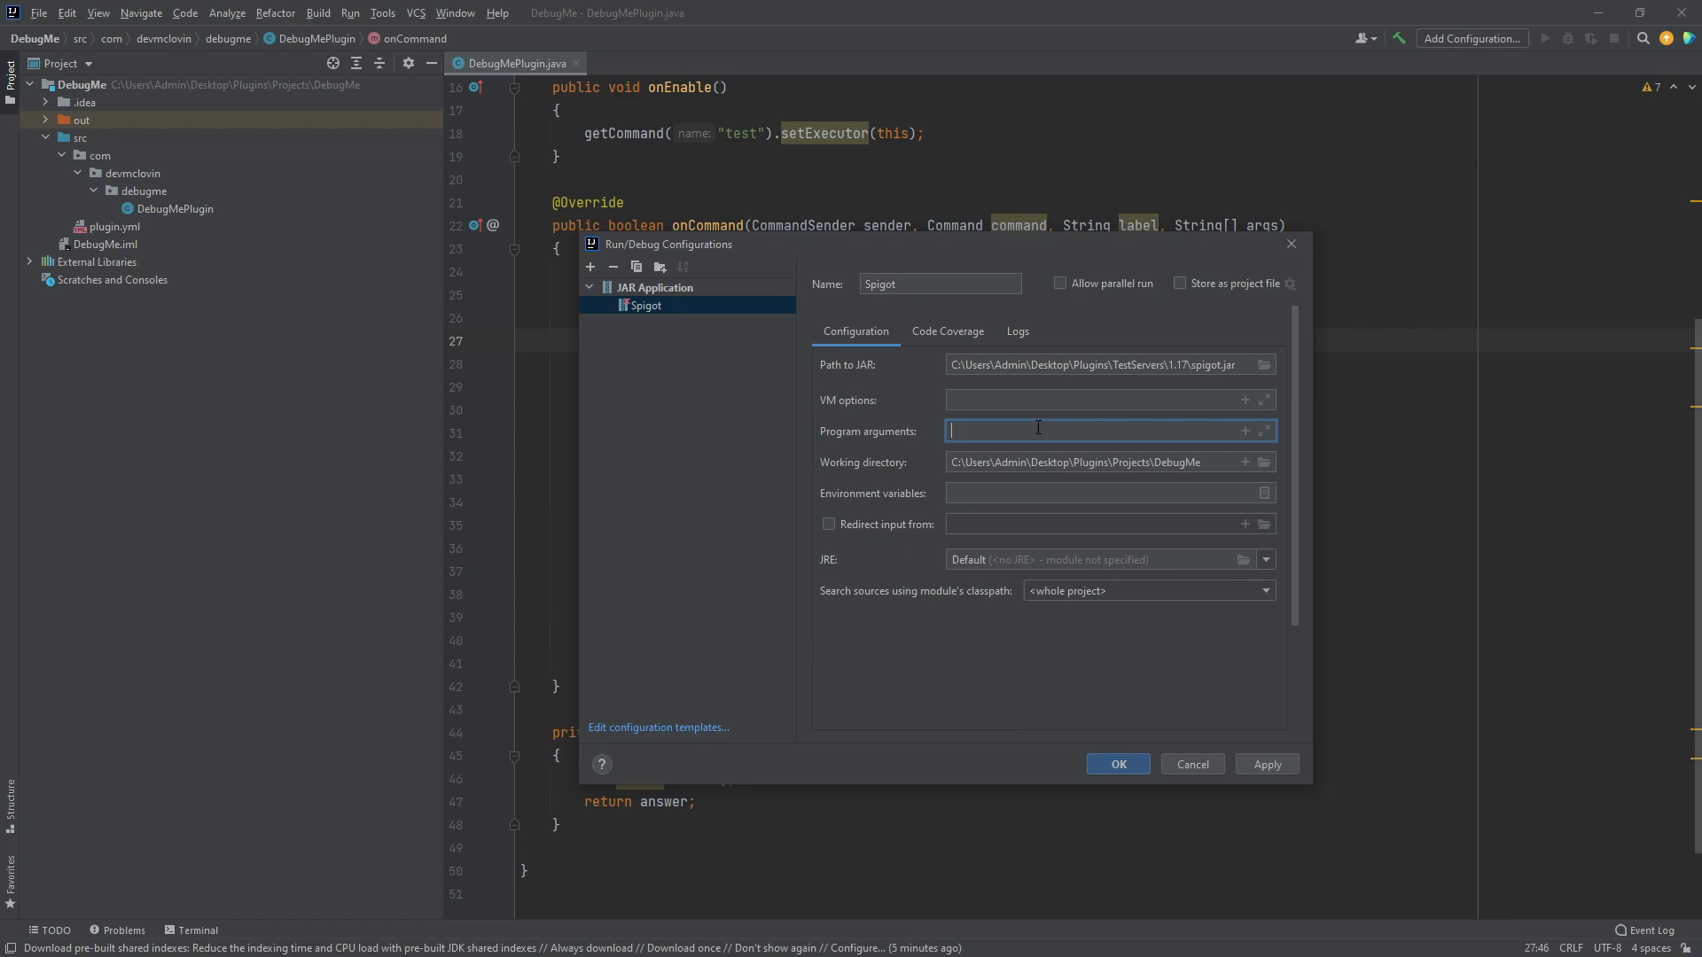
type("nogui")
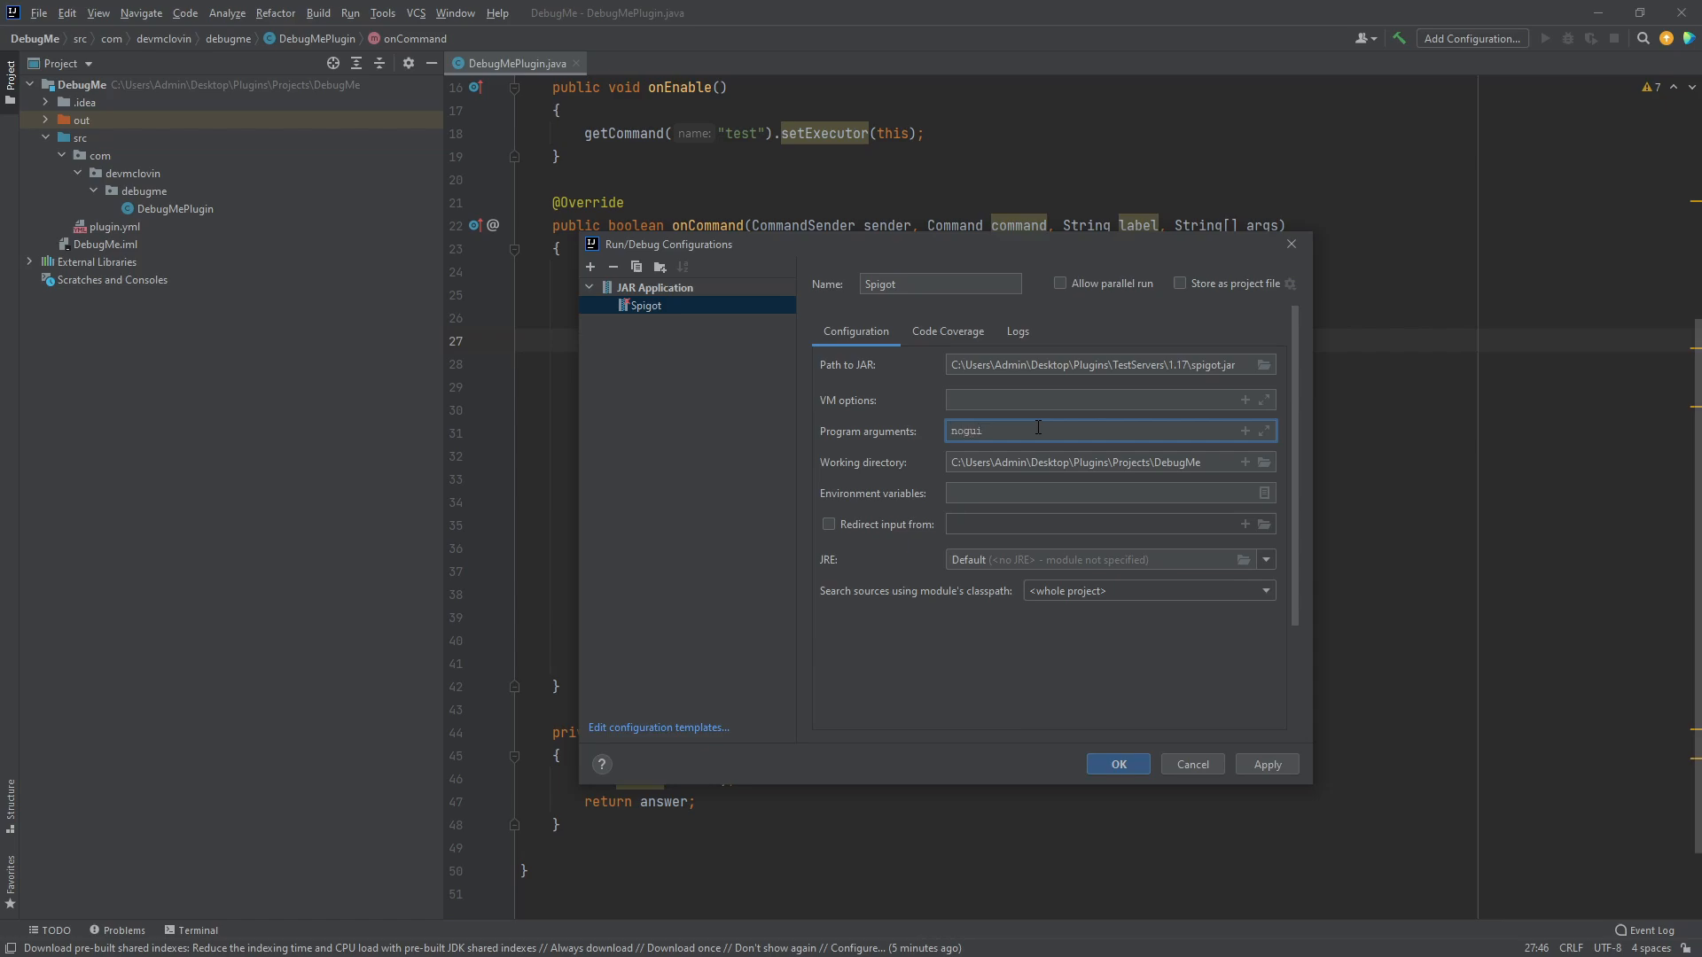
mouse_move(1170, 452)
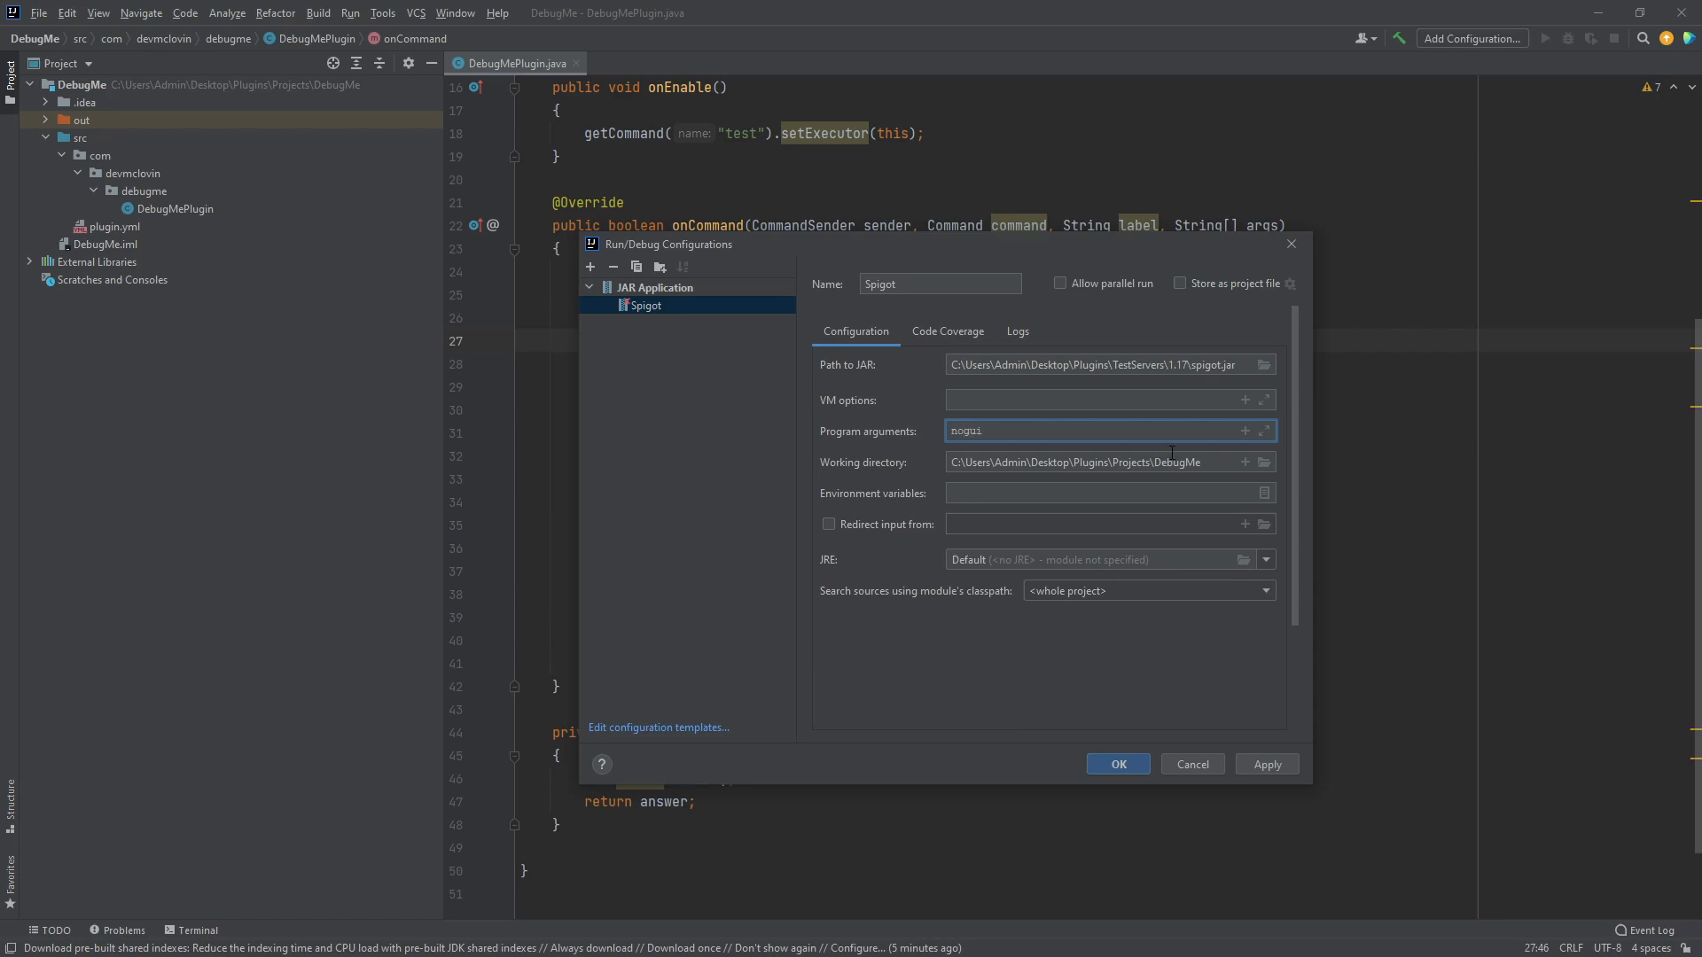
mouse_move(1262, 466)
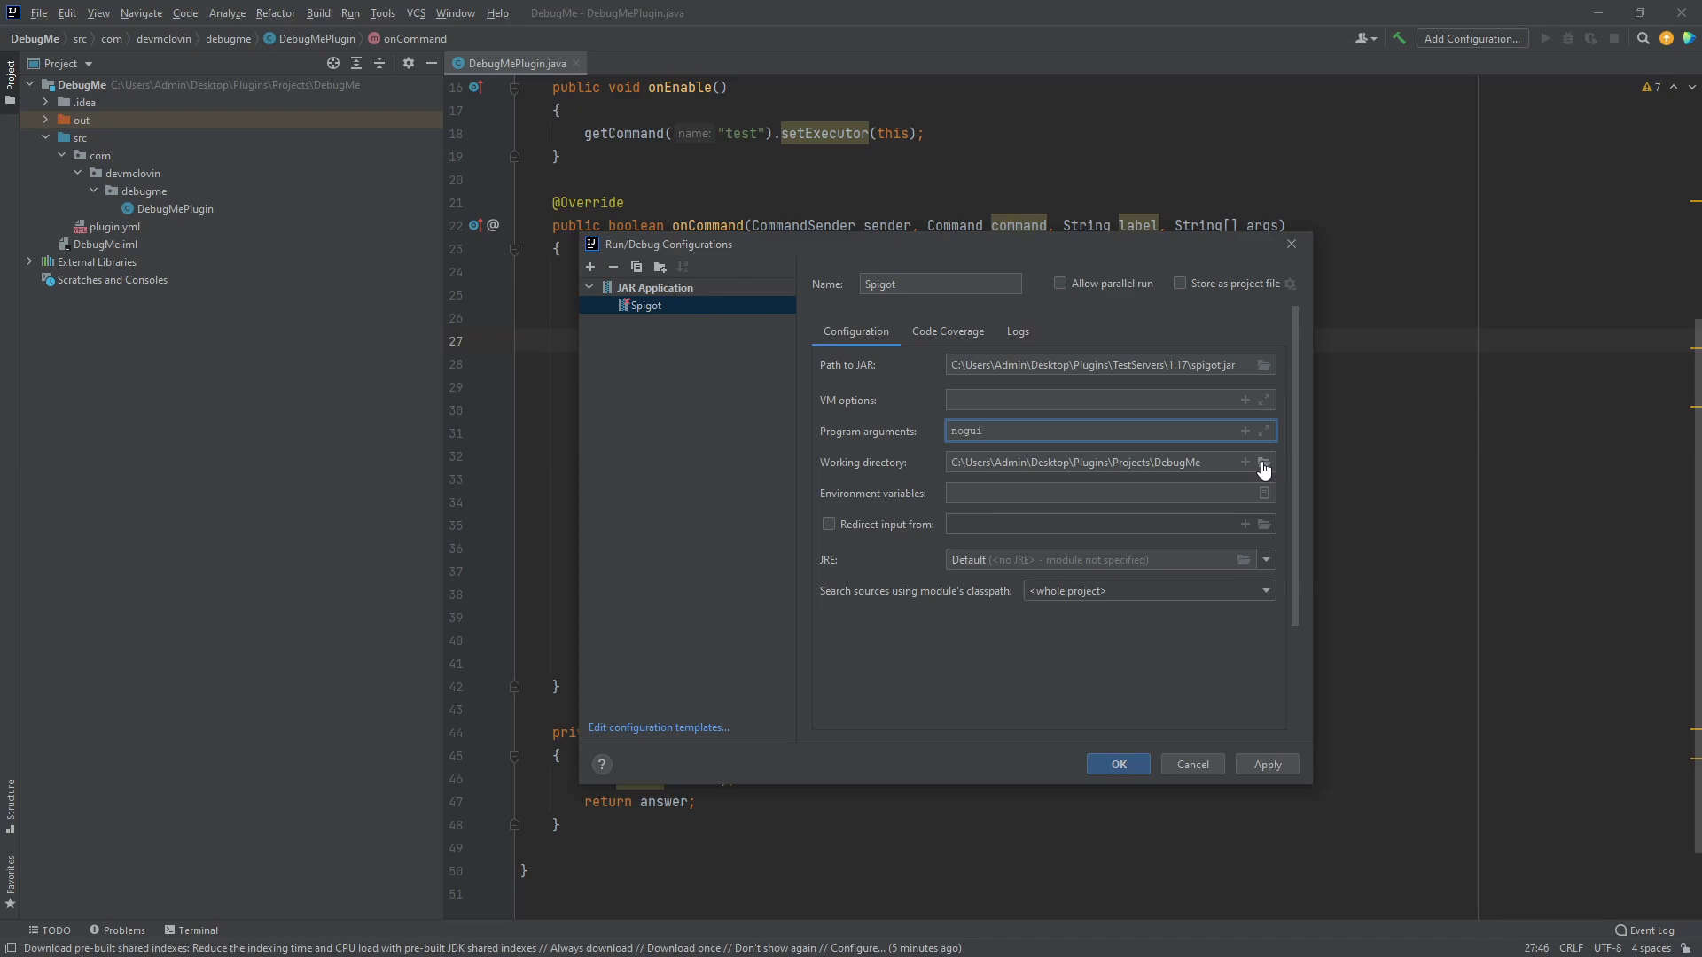
left_click(1262, 461)
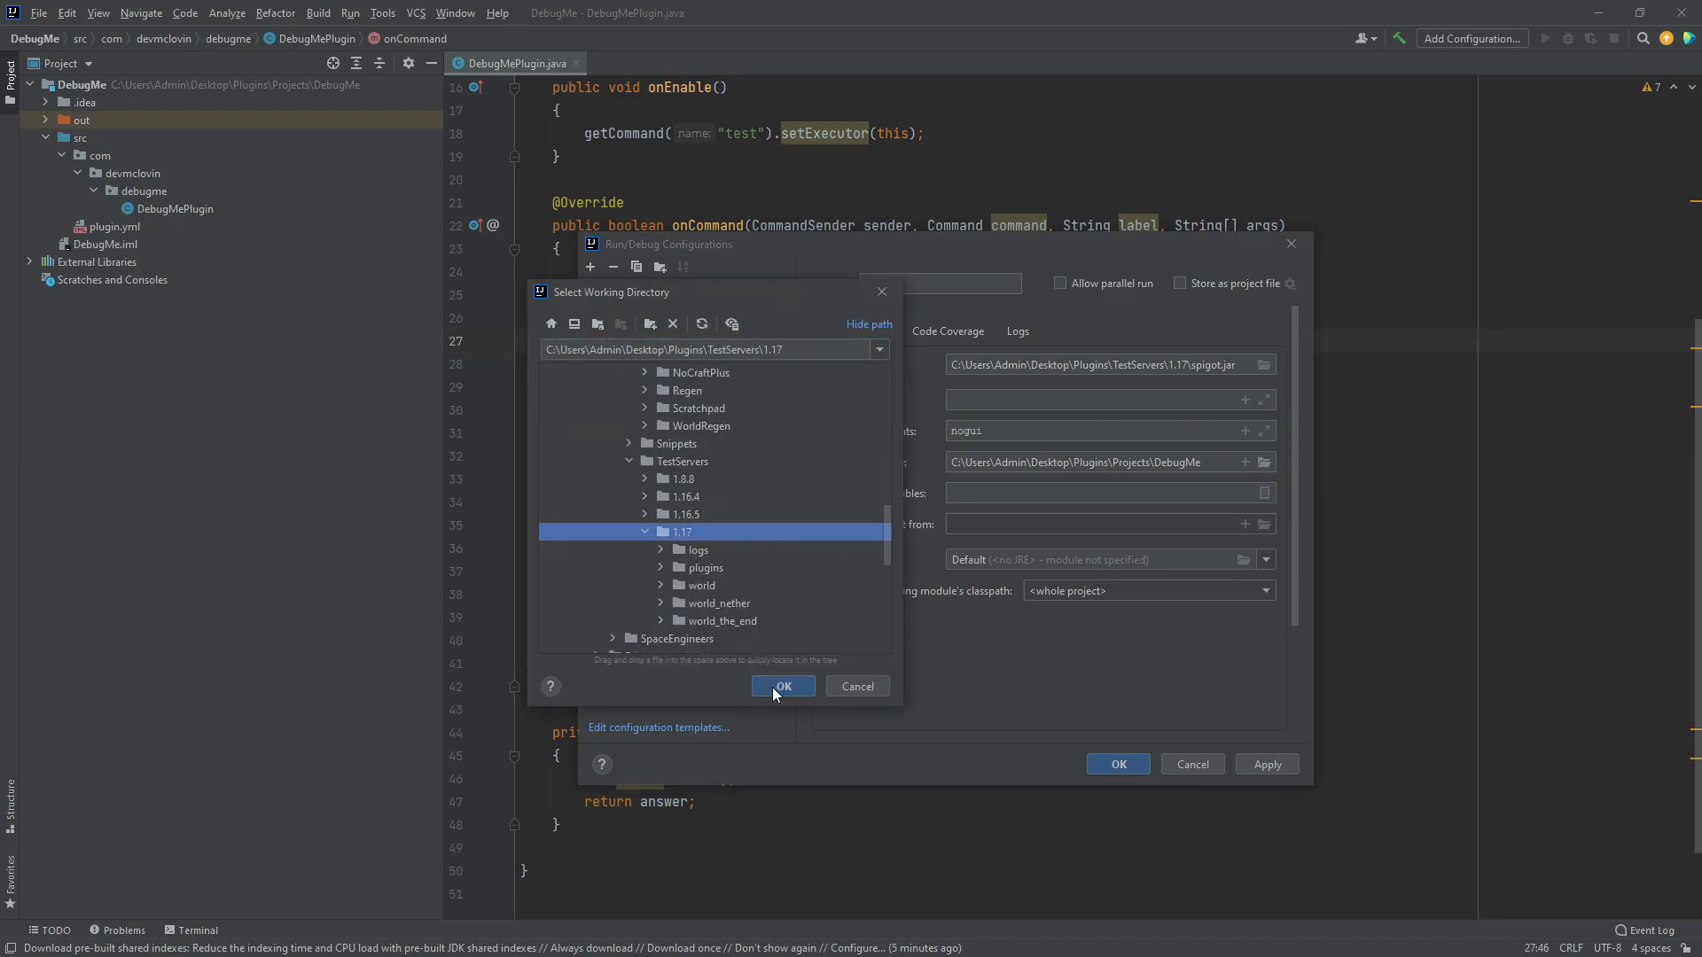
left_click(782, 686)
type("16")
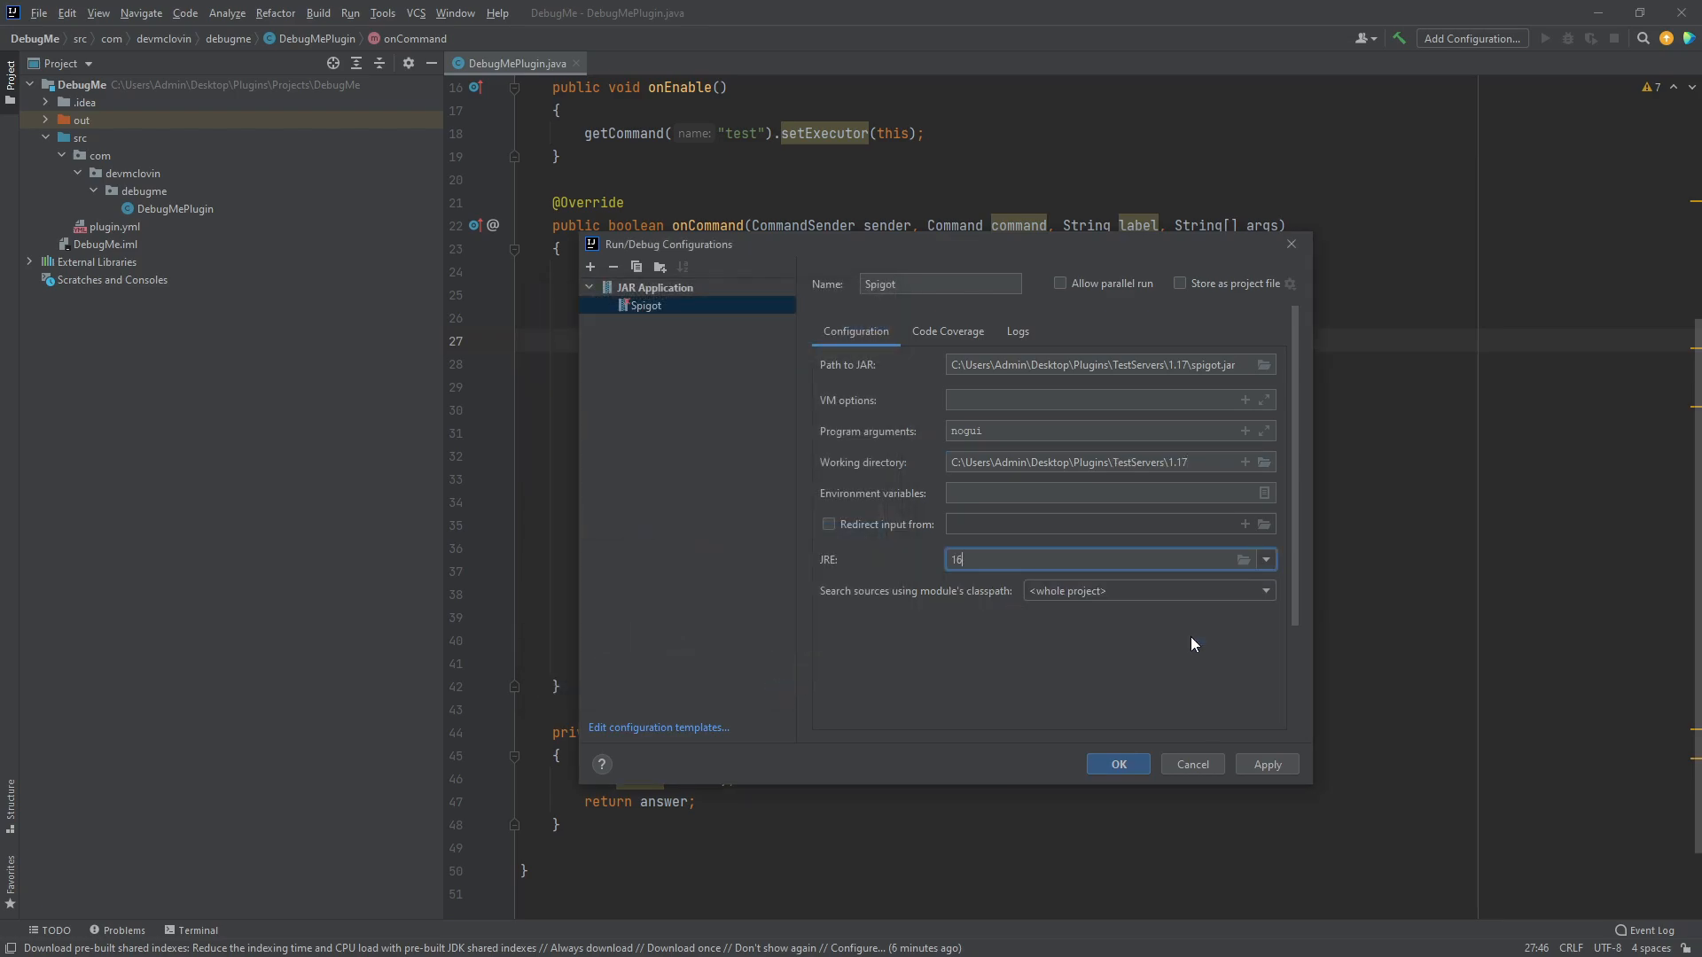
left_click(1266, 762)
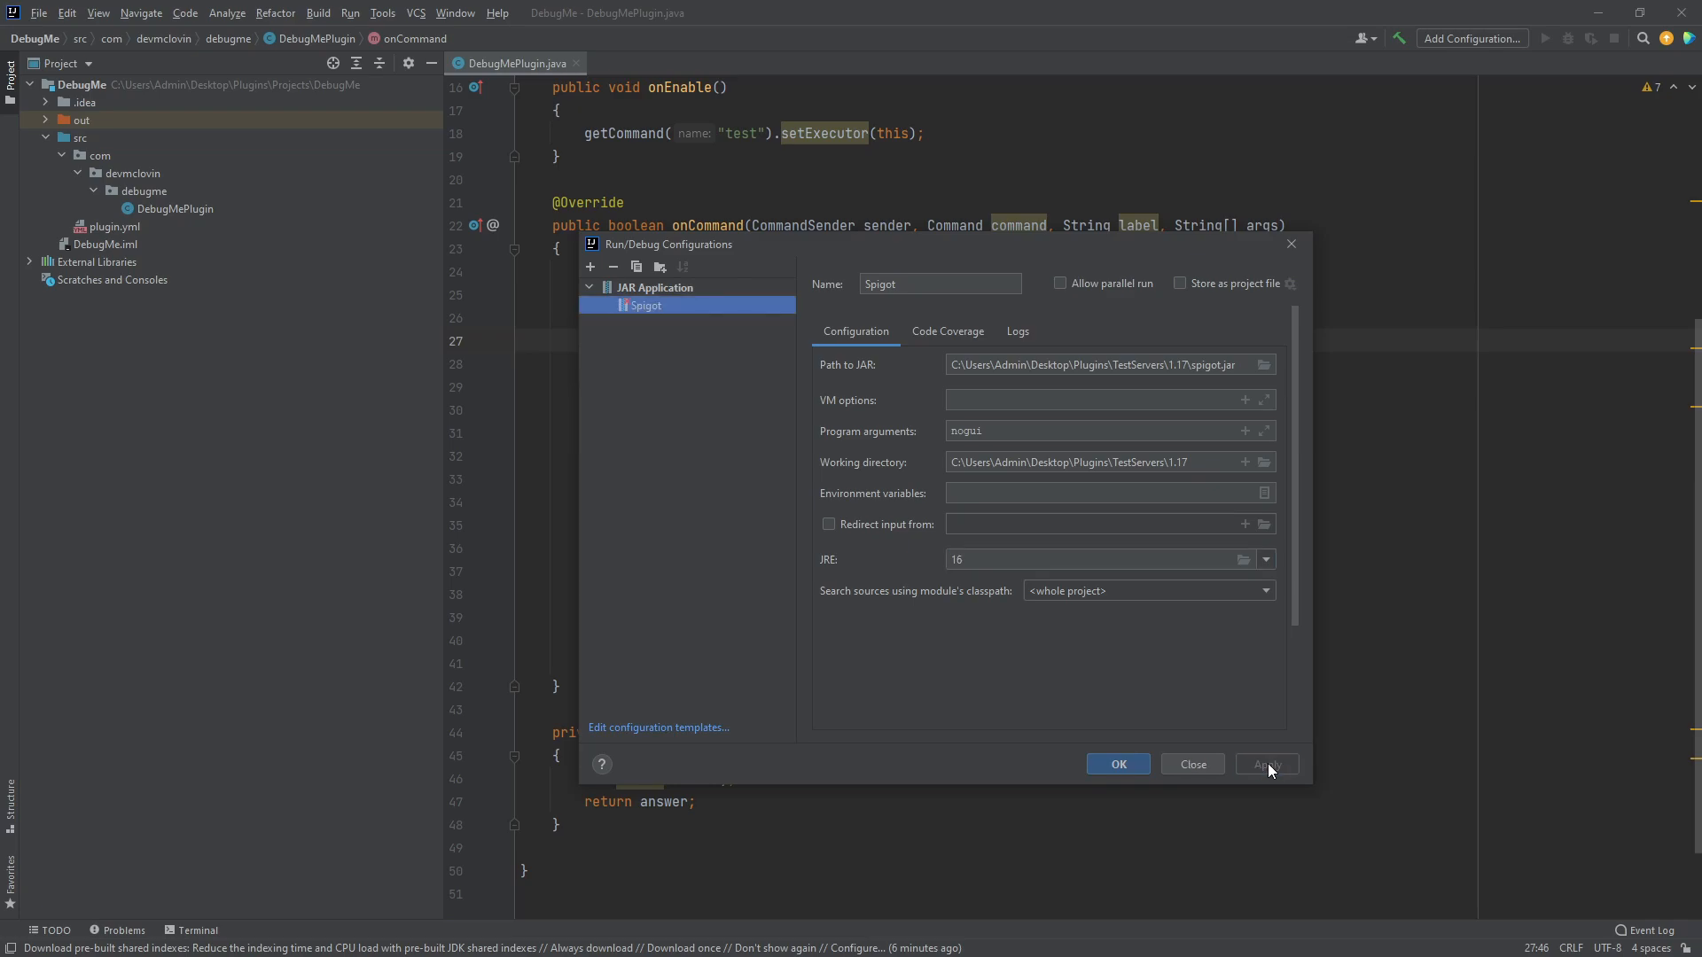
left_click(1116, 764)
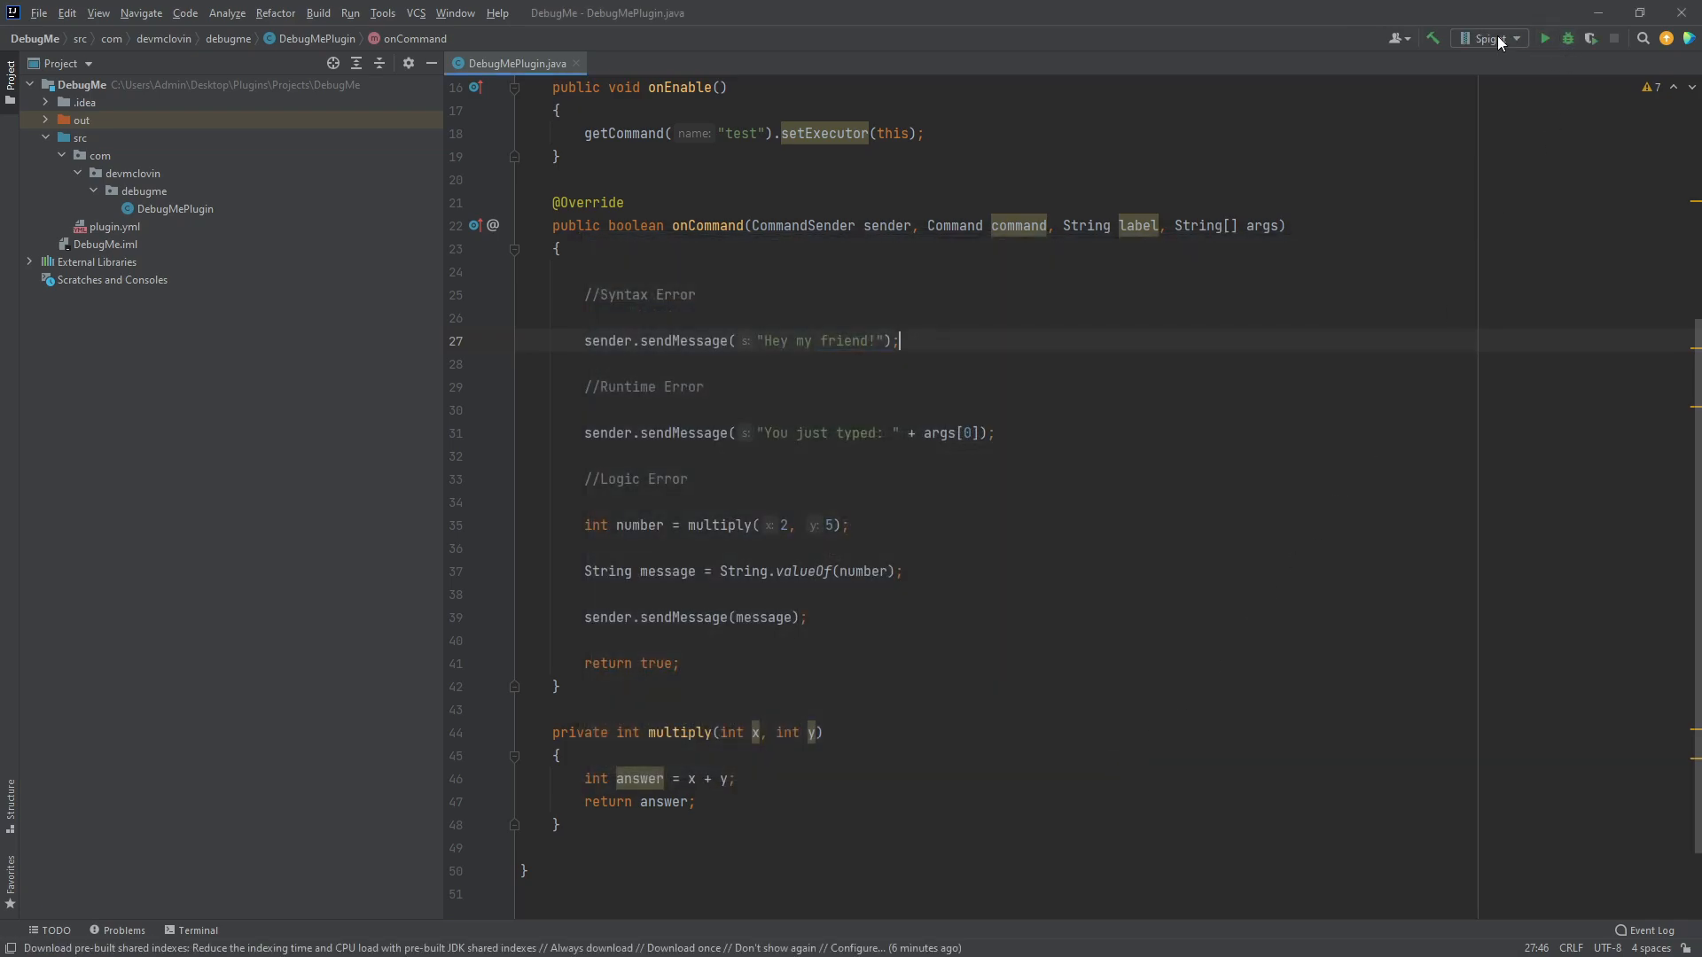
mouse_move(1506, 85)
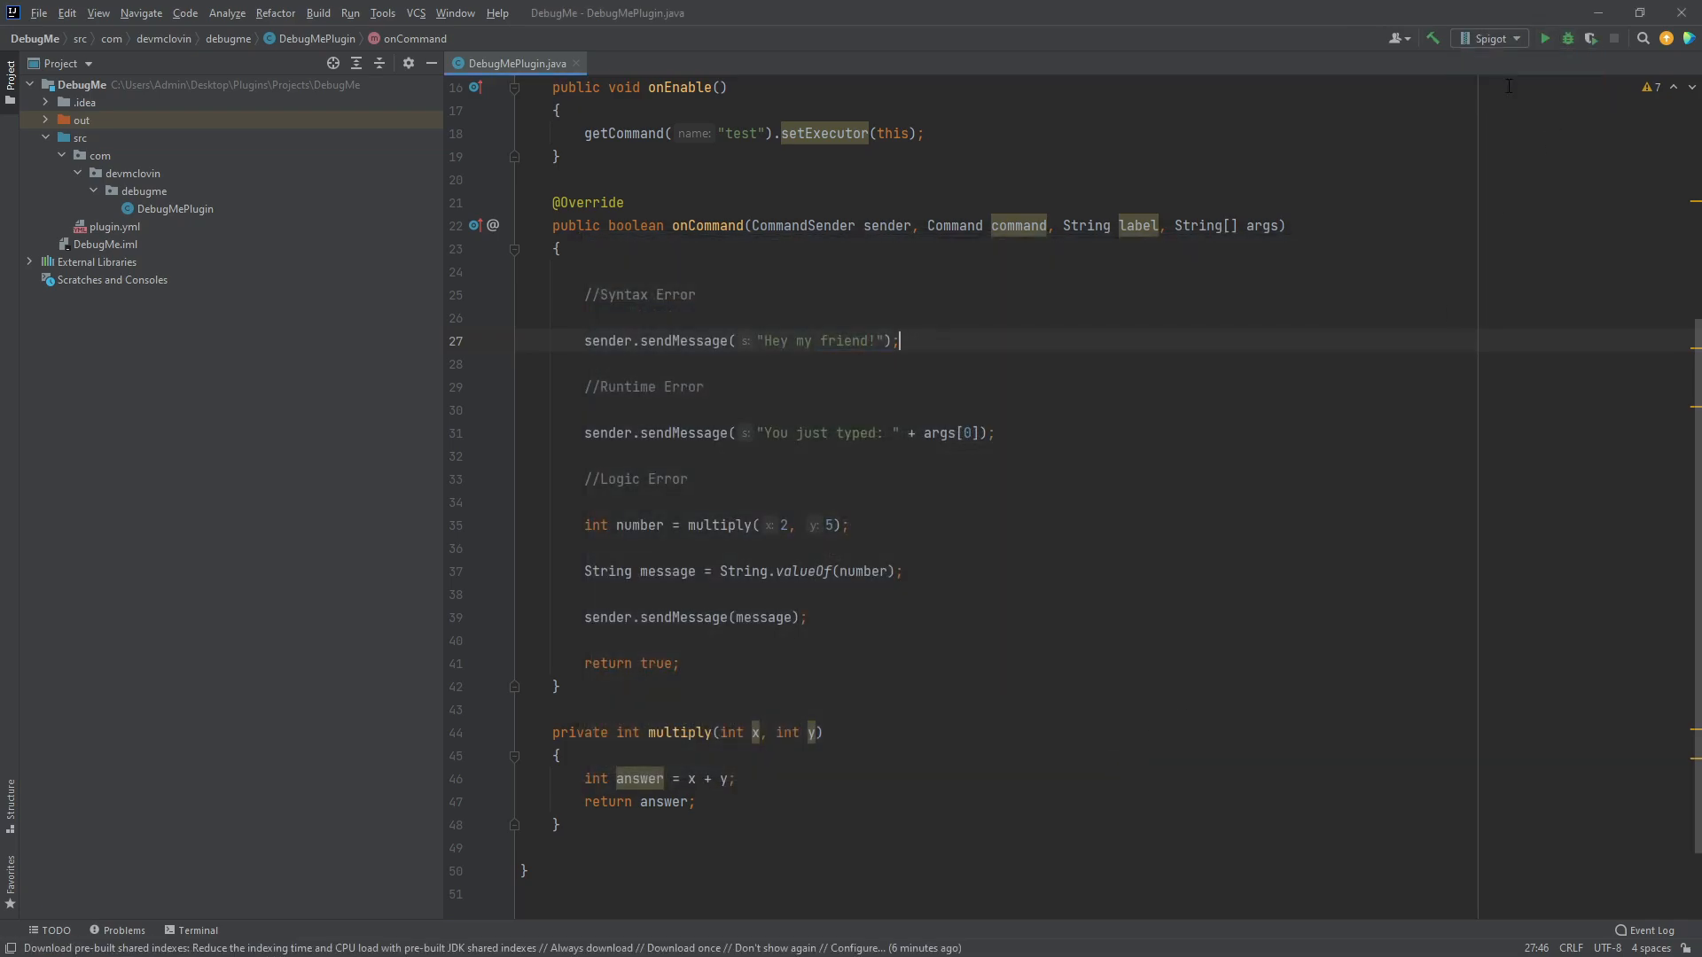
mouse_move(1567, 37)
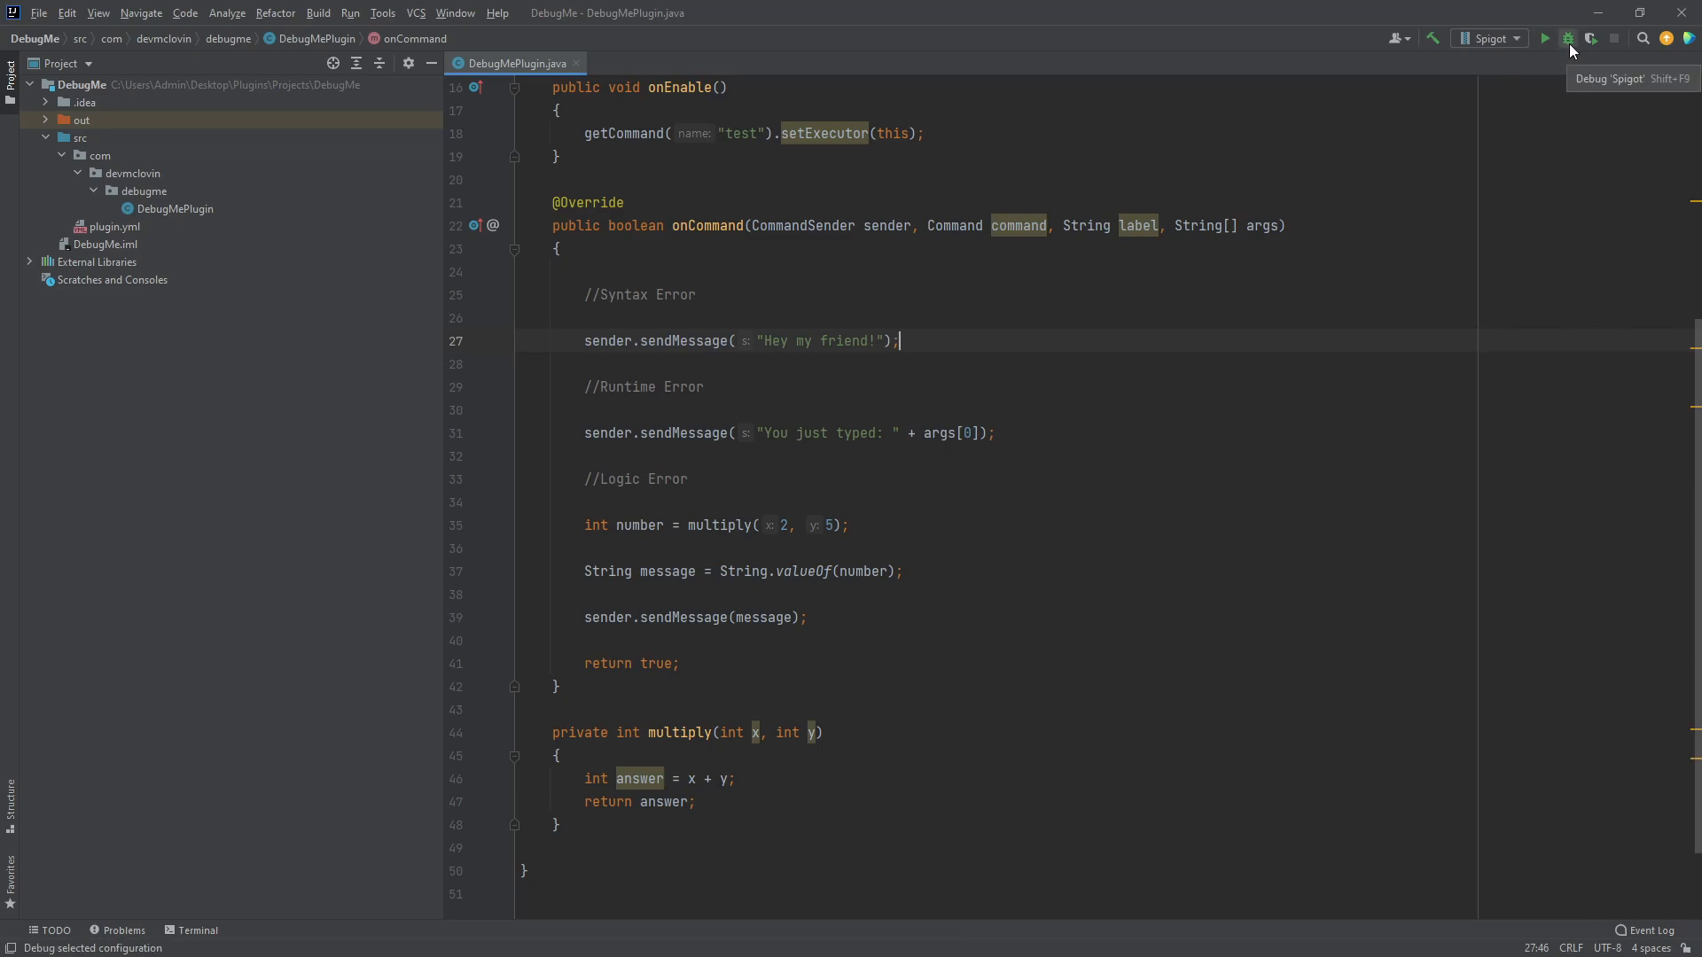
- Debug the 'Spigot' configuration and focus the test command warning in the console
left_click(1567, 38)
type("test")
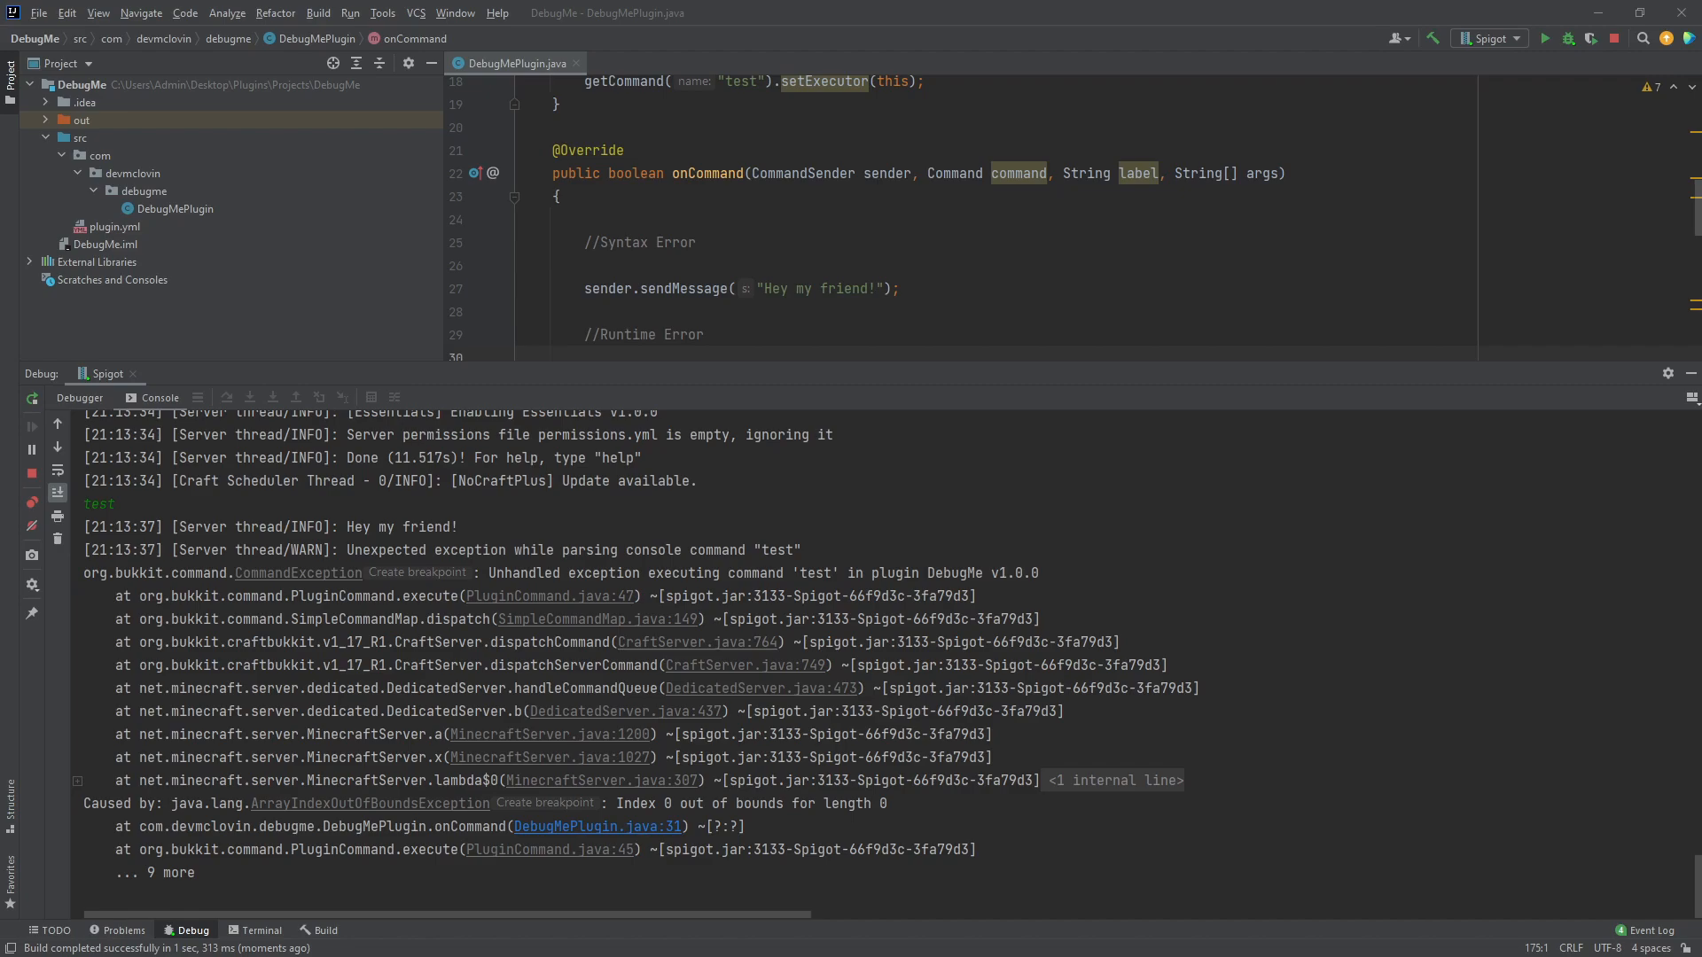
left_click(434, 549)
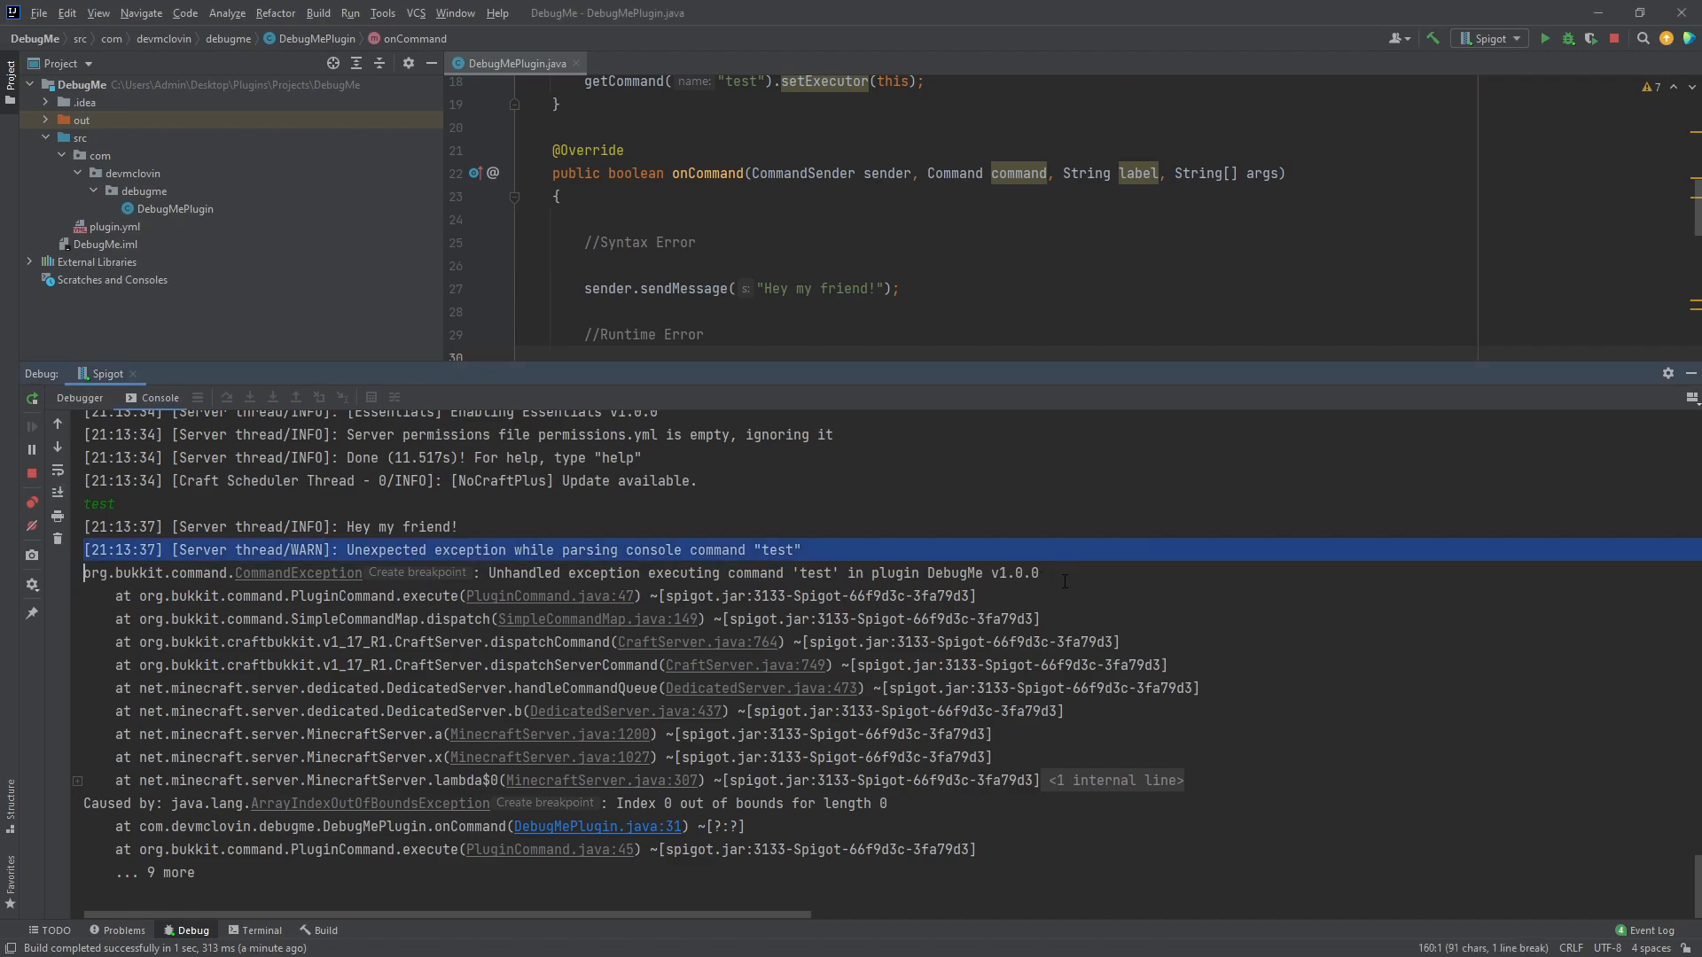
- Follow the SimpleCommandMap.java:149 link in the console stack trace
left_click(561, 572)
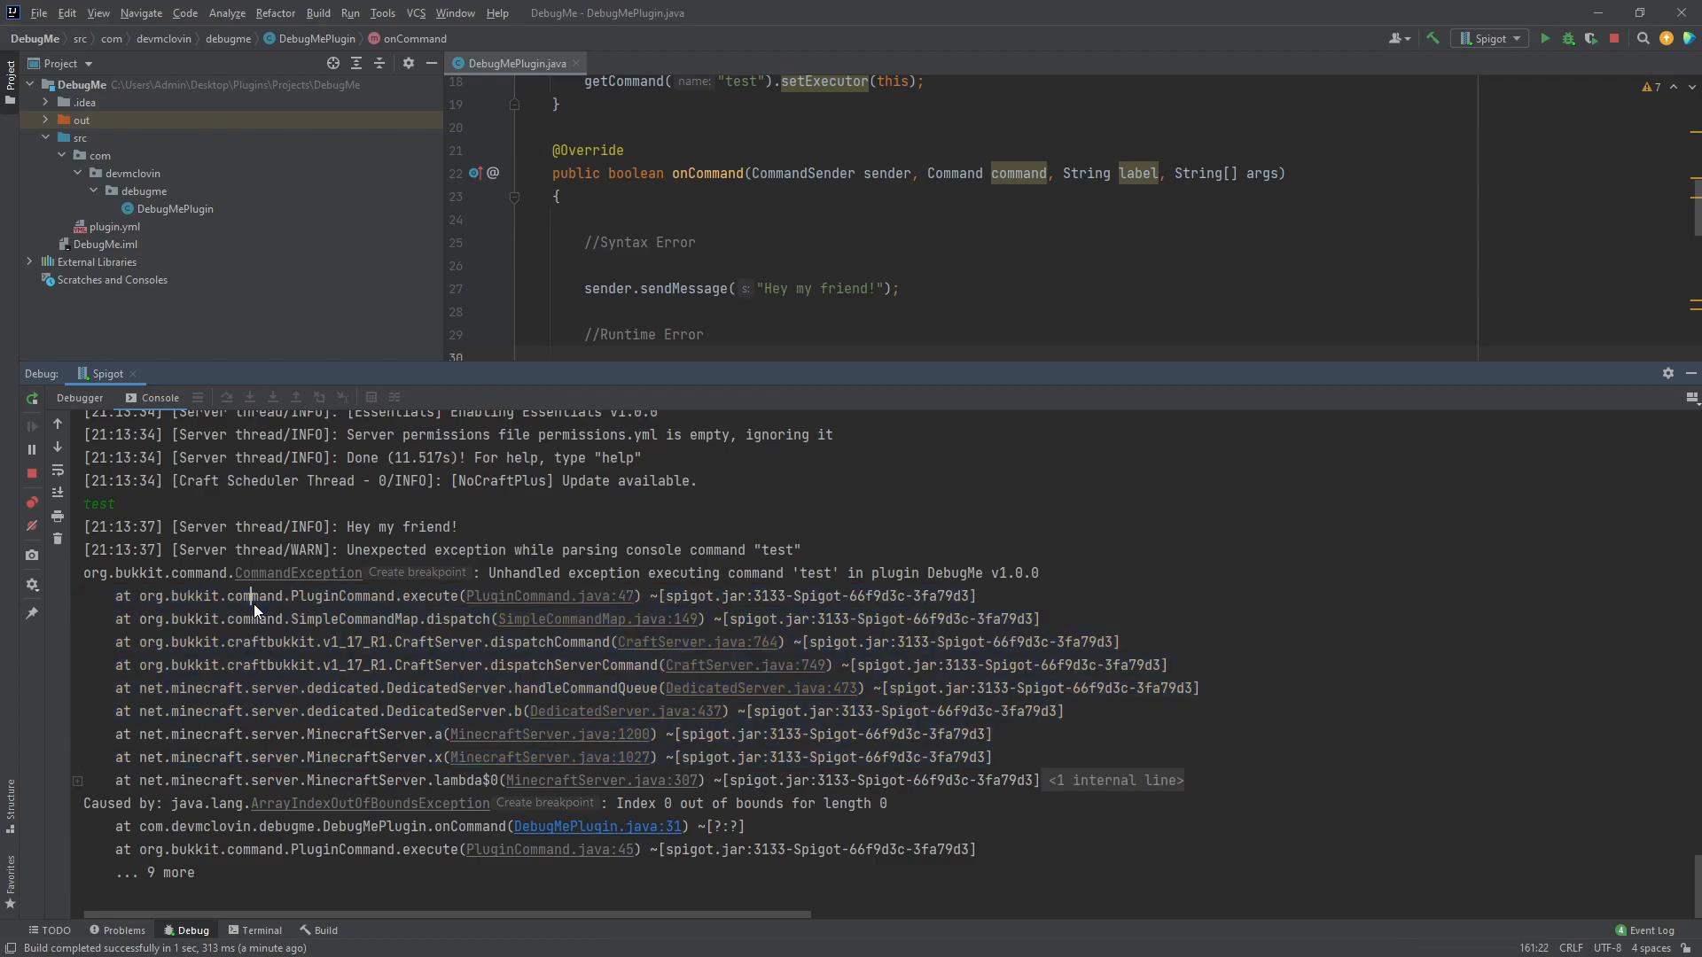
mouse_move(1258, 542)
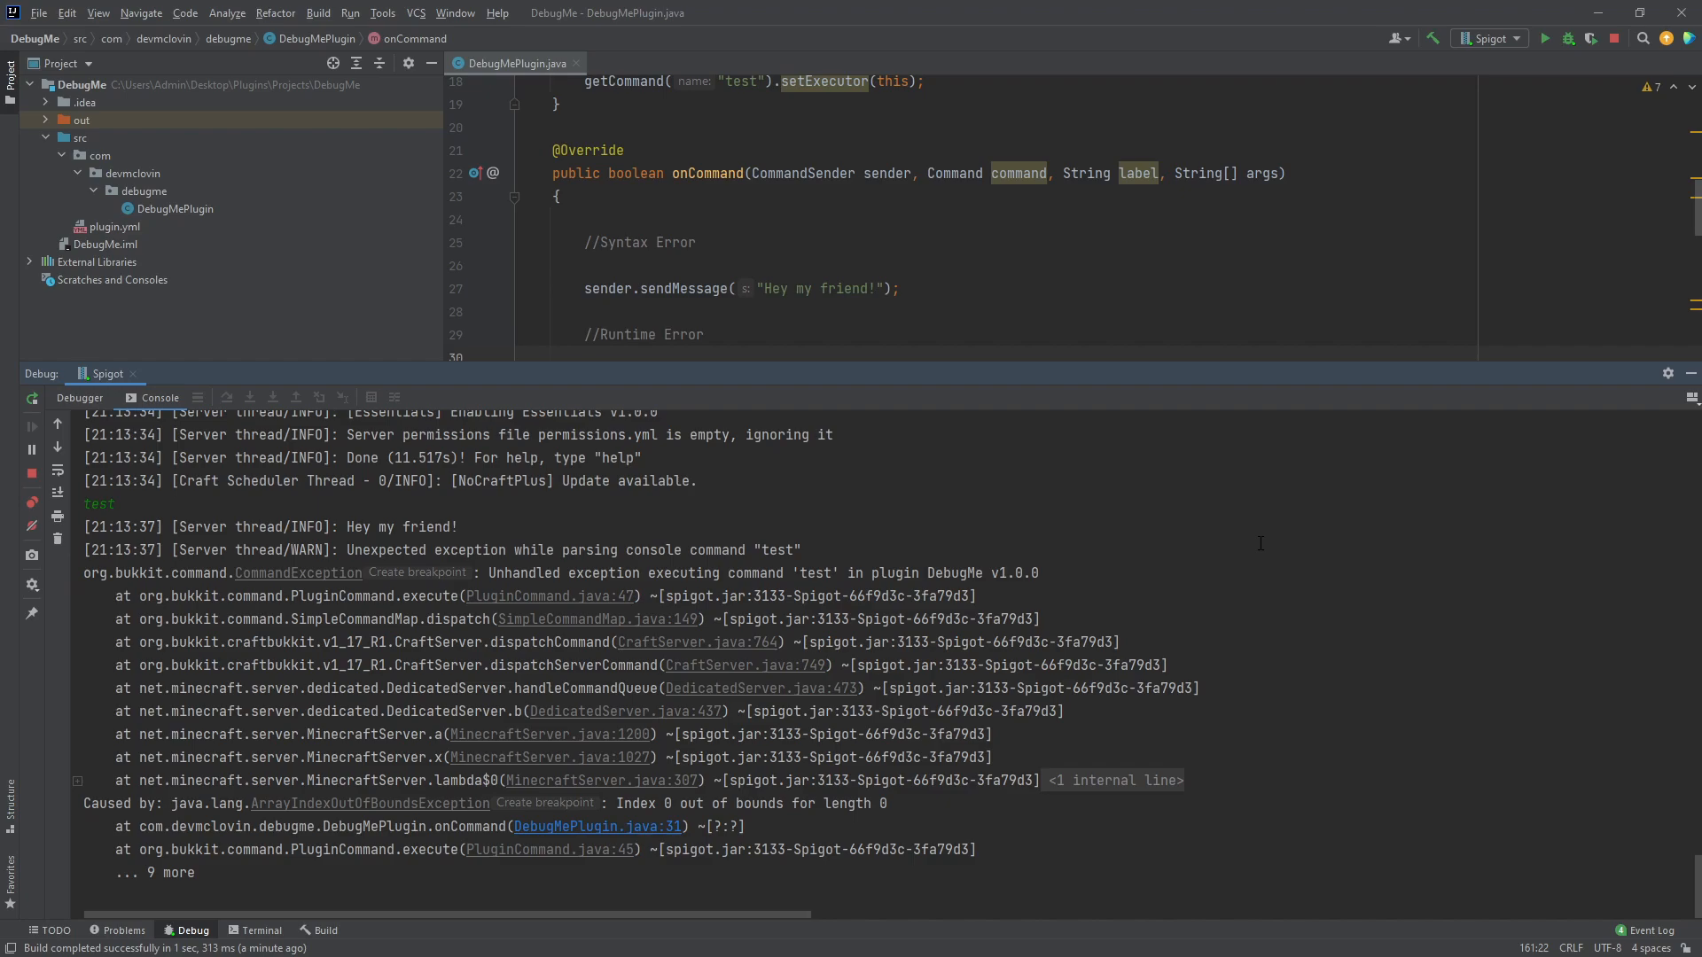
mouse_move(615, 611)
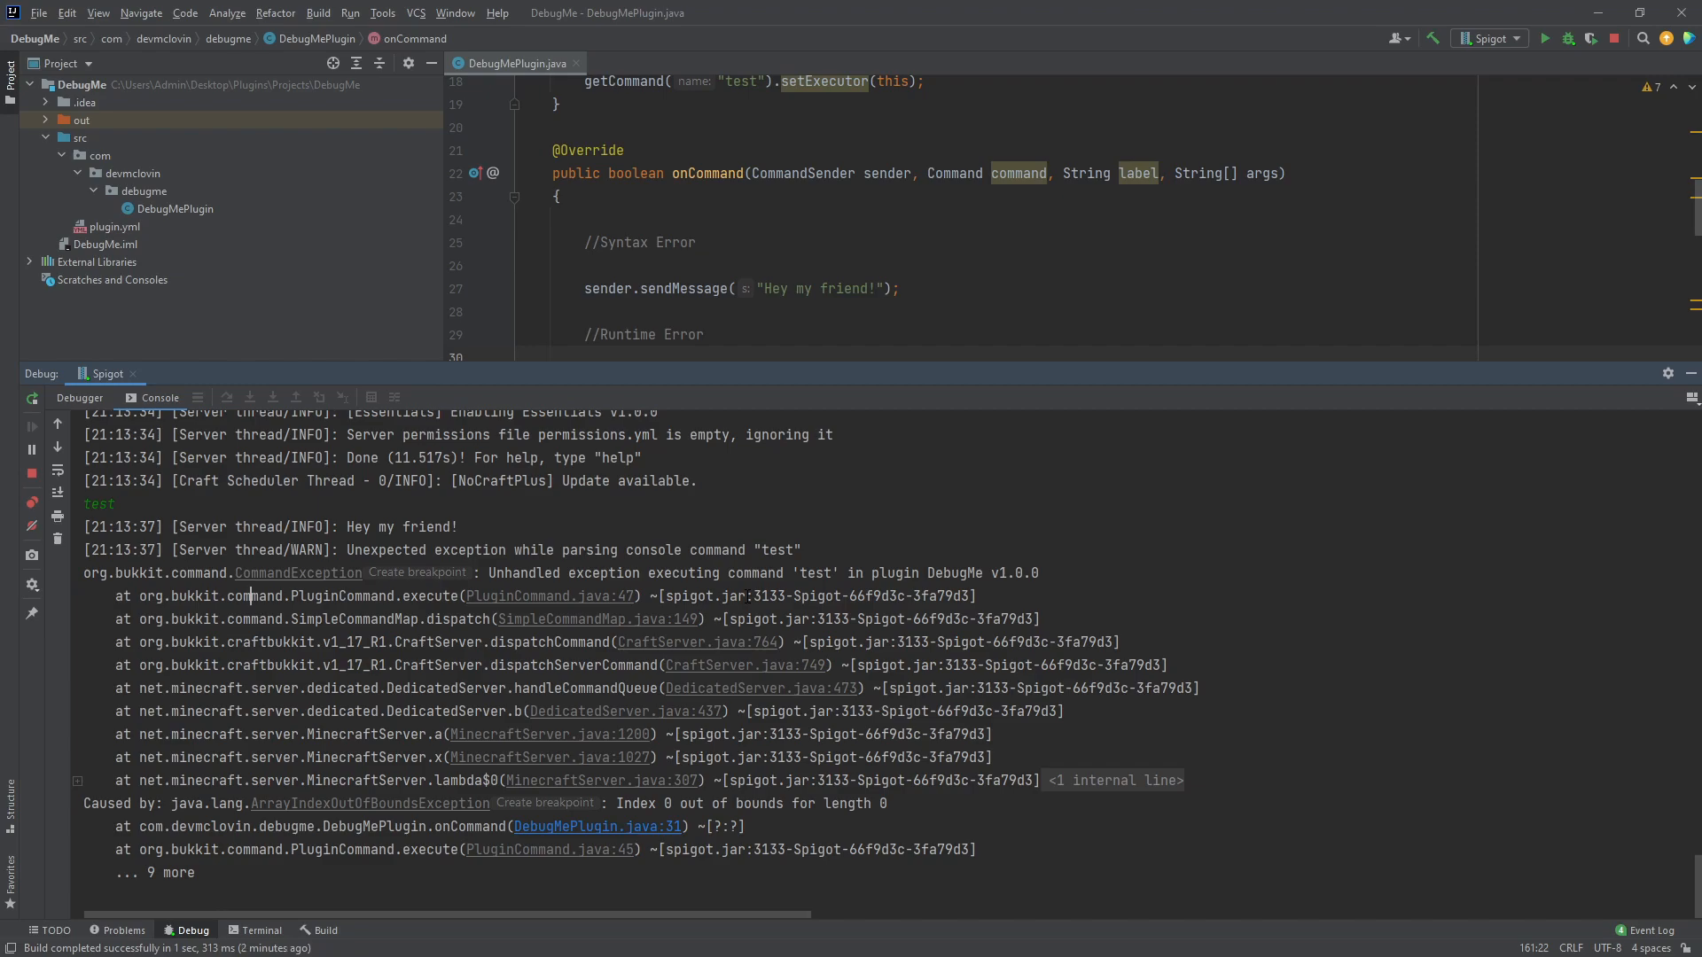
mouse_move(581, 606)
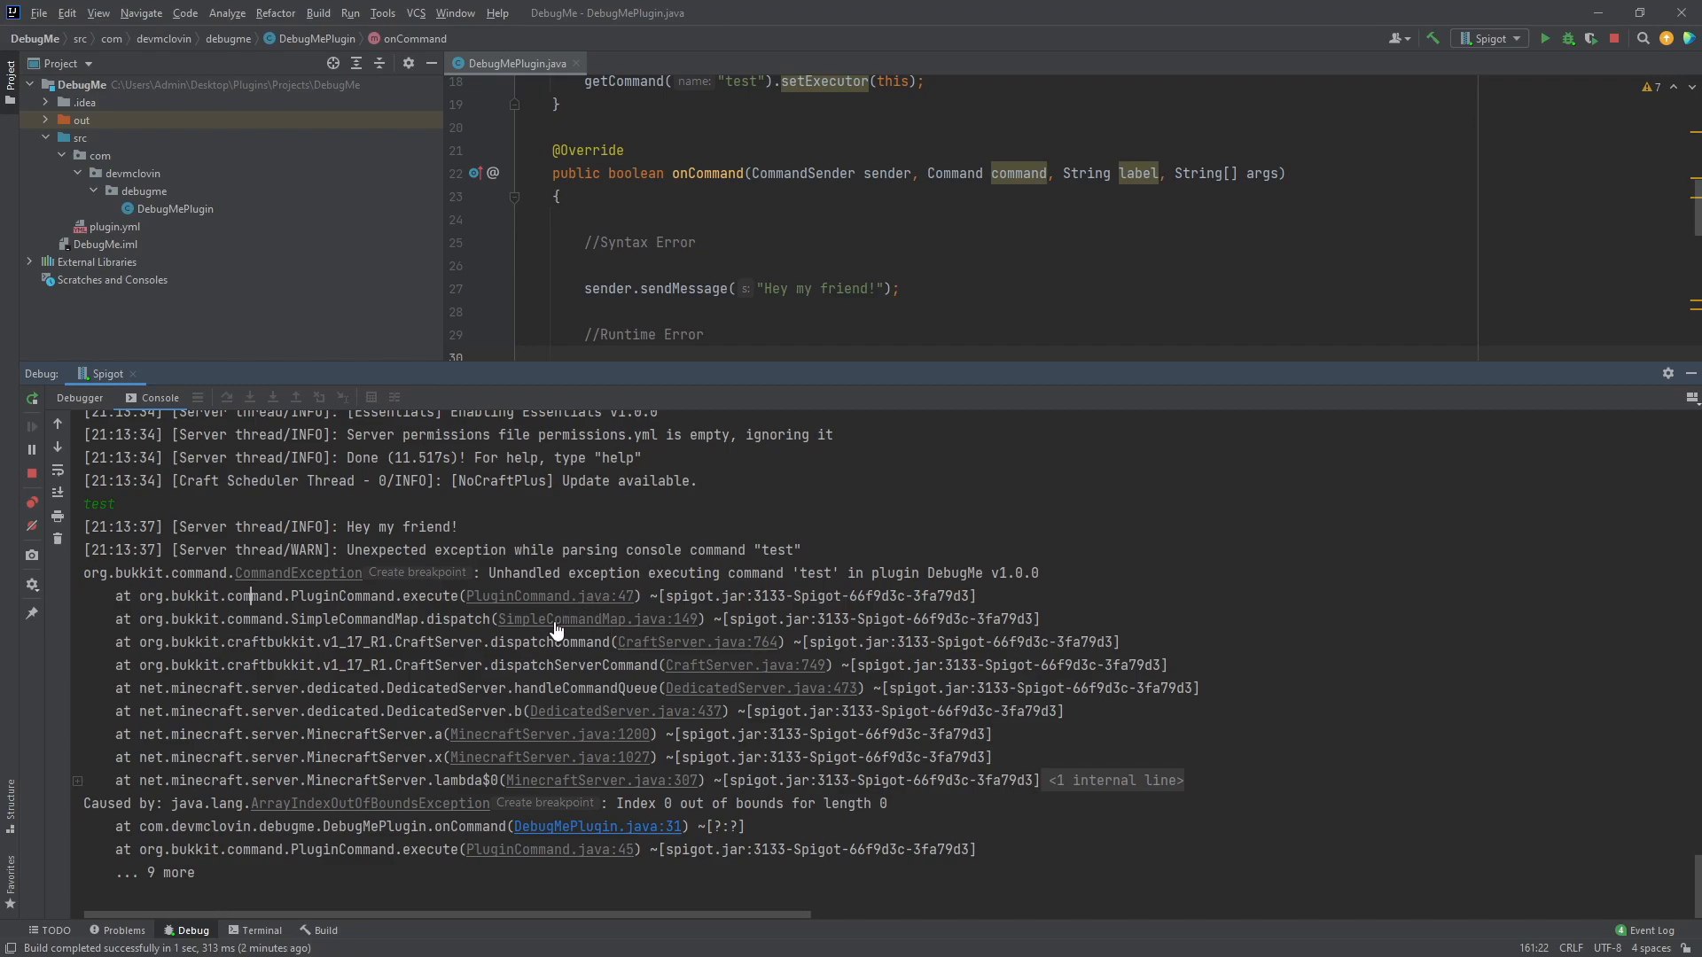
mouse_move(686, 699)
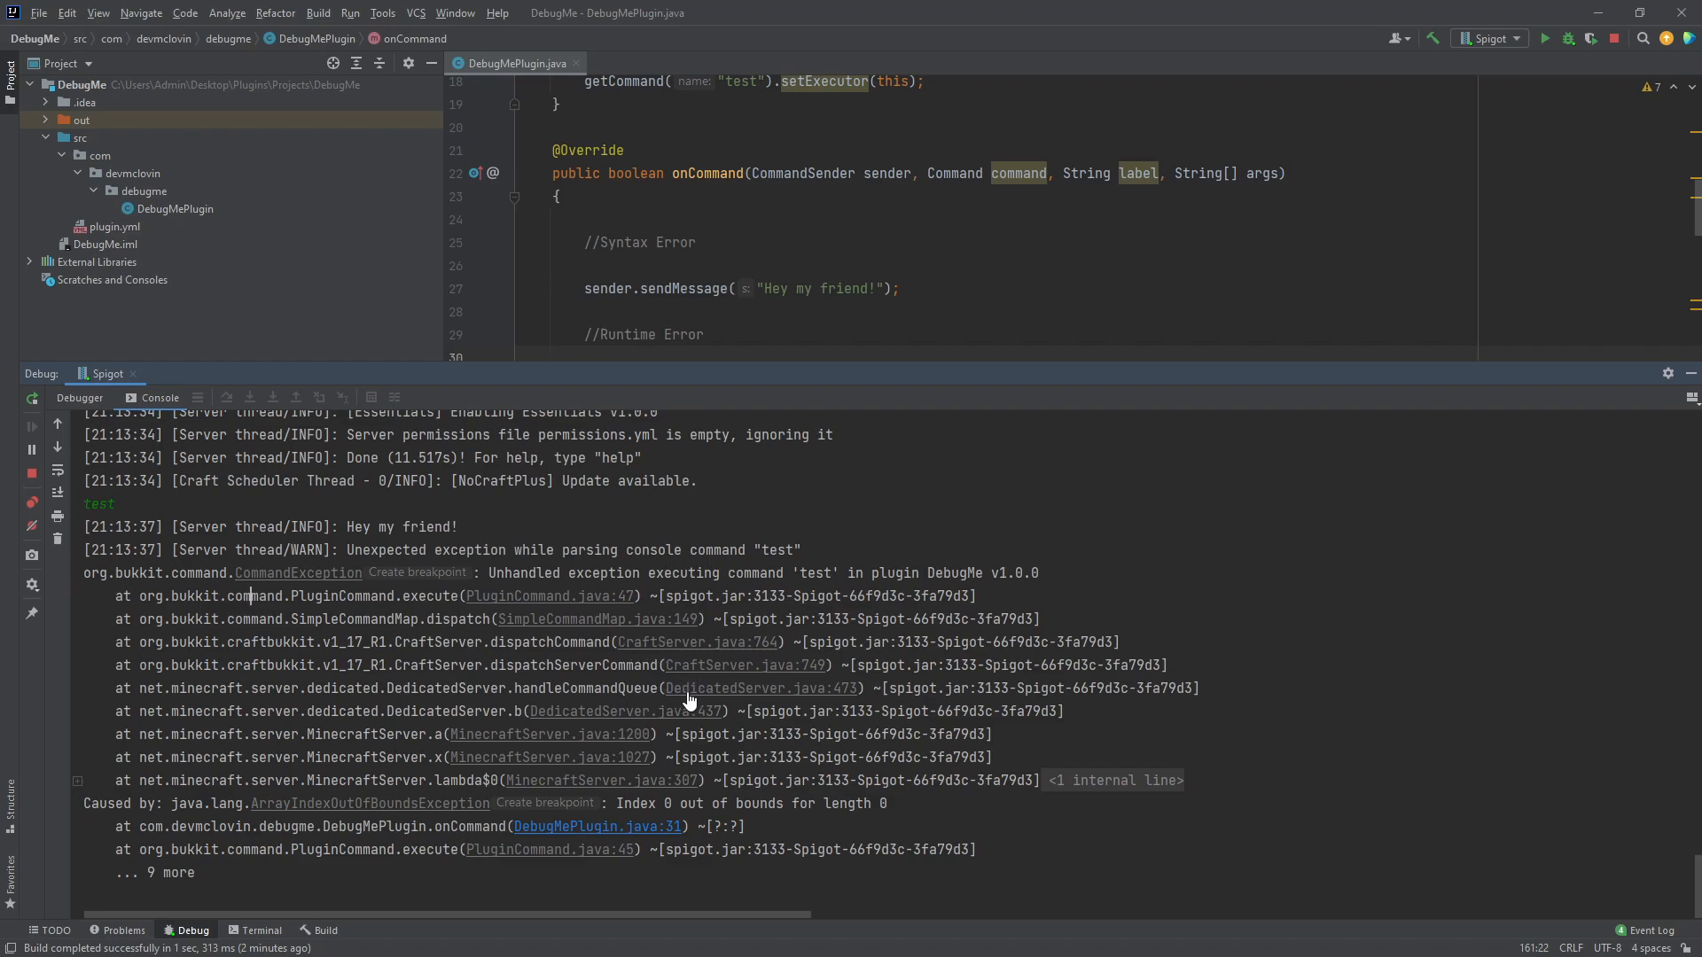
mouse_move(521, 633)
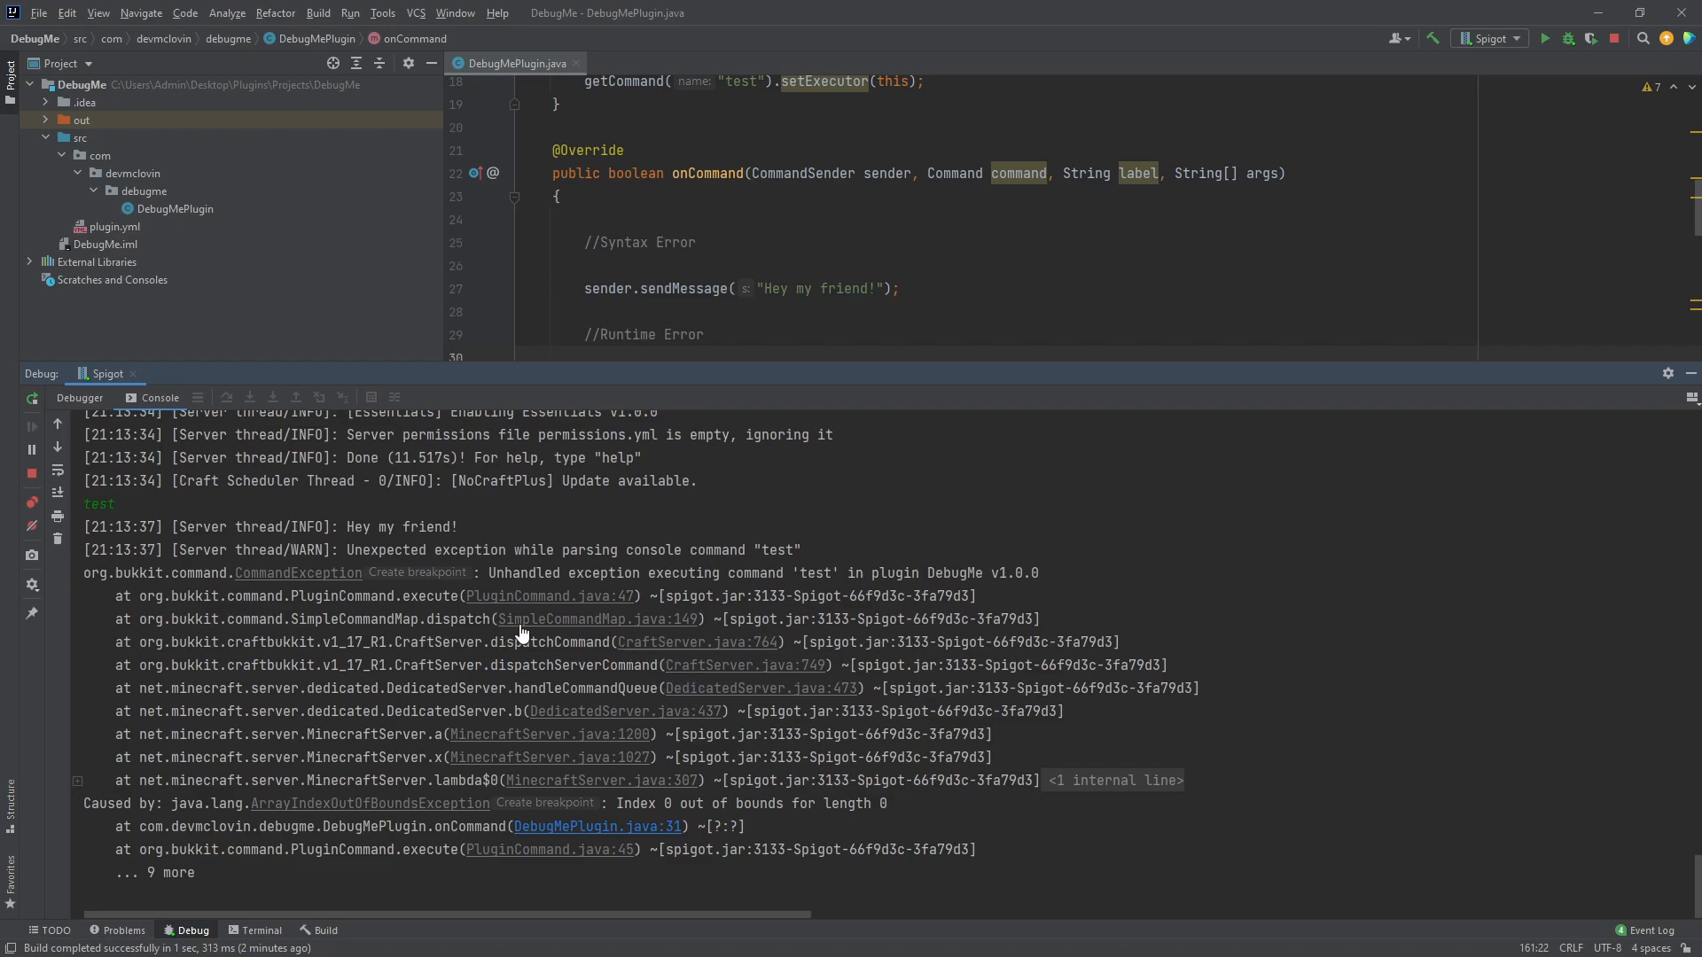
left_click(596, 618)
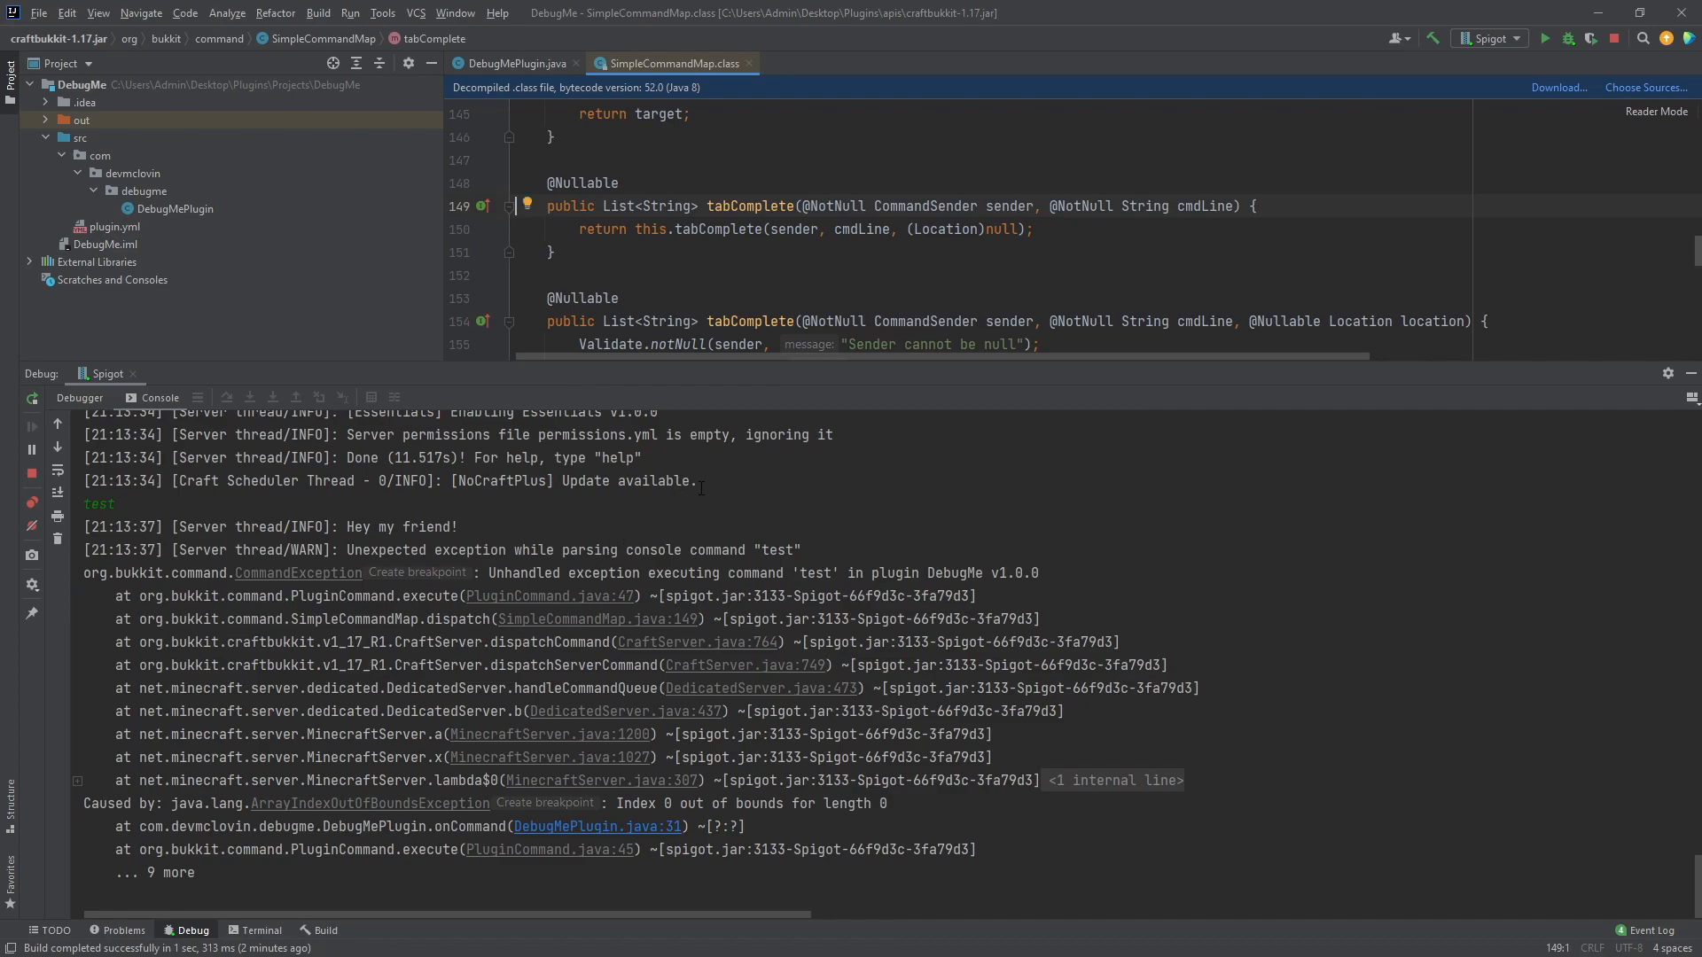
mouse_move(693, 631)
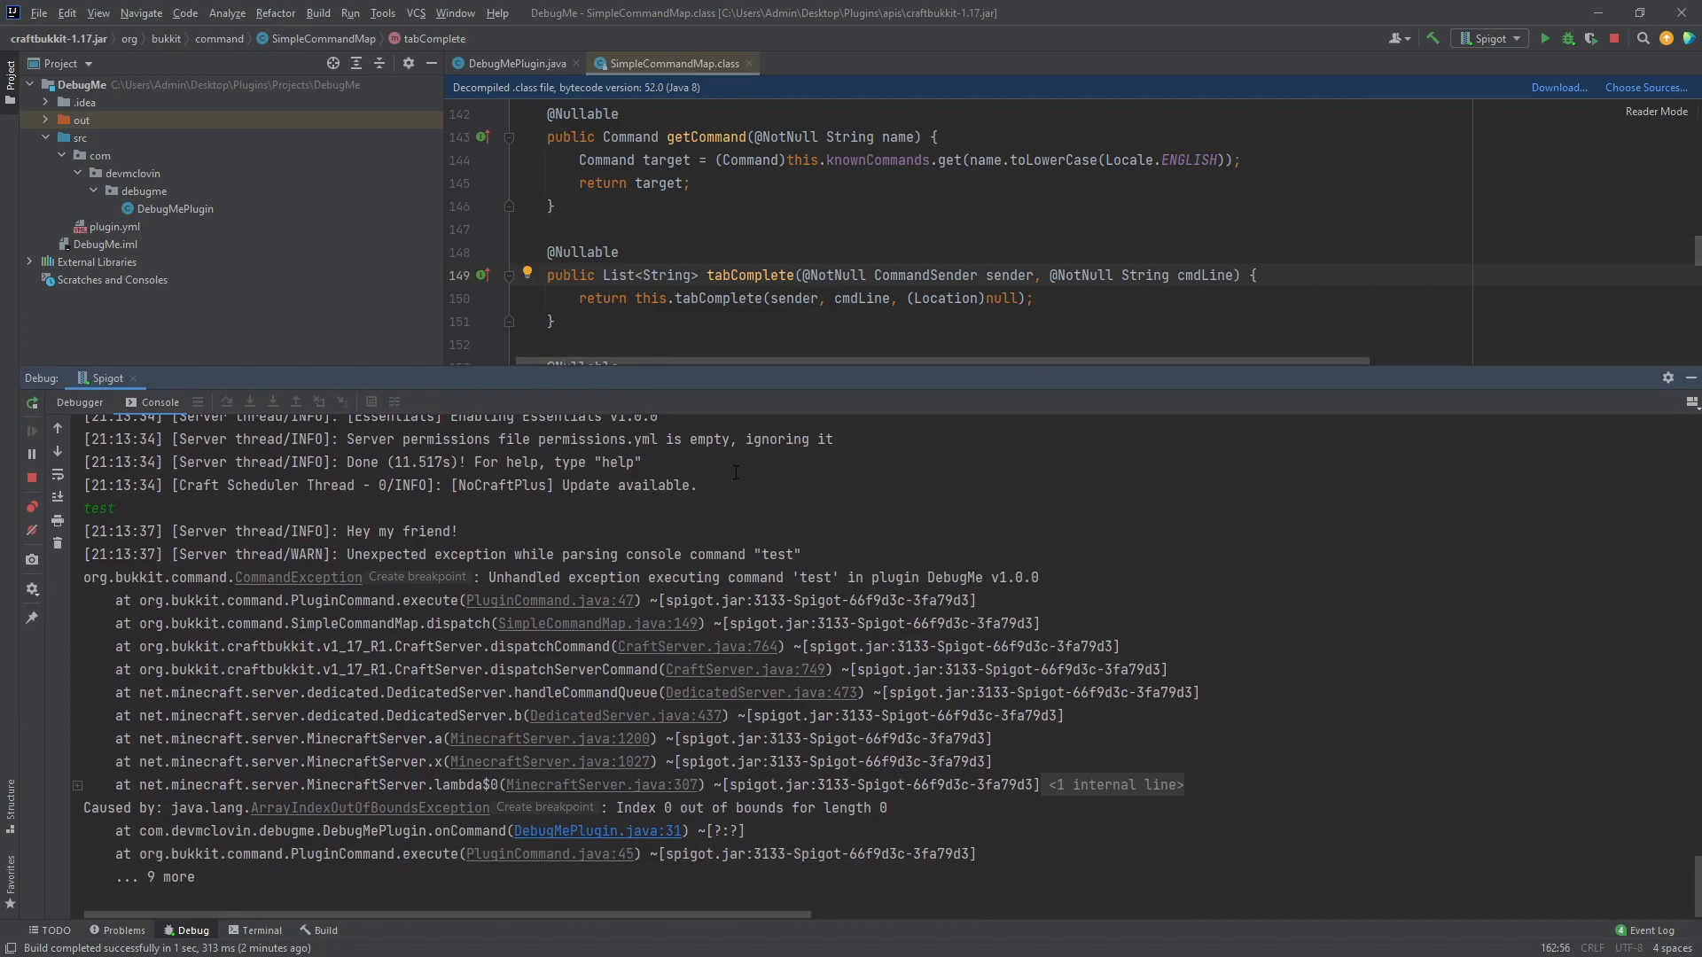
- Scroll the decompiled SimpleCommandMap class down to getCommand above tabComplete
scroll("down", 3)
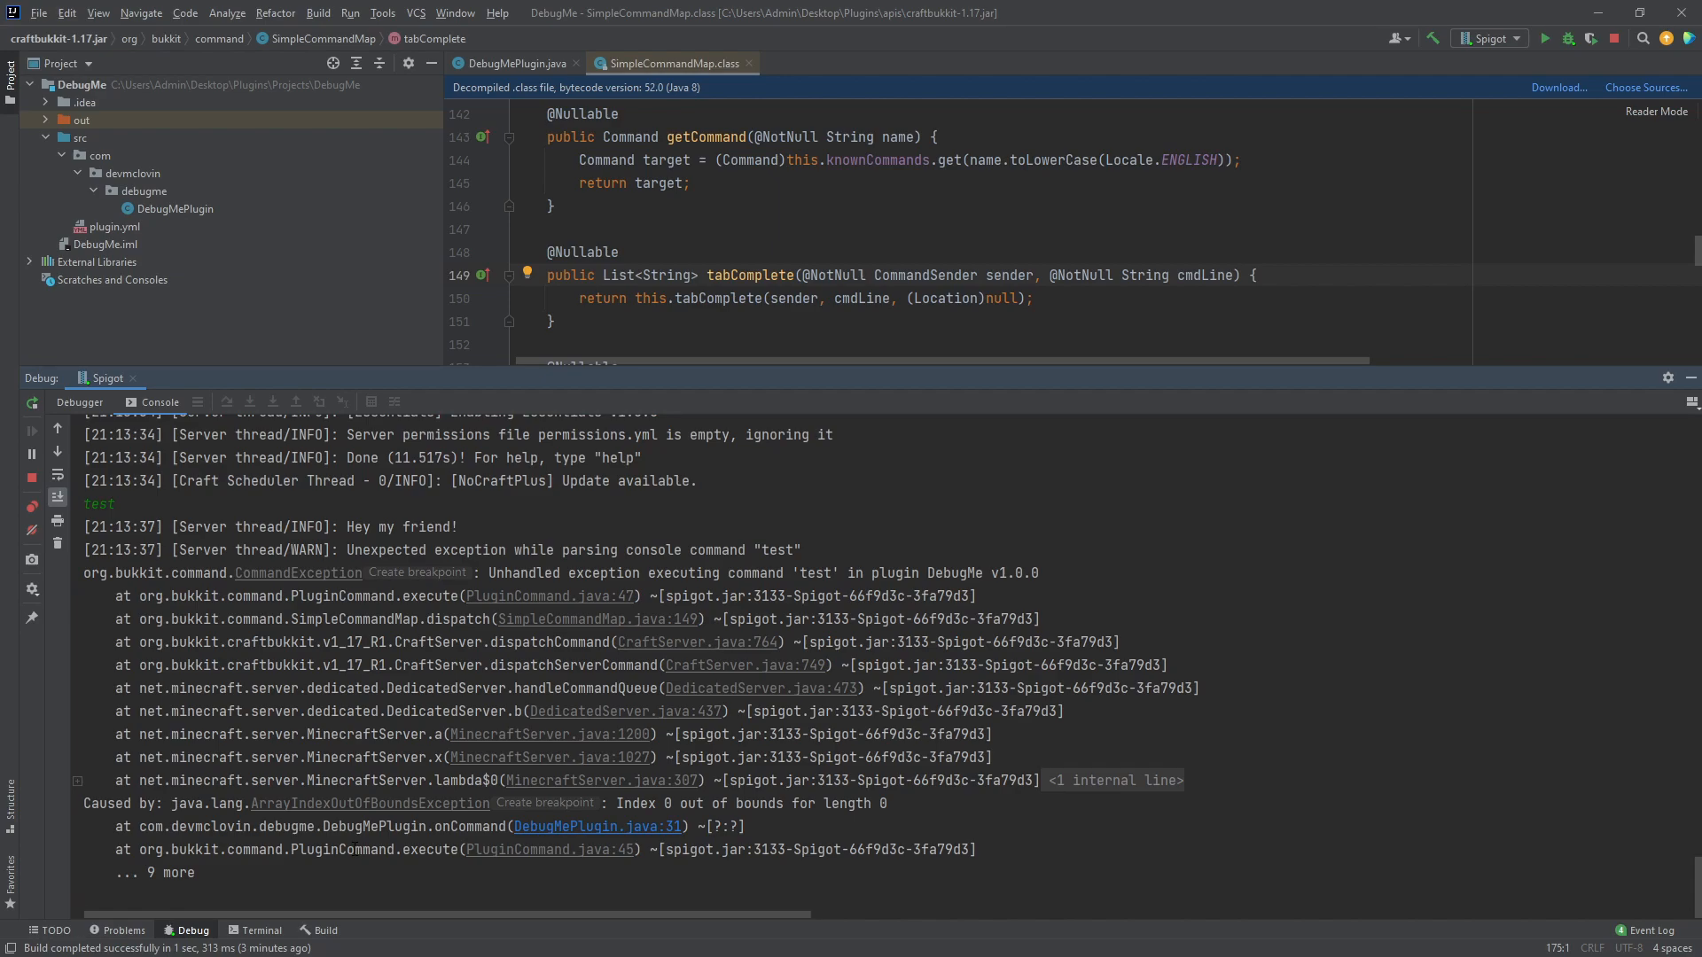
mouse_move(395, 809)
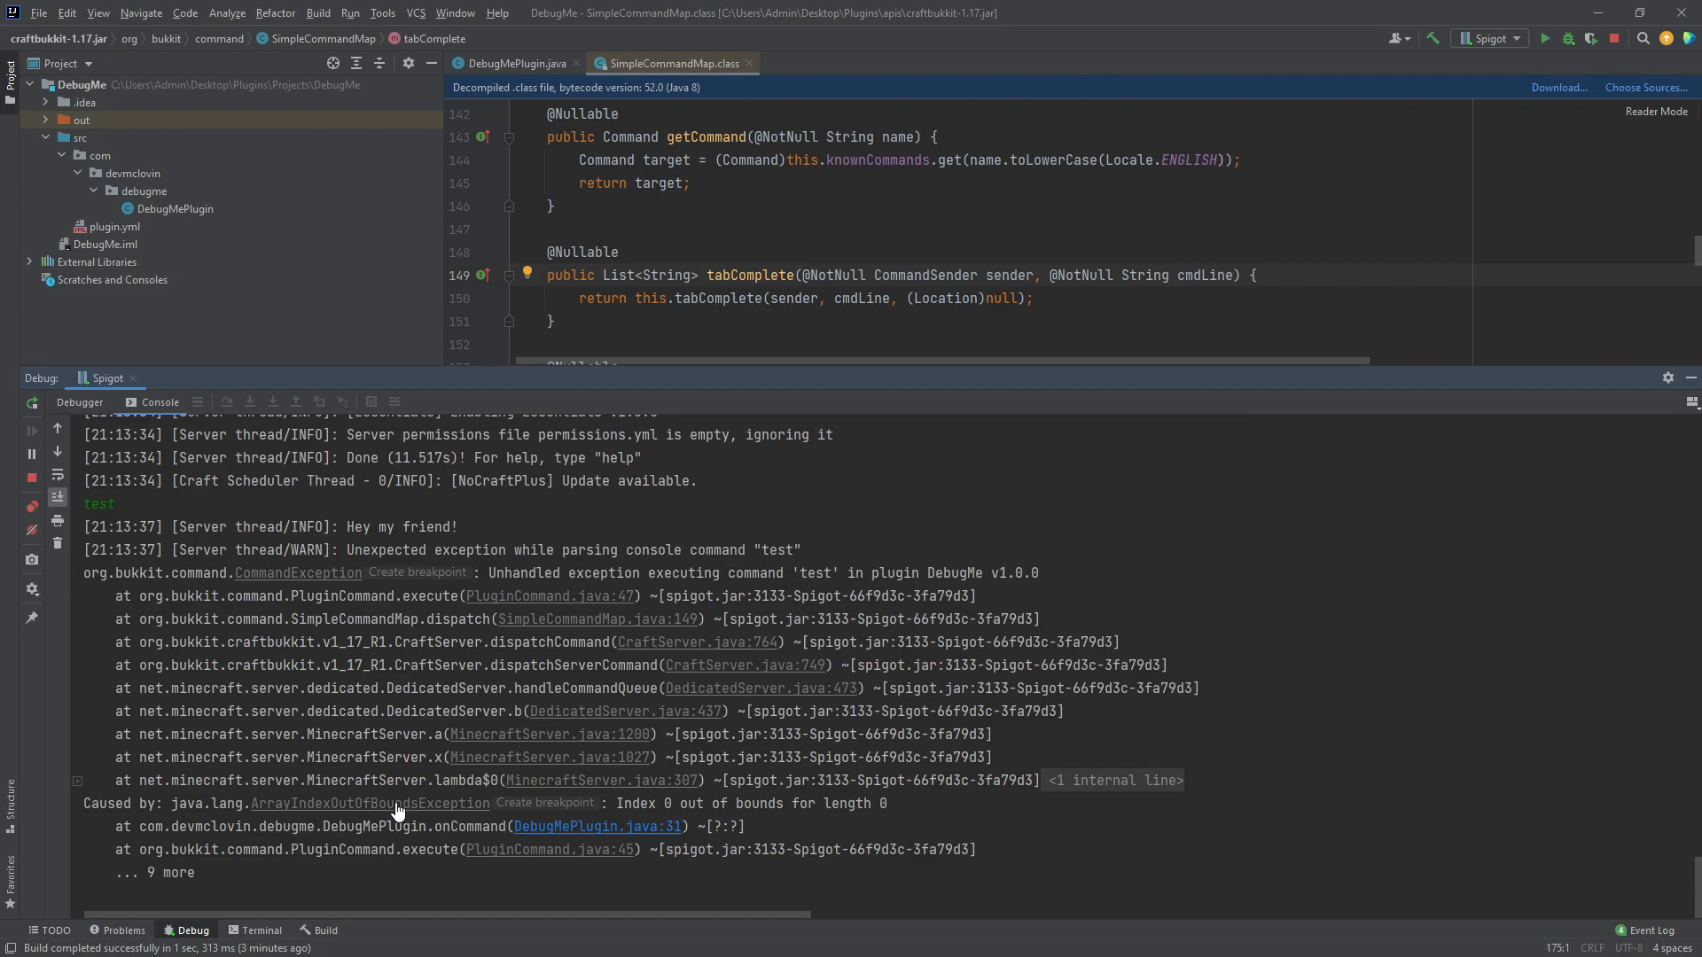
mouse_move(443, 819)
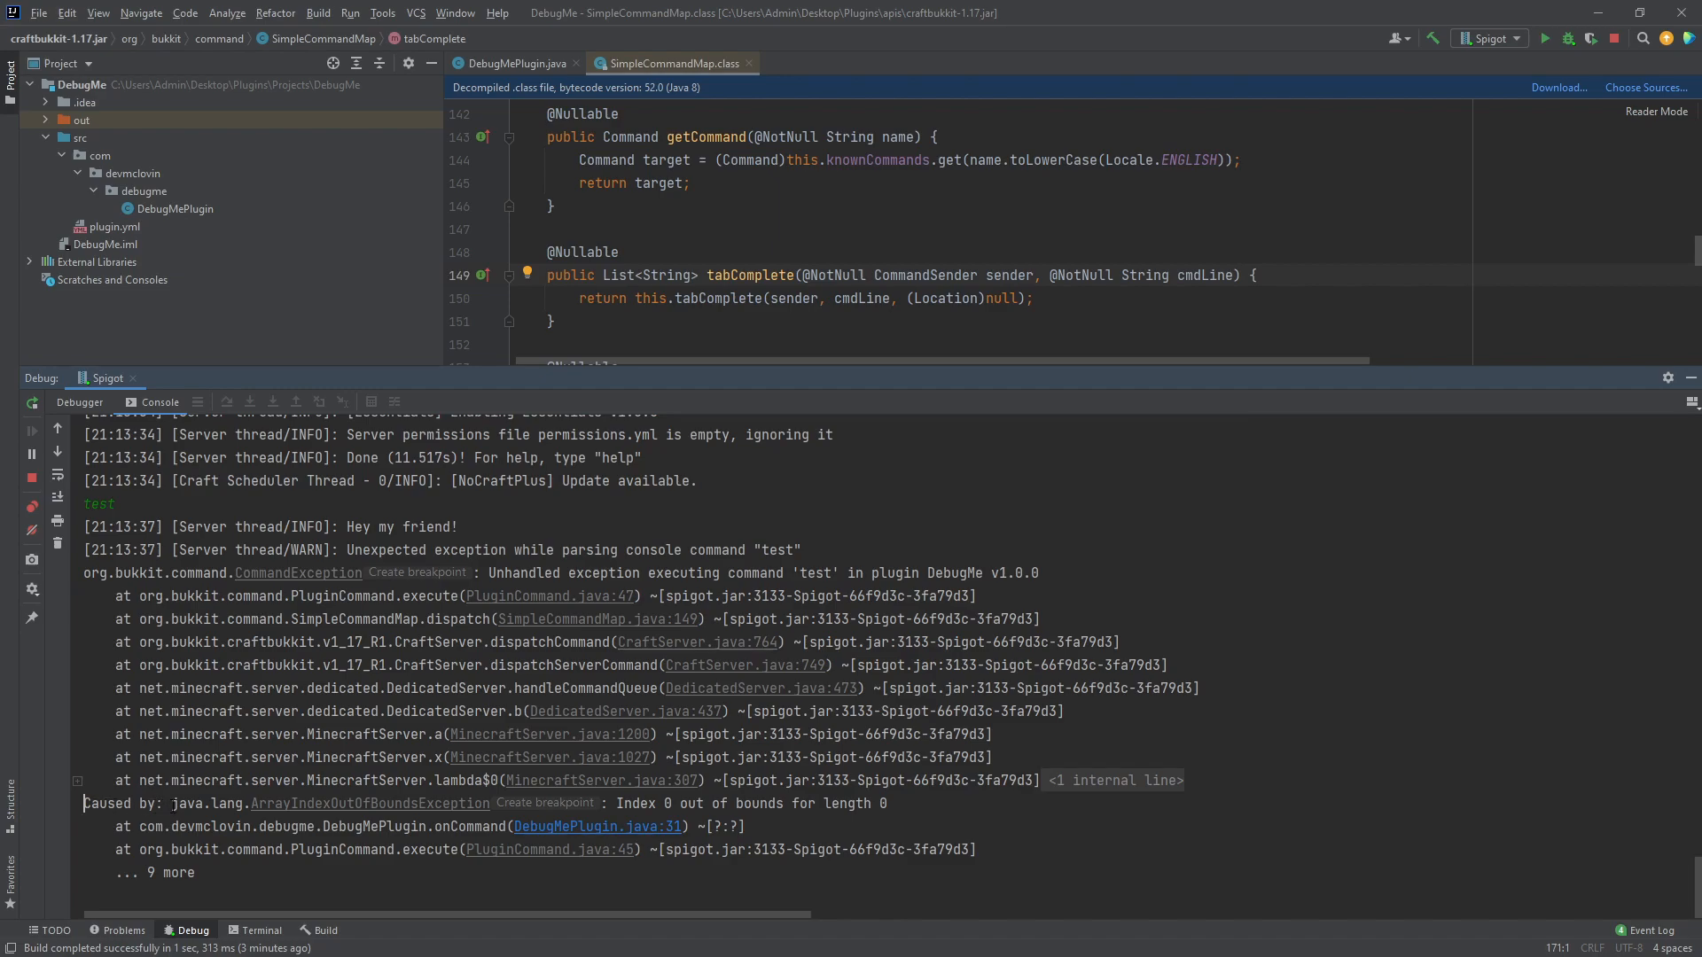
mouse_move(452, 818)
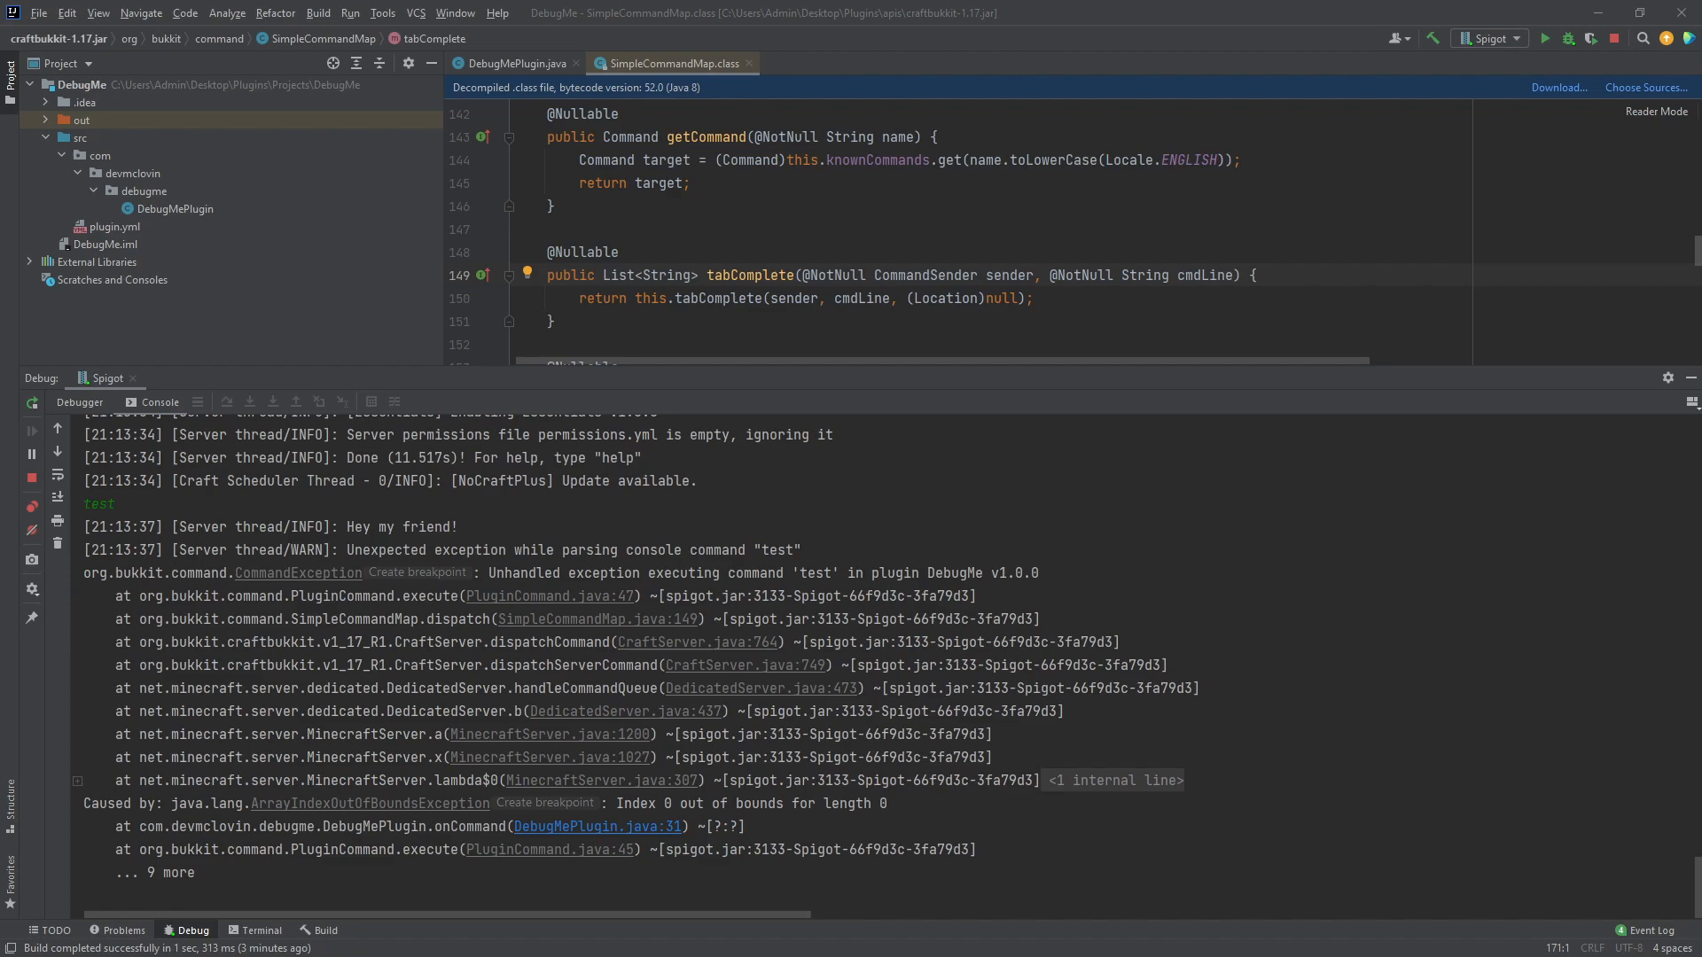
mouse_move(296, 810)
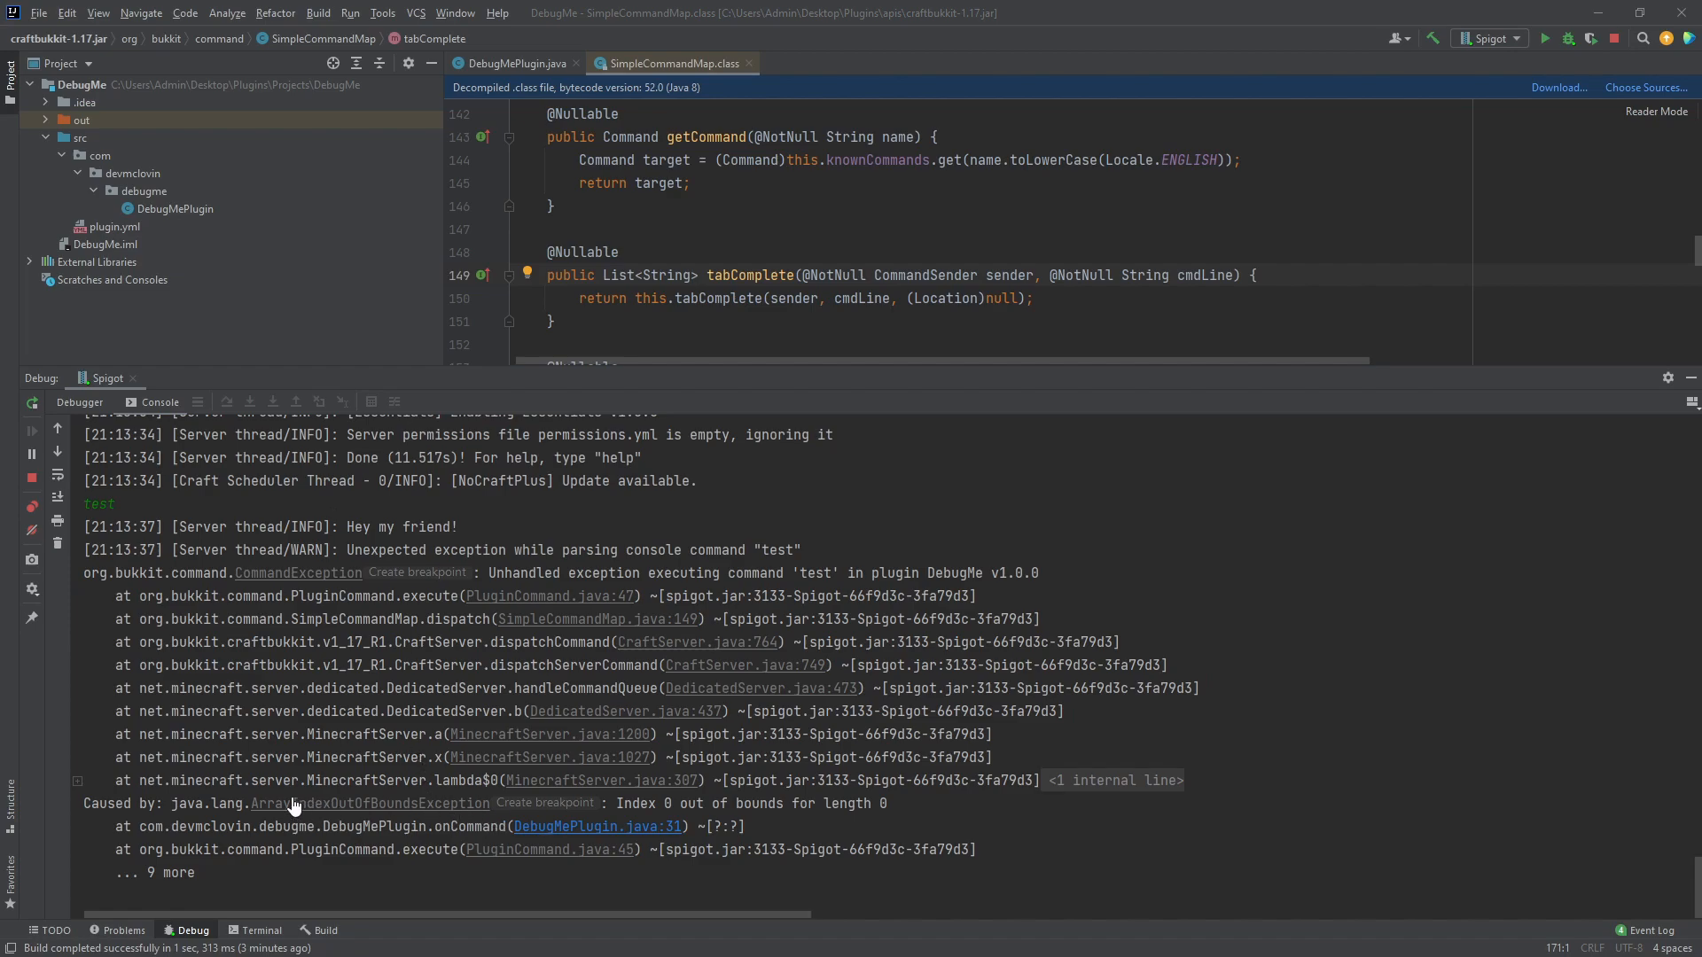
- Select the ArrayIndexOutOfBoundsException name in the trace and look up its documentation online
double_click(369, 803)
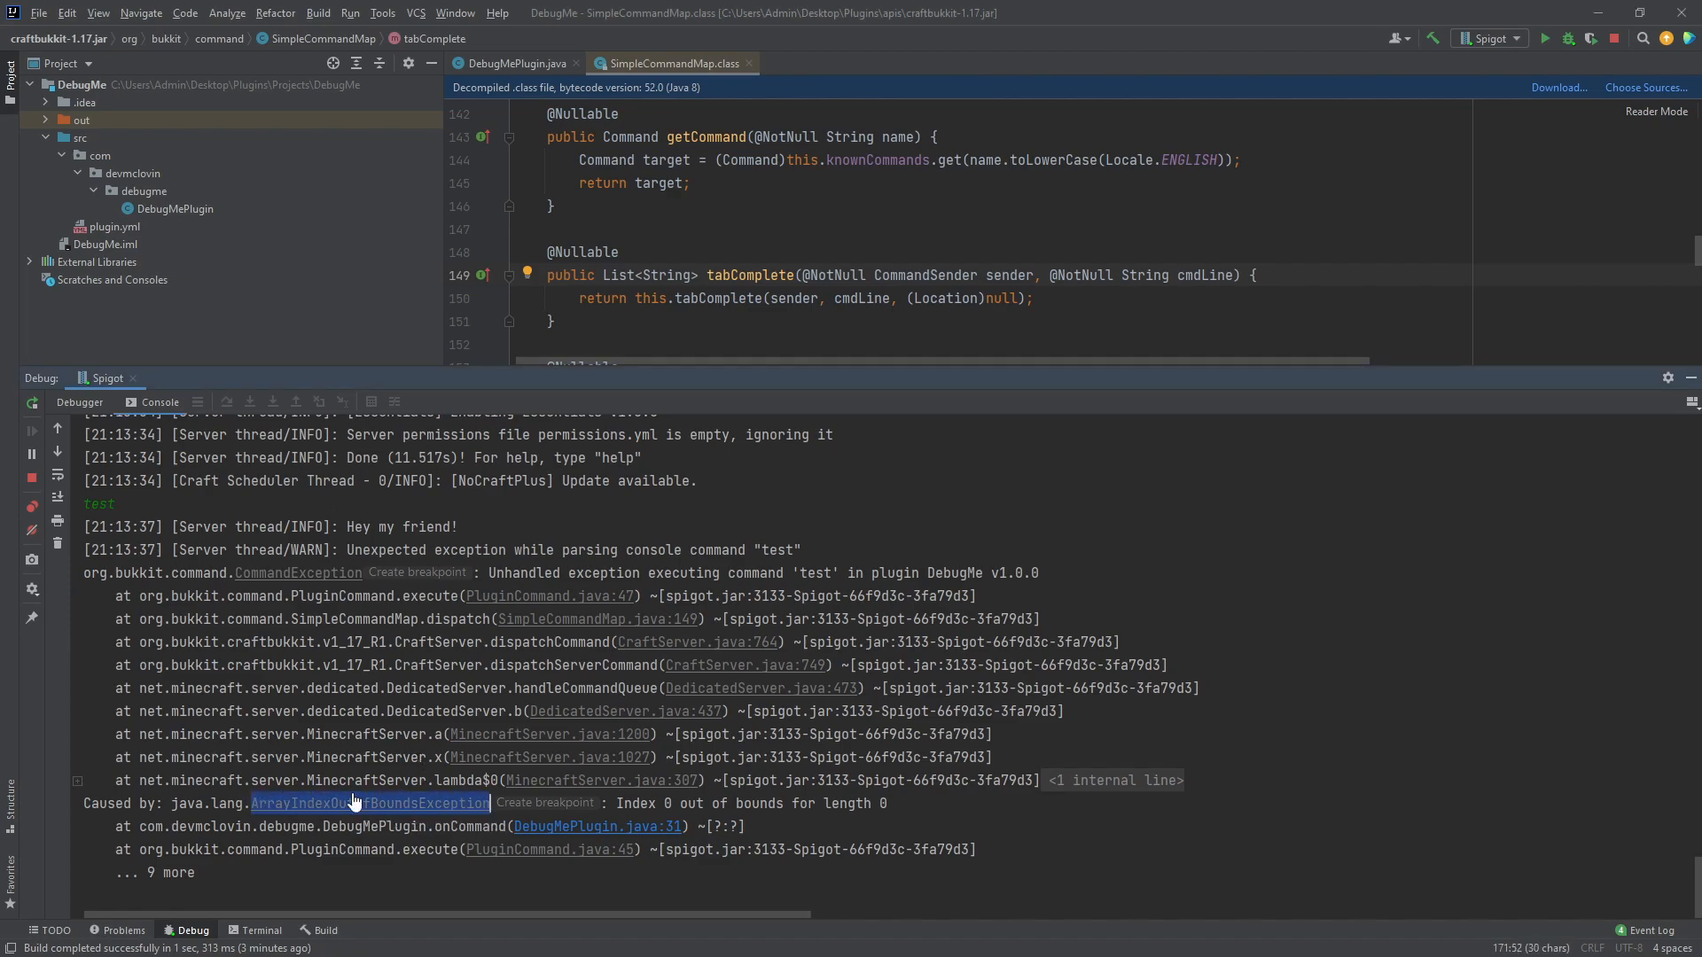
left_click(369, 802)
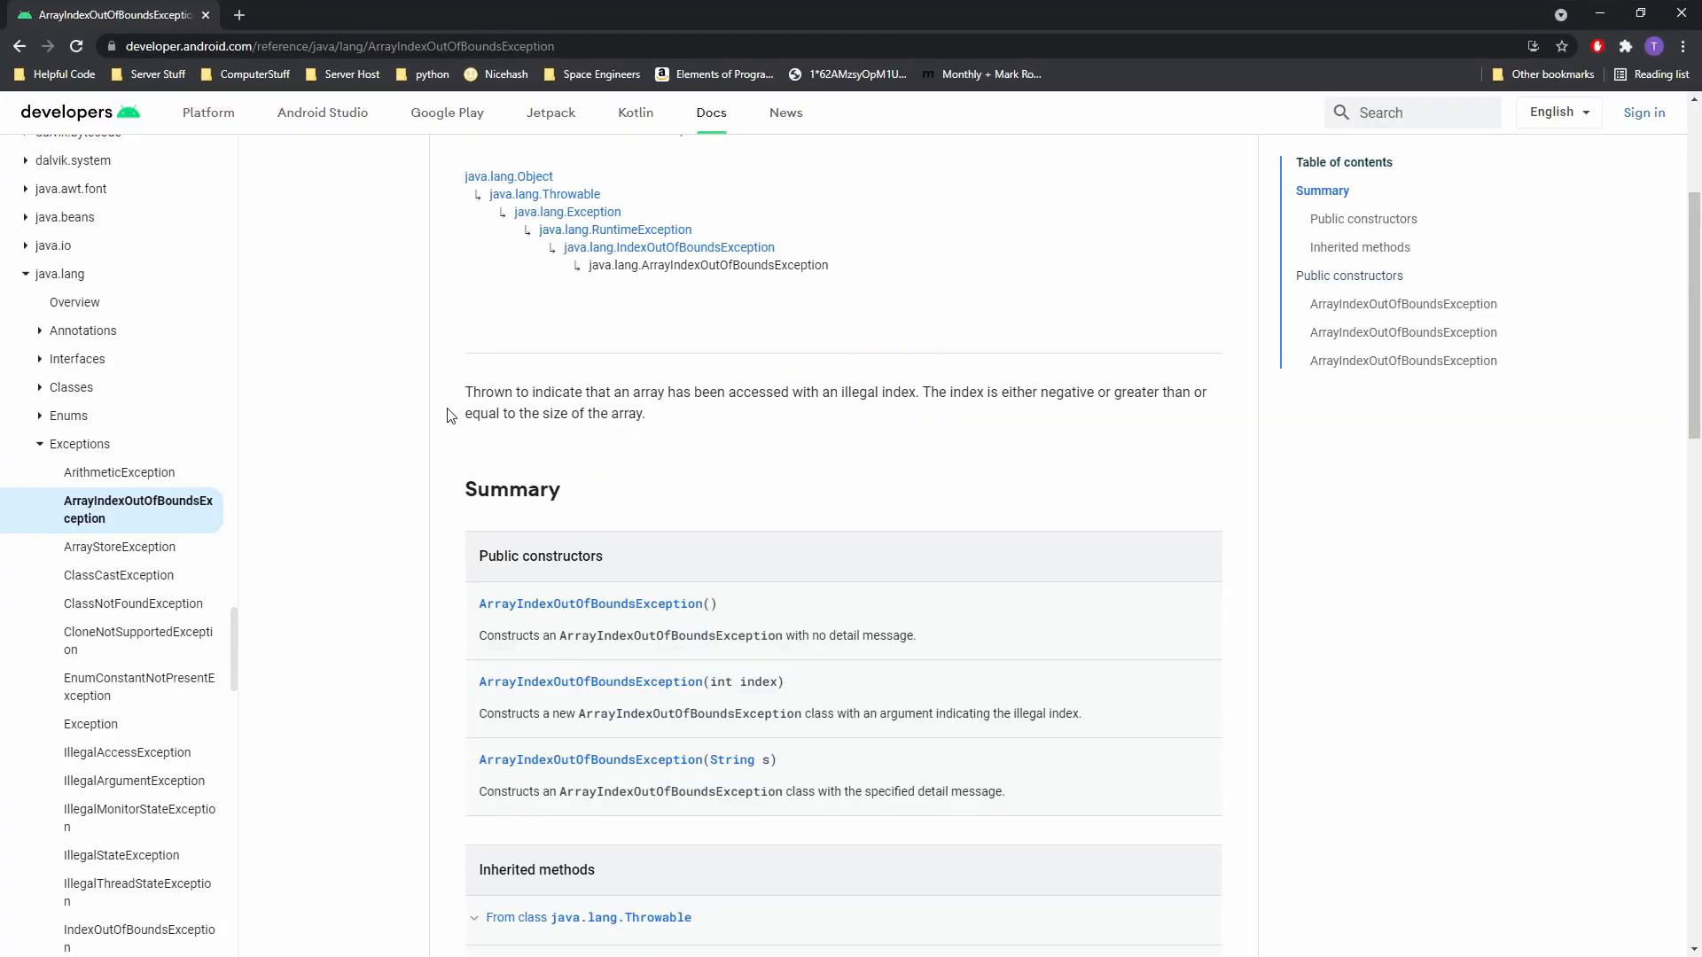
mouse_move(874, 455)
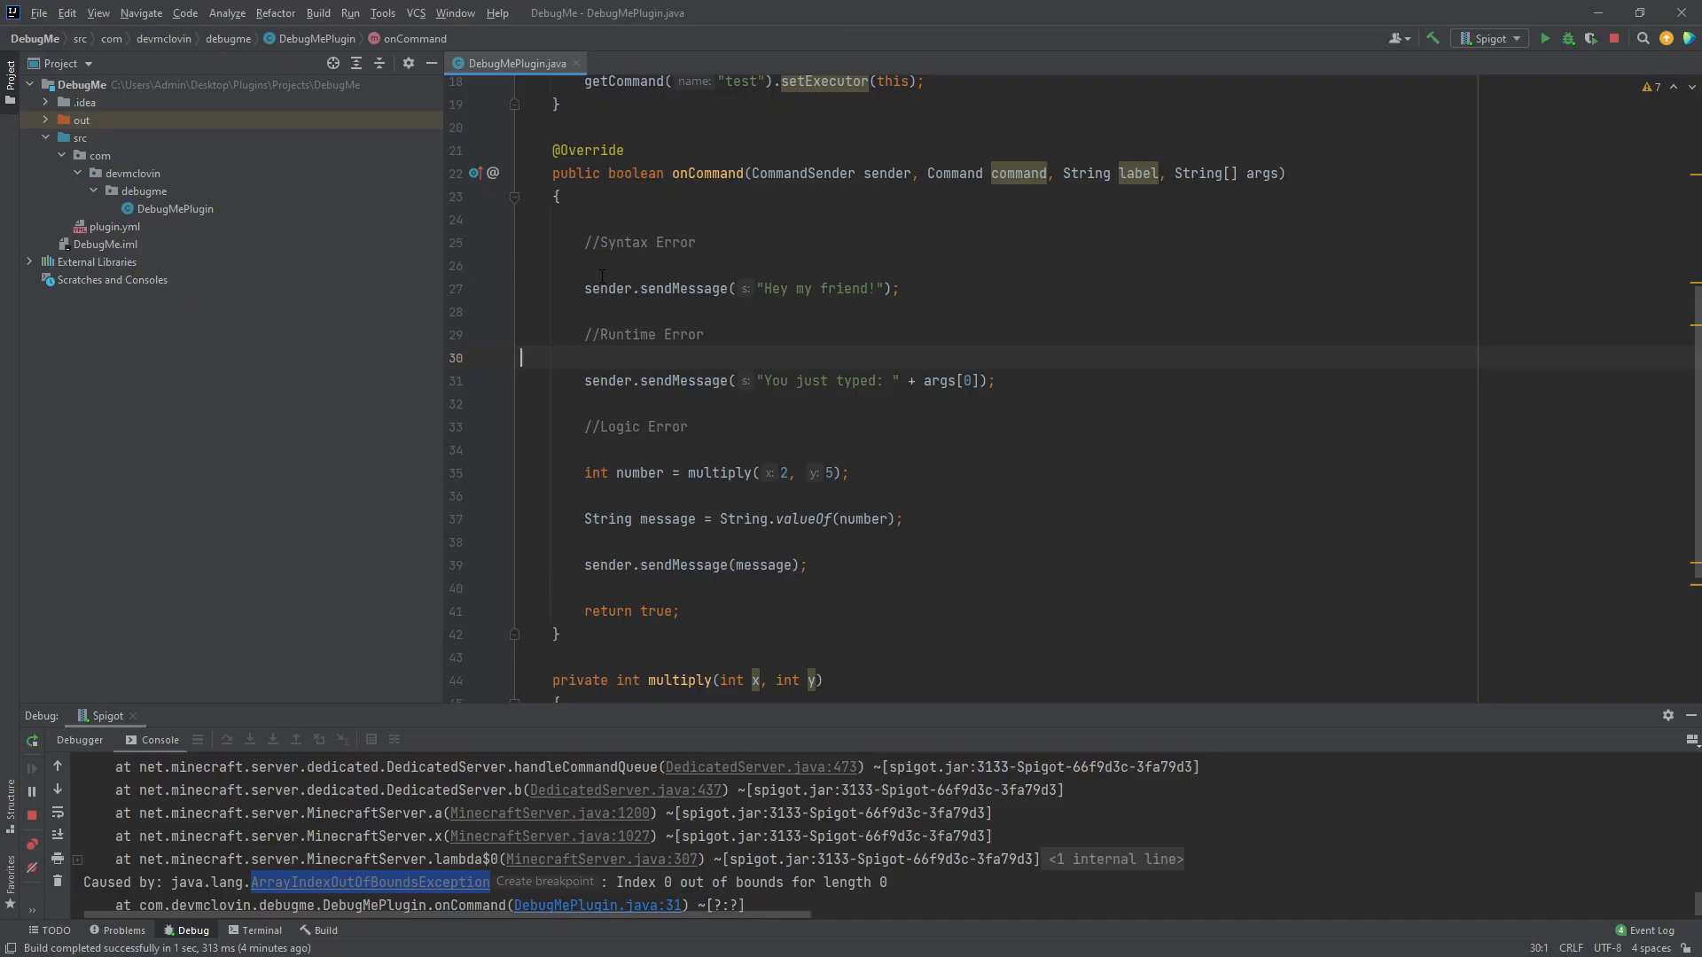
- Add a '// gamemd devmclob' comment after the args message code and scroll to the multiply method
double_click(1260, 172)
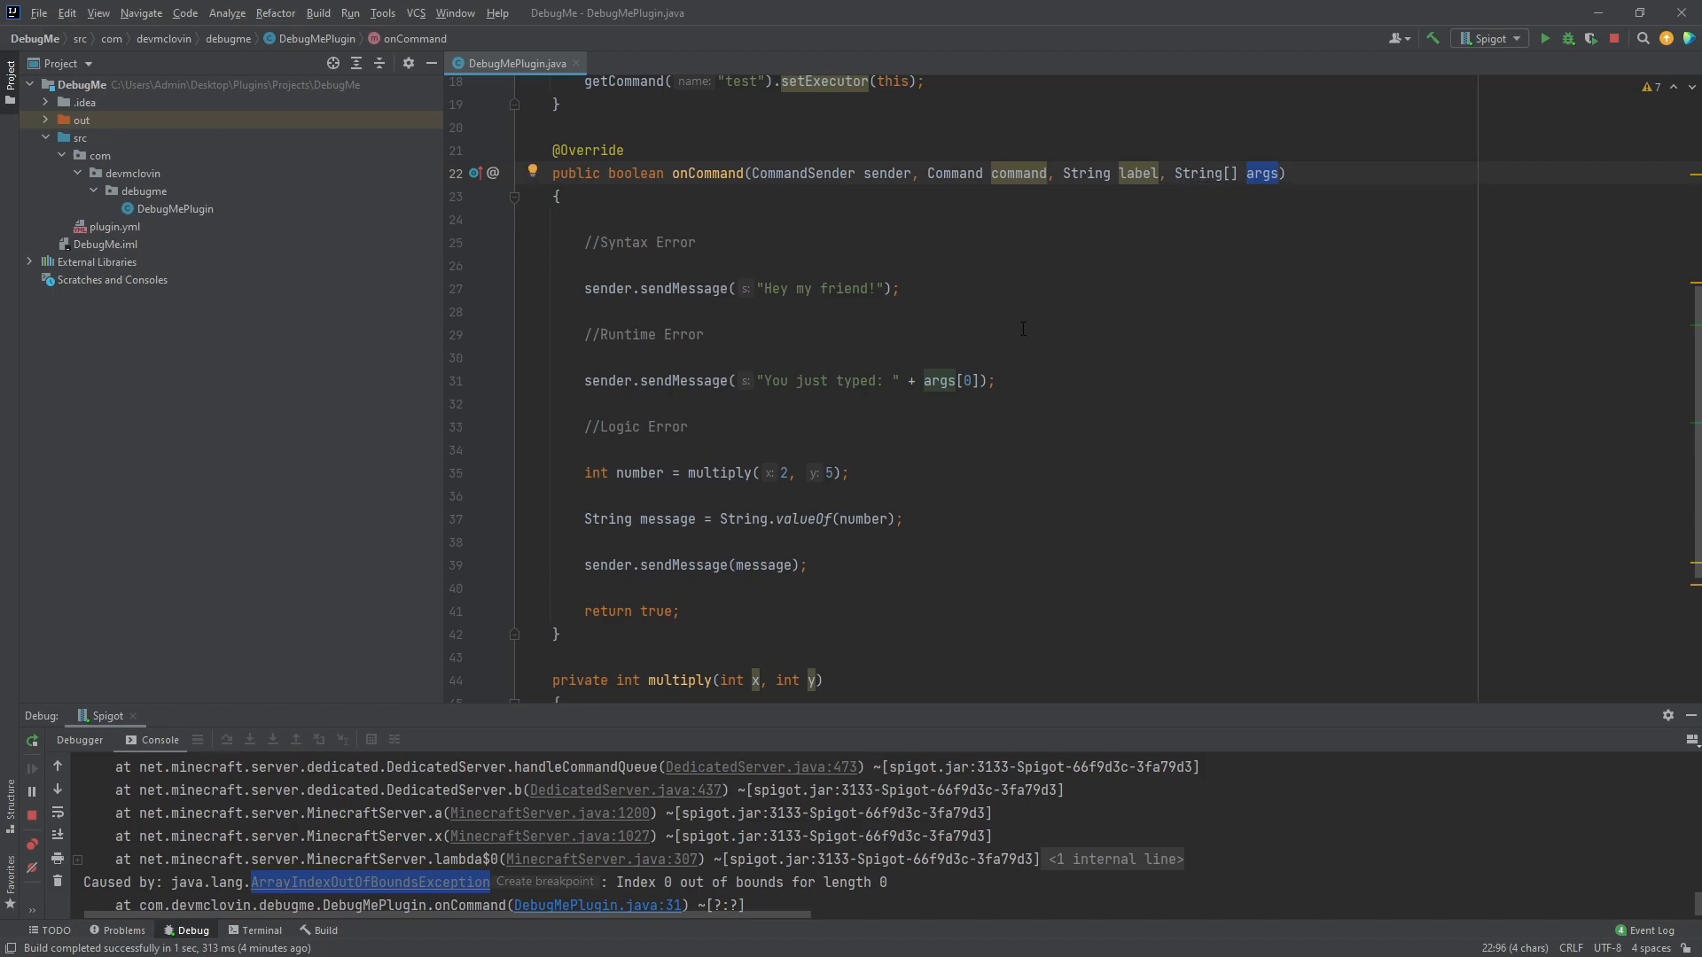
left_click(1009, 381)
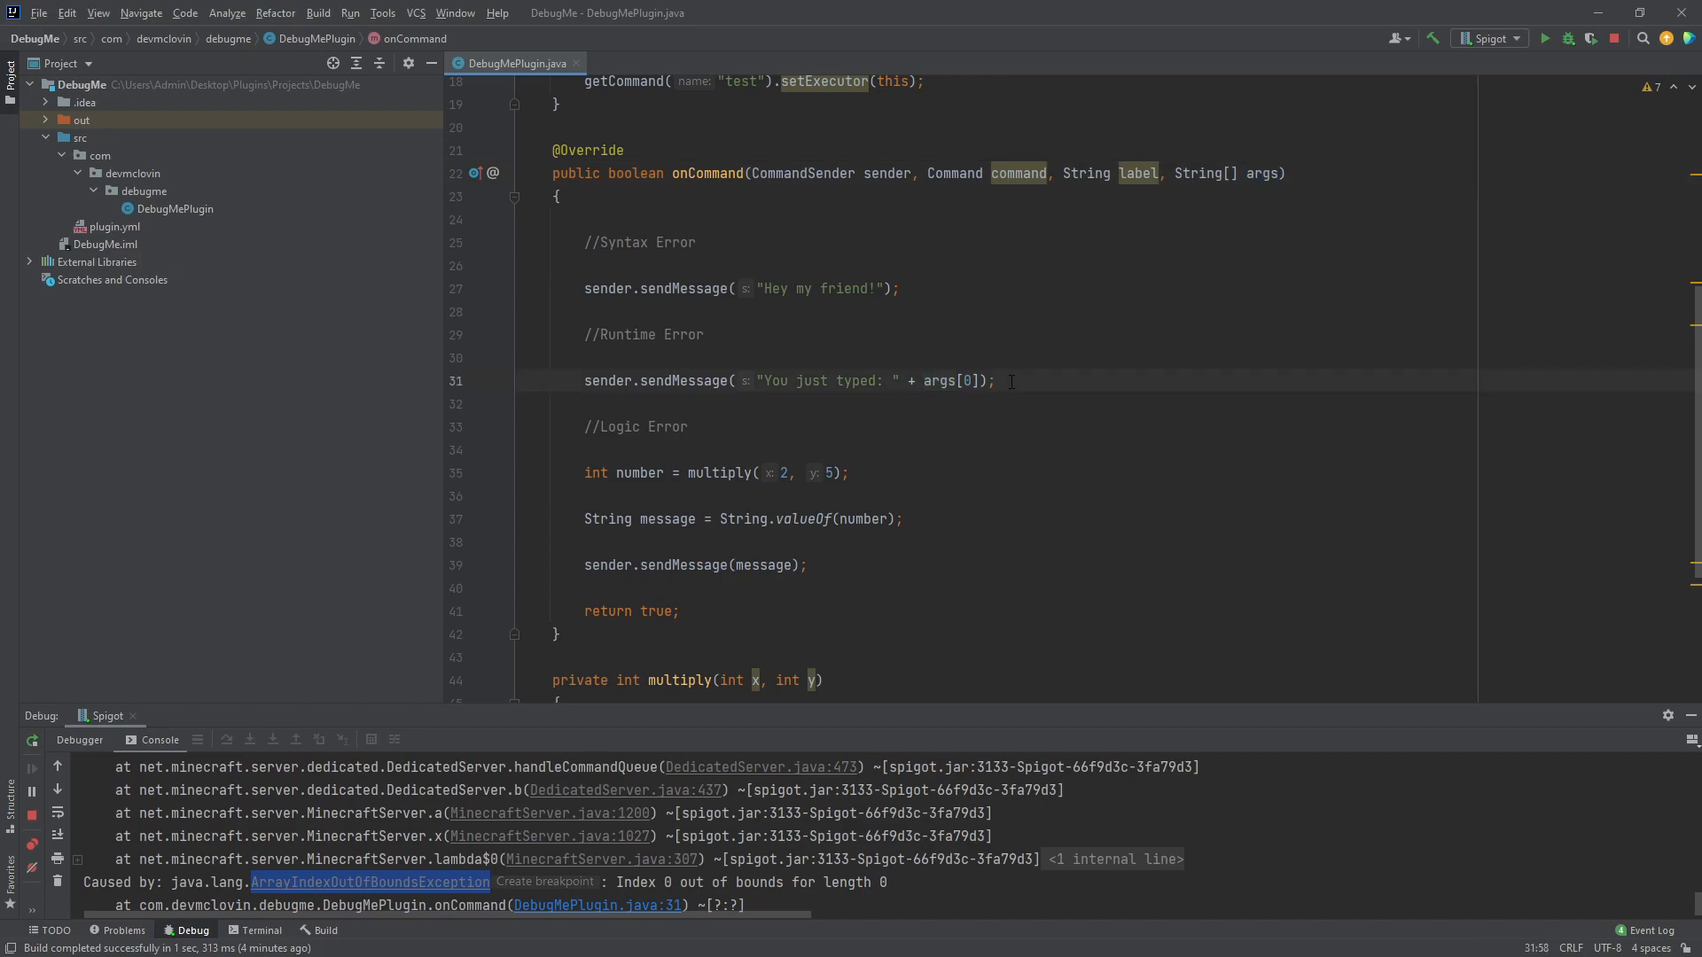
type("// gamemd")
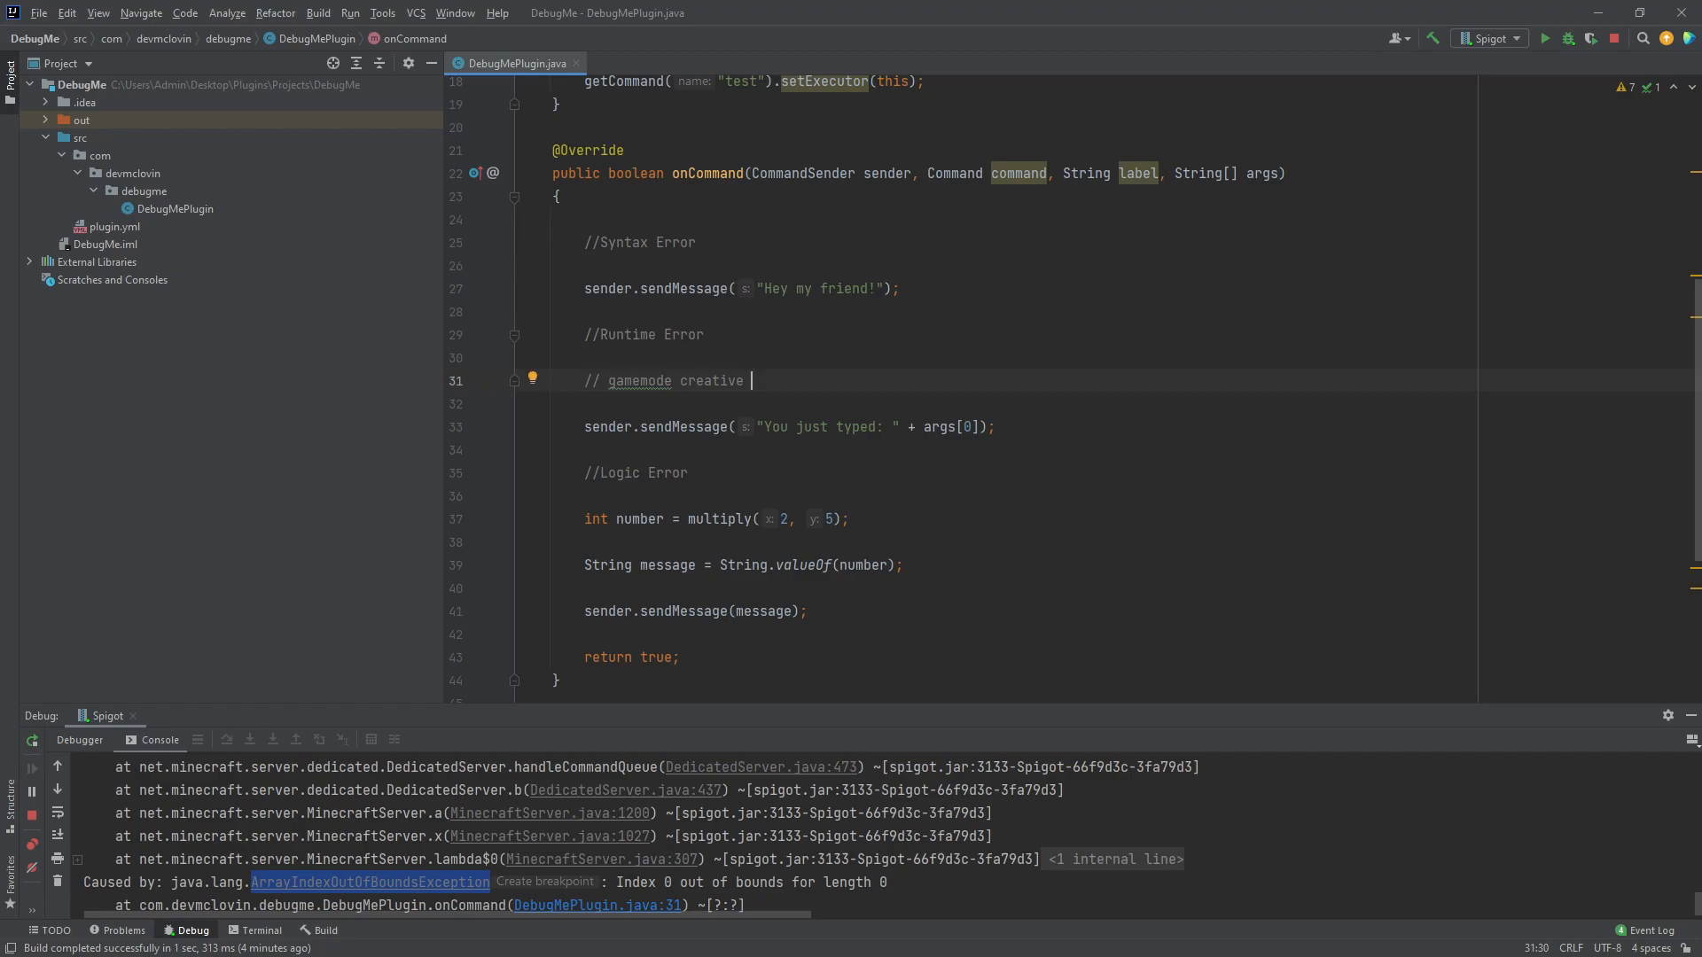
type("devmclob")
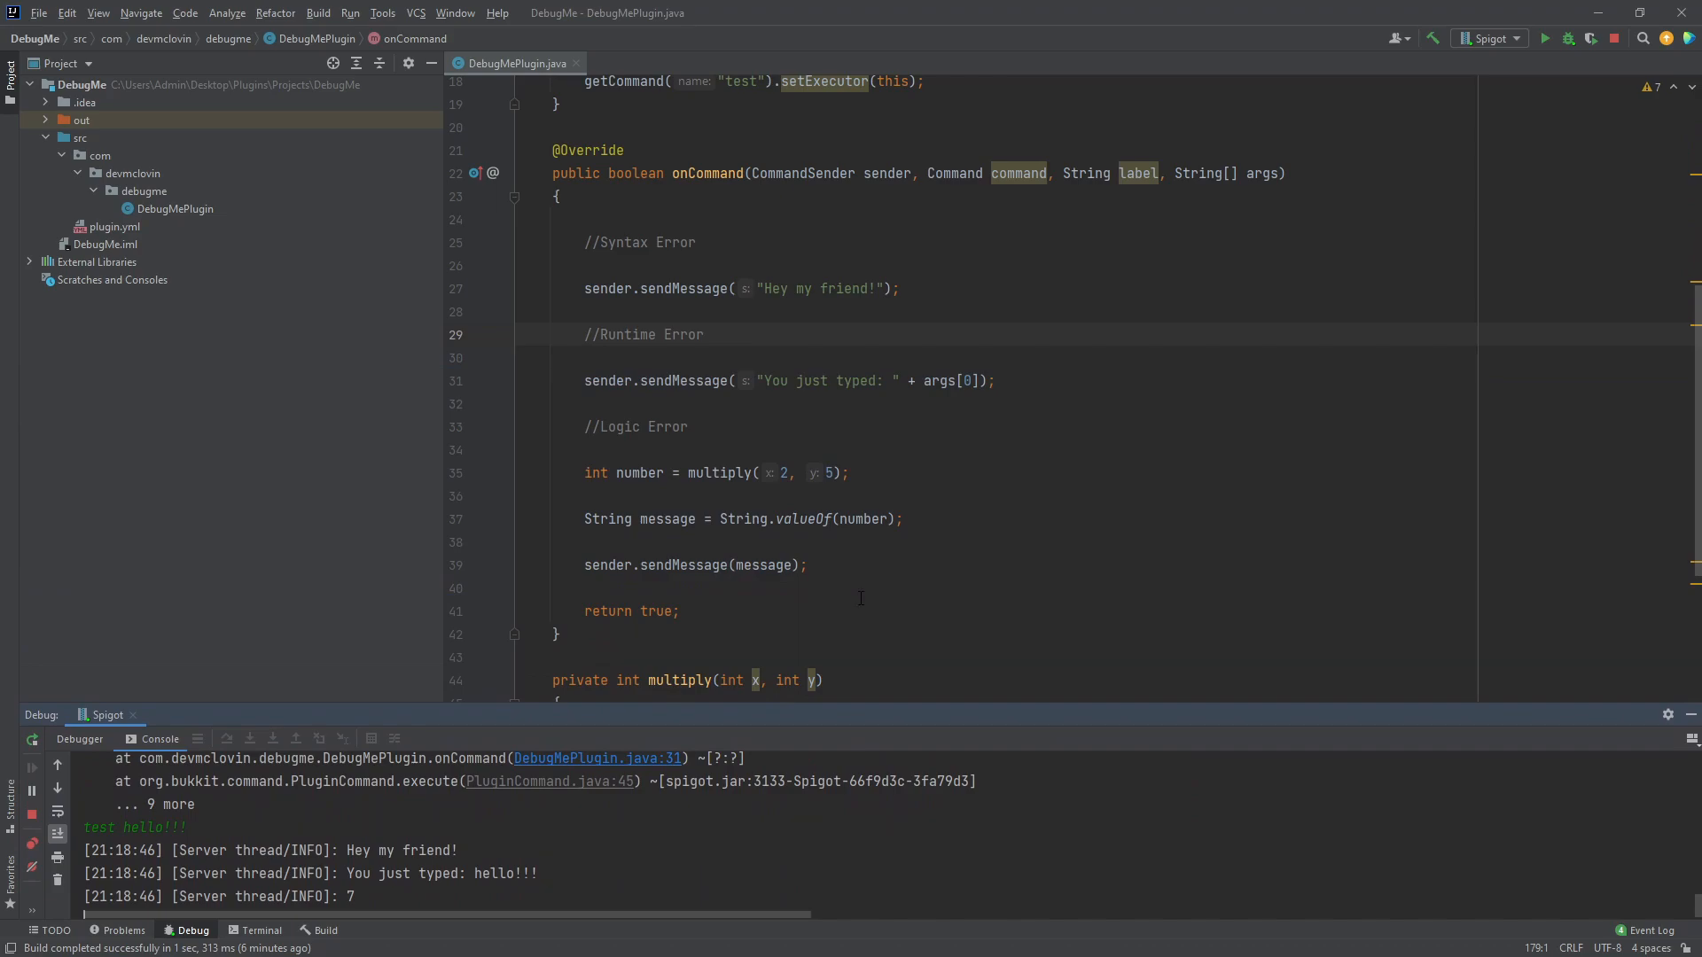
scroll("down", 3)
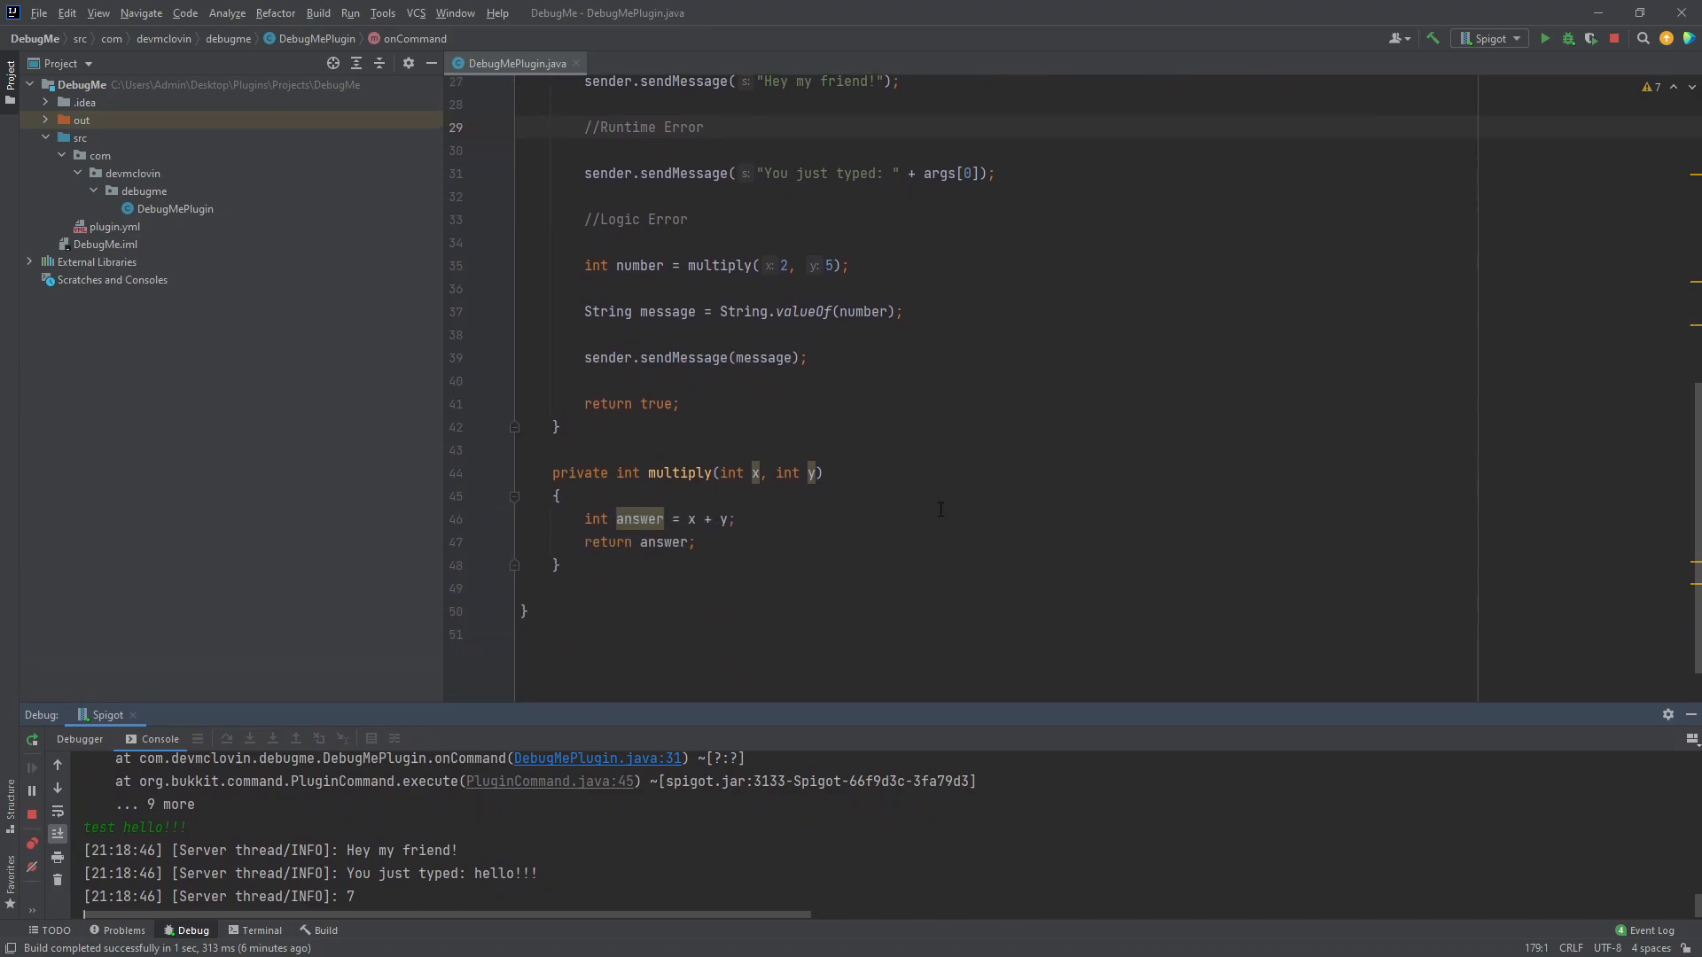
mouse_move(874, 450)
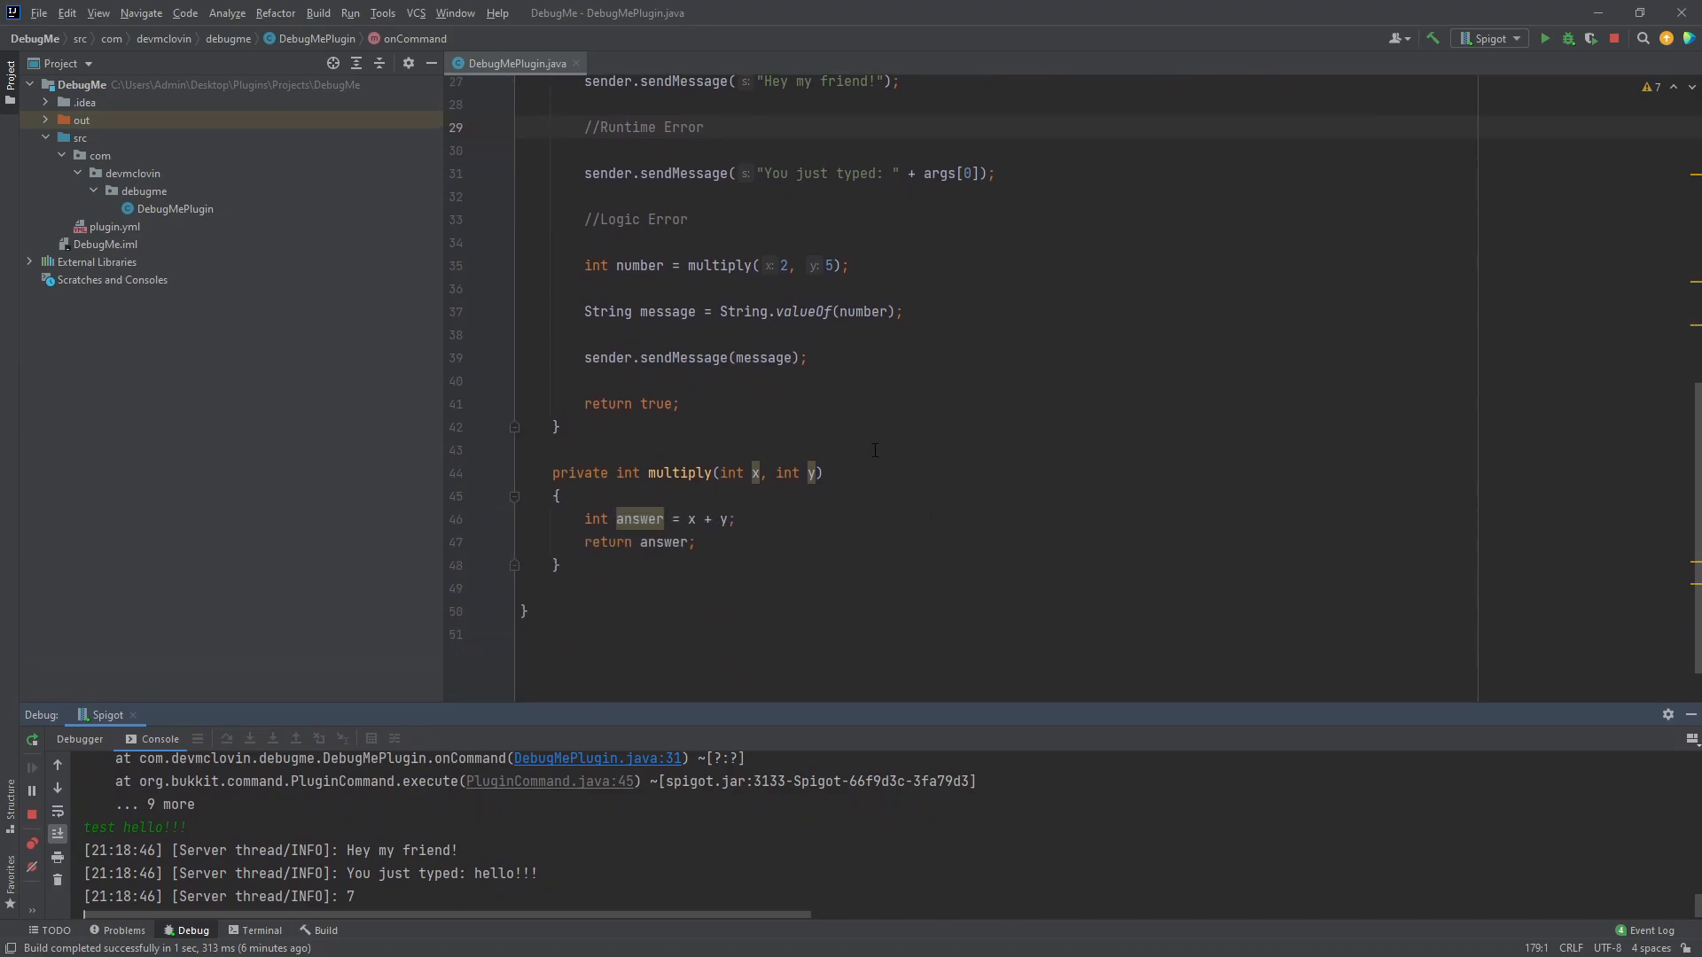
mouse_move(857, 383)
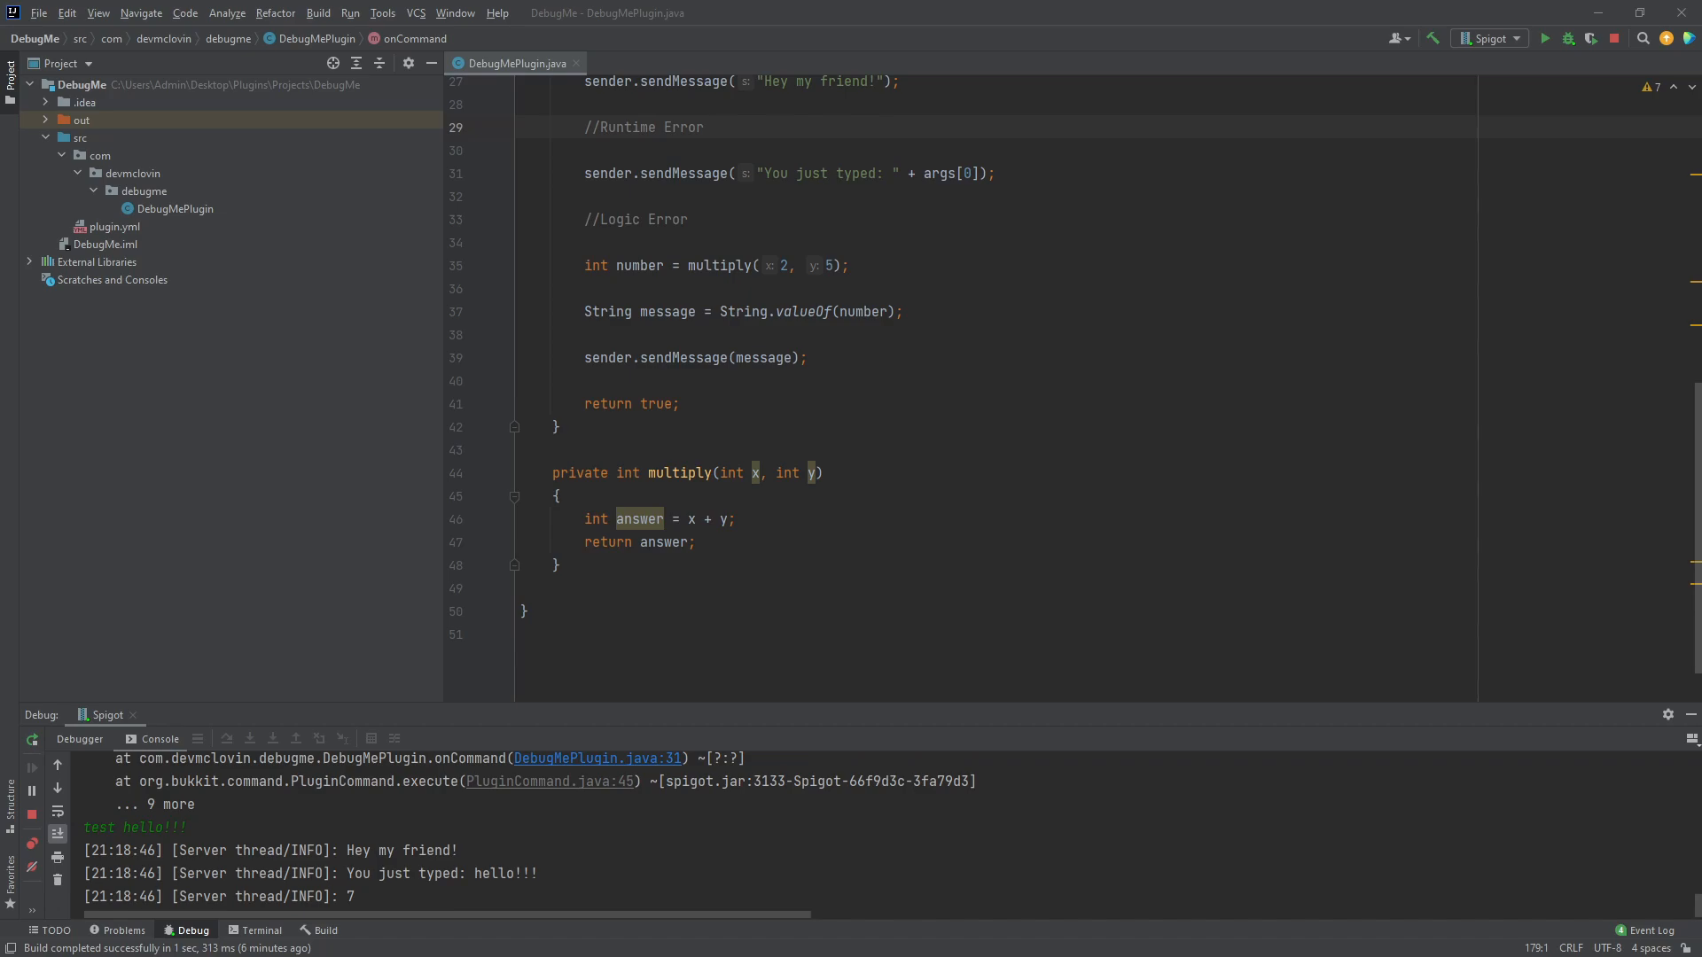
mouse_move(429, 509)
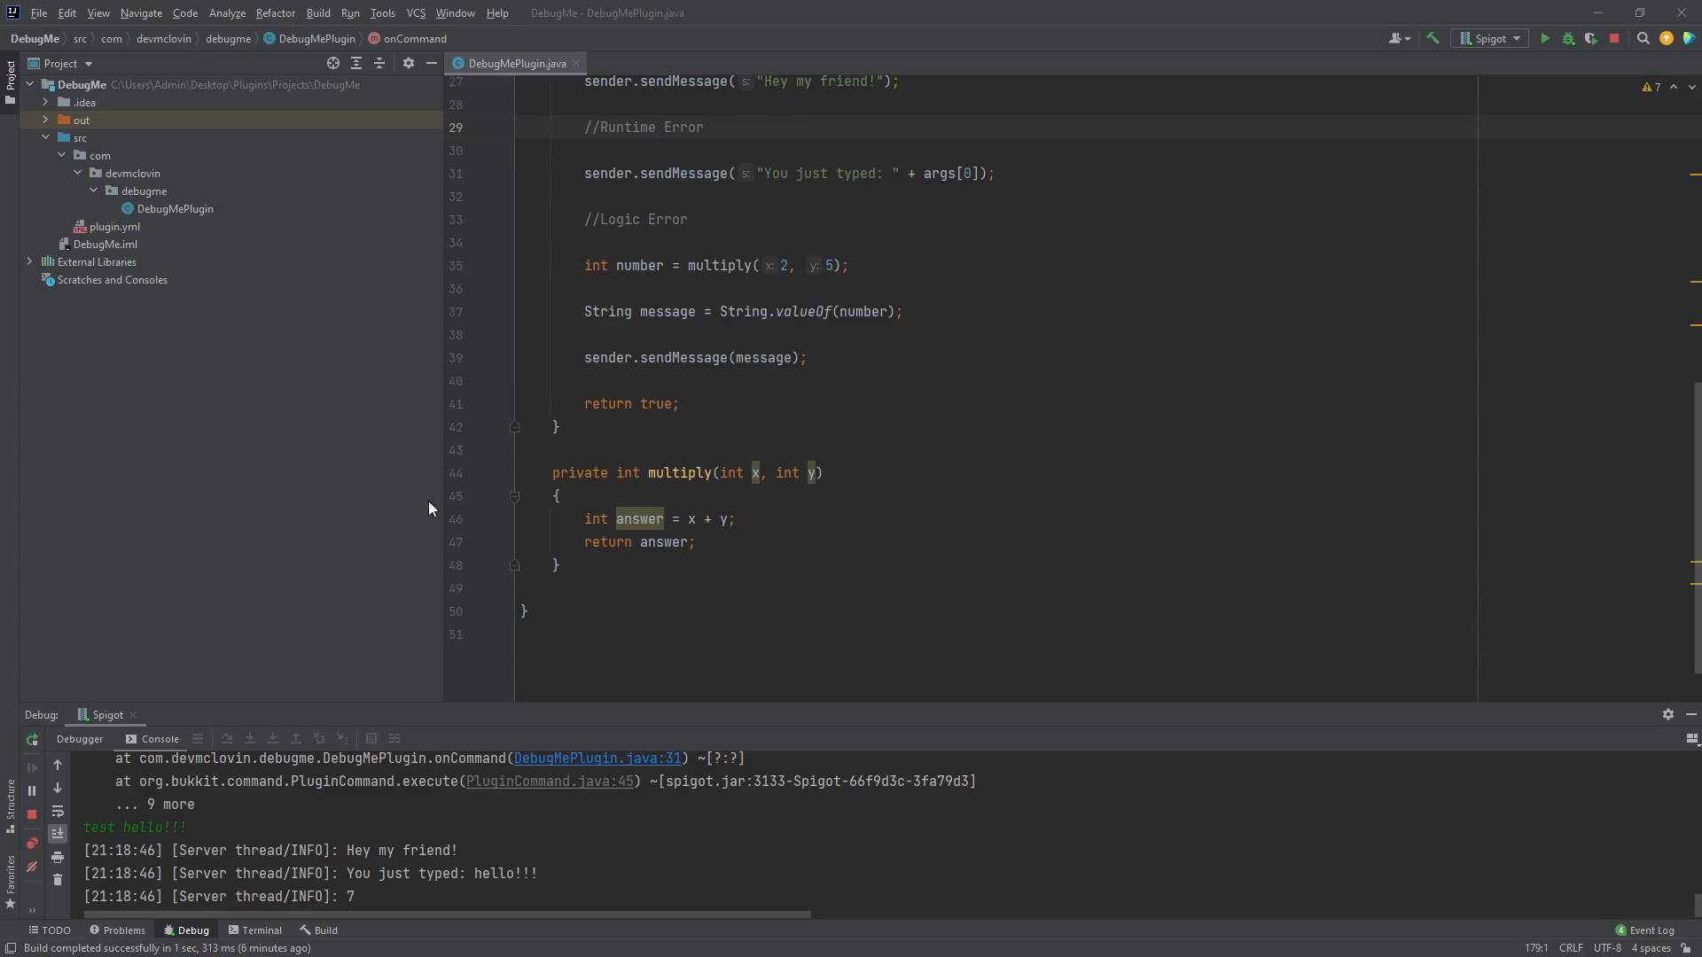
mouse_move(740, 529)
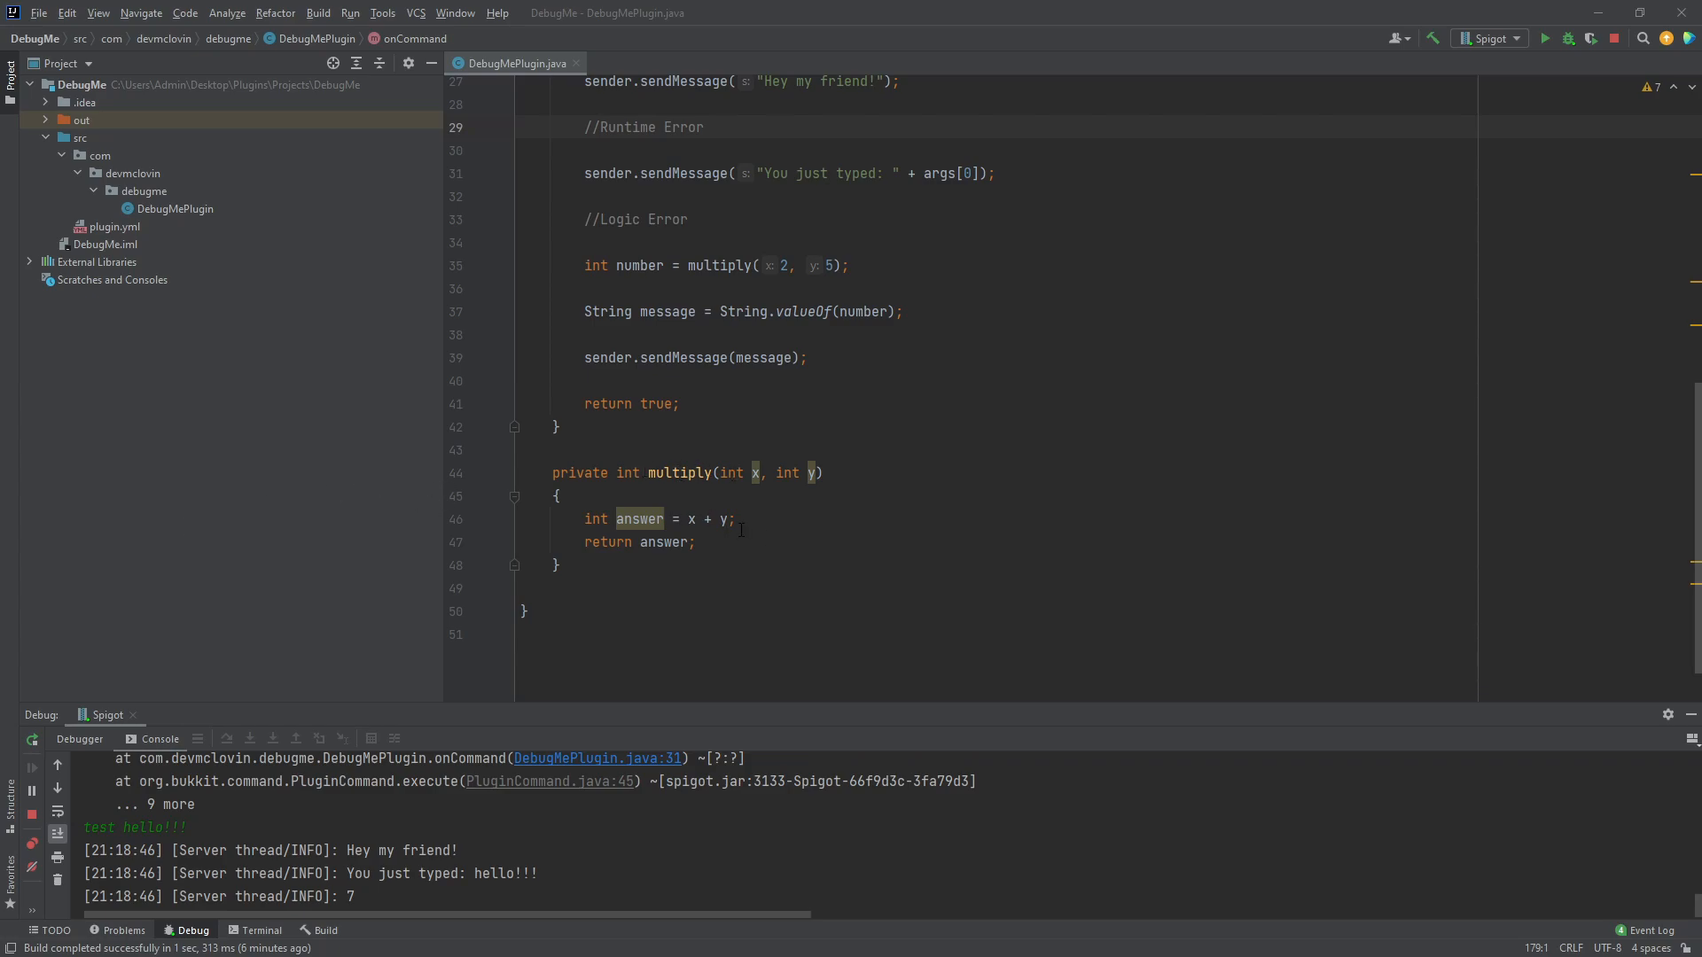
mouse_move(564, 720)
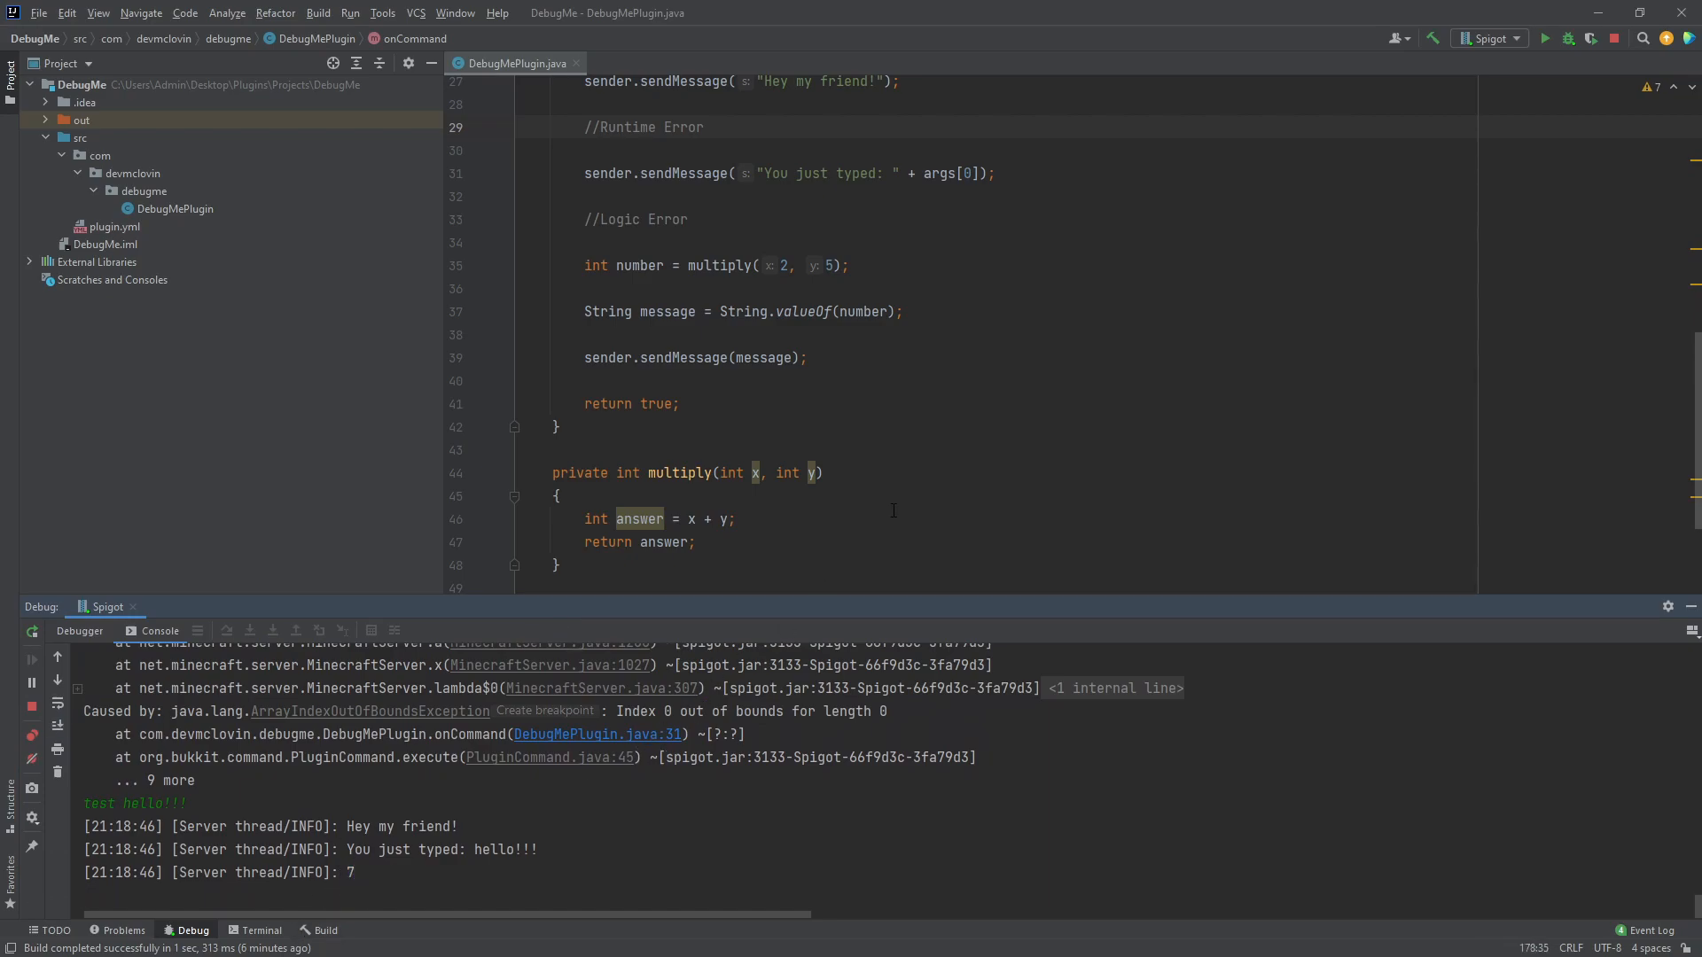
mouse_move(910, 630)
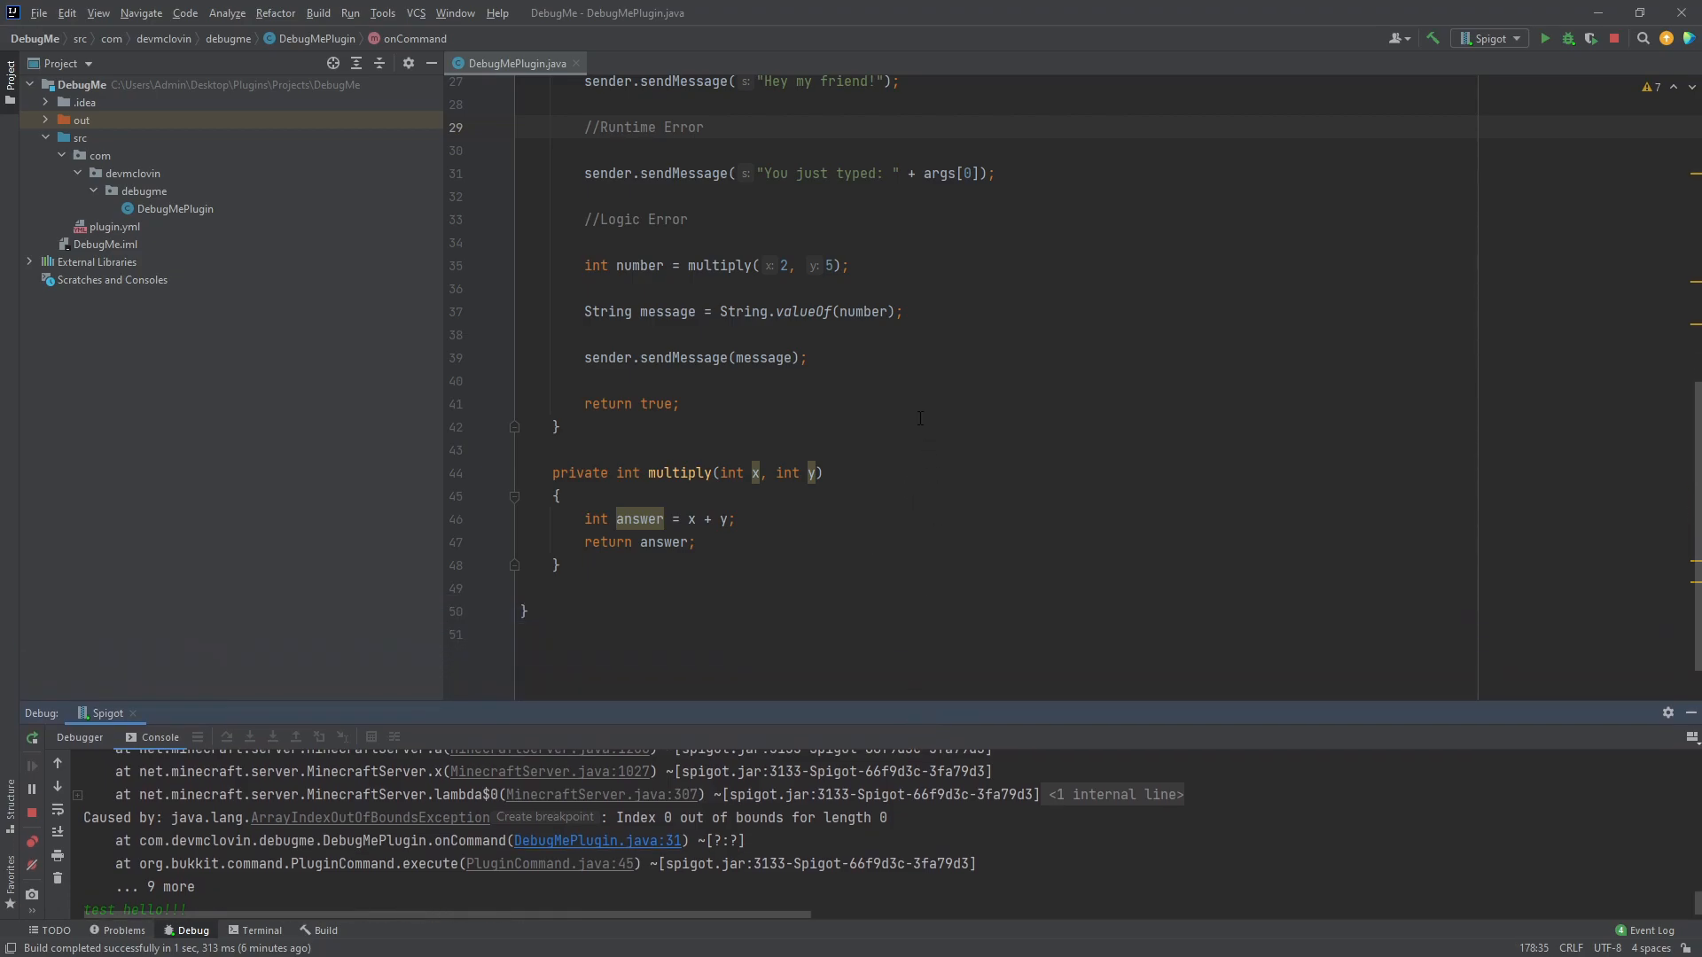
mouse_move(925, 291)
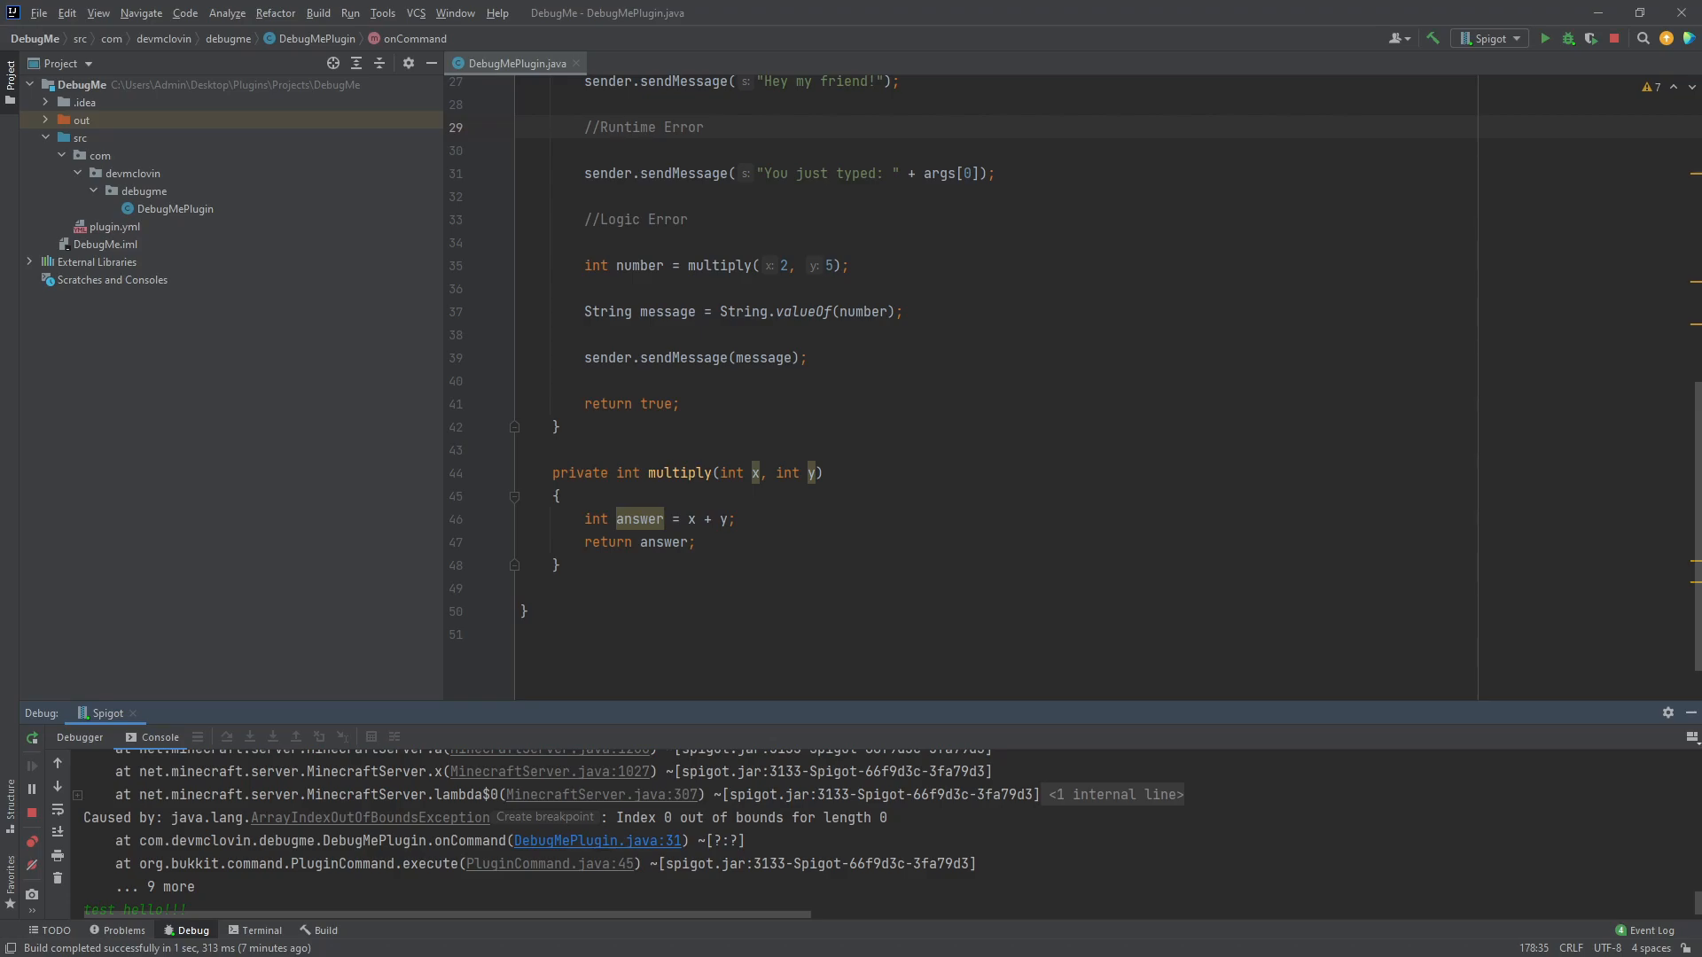
mouse_move(858, 512)
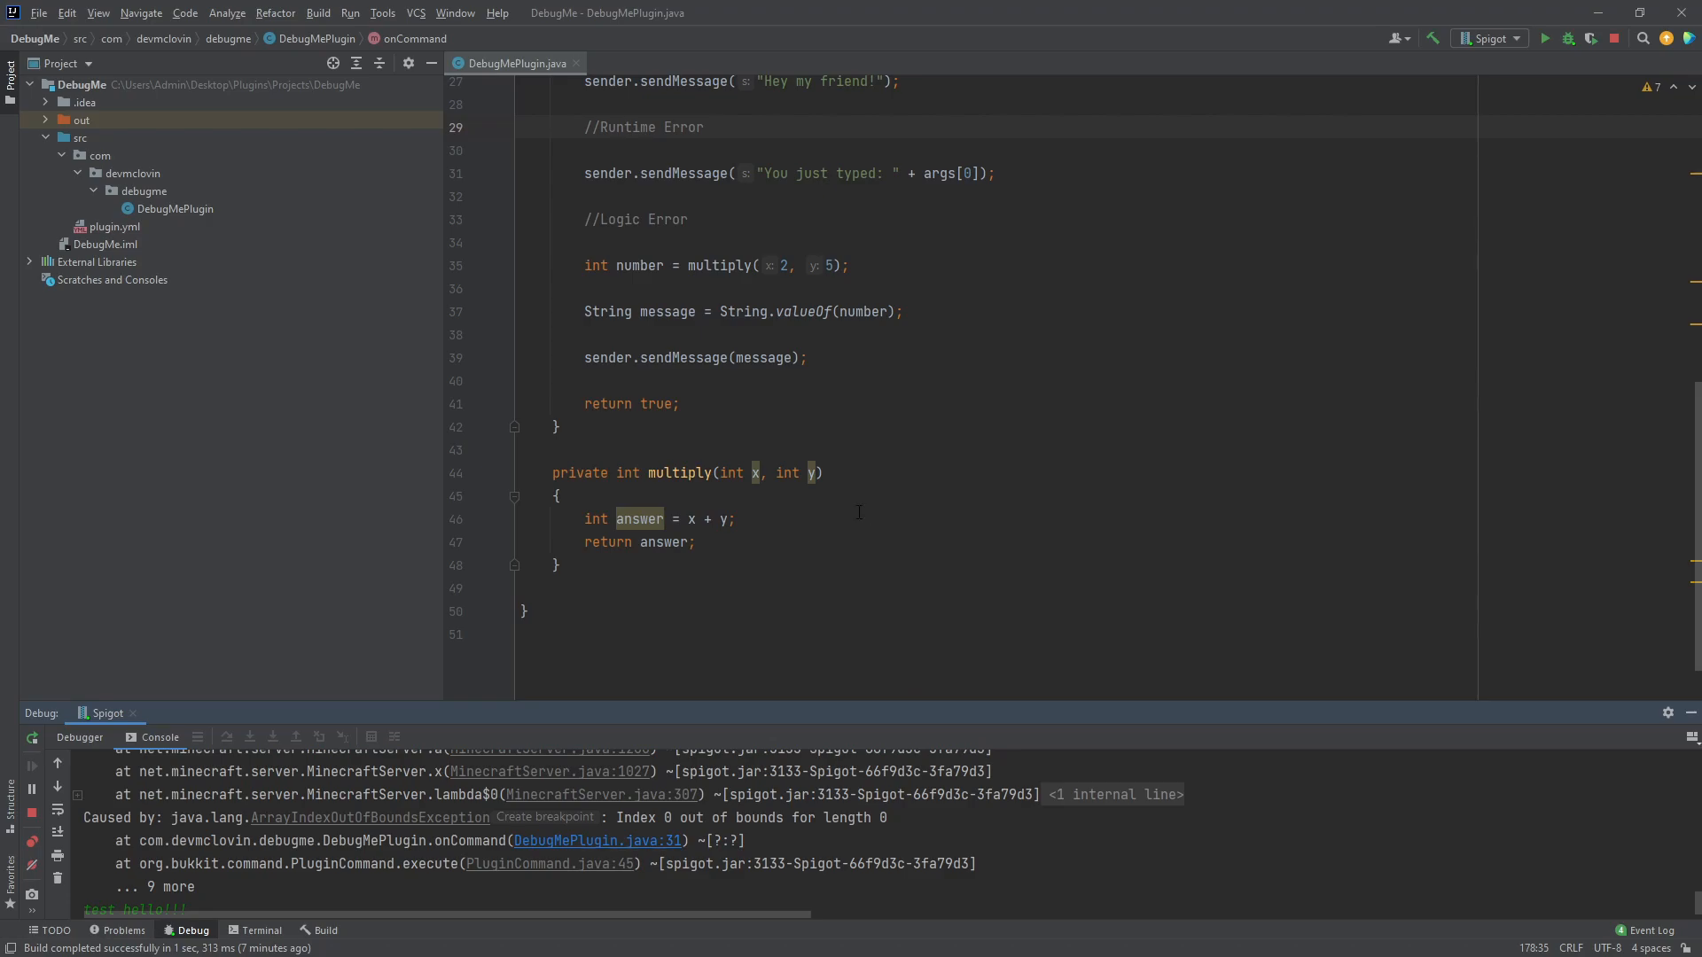
- Set a breakpoint on the multiply call line in onCommand and trigger it with the test command
left_click(495, 266)
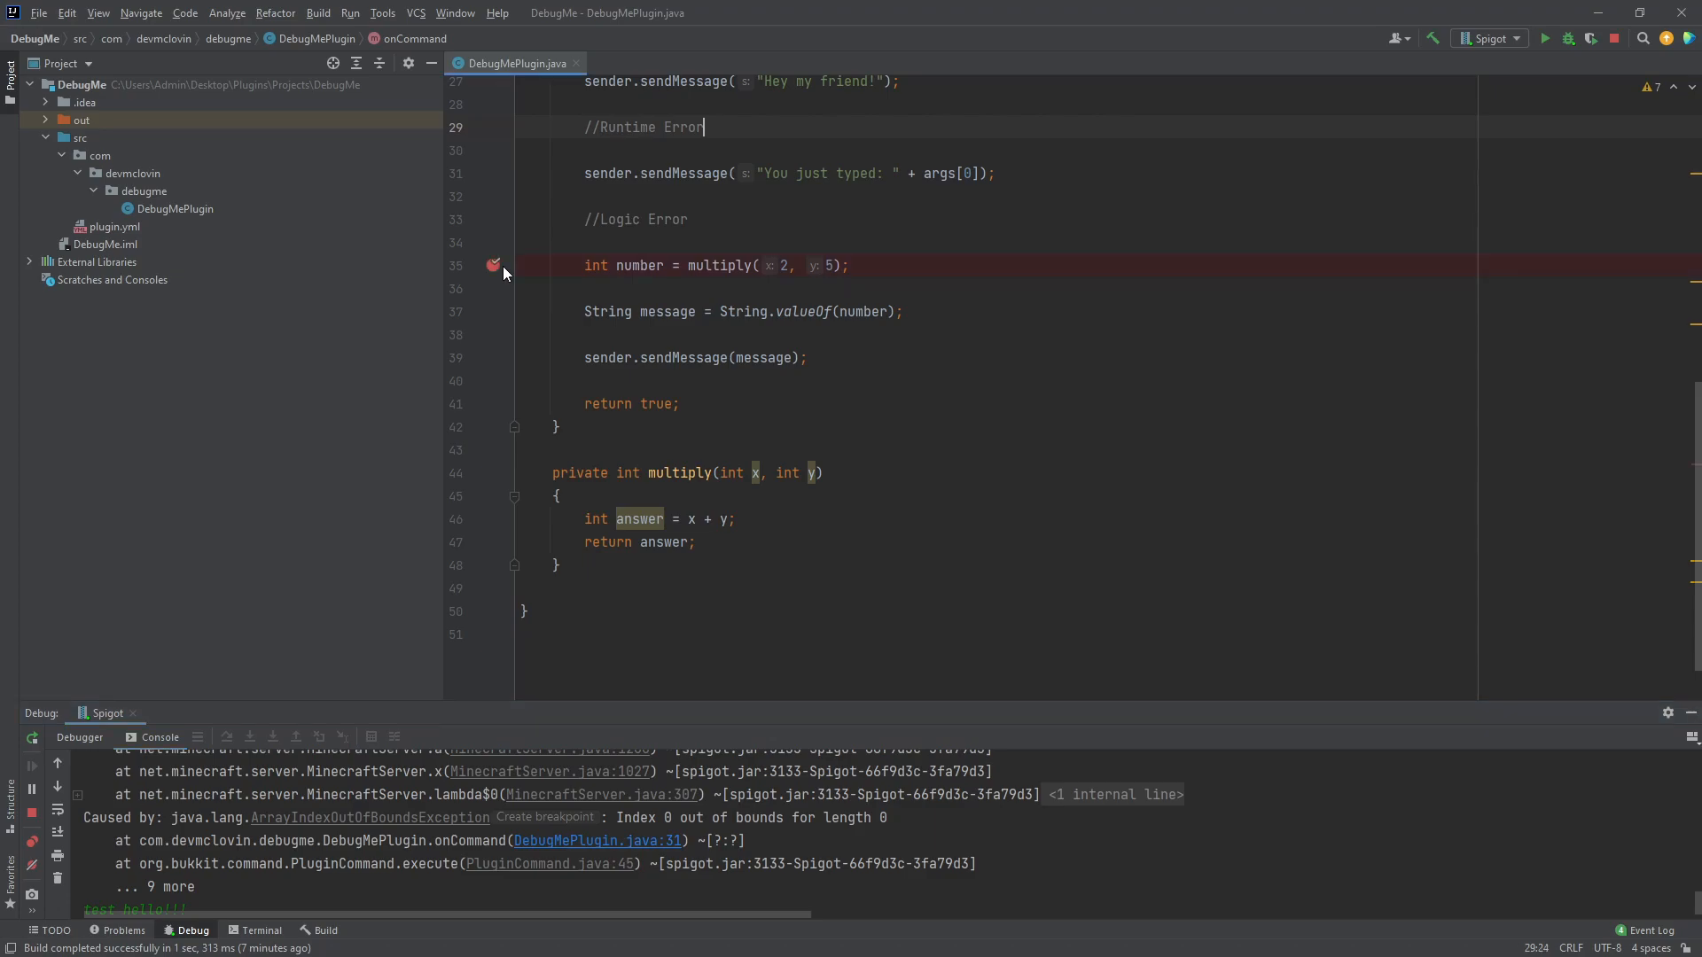
mouse_move(491, 318)
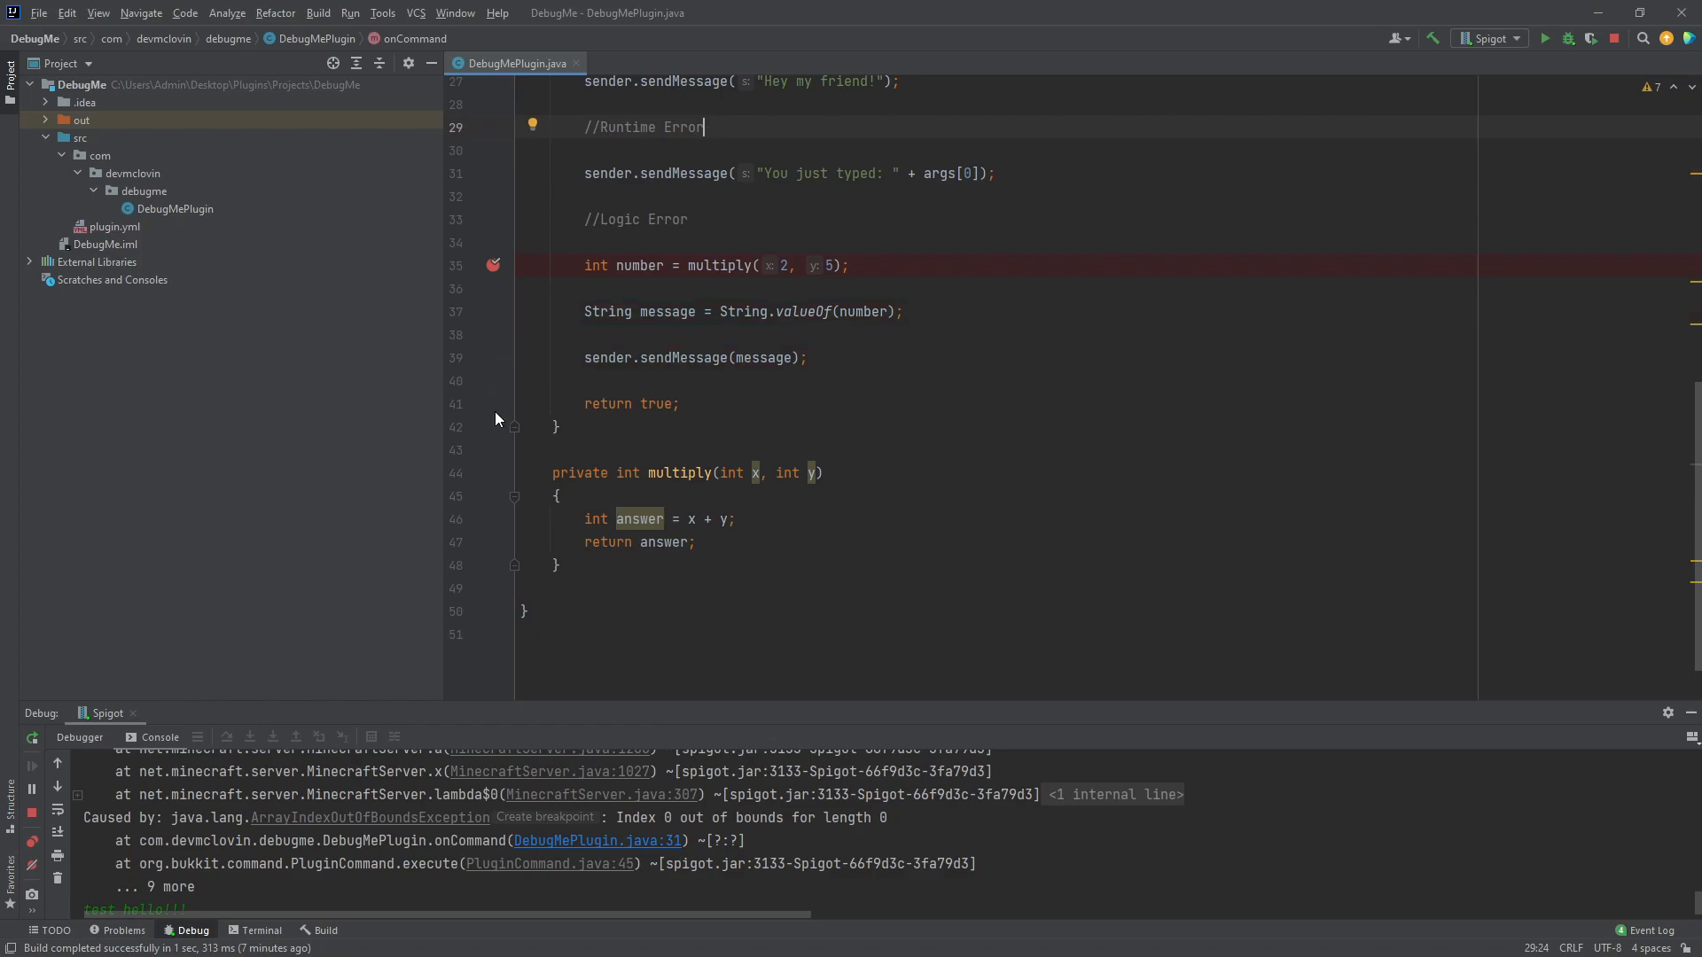
left_click(491, 426)
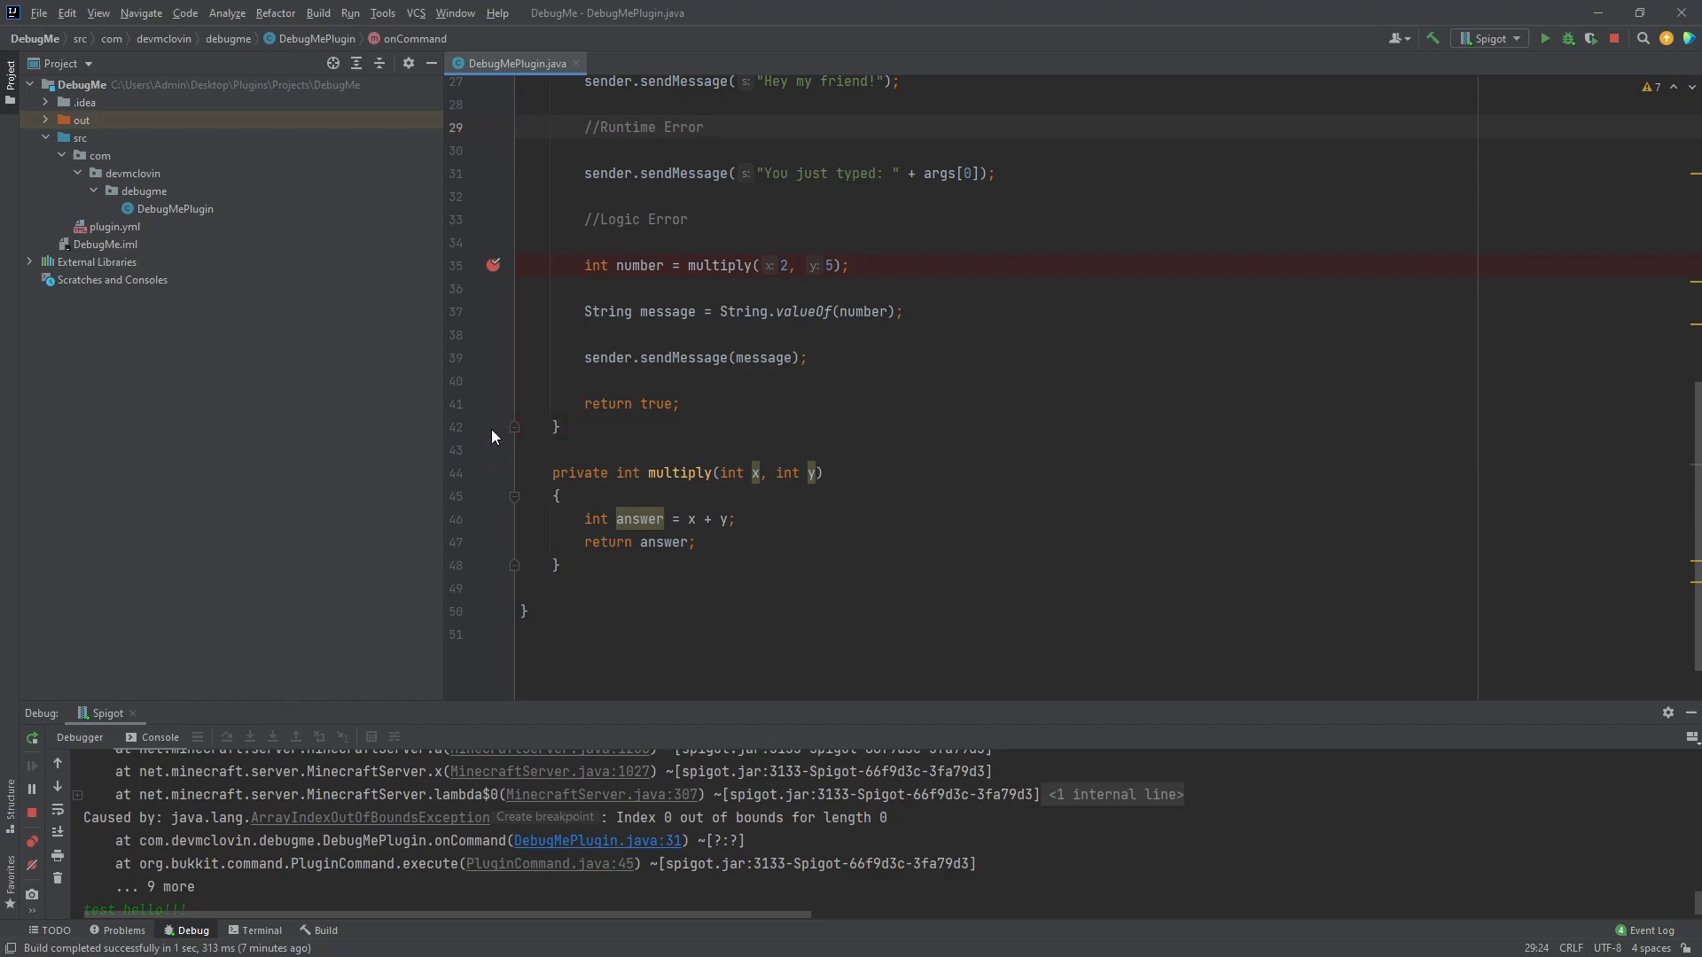
left_click(493, 220)
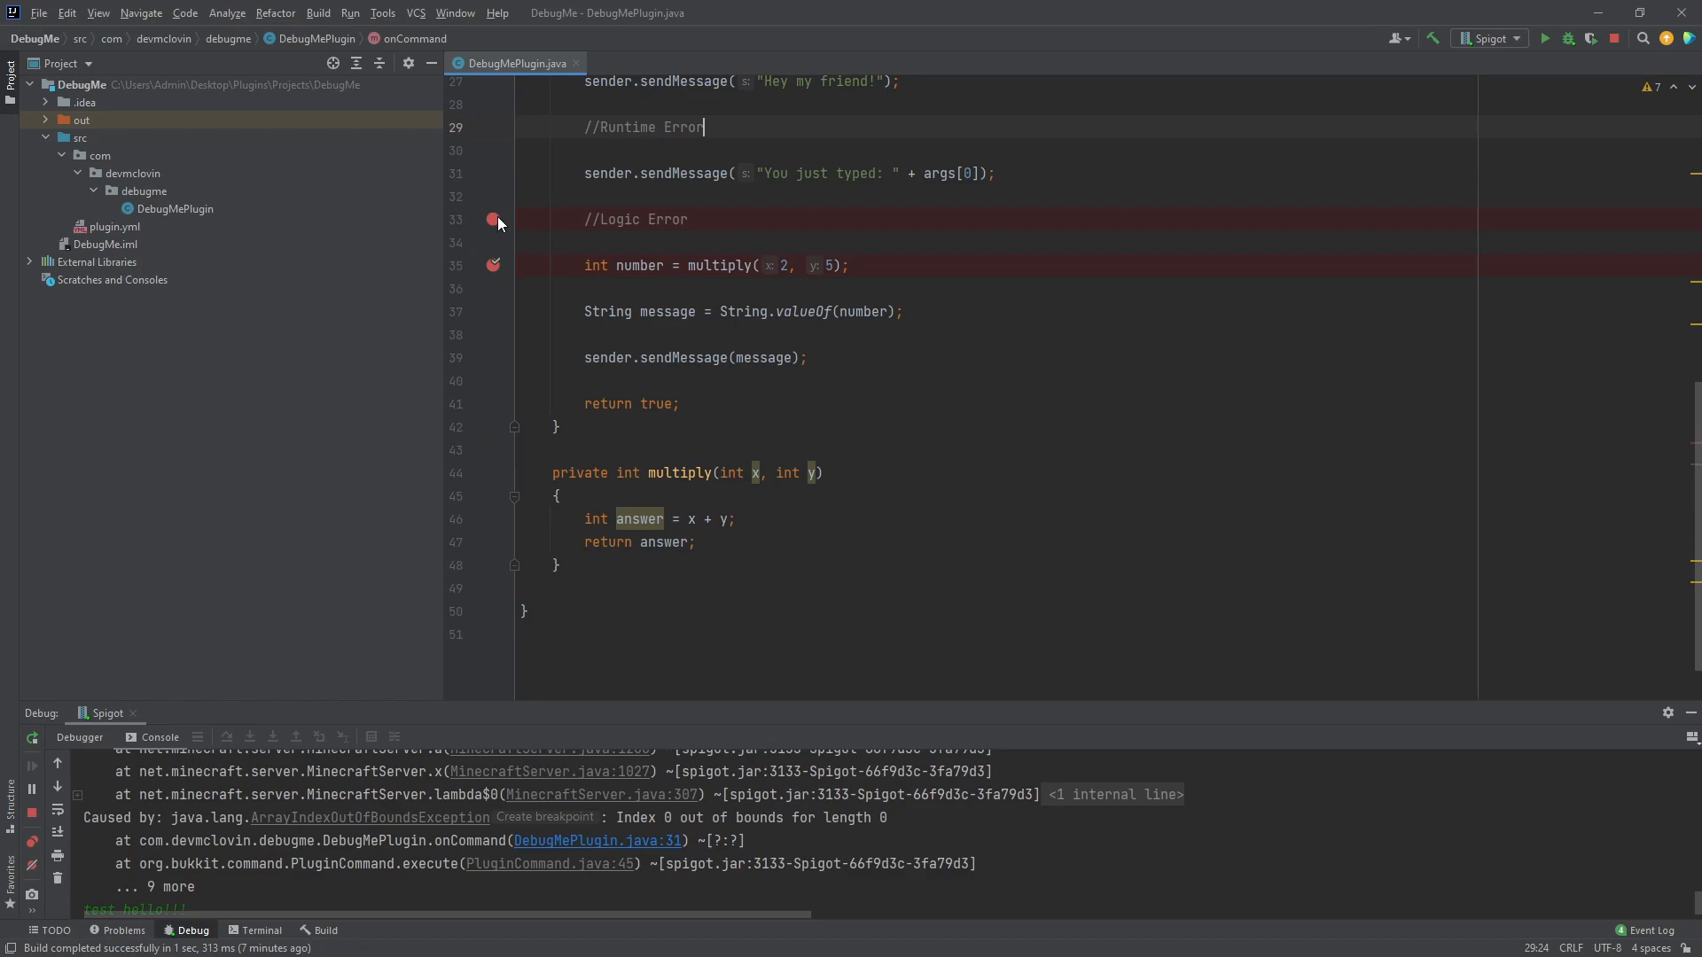
left_click(492, 220)
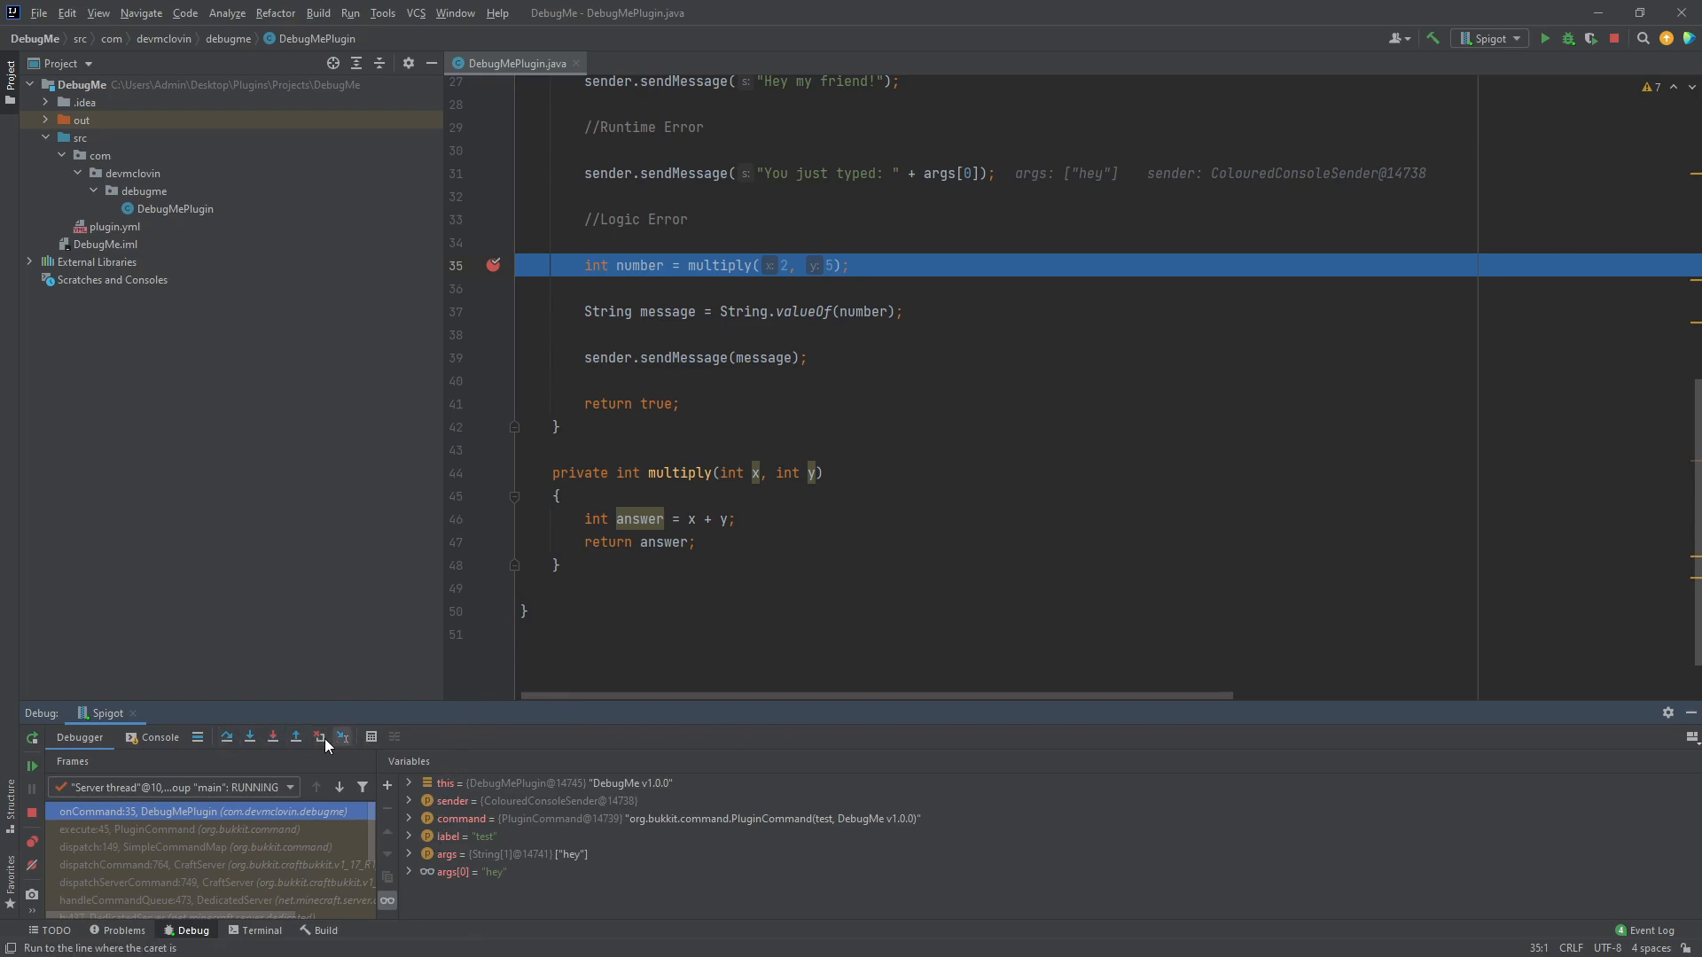
mouse_move(270, 741)
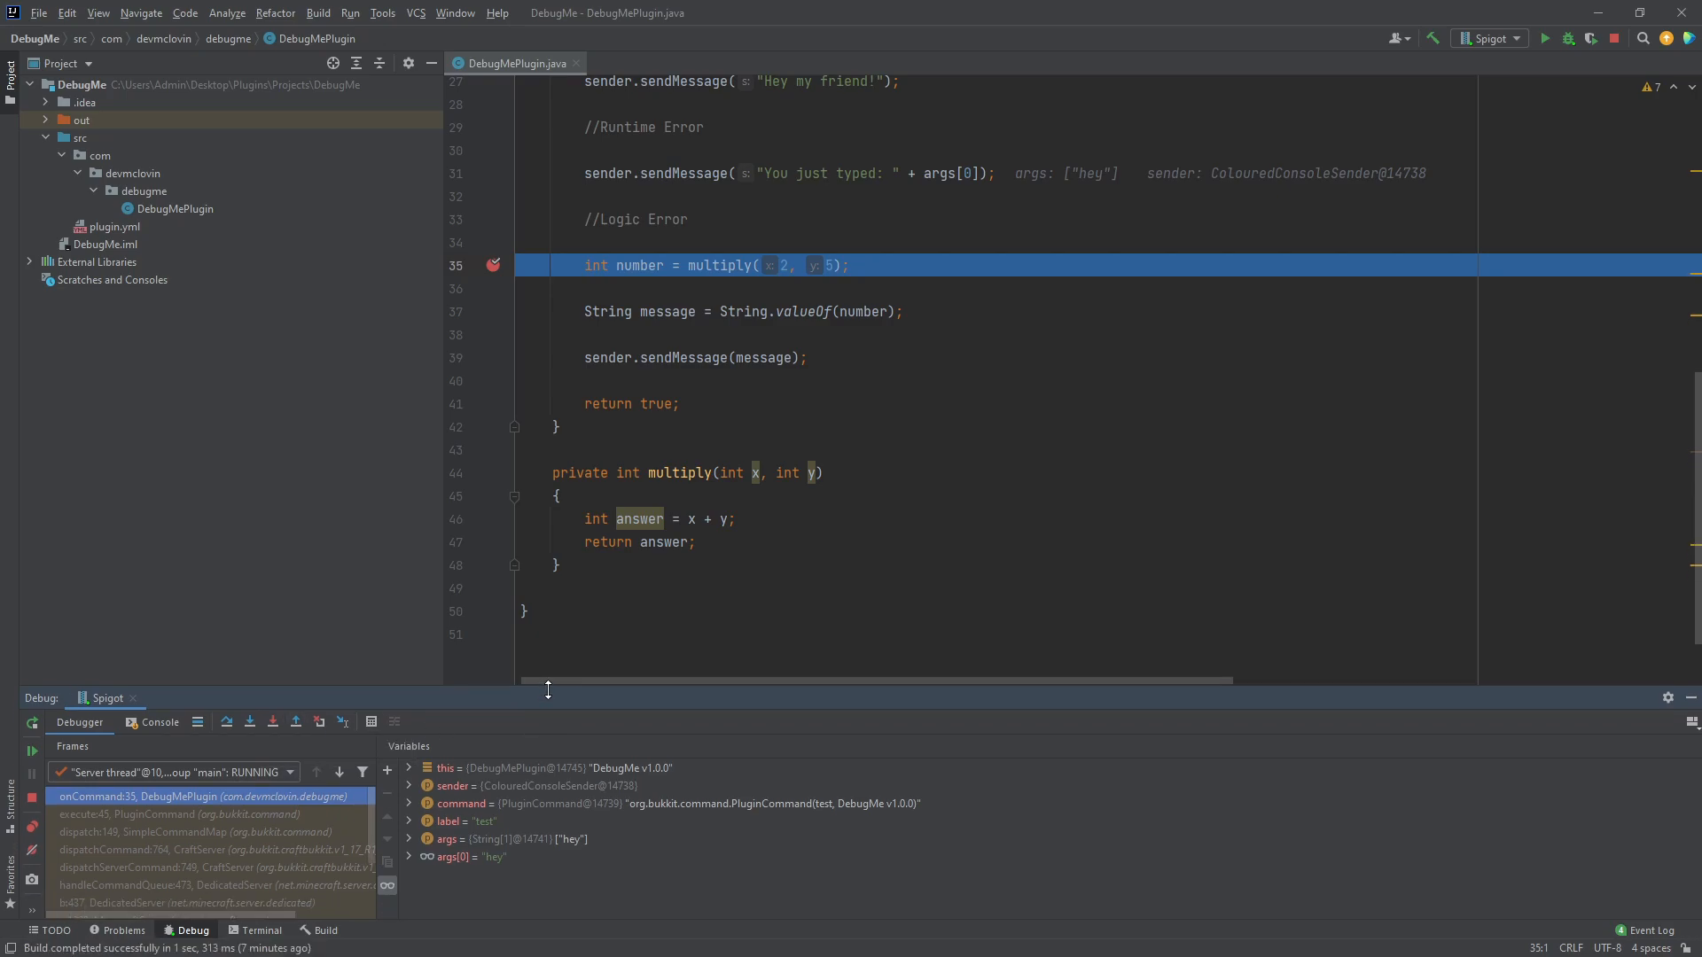
- Step into multiply from the paused call, stopping at the answer line with x 2 and y 5
left_click(225, 393)
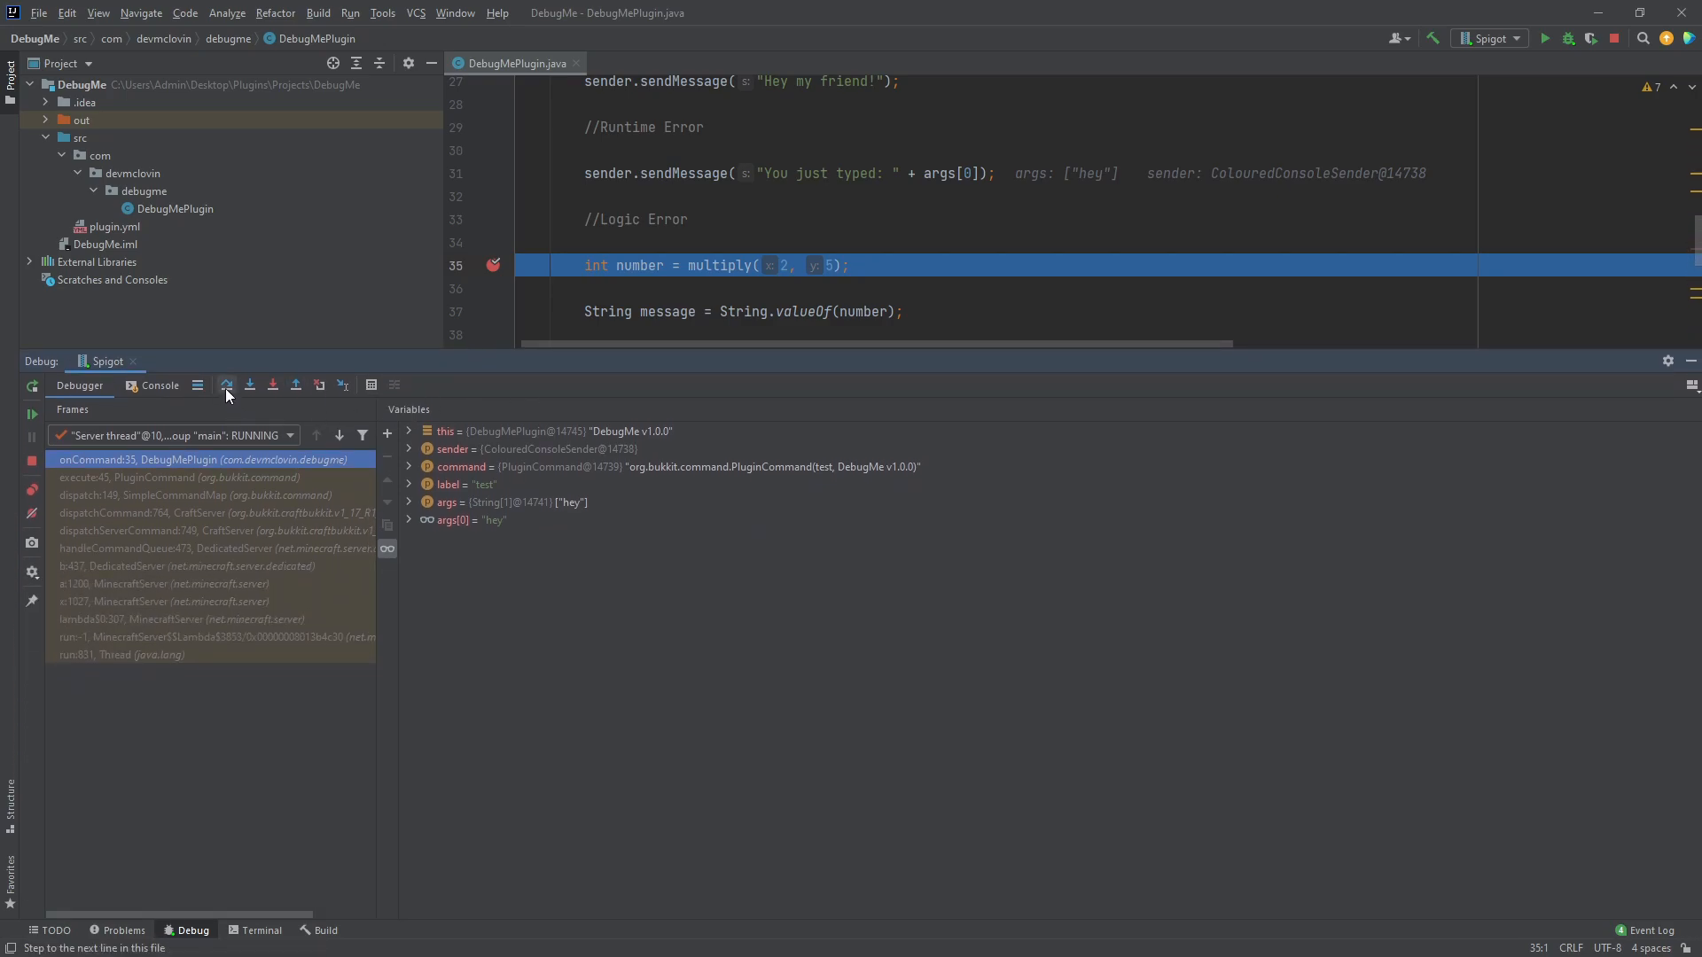
mouse_move(250, 384)
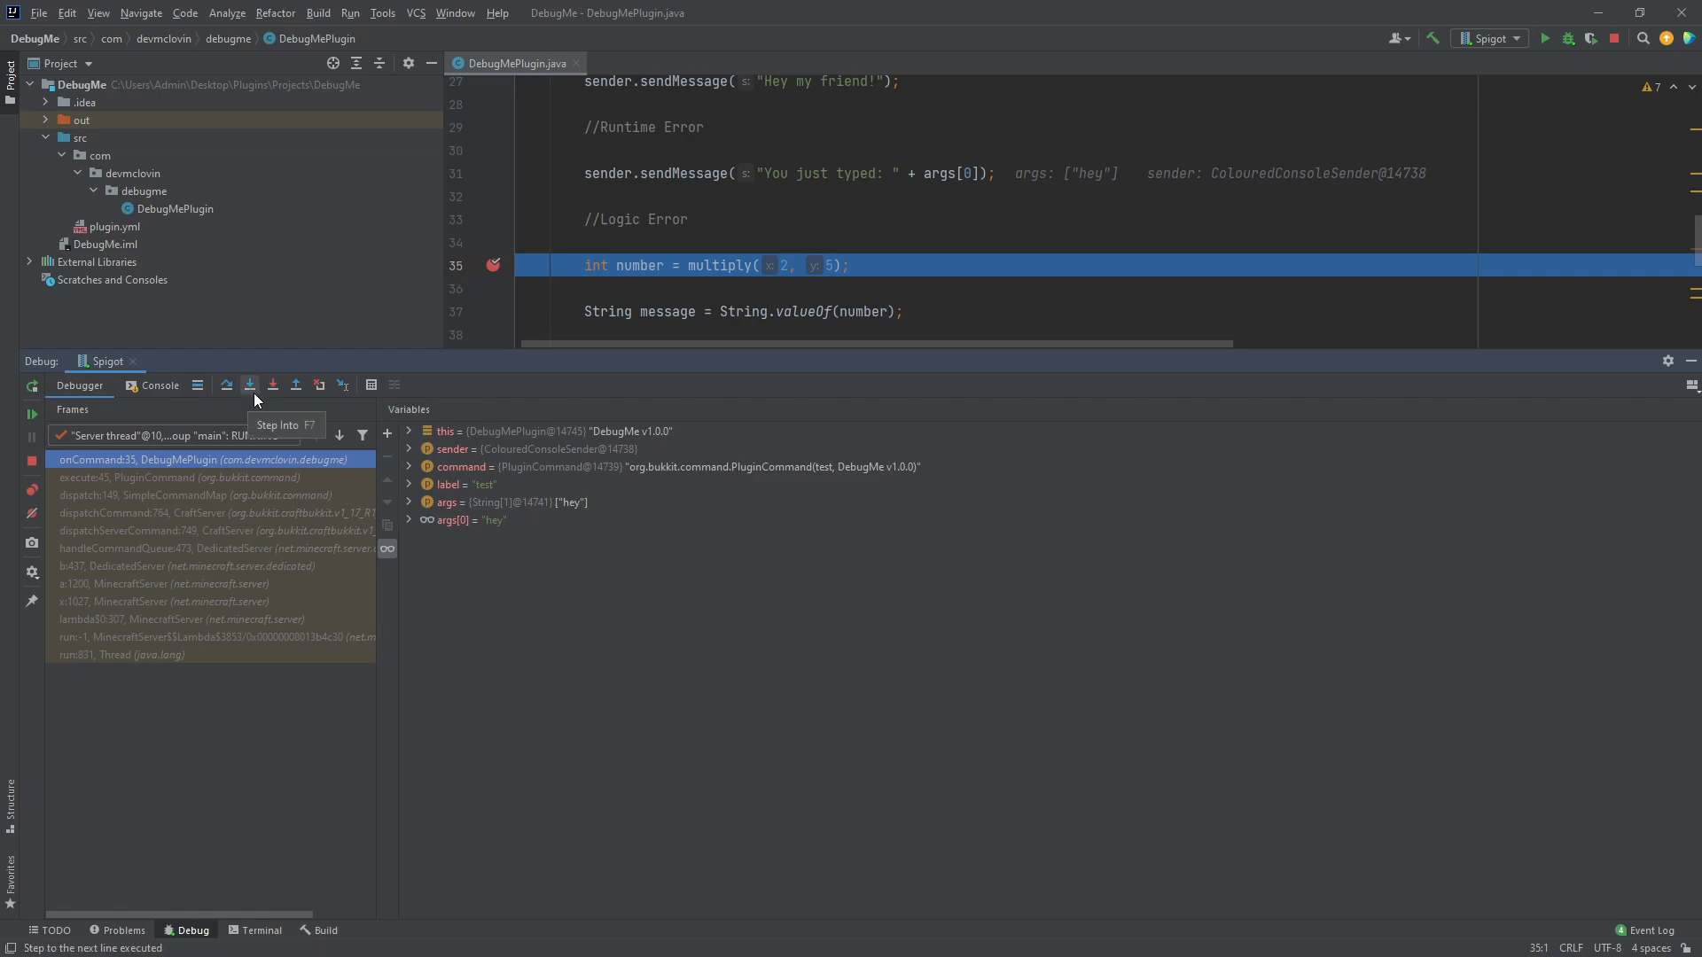
mouse_move(296, 404)
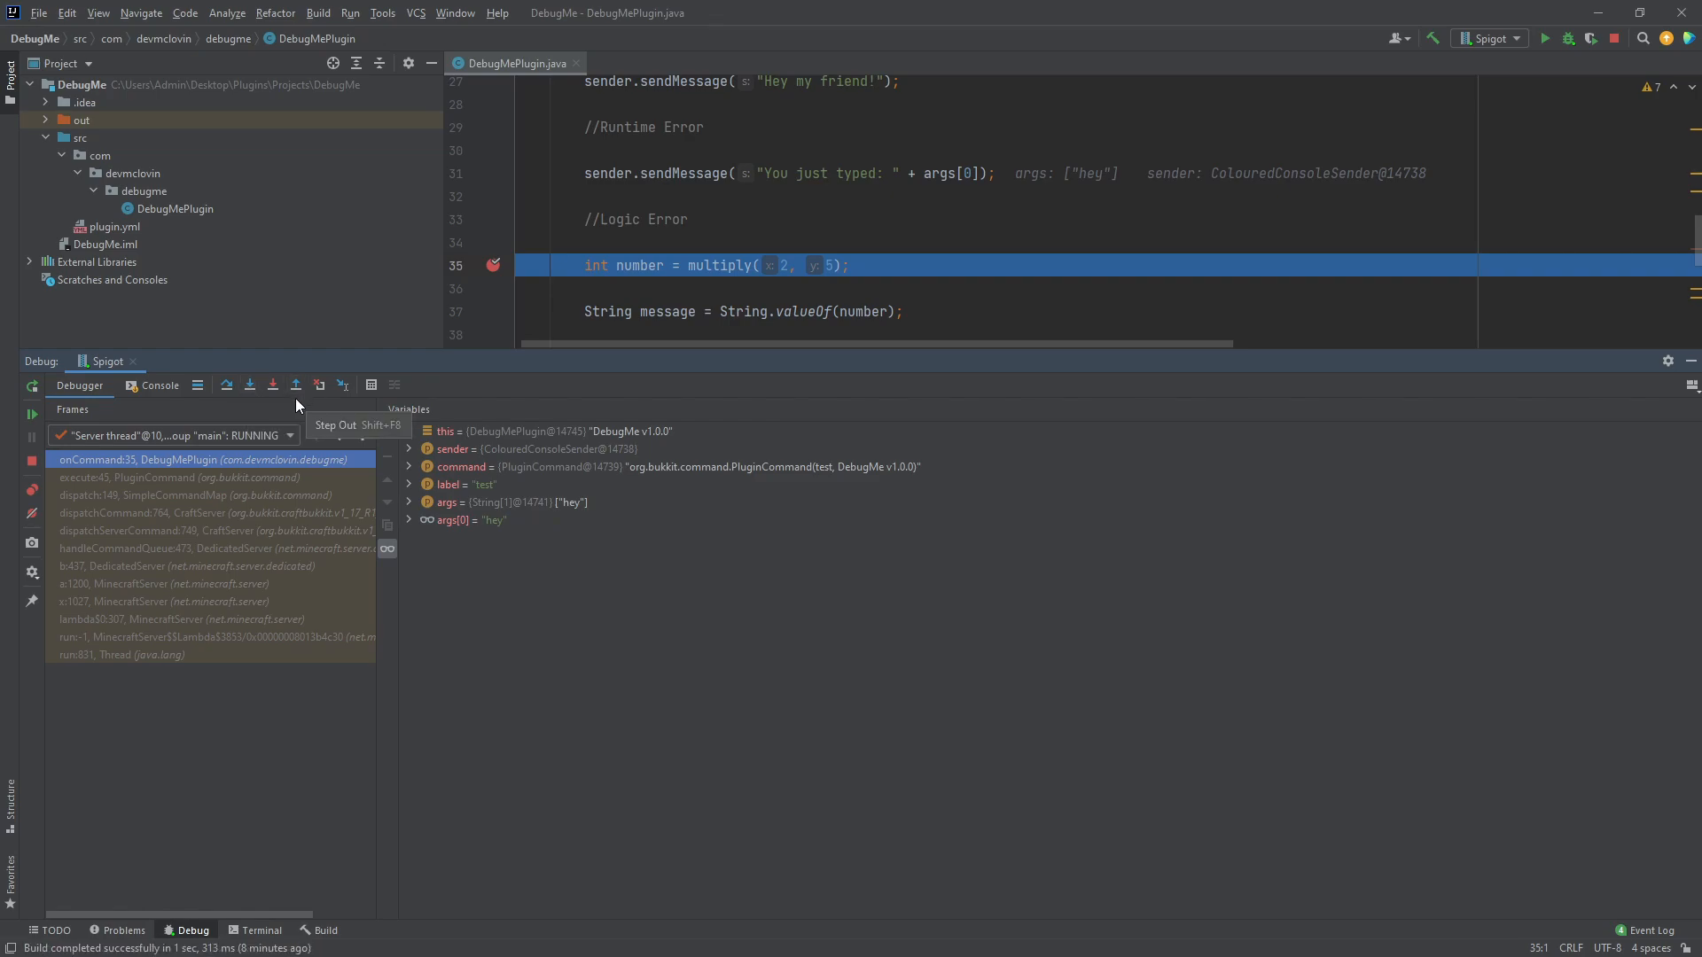
mouse_move(306, 404)
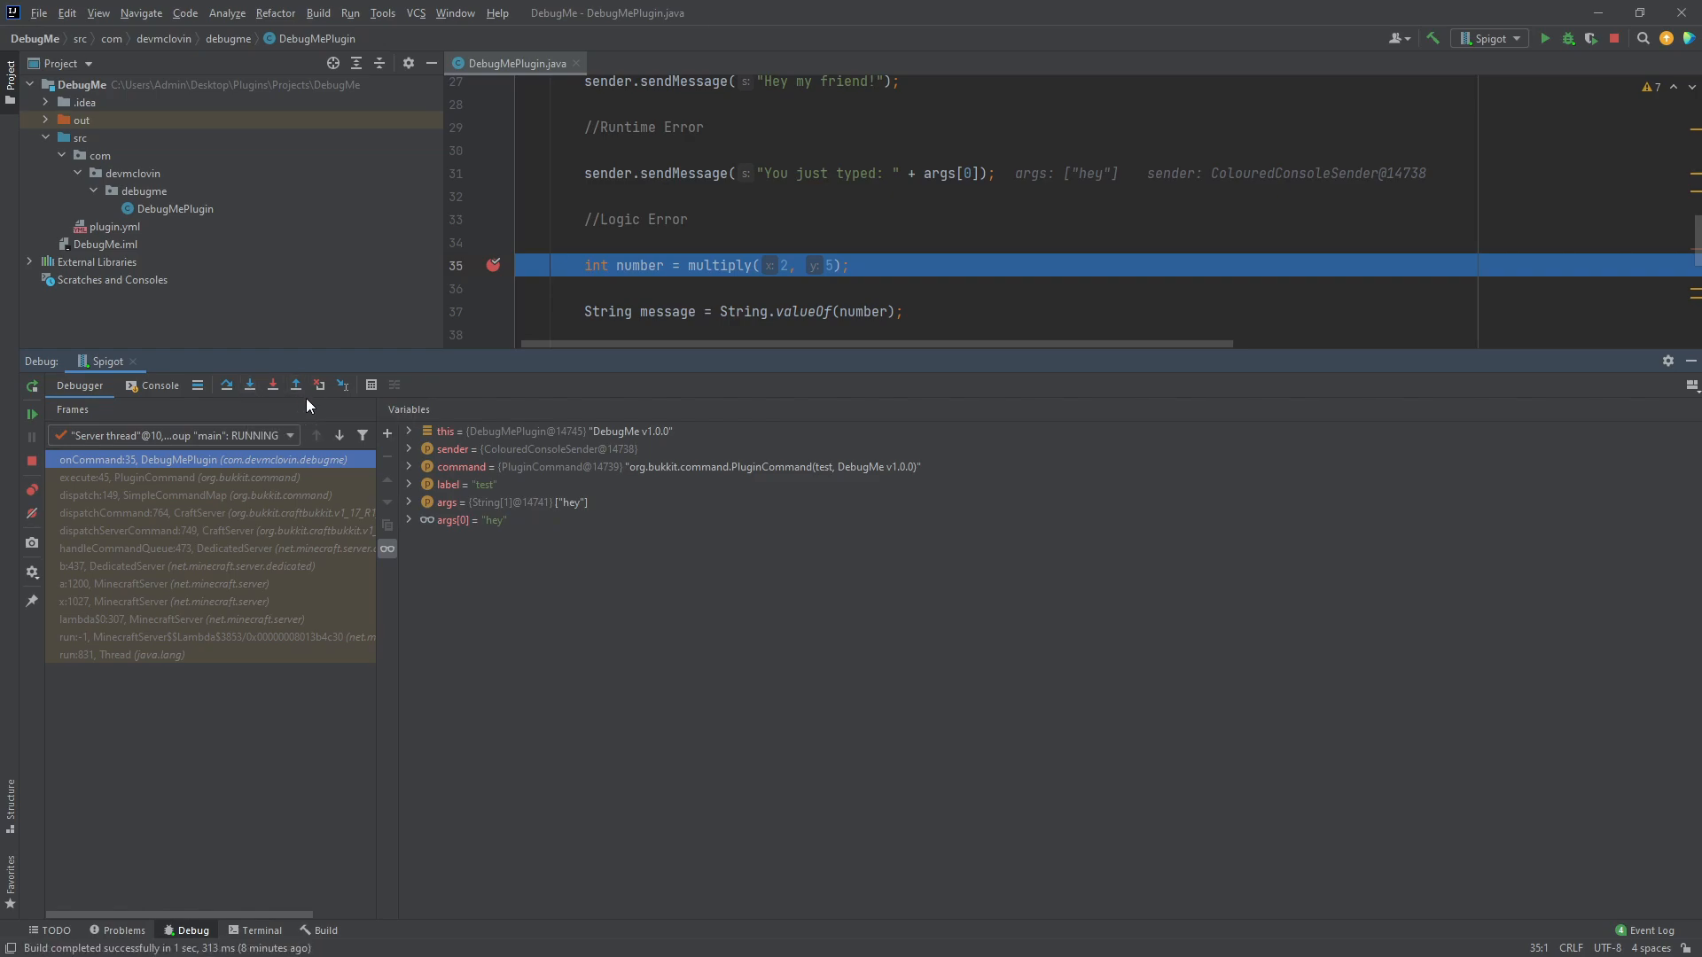
mouse_move(766, 277)
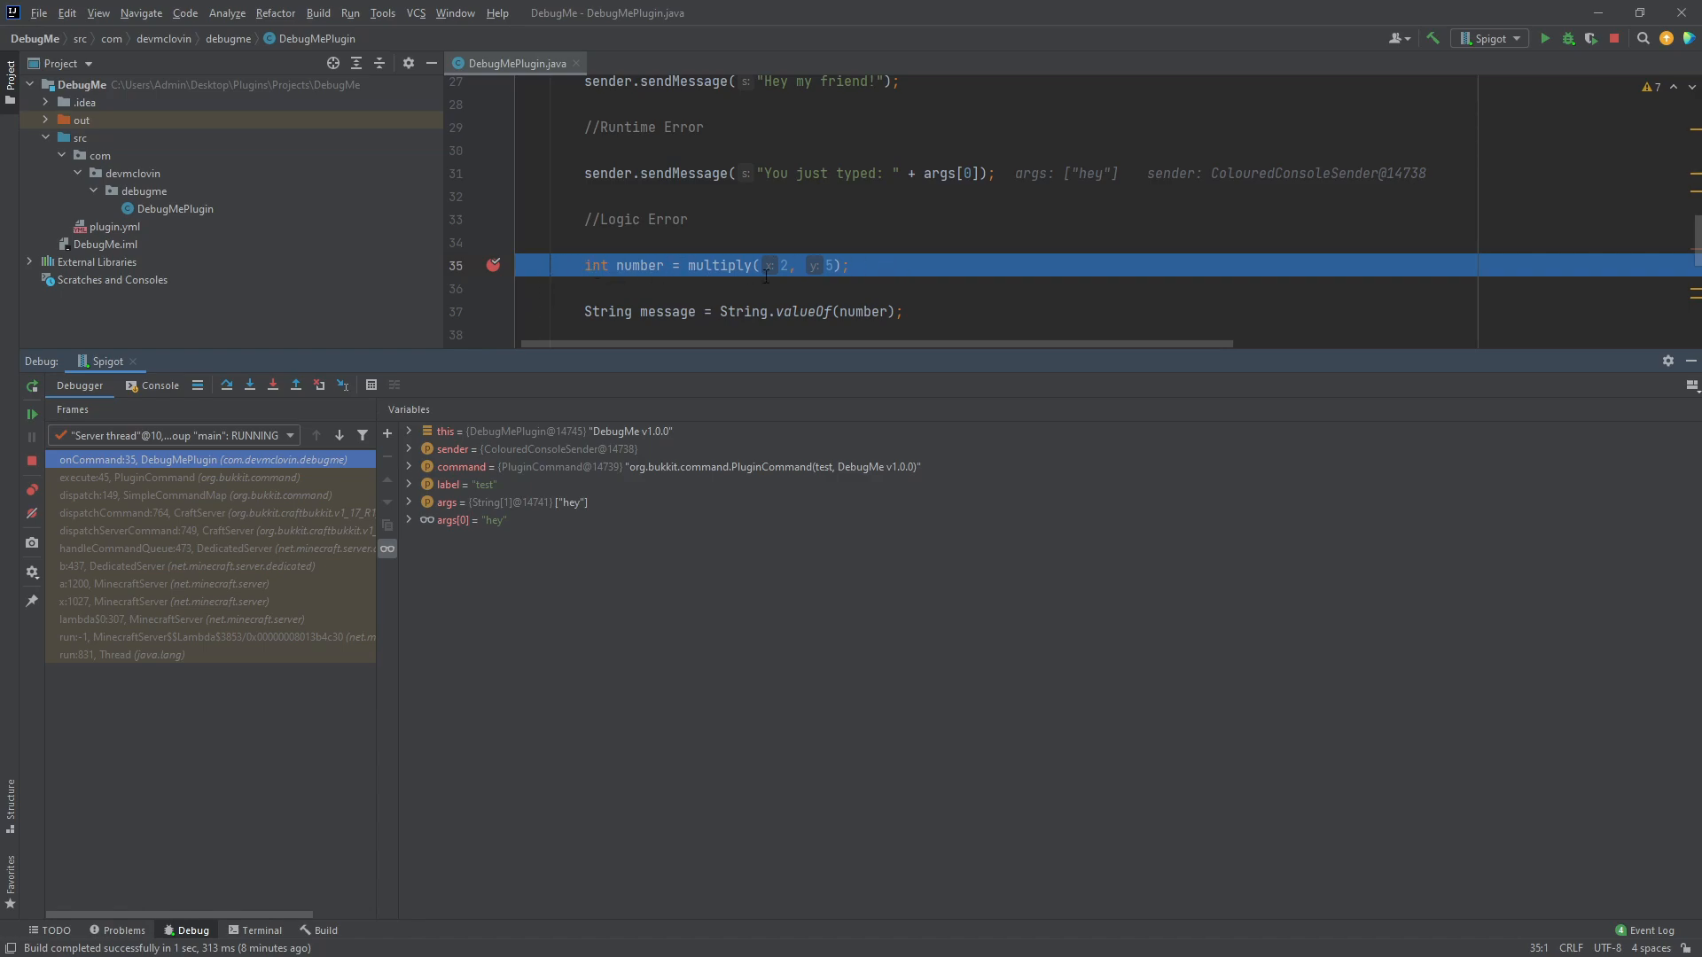
mouse_move(374, 408)
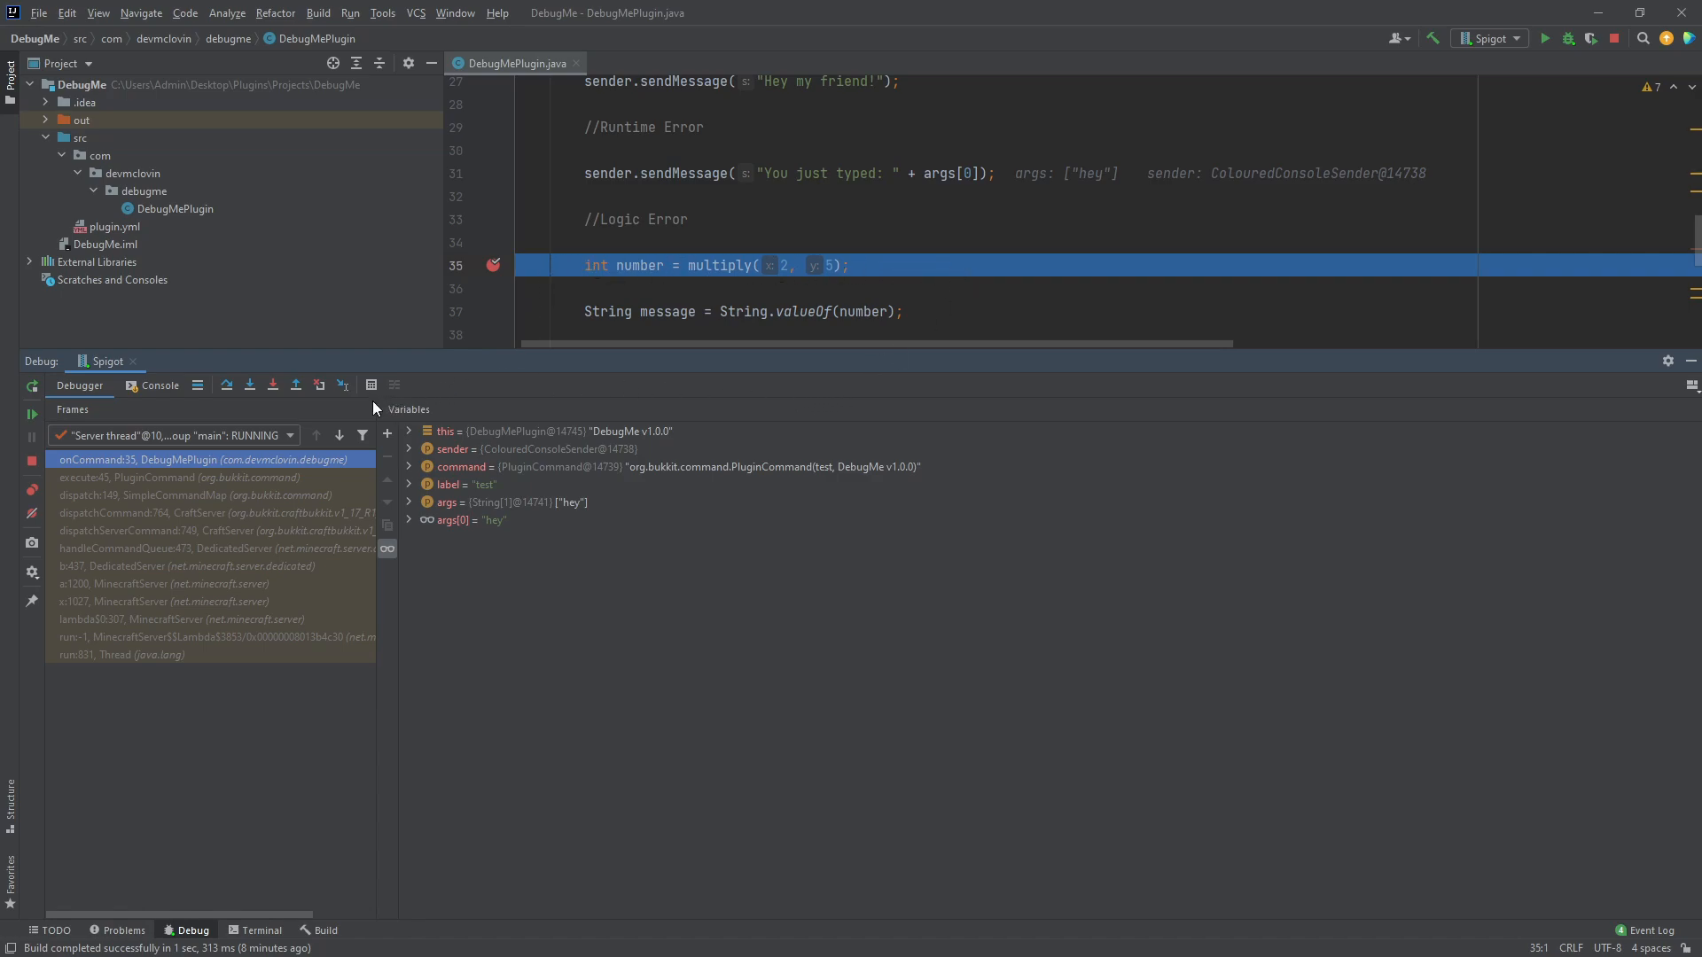
mouse_move(248, 385)
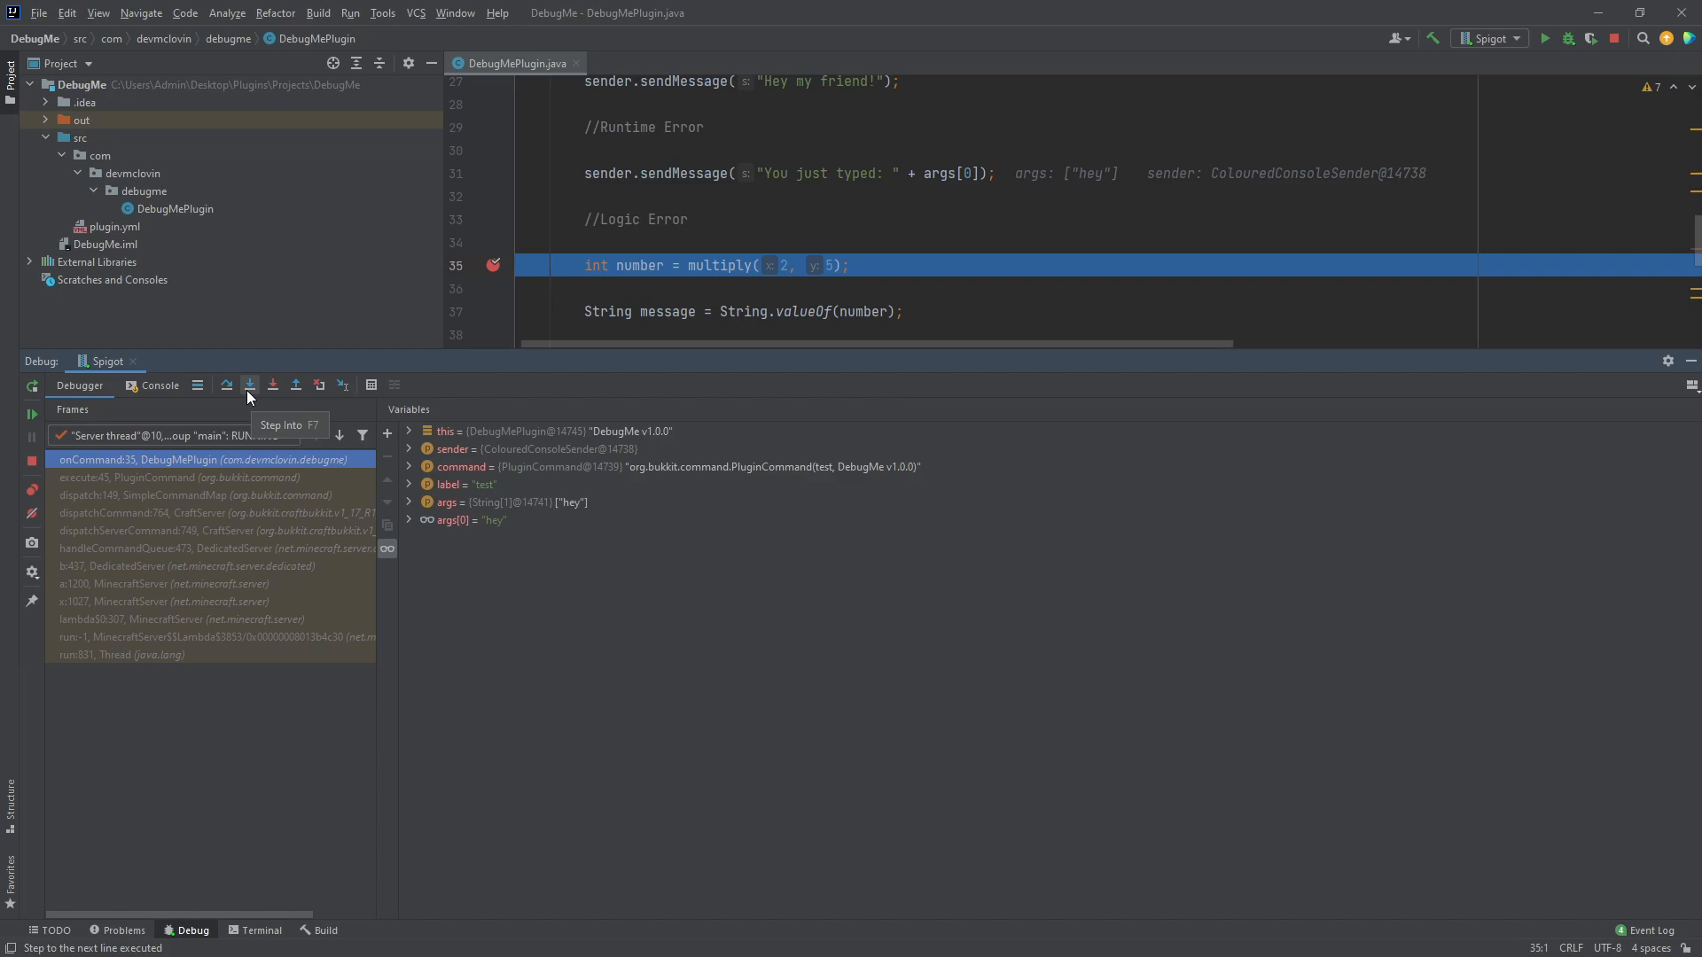
left_click(250, 384)
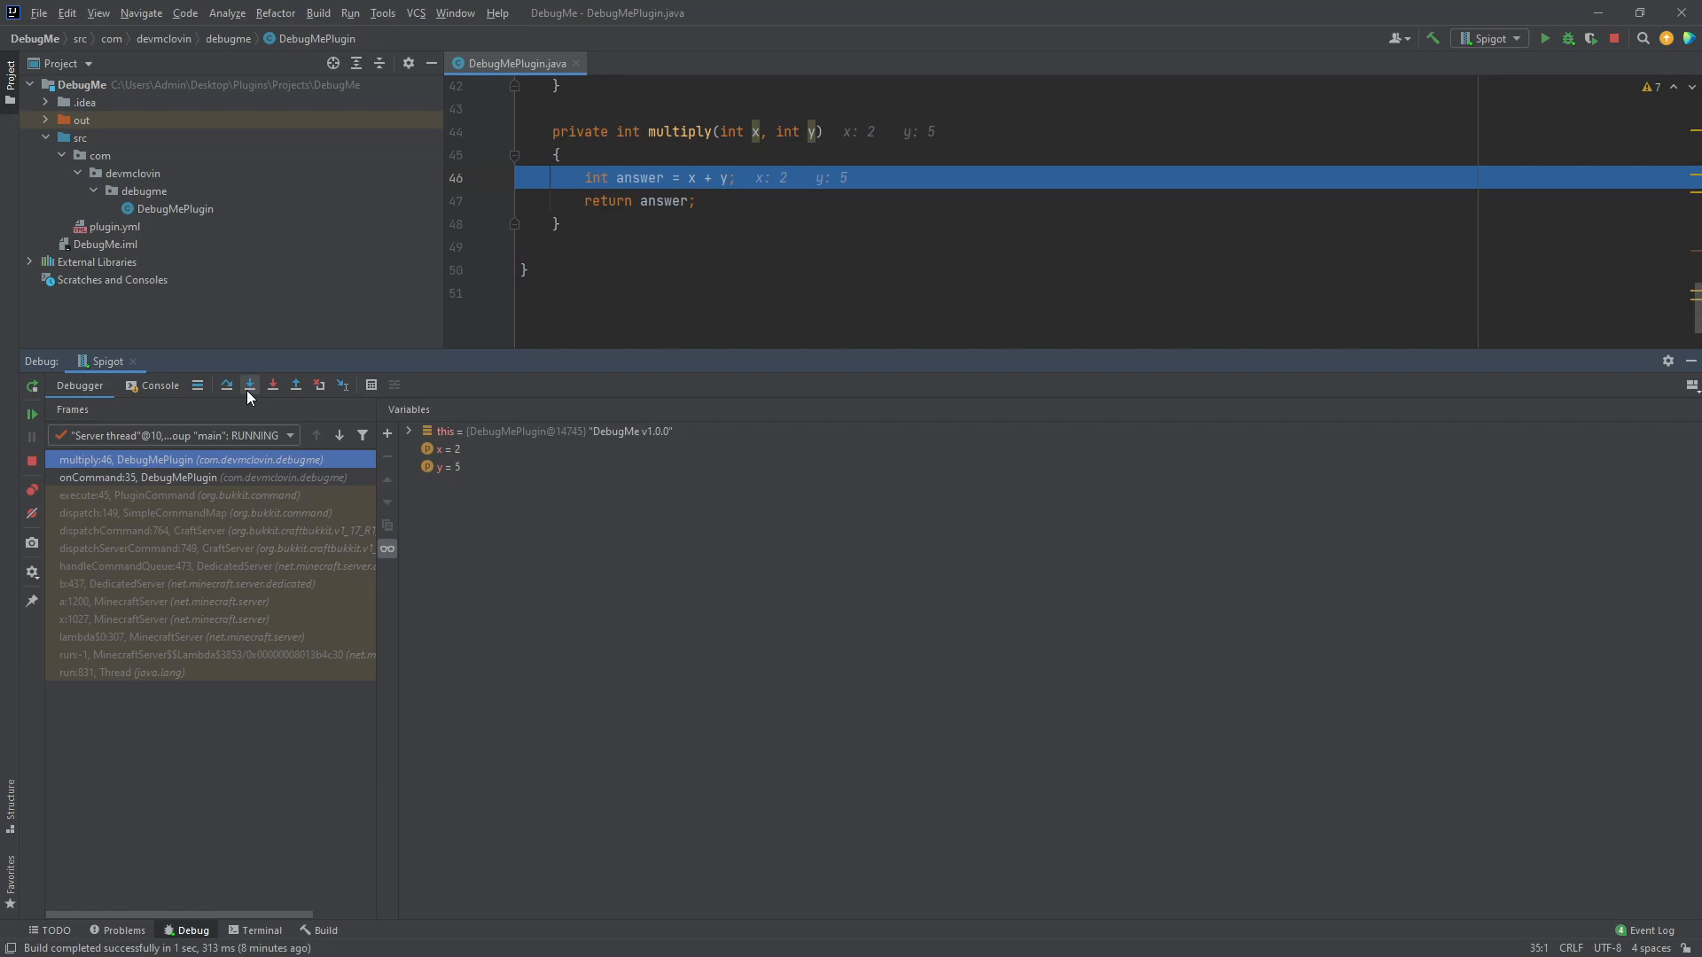
mouse_move(225, 387)
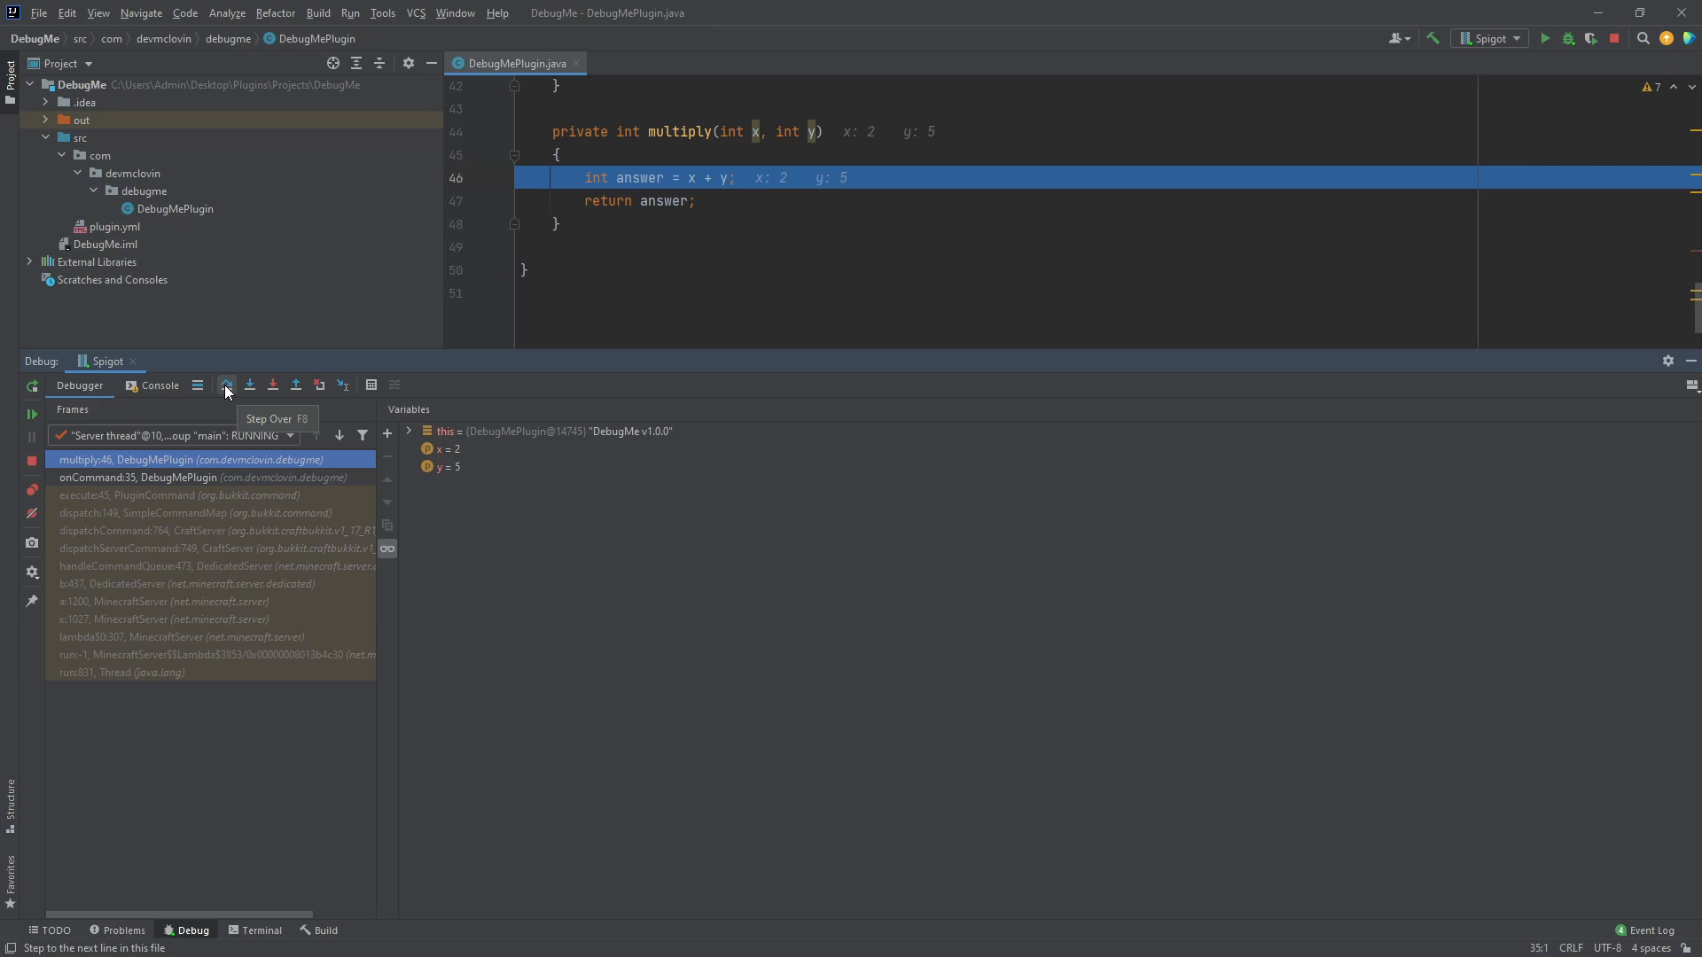
mouse_move(230, 392)
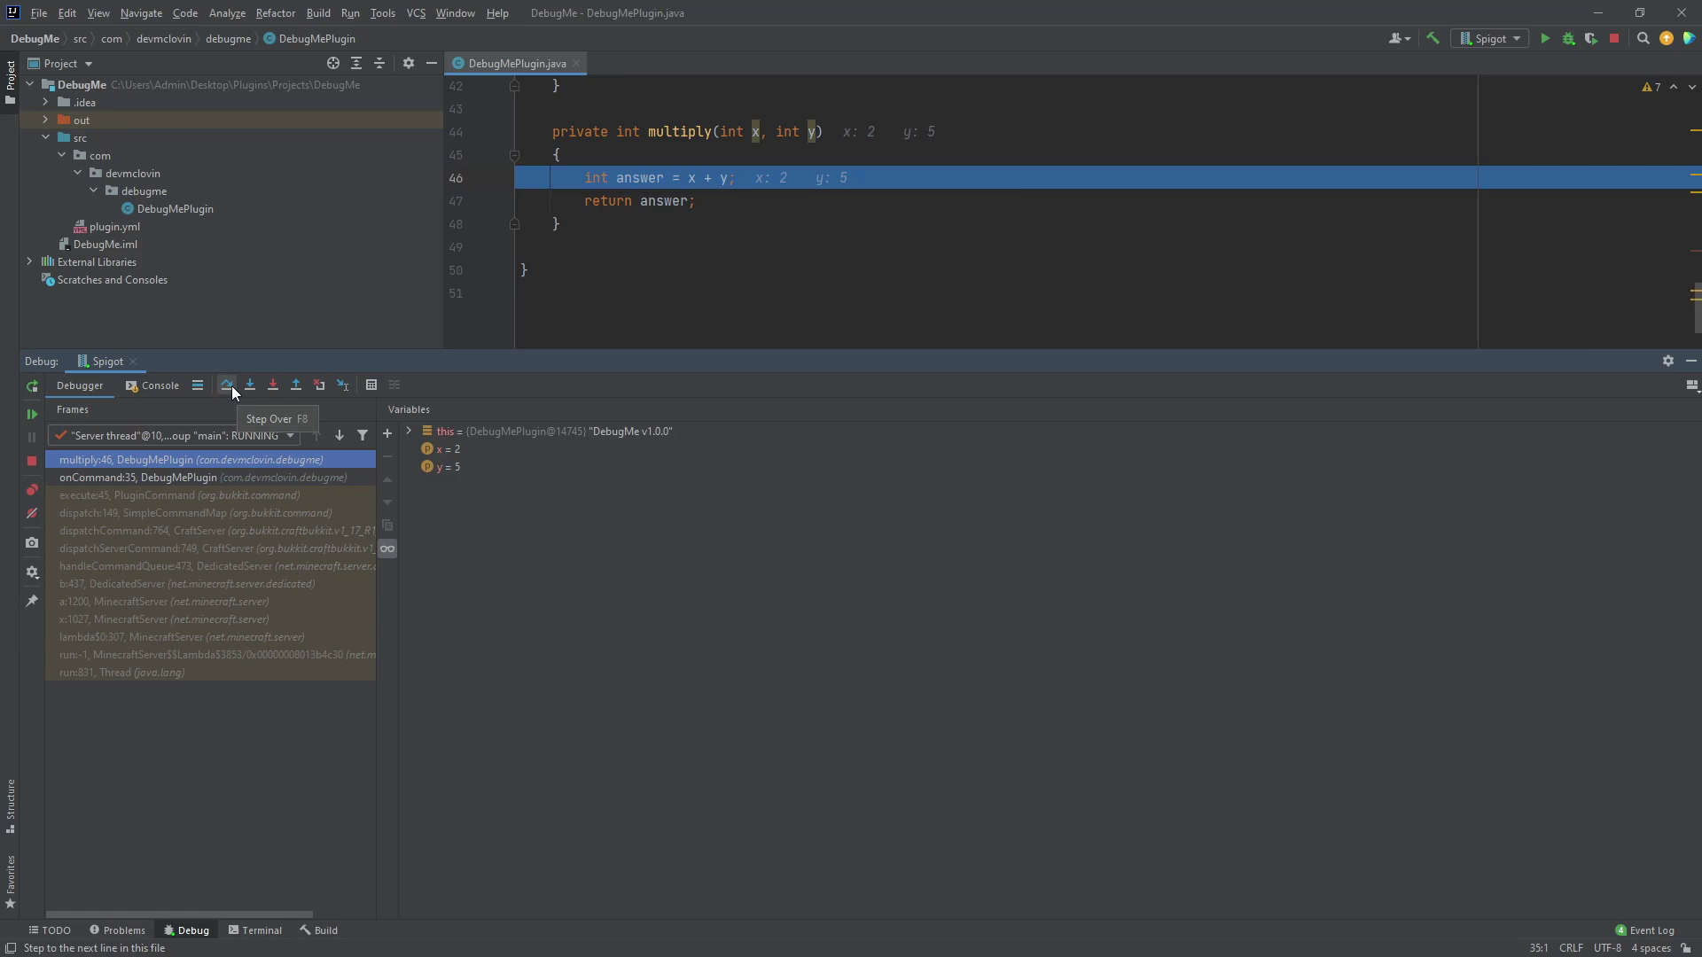
- Step over the addition, confirm answer is 7 for 2 and 5, then step out to onCommand
left_click(229, 385)
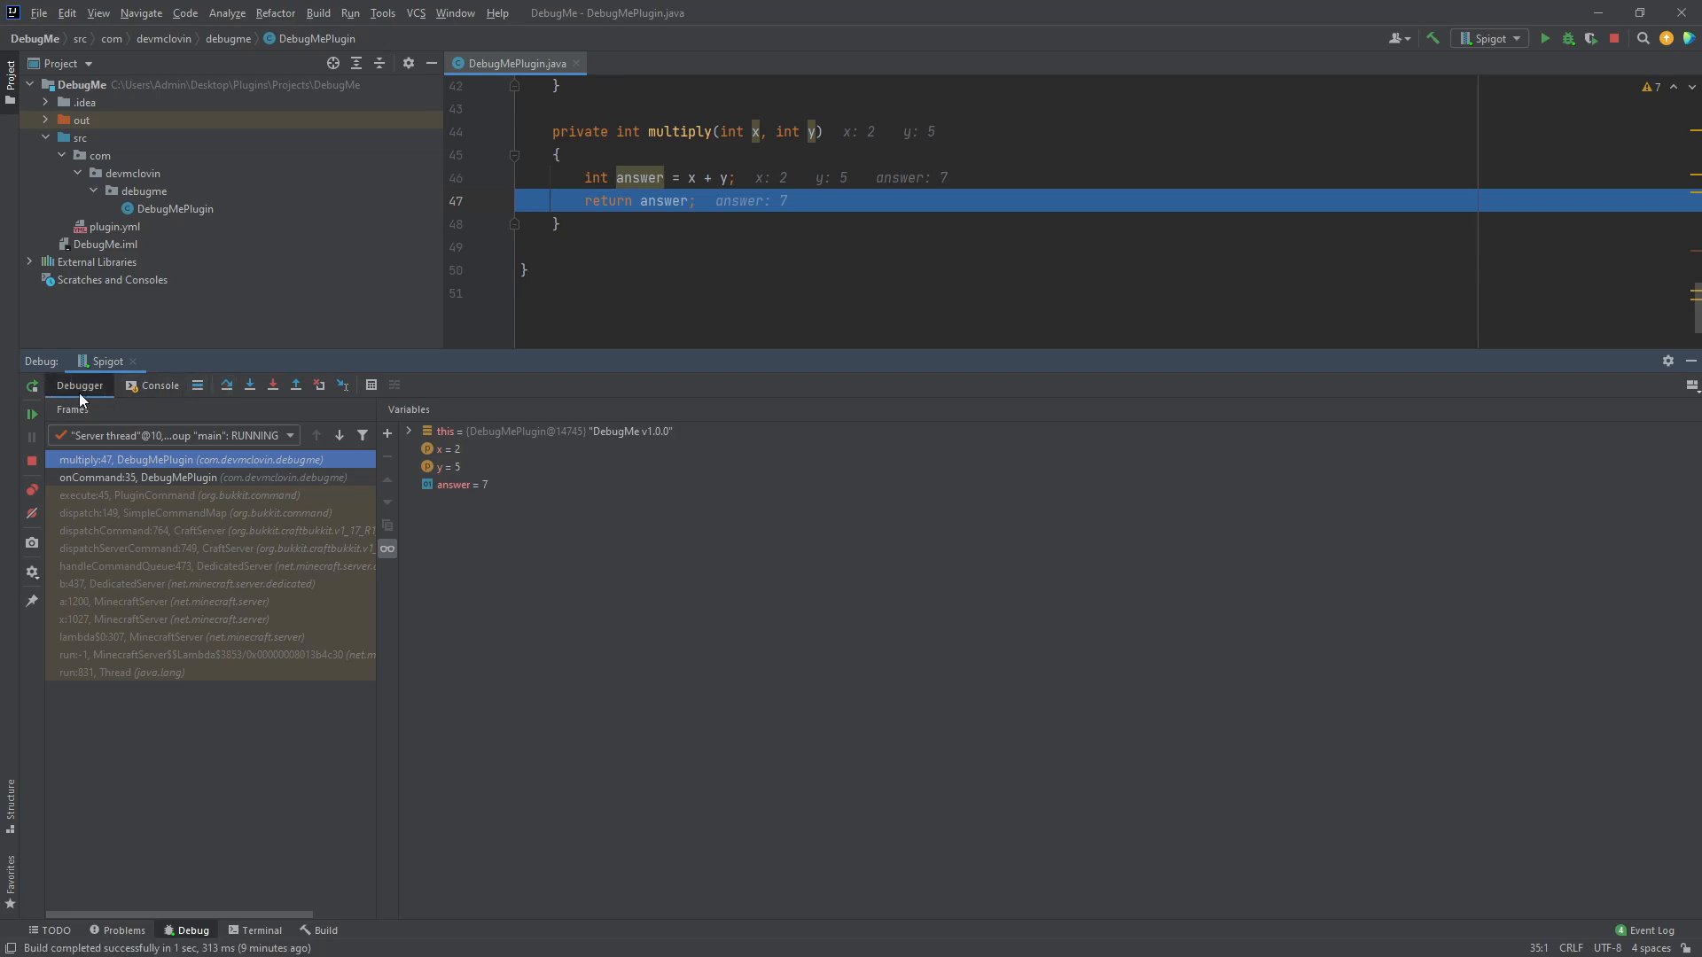
mouse_move(381, 456)
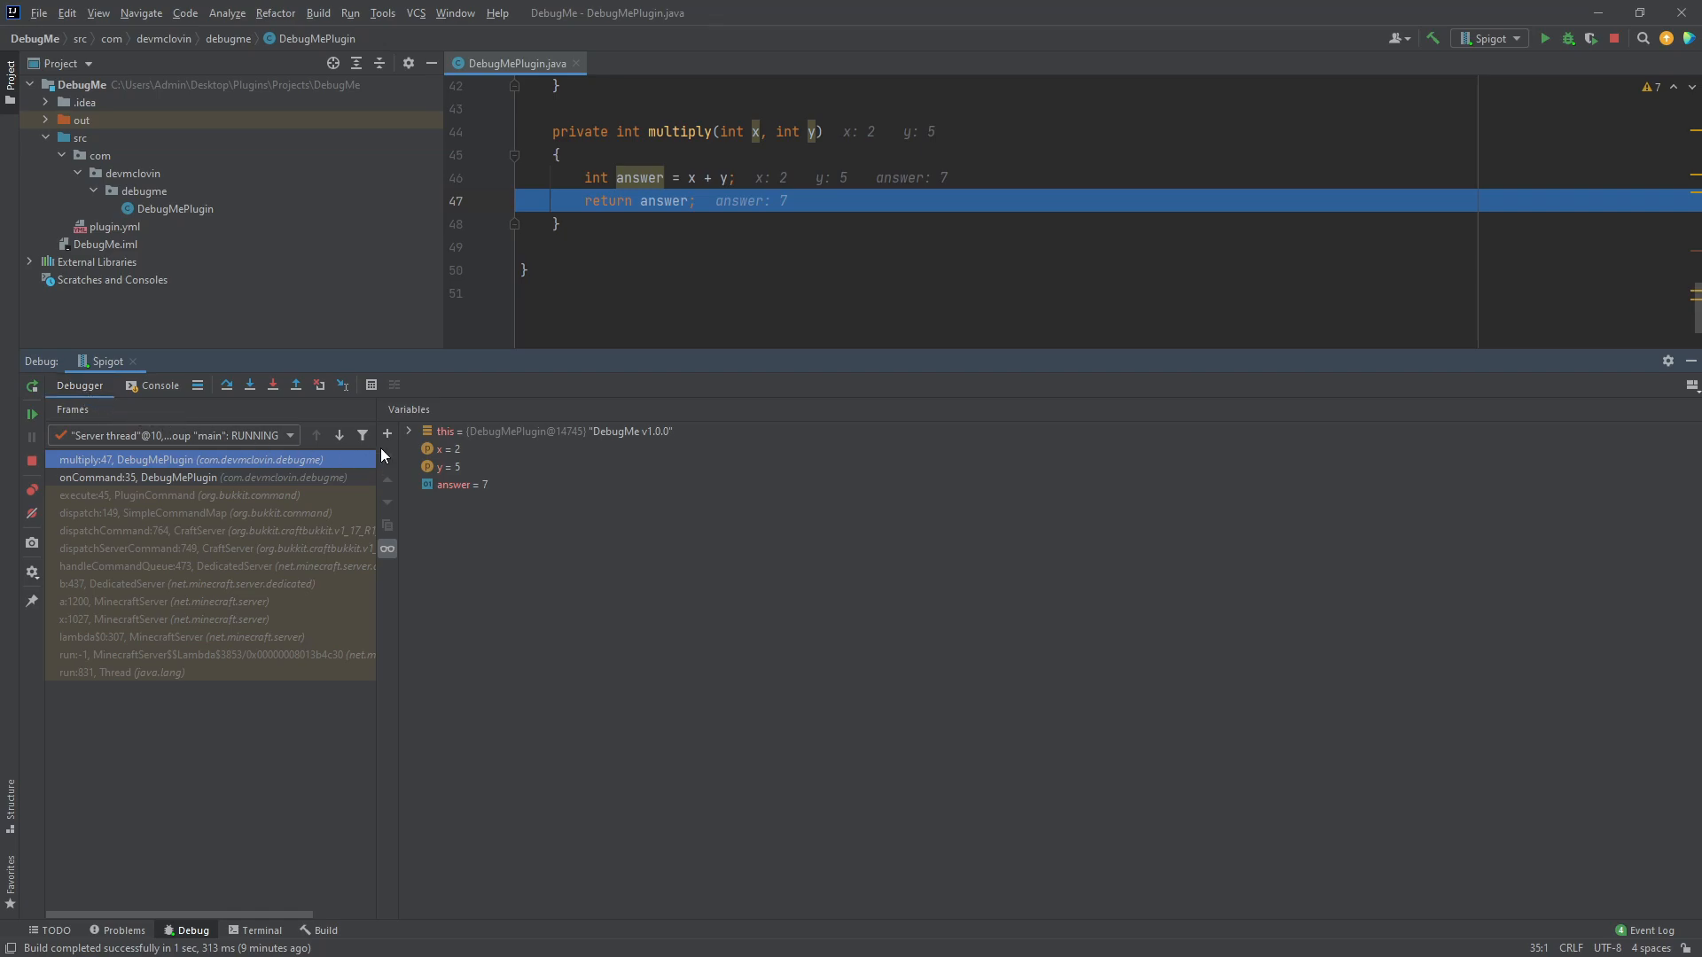
mouse_move(466, 498)
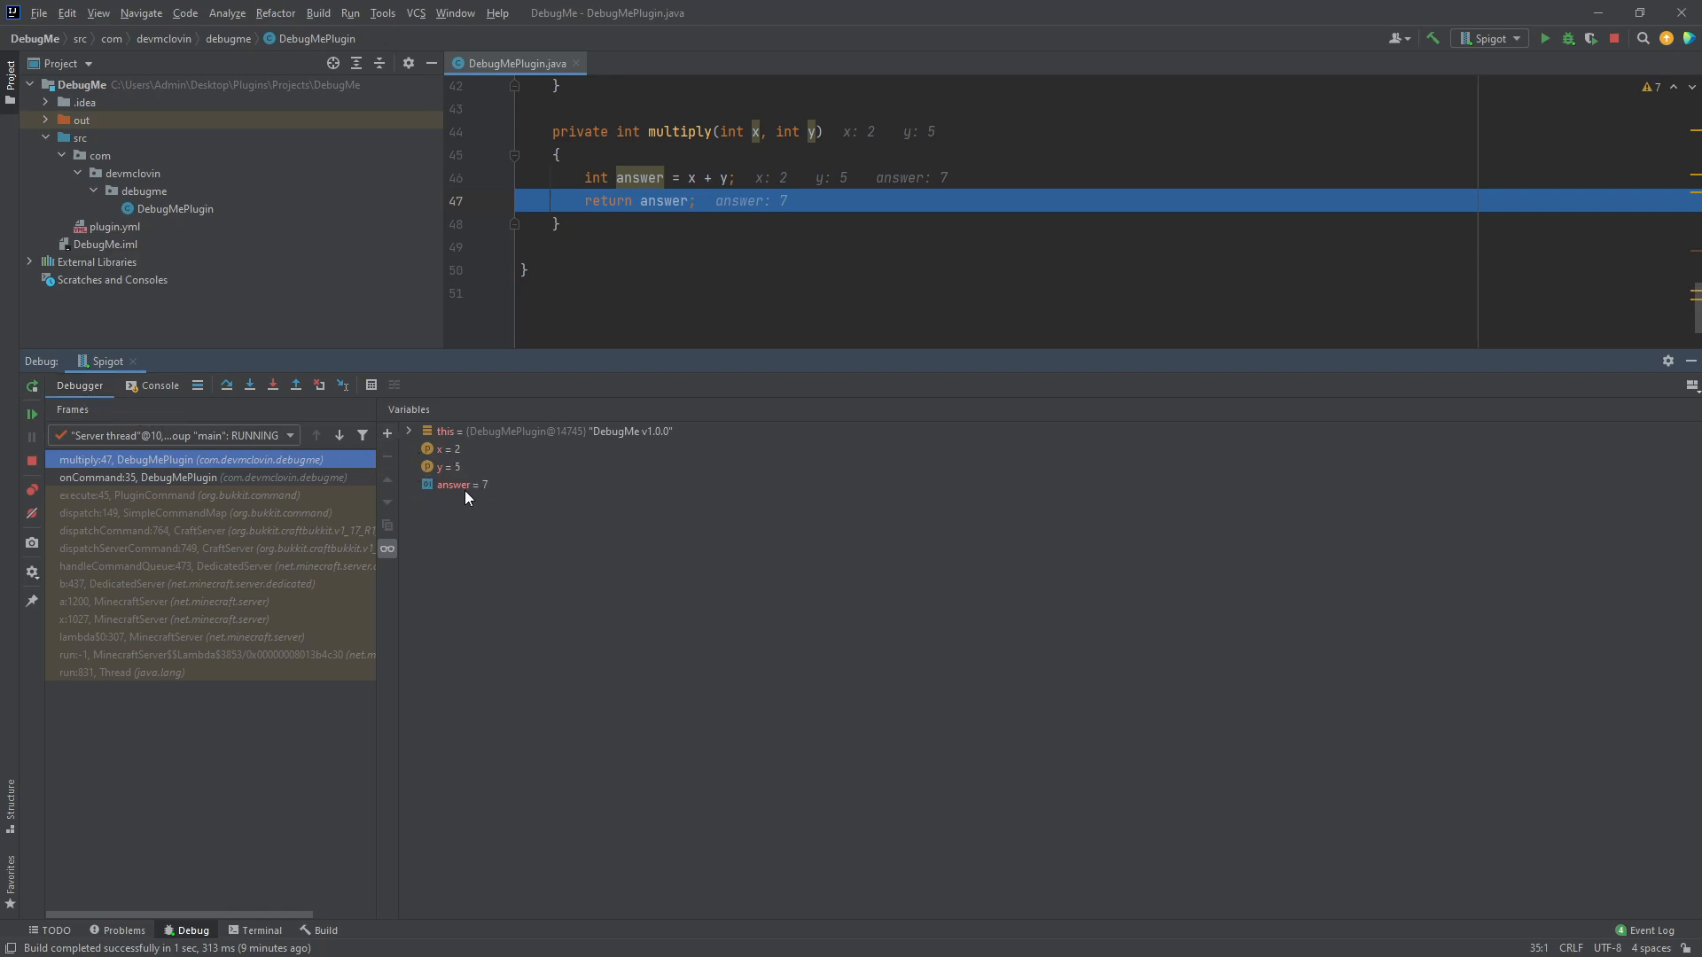
mouse_move(575, 507)
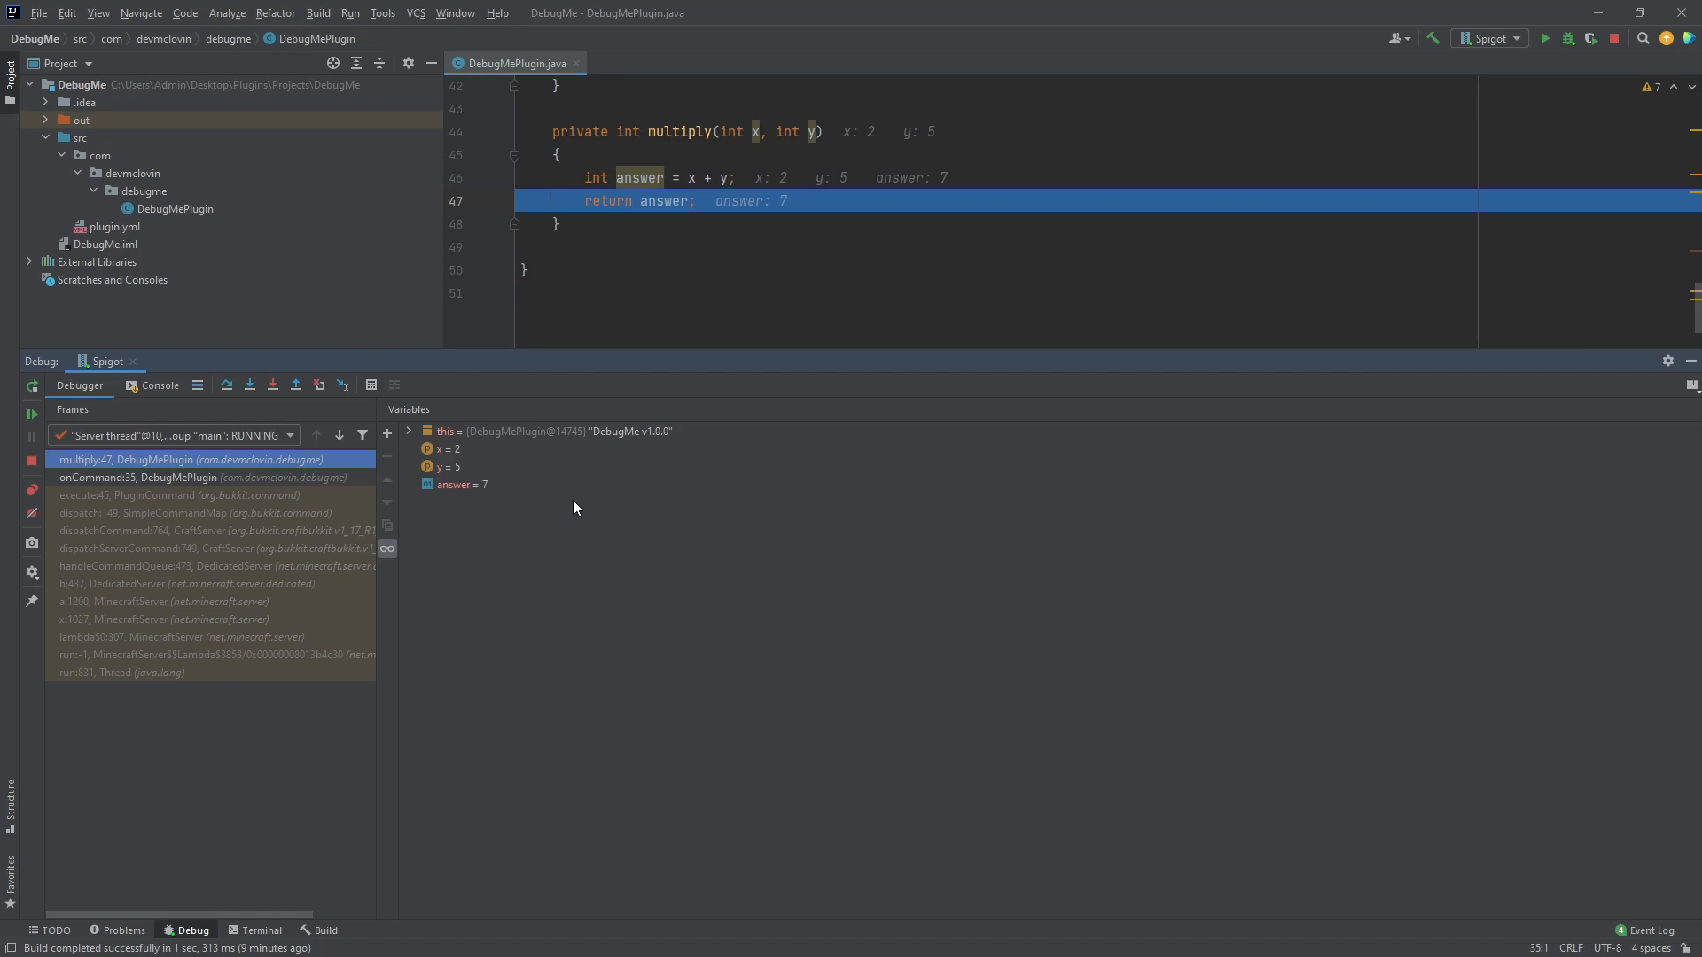
mouse_move(557, 508)
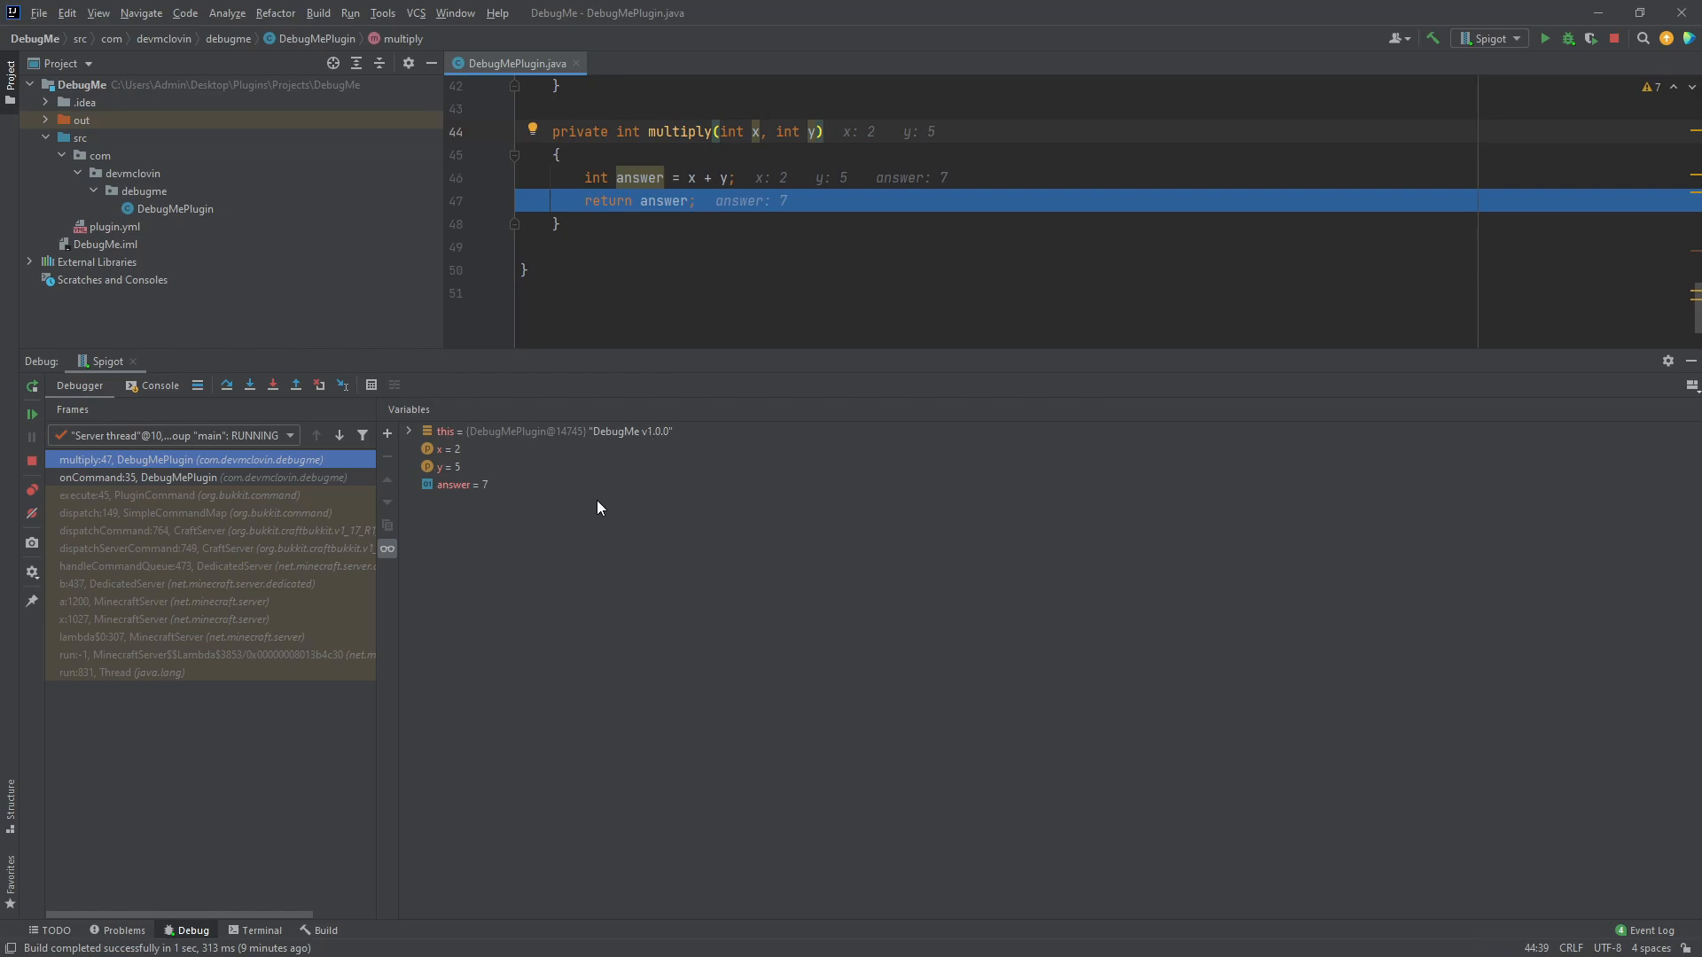
mouse_move(562, 502)
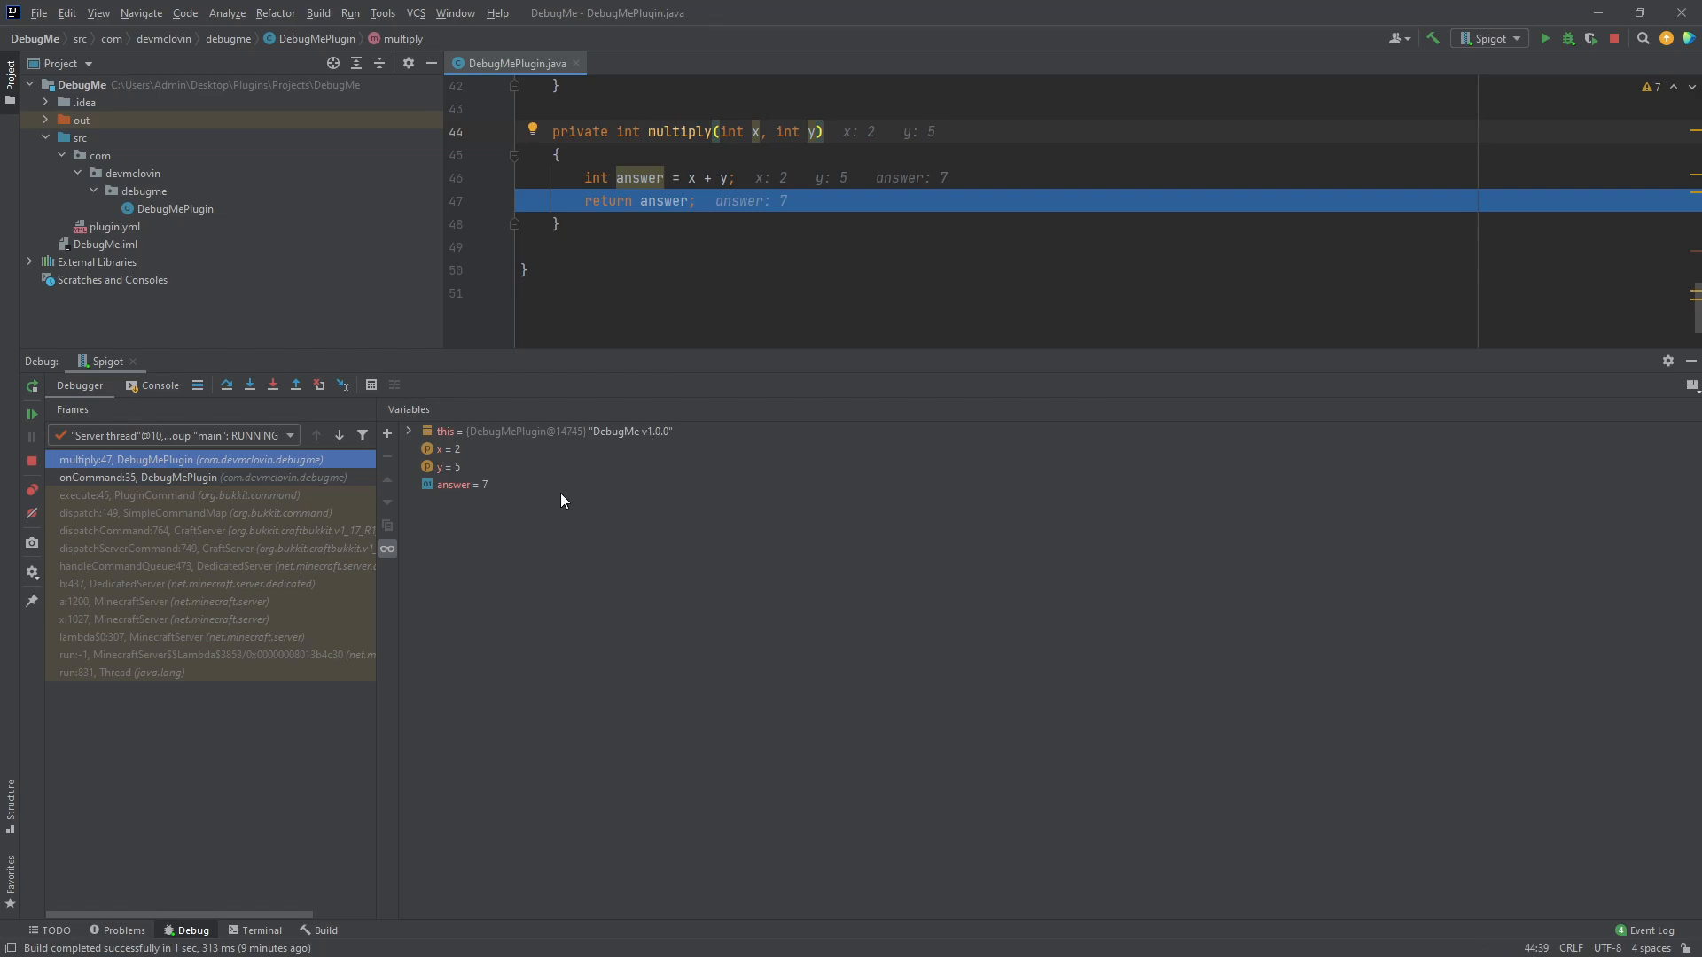
mouse_move(457, 490)
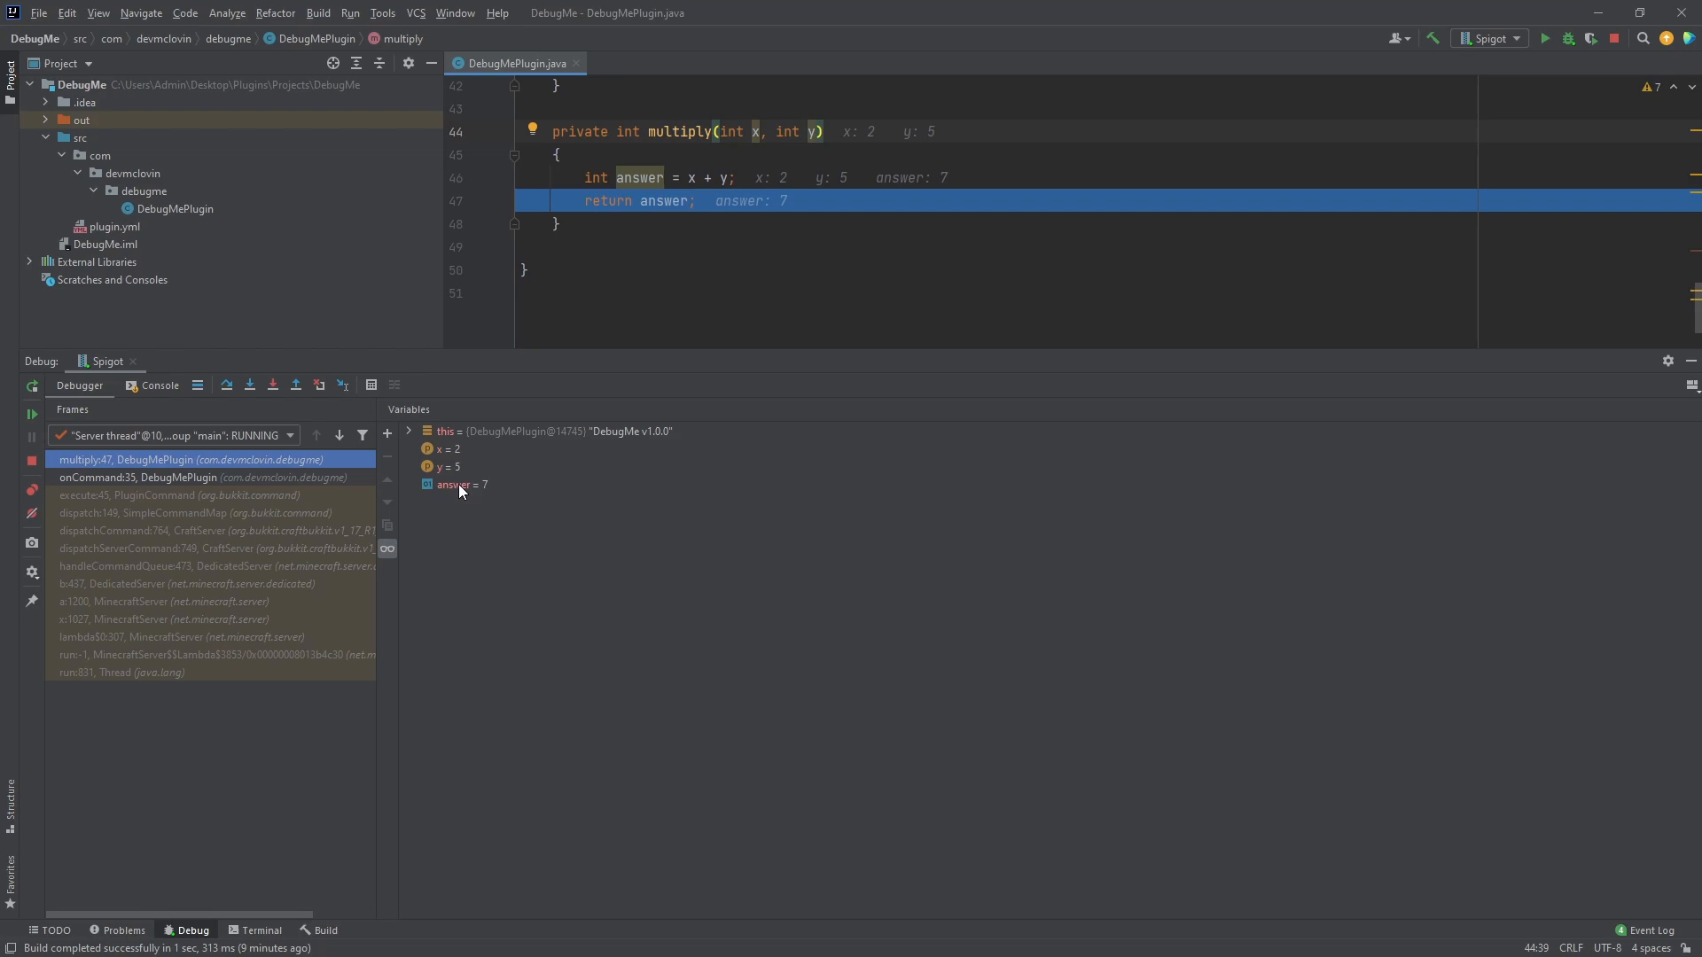
mouse_move(548, 514)
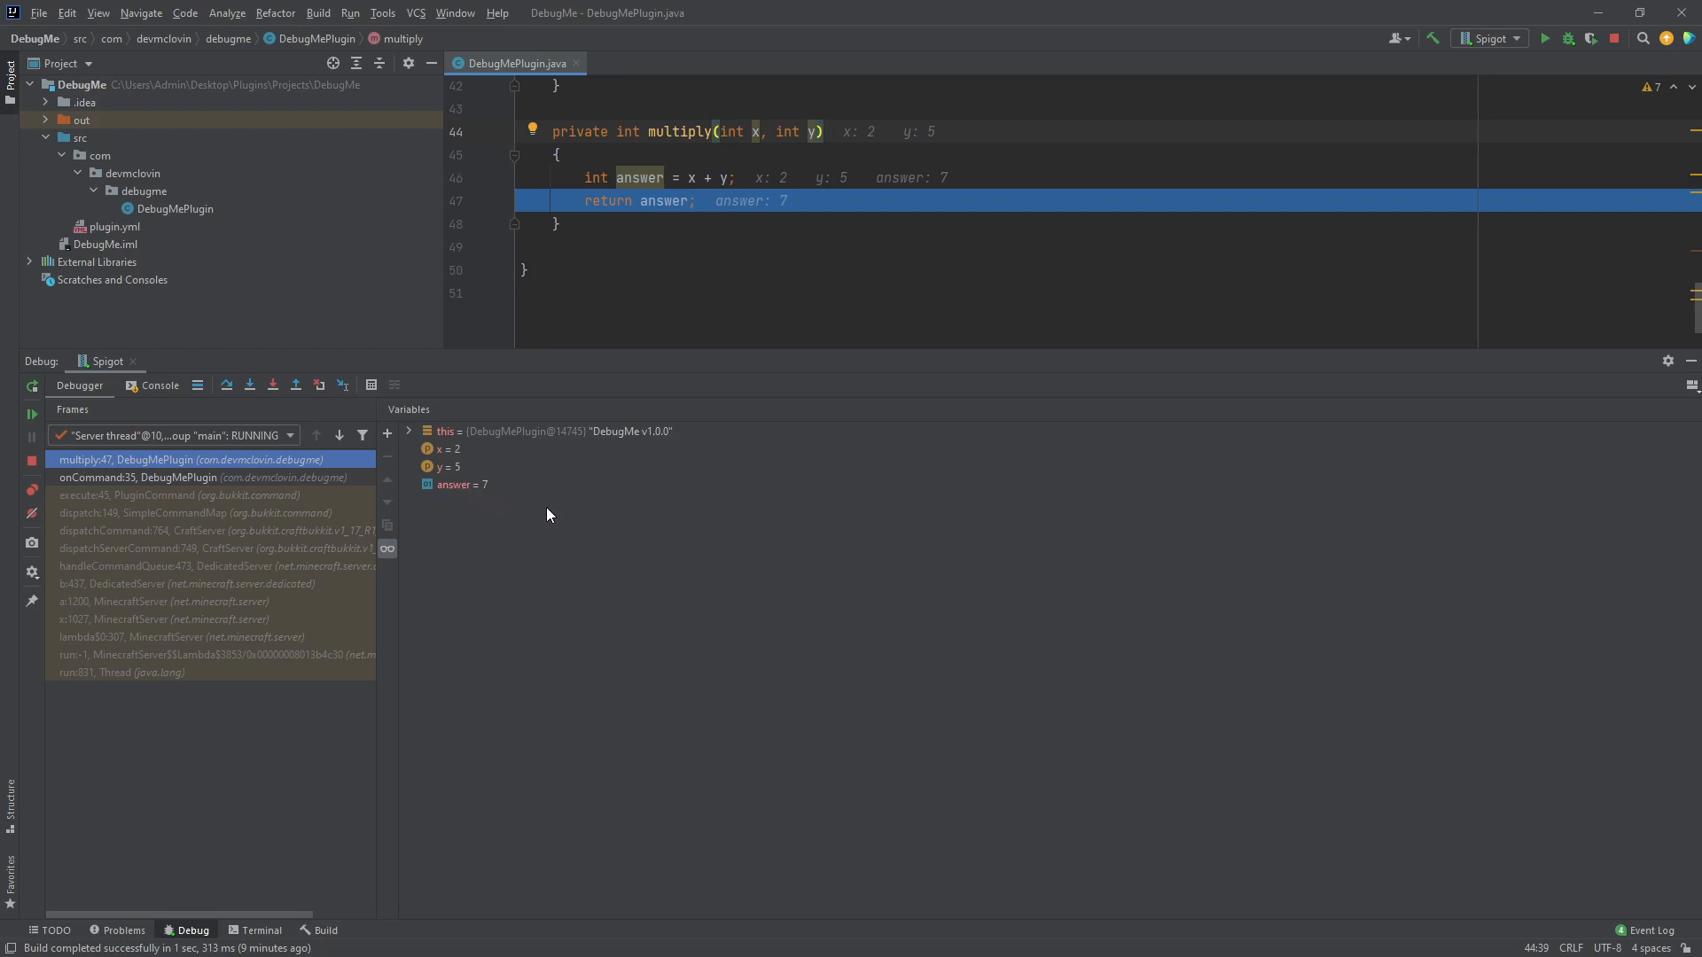
mouse_move(543, 516)
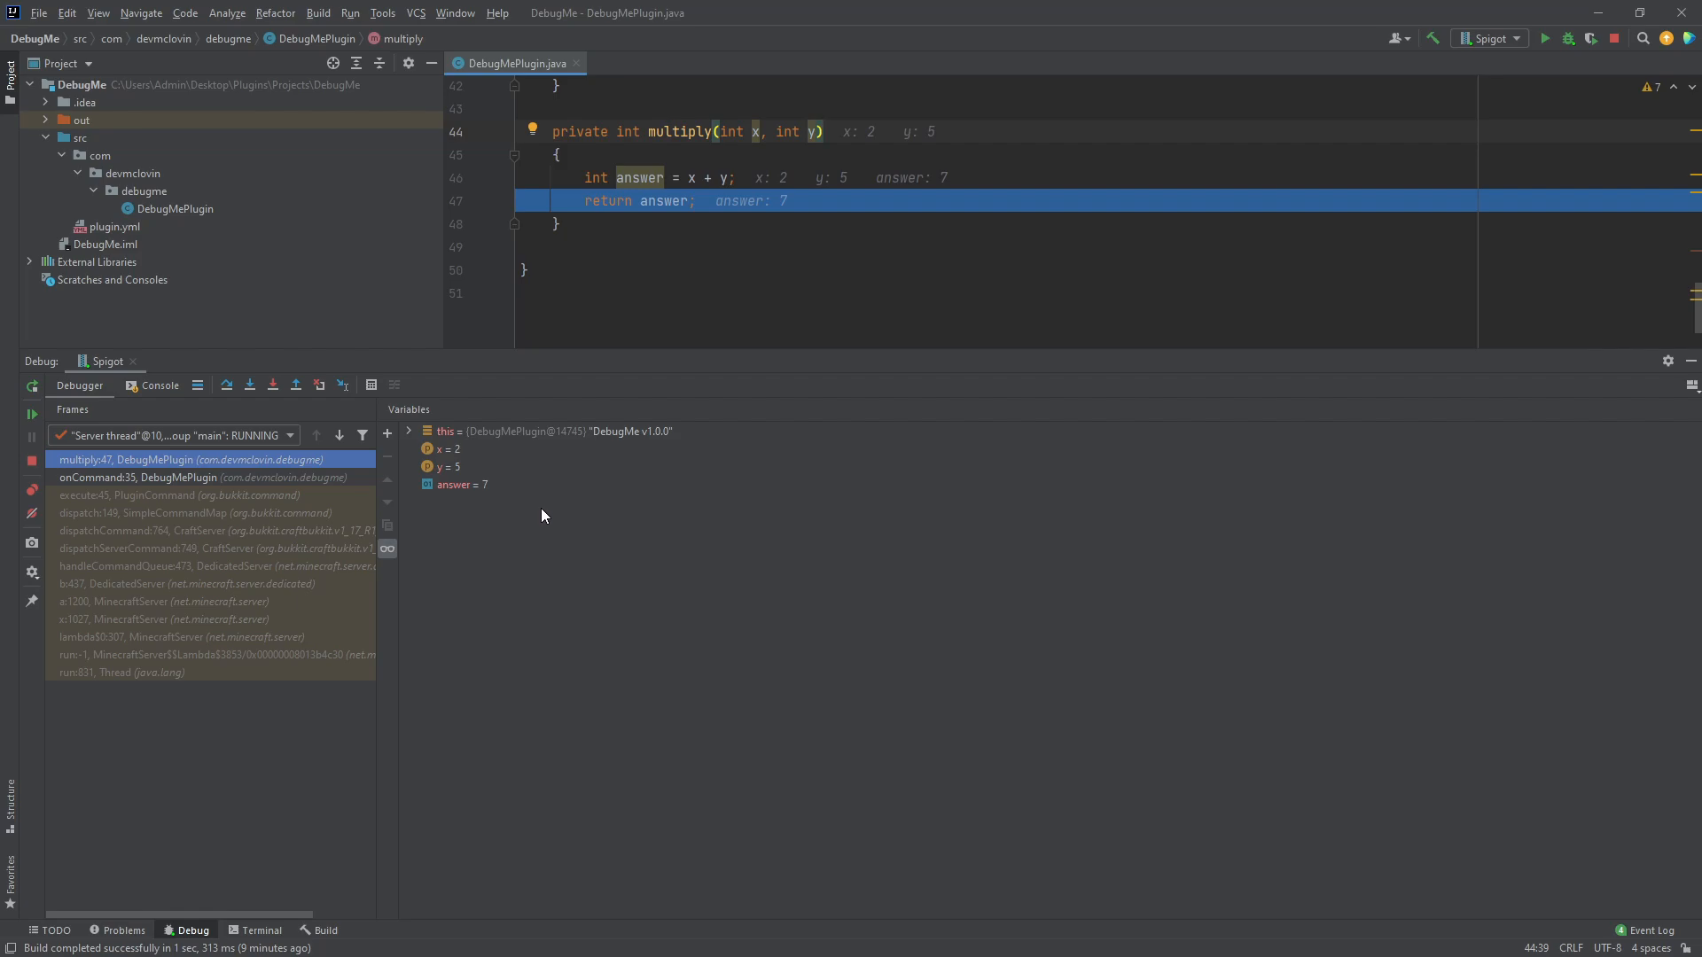
left_click(456, 484)
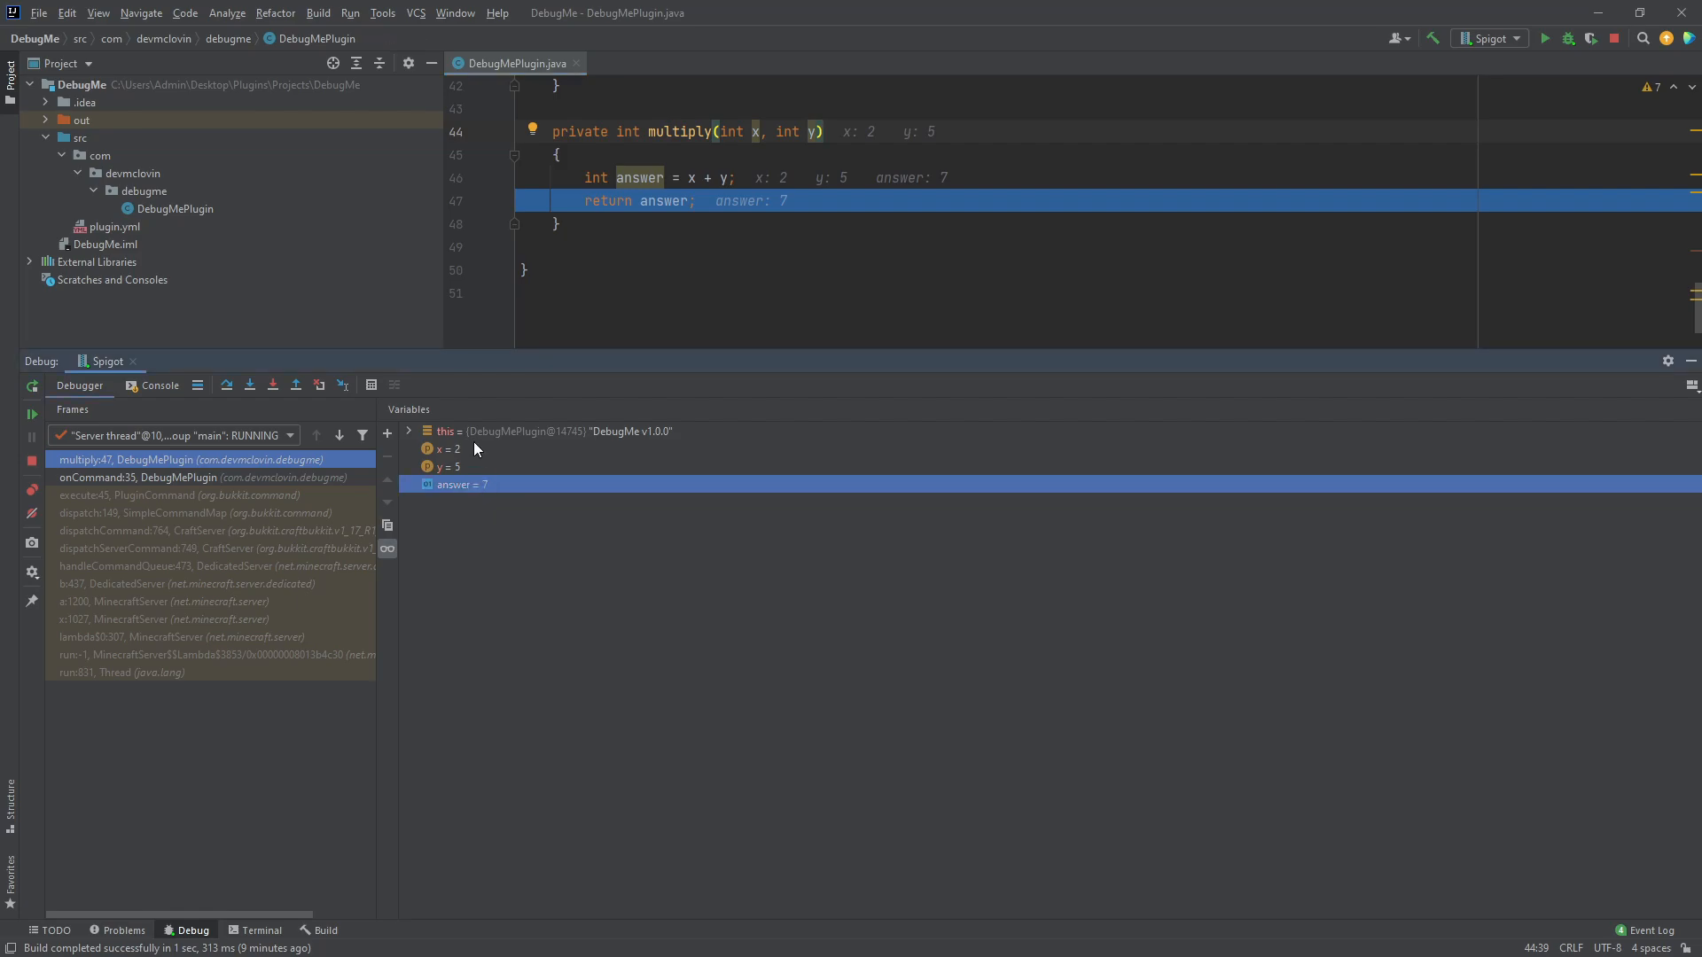
left_click(447, 467)
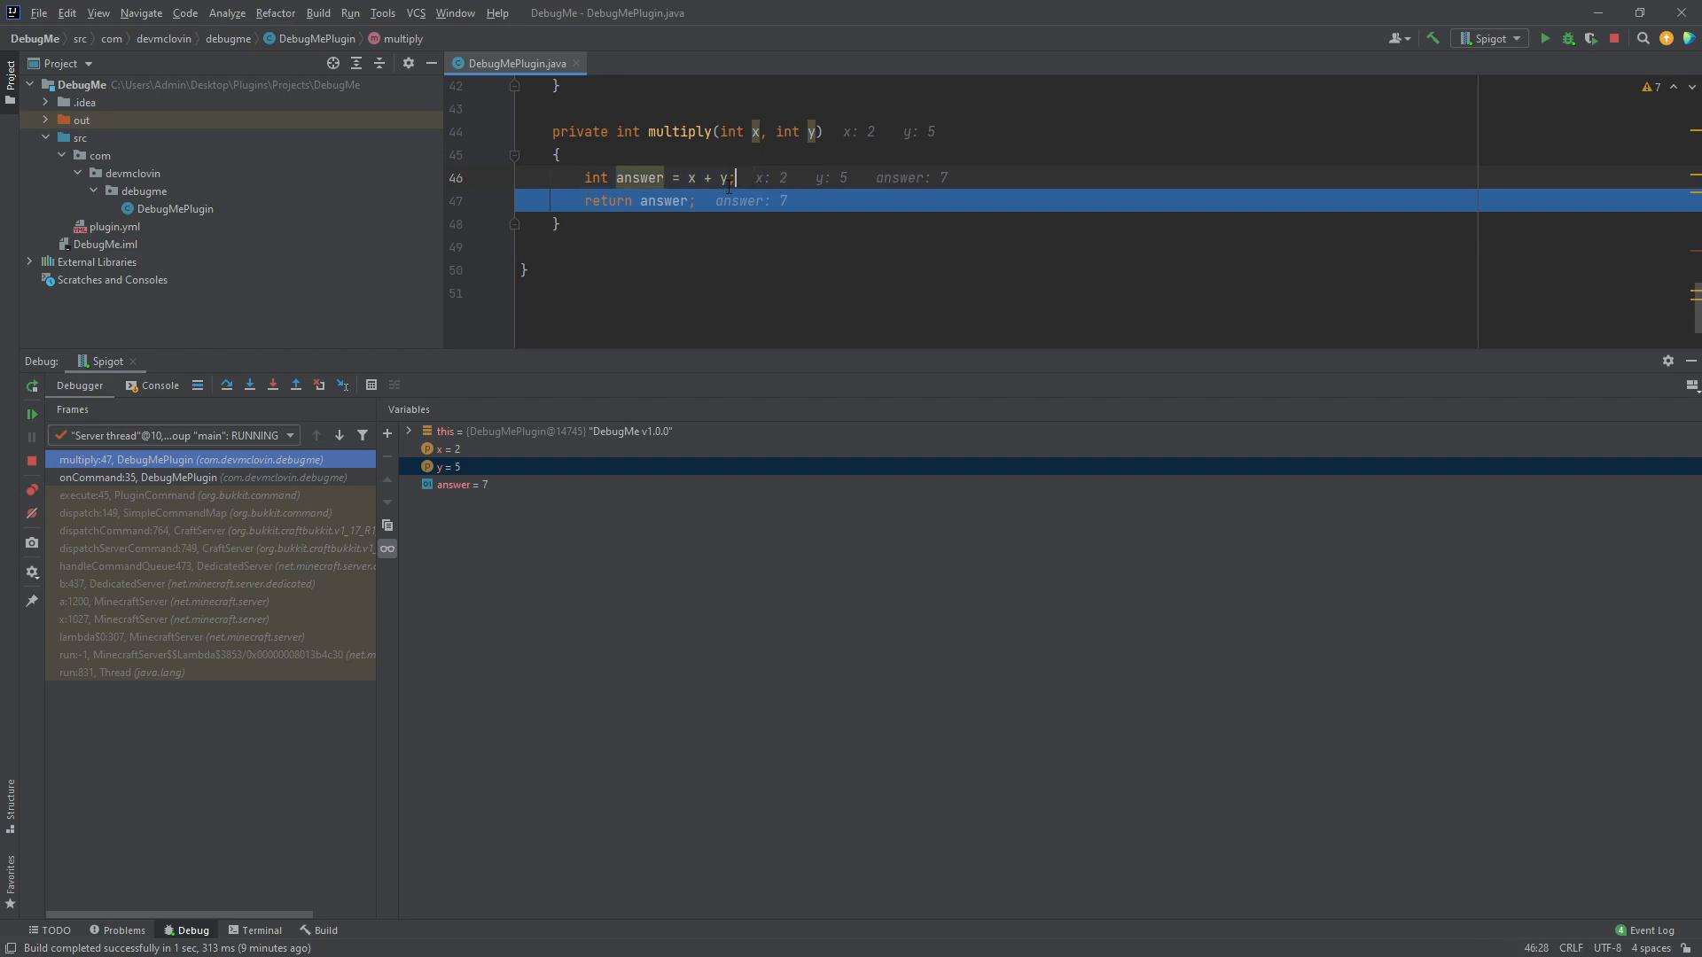
mouse_move(663, 391)
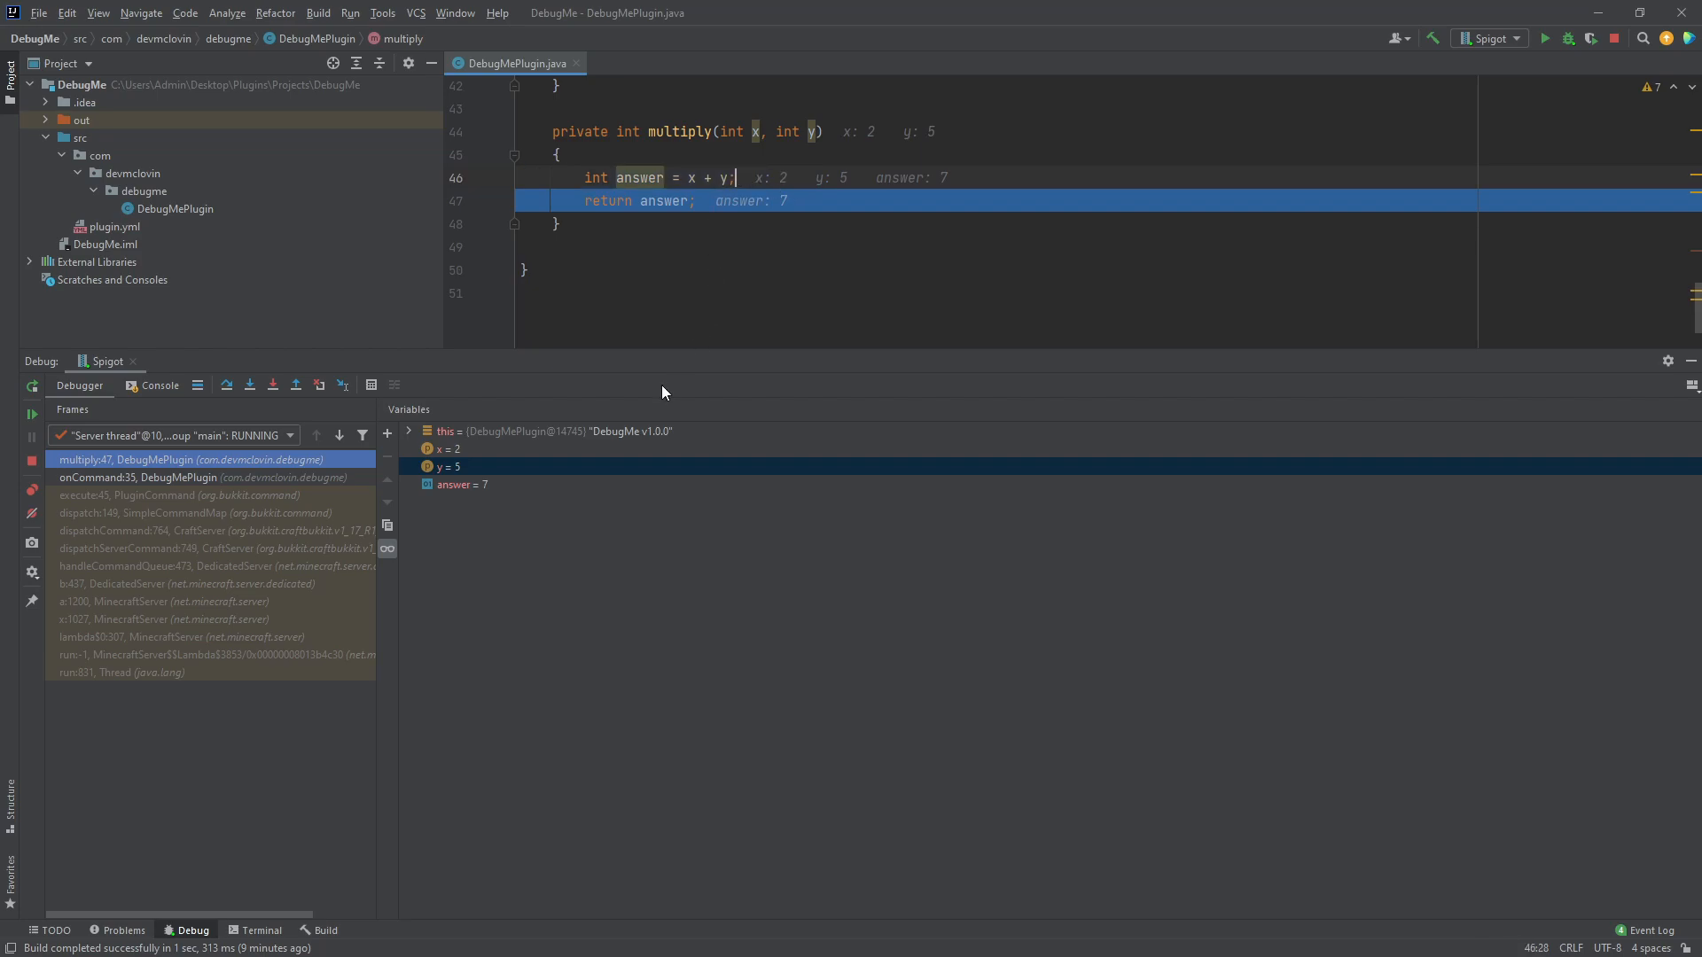
mouse_move(259, 402)
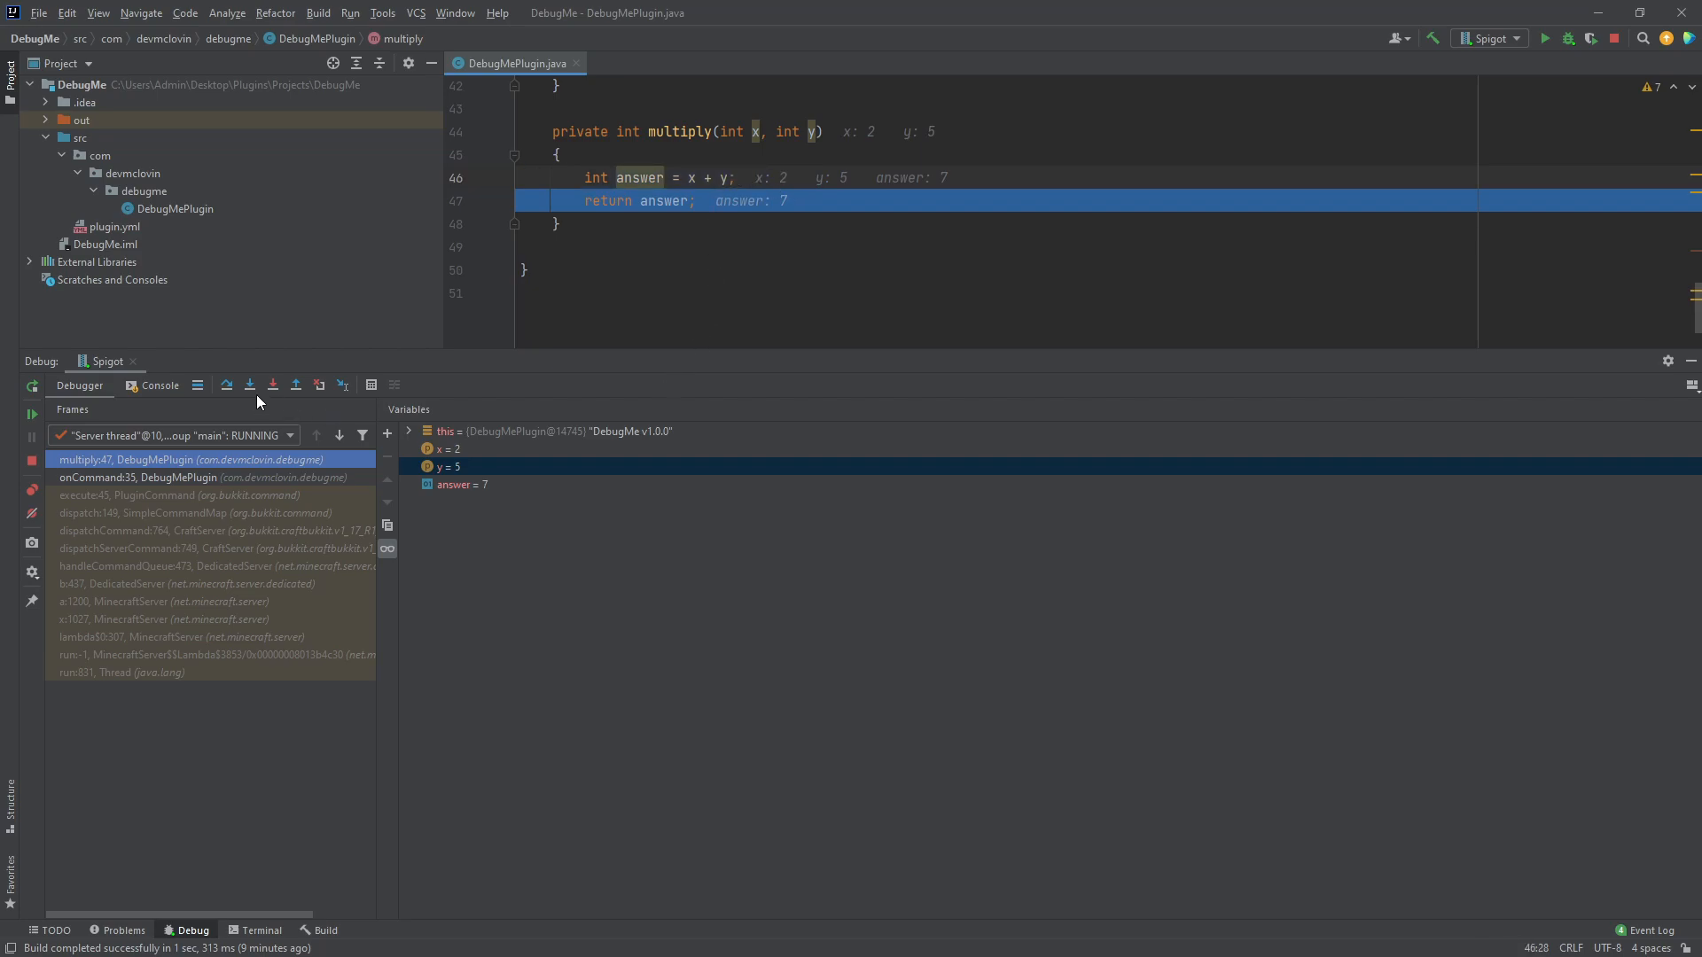
left_click(296, 384)
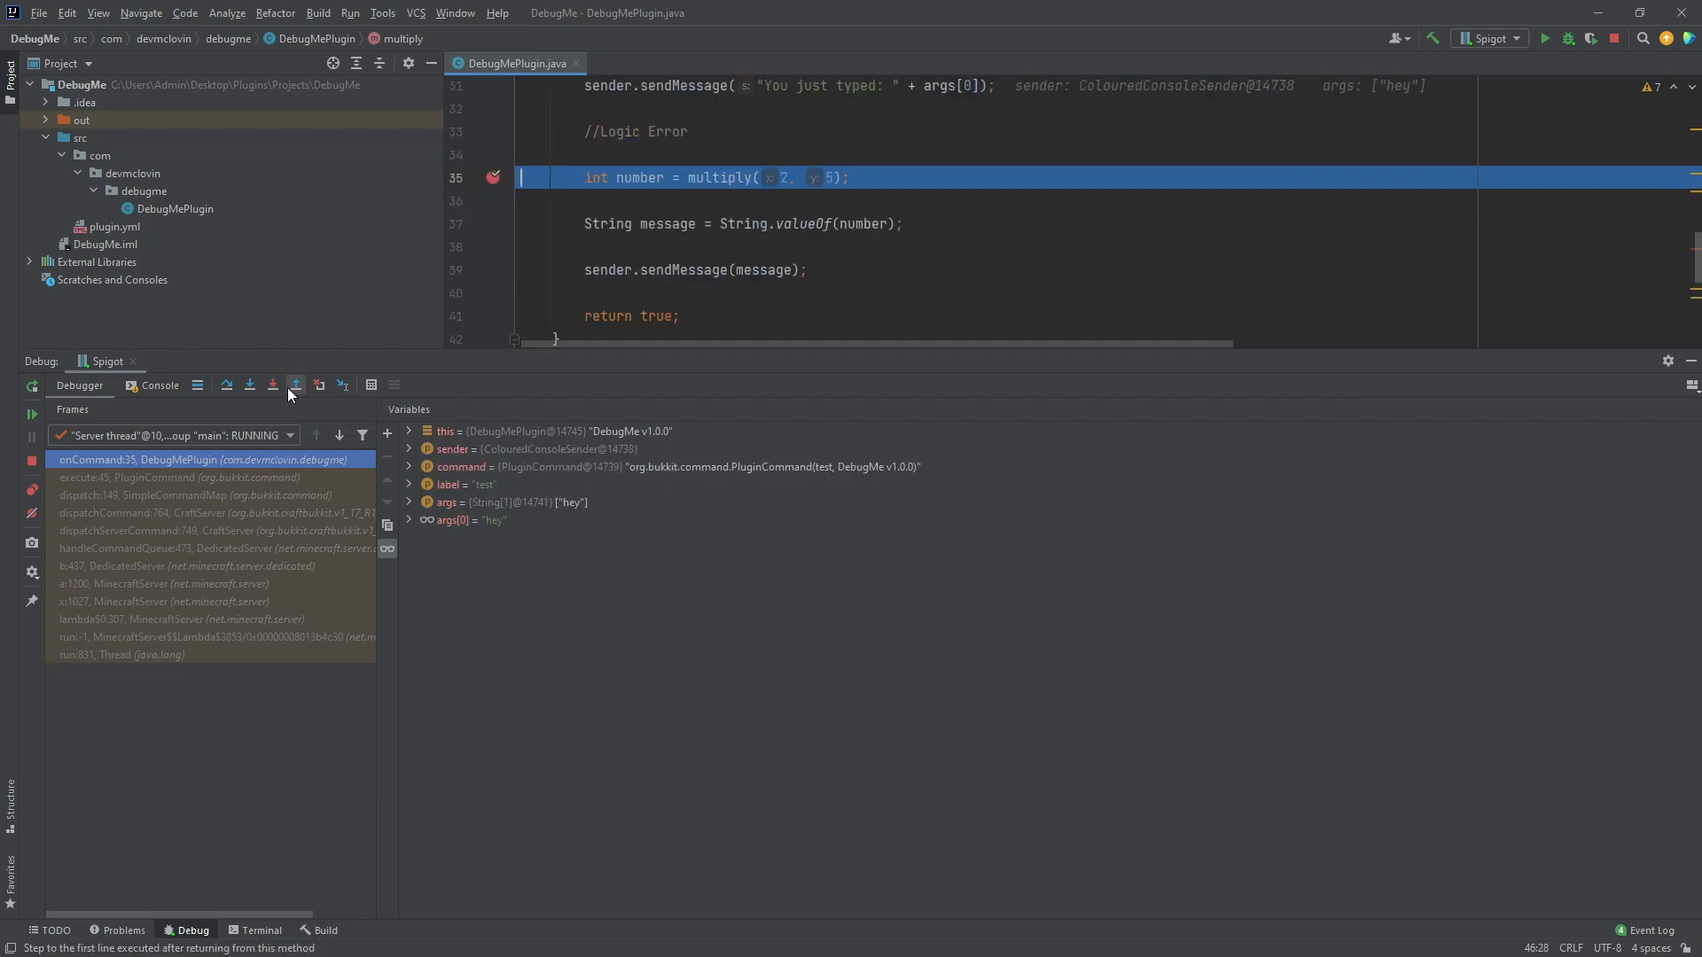
- Resume the server and change multiply's answer from x + y to x * y
left_click(296, 385)
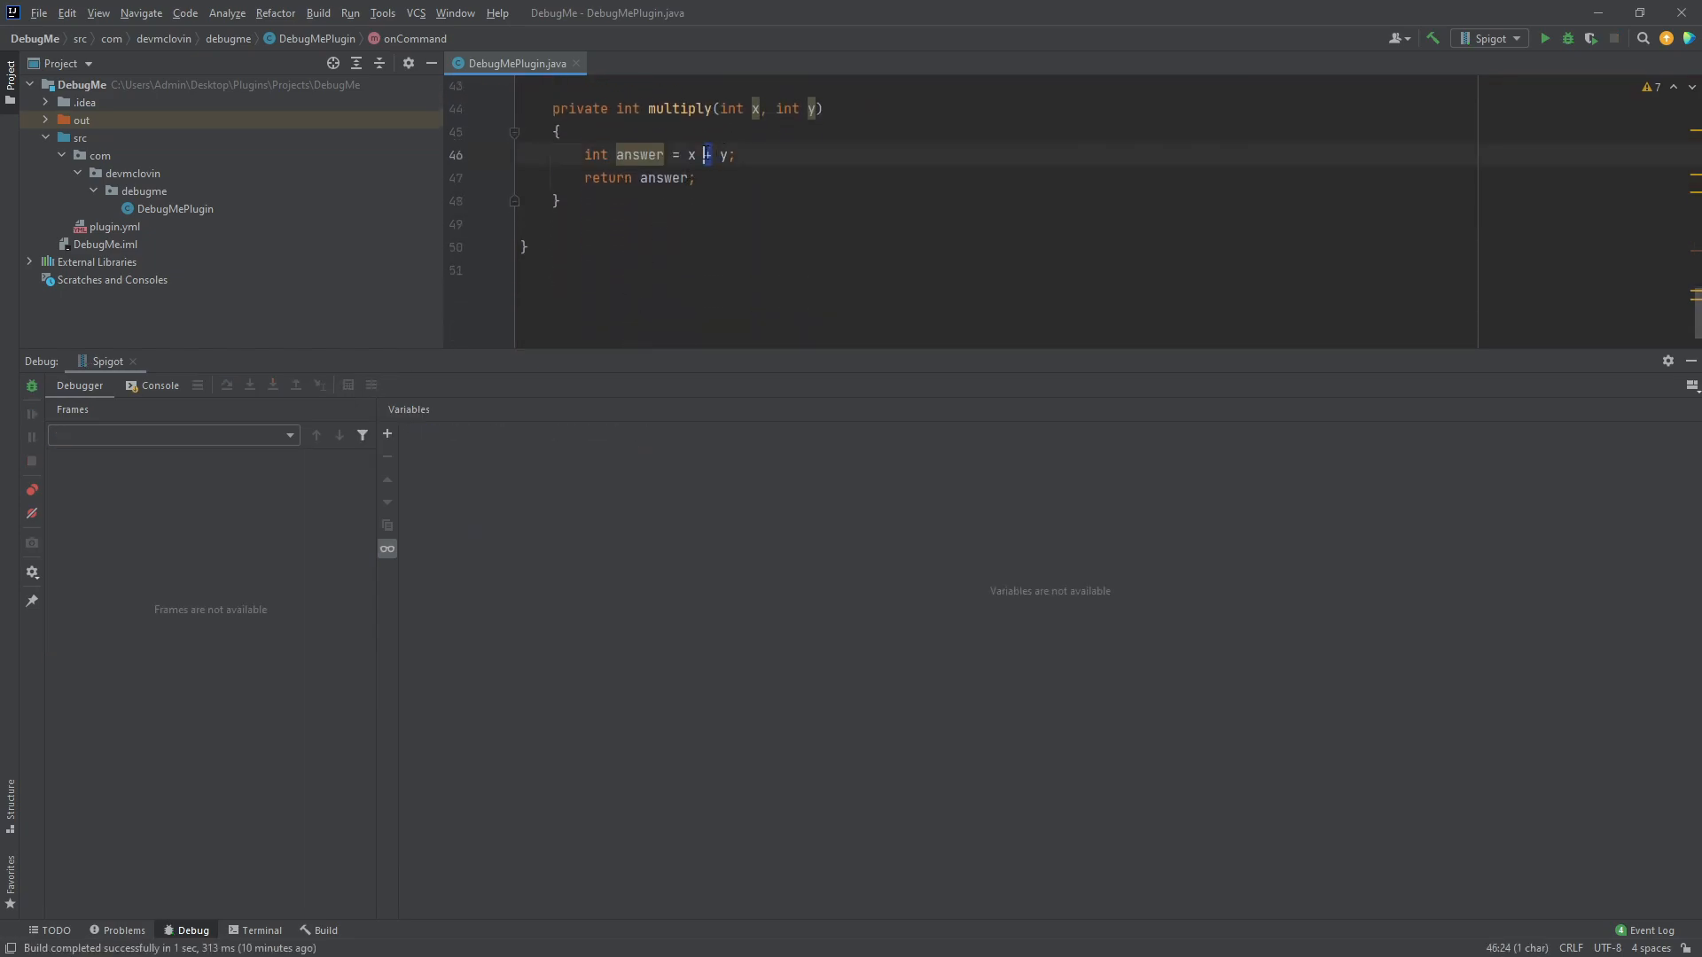
type("*")
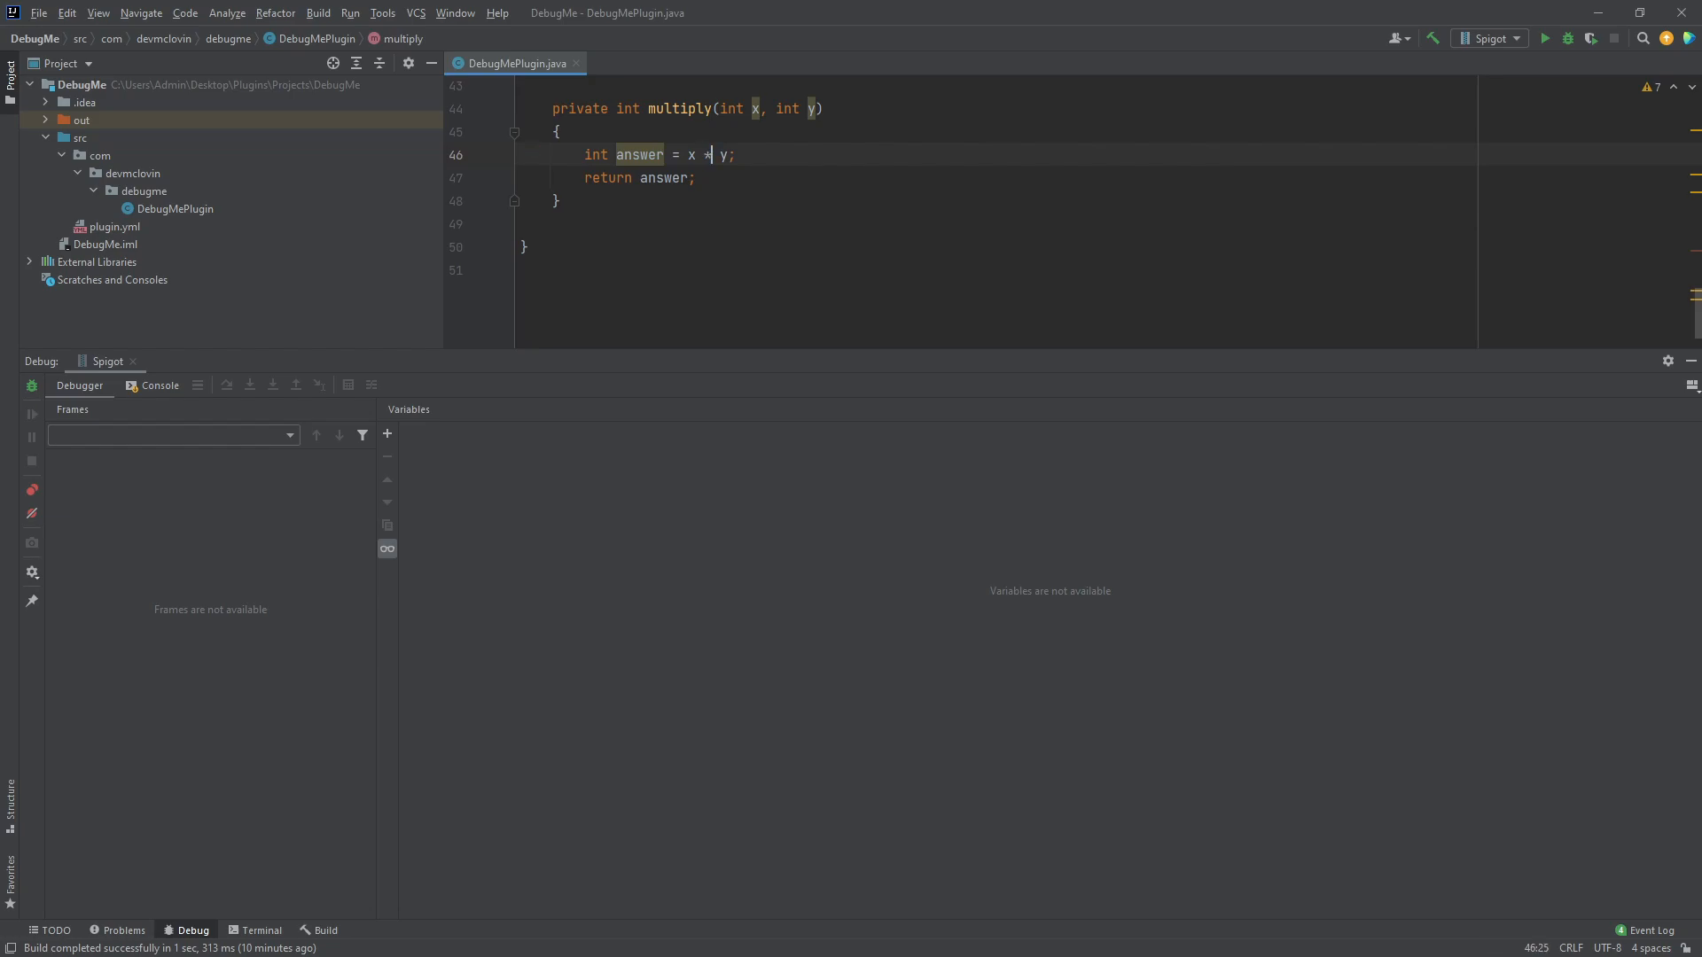
scroll("up", 3)
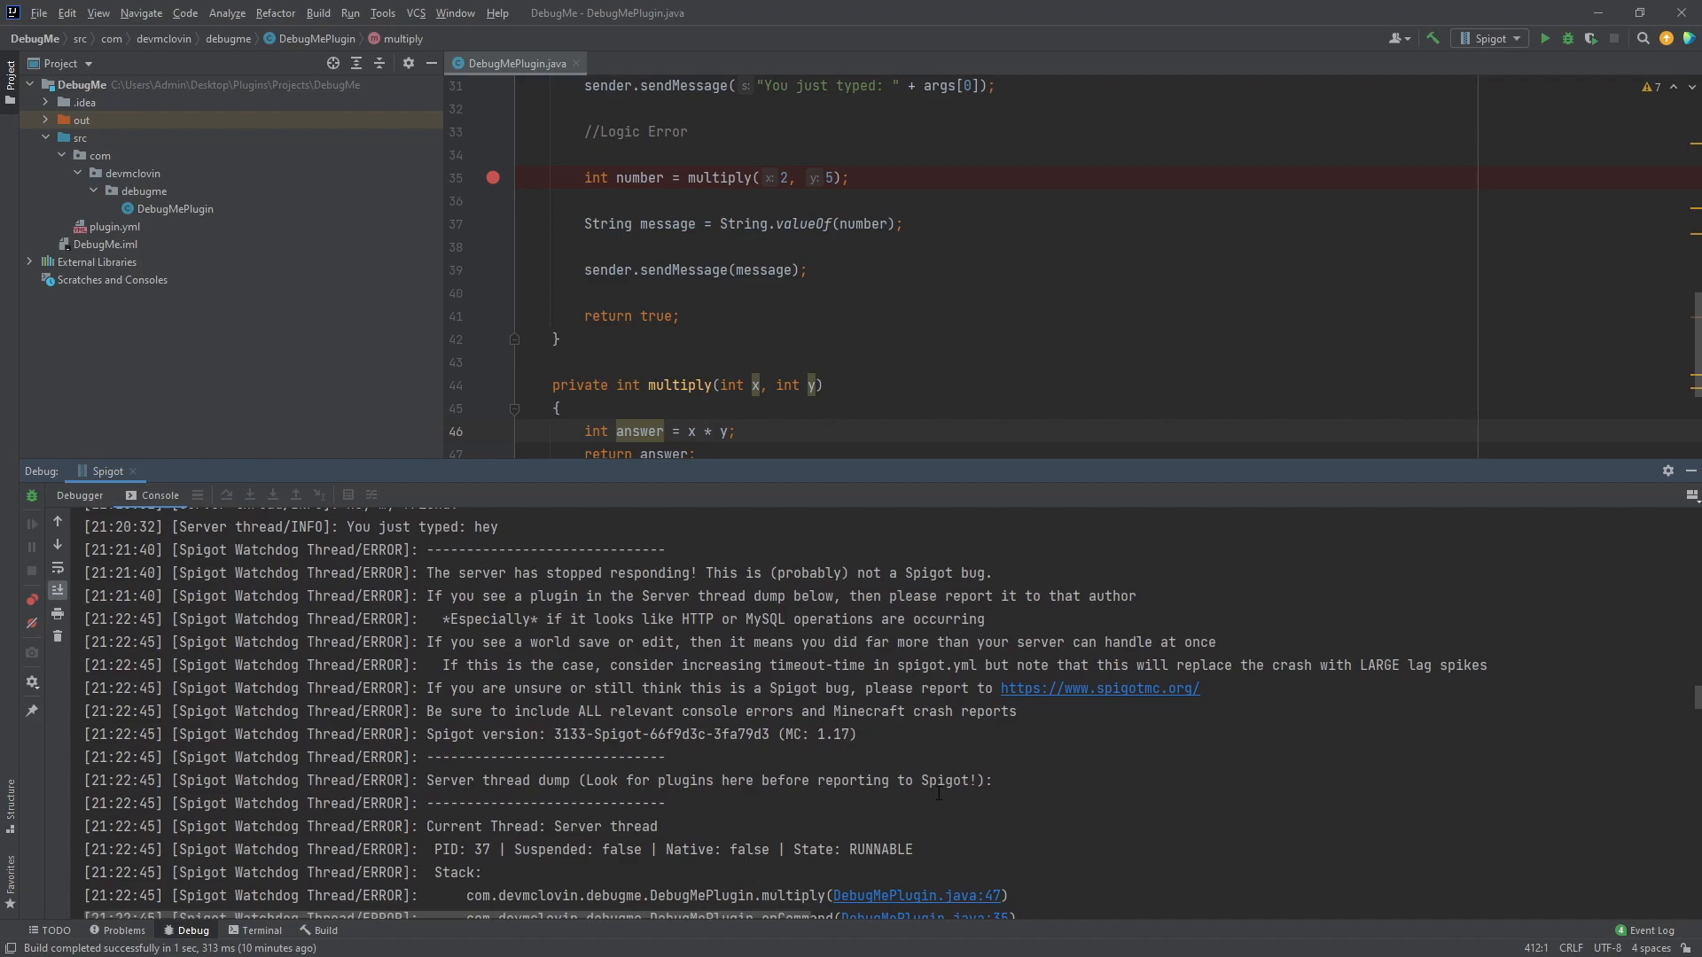
mouse_move(1395, 847)
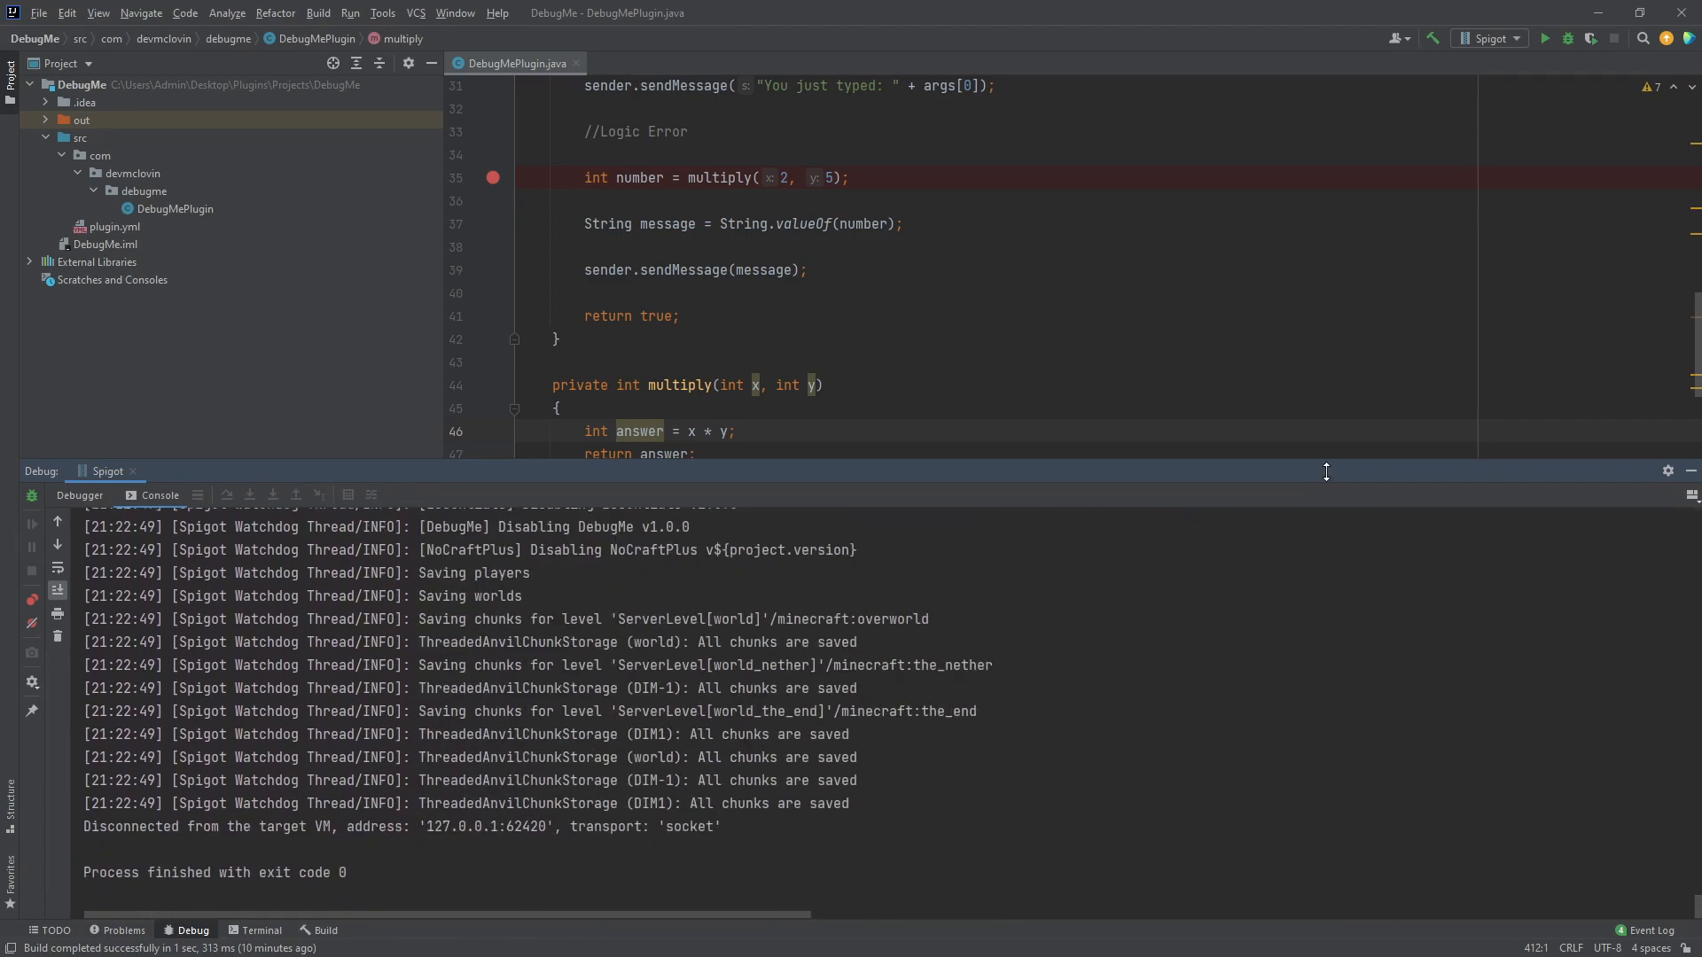
- Edit the Spigot run configuration and select the readTimeout=240 value in VM options
left_click(1519, 37)
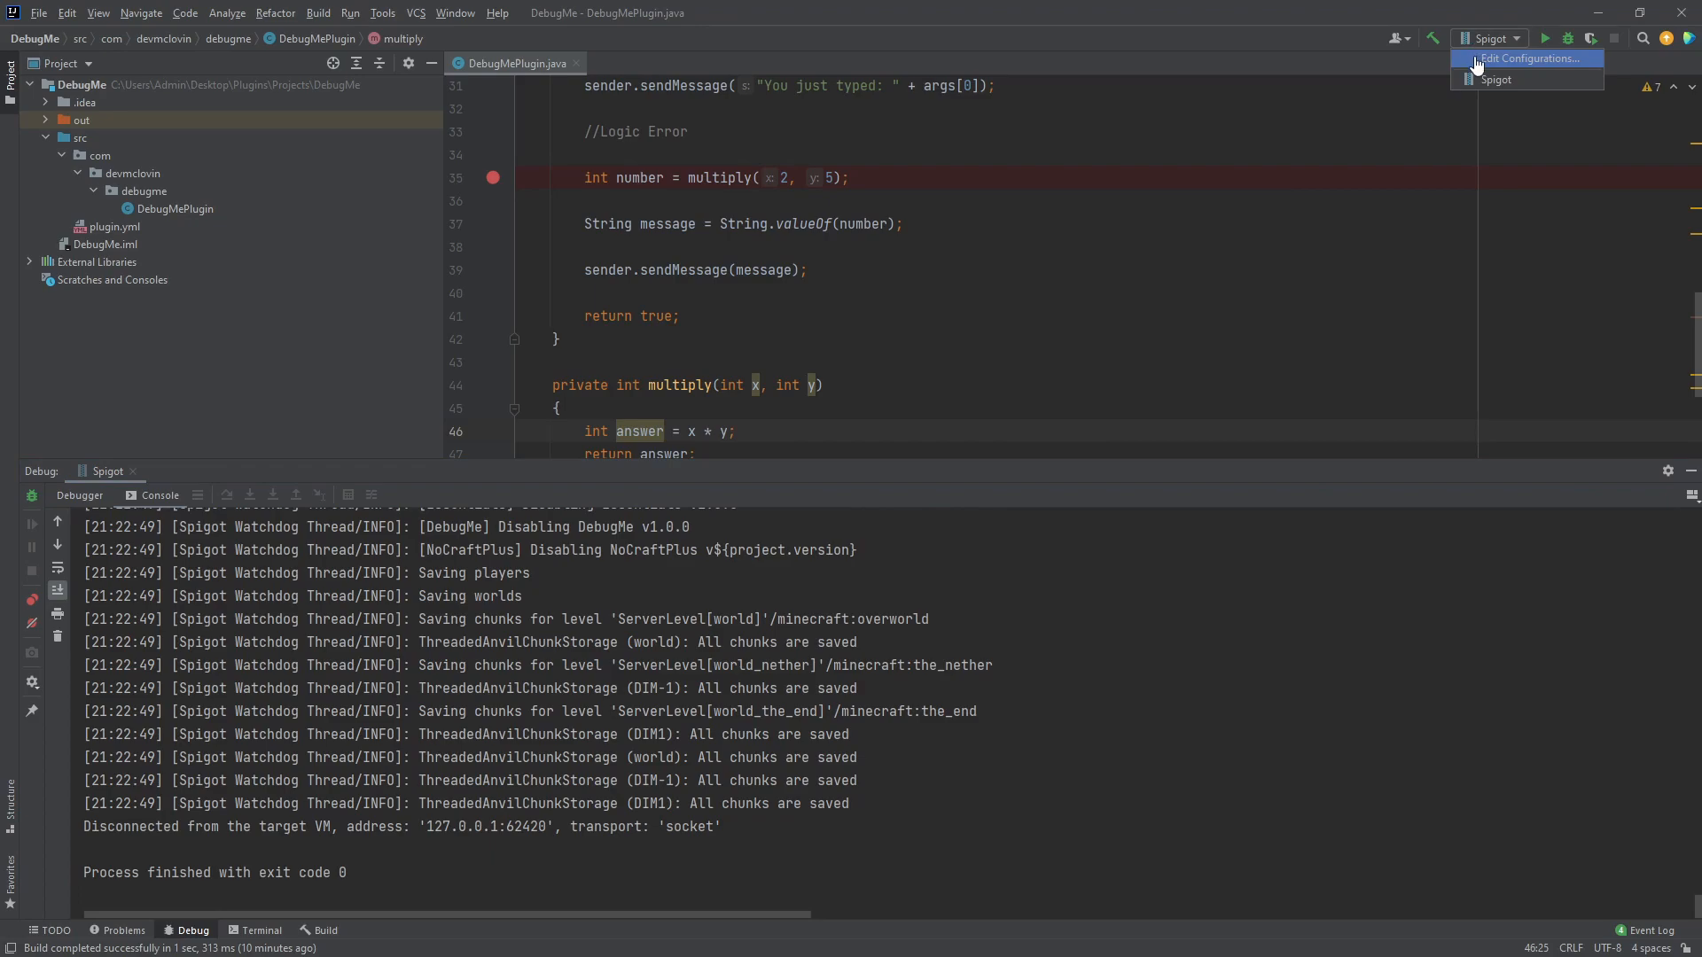
left_click(1527, 56)
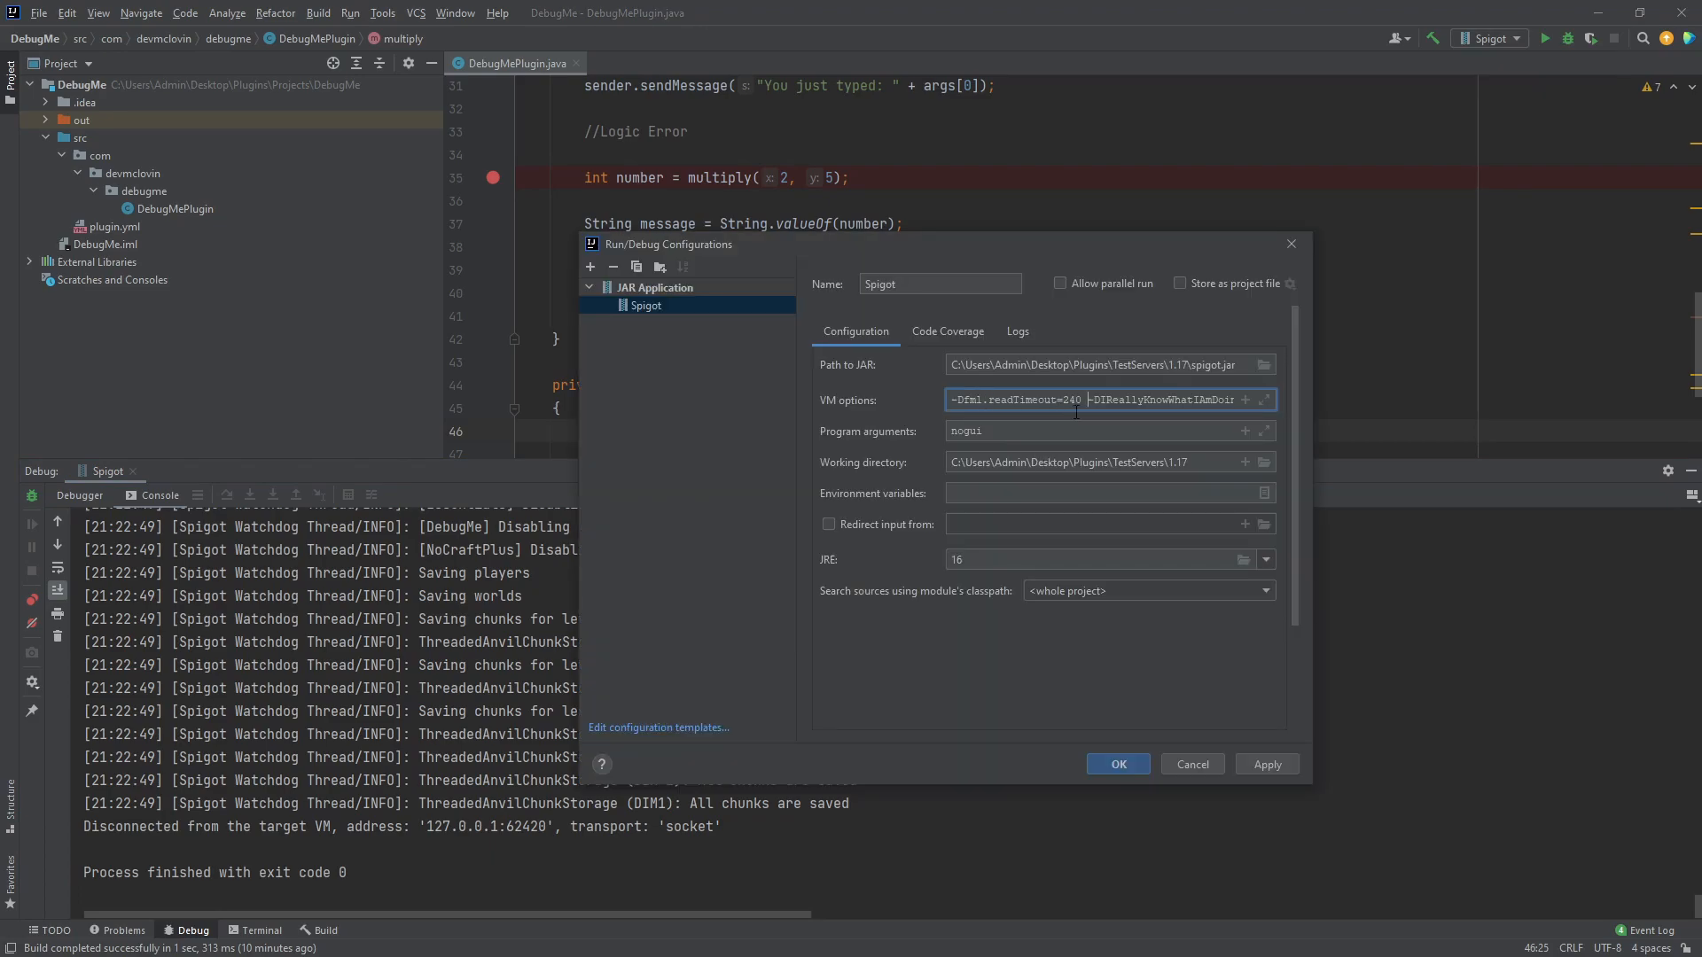
double_click(1067, 399)
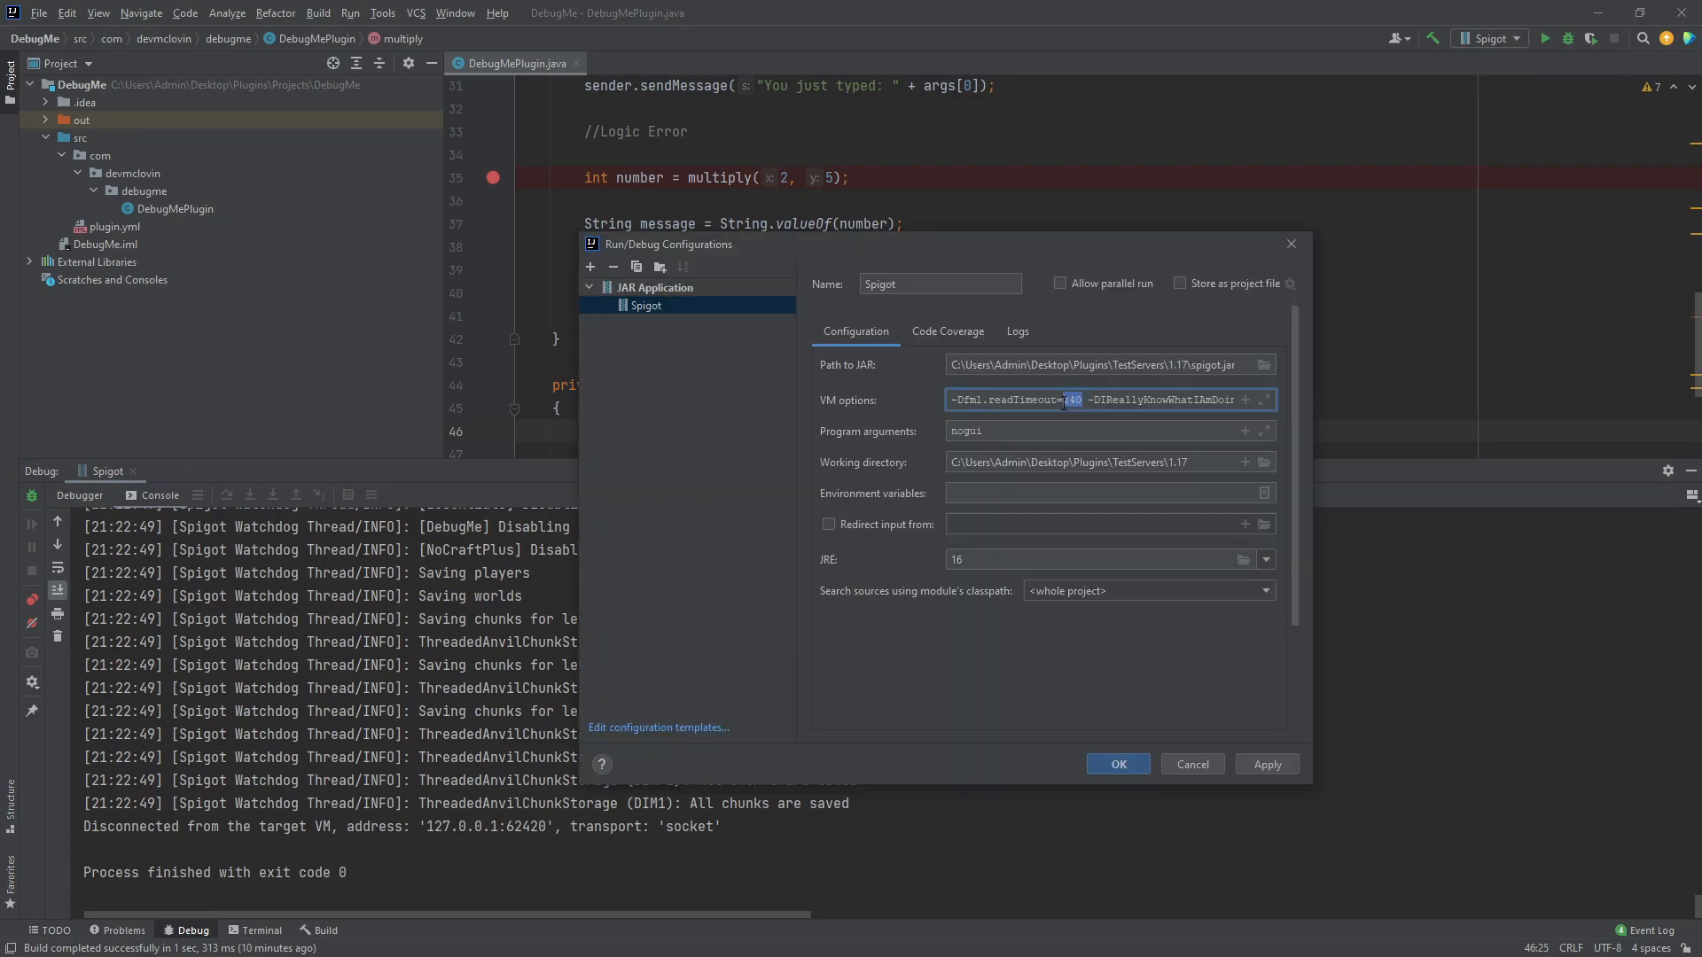